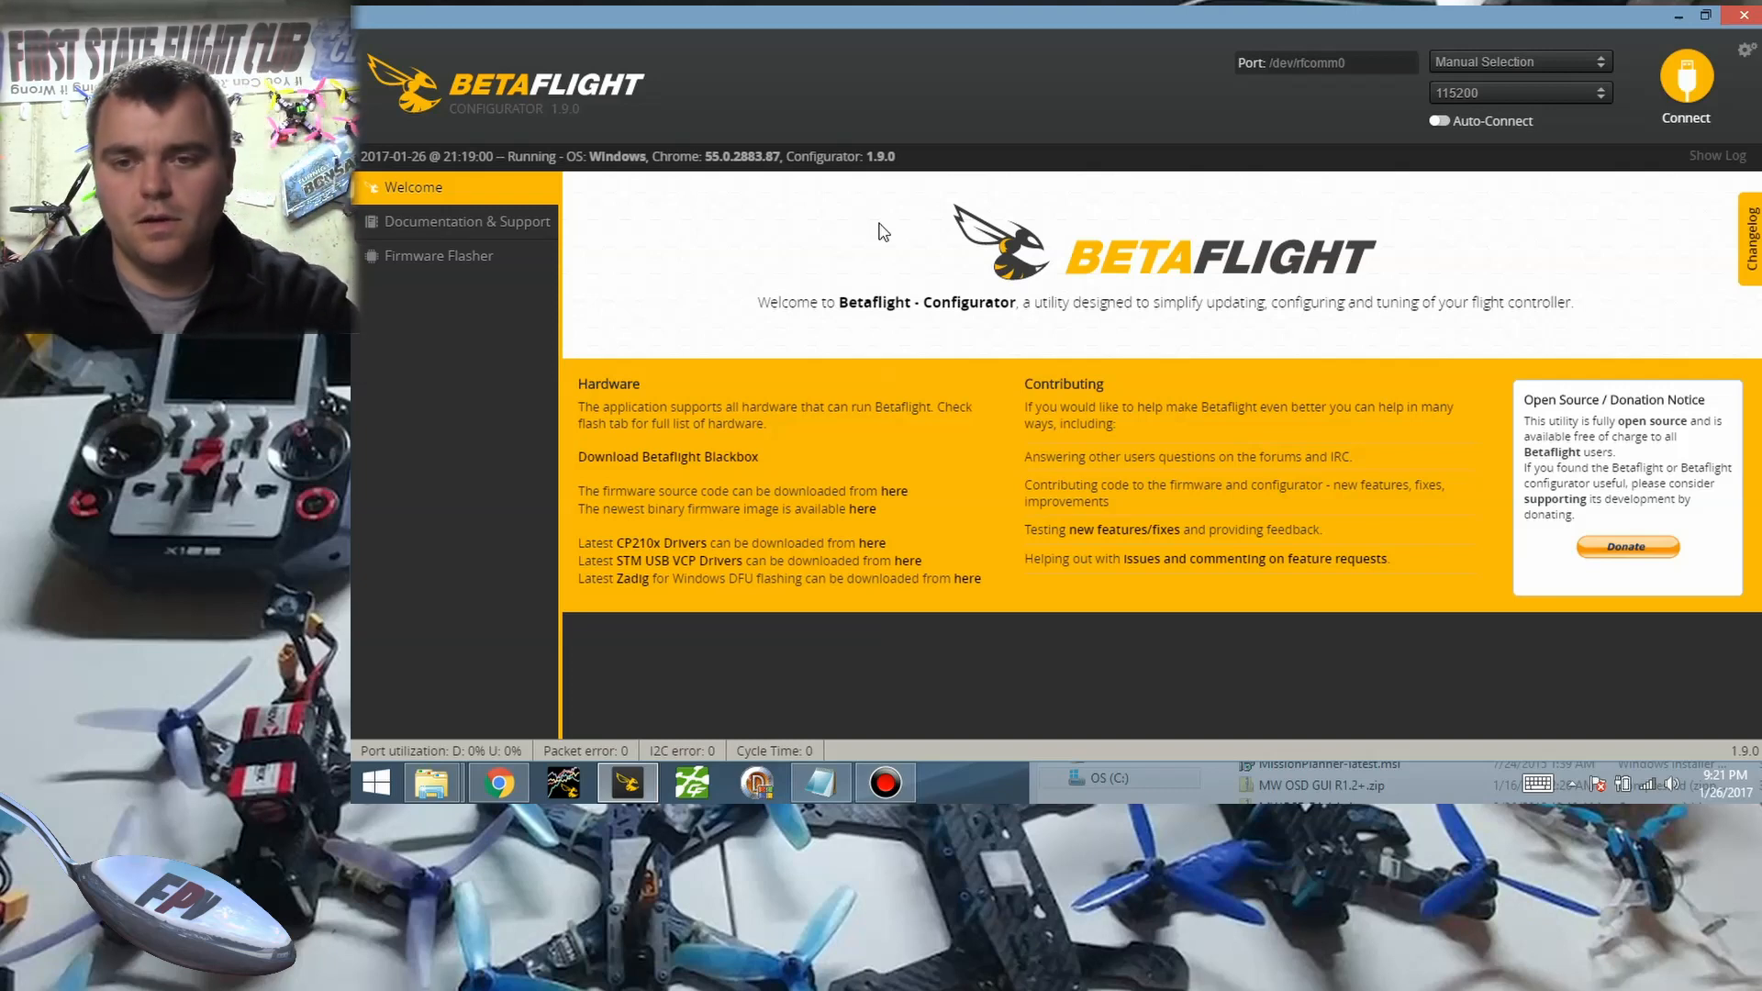
# Select COM7, choose the MOTOLAB board in Firmware Flasher, and list its firmware versions.
pyautogui.click(1517, 61)
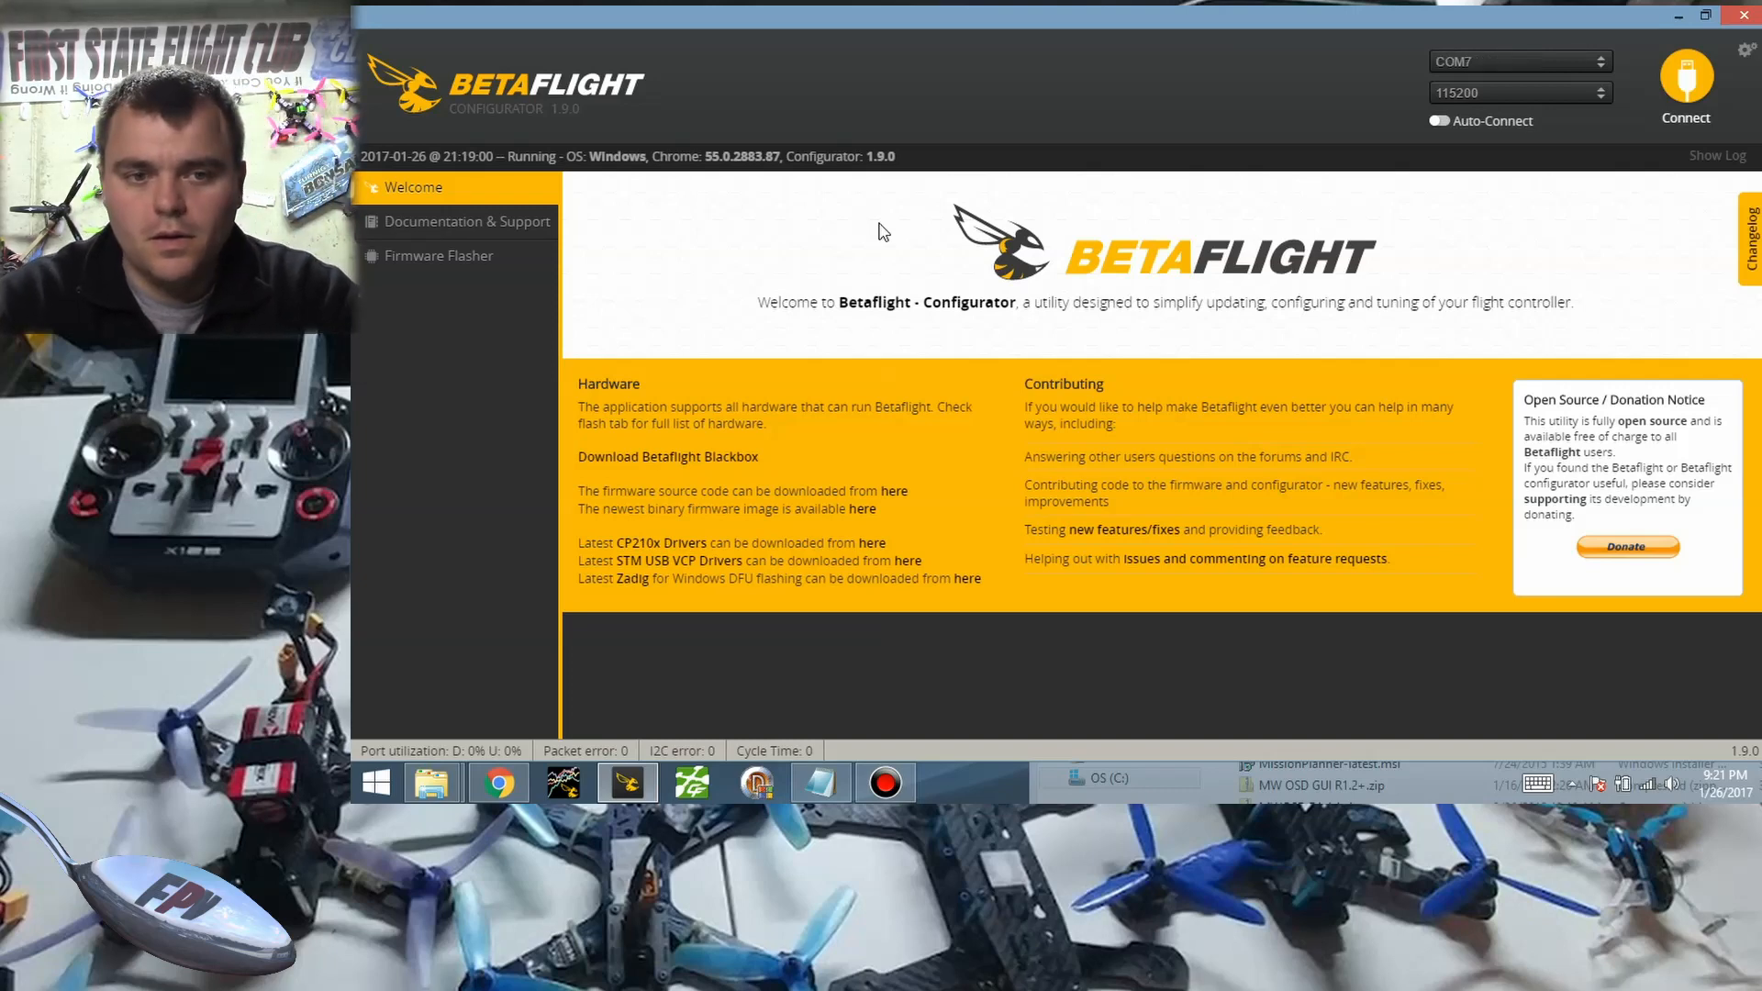
pyautogui.moveTo(752, 203)
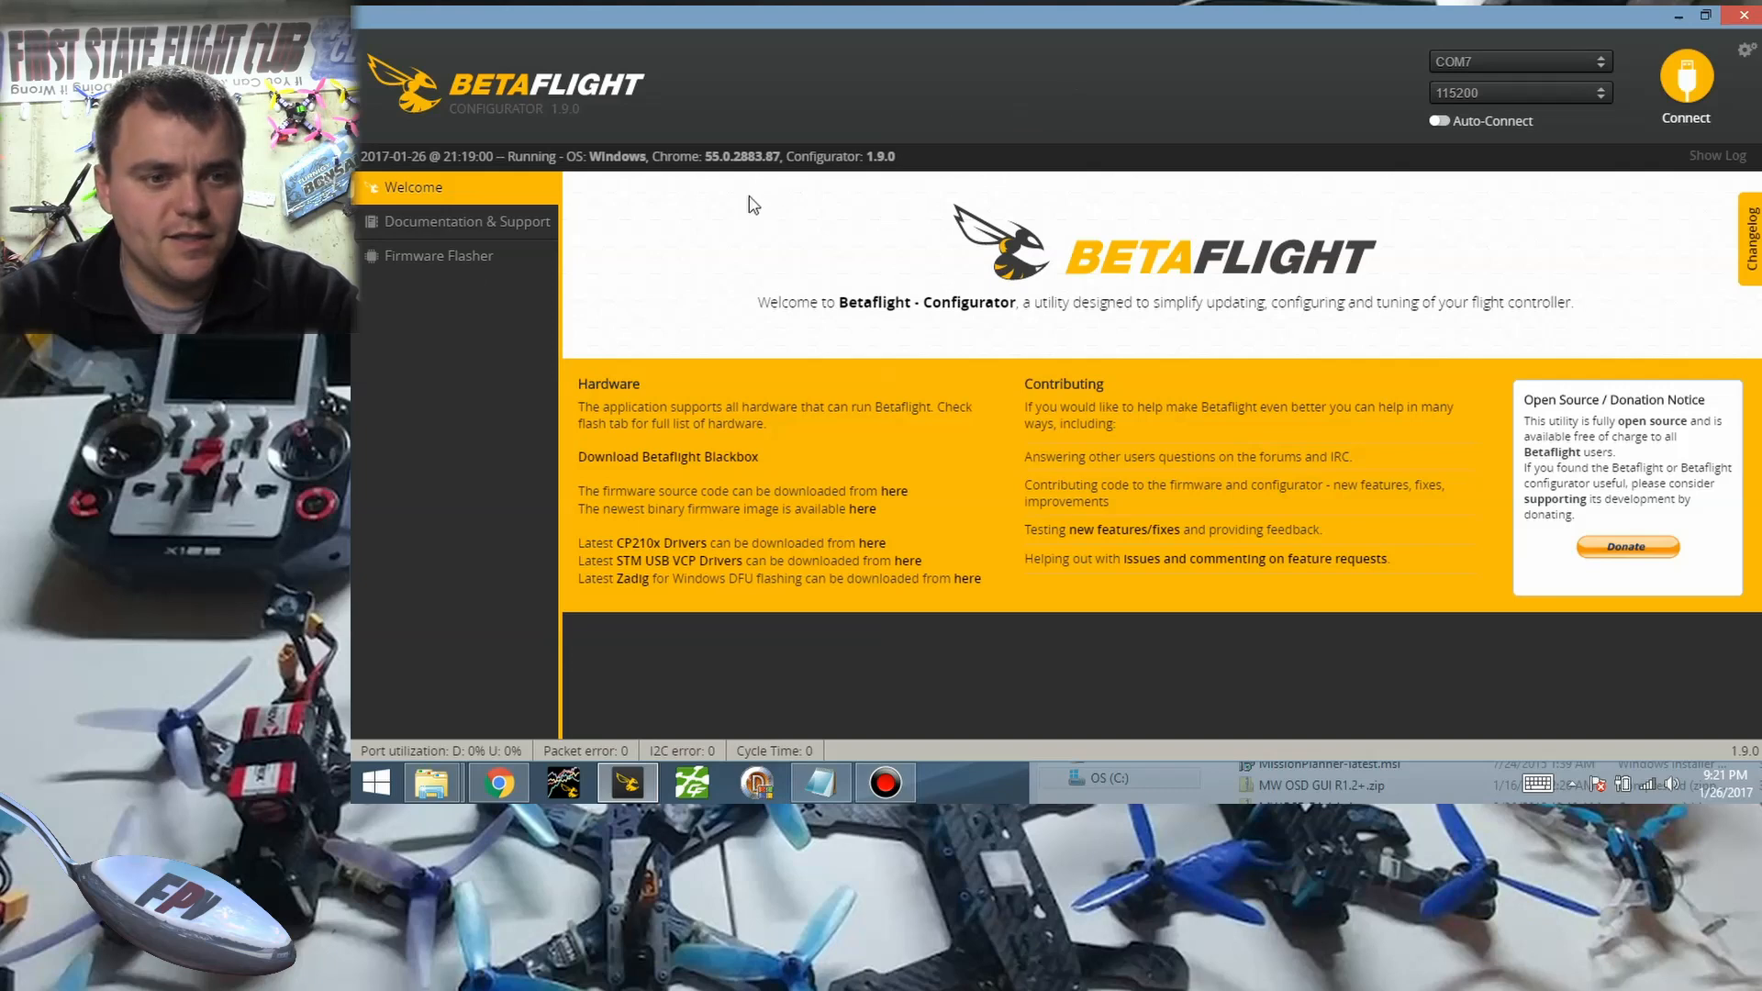
pyautogui.click(439, 255)
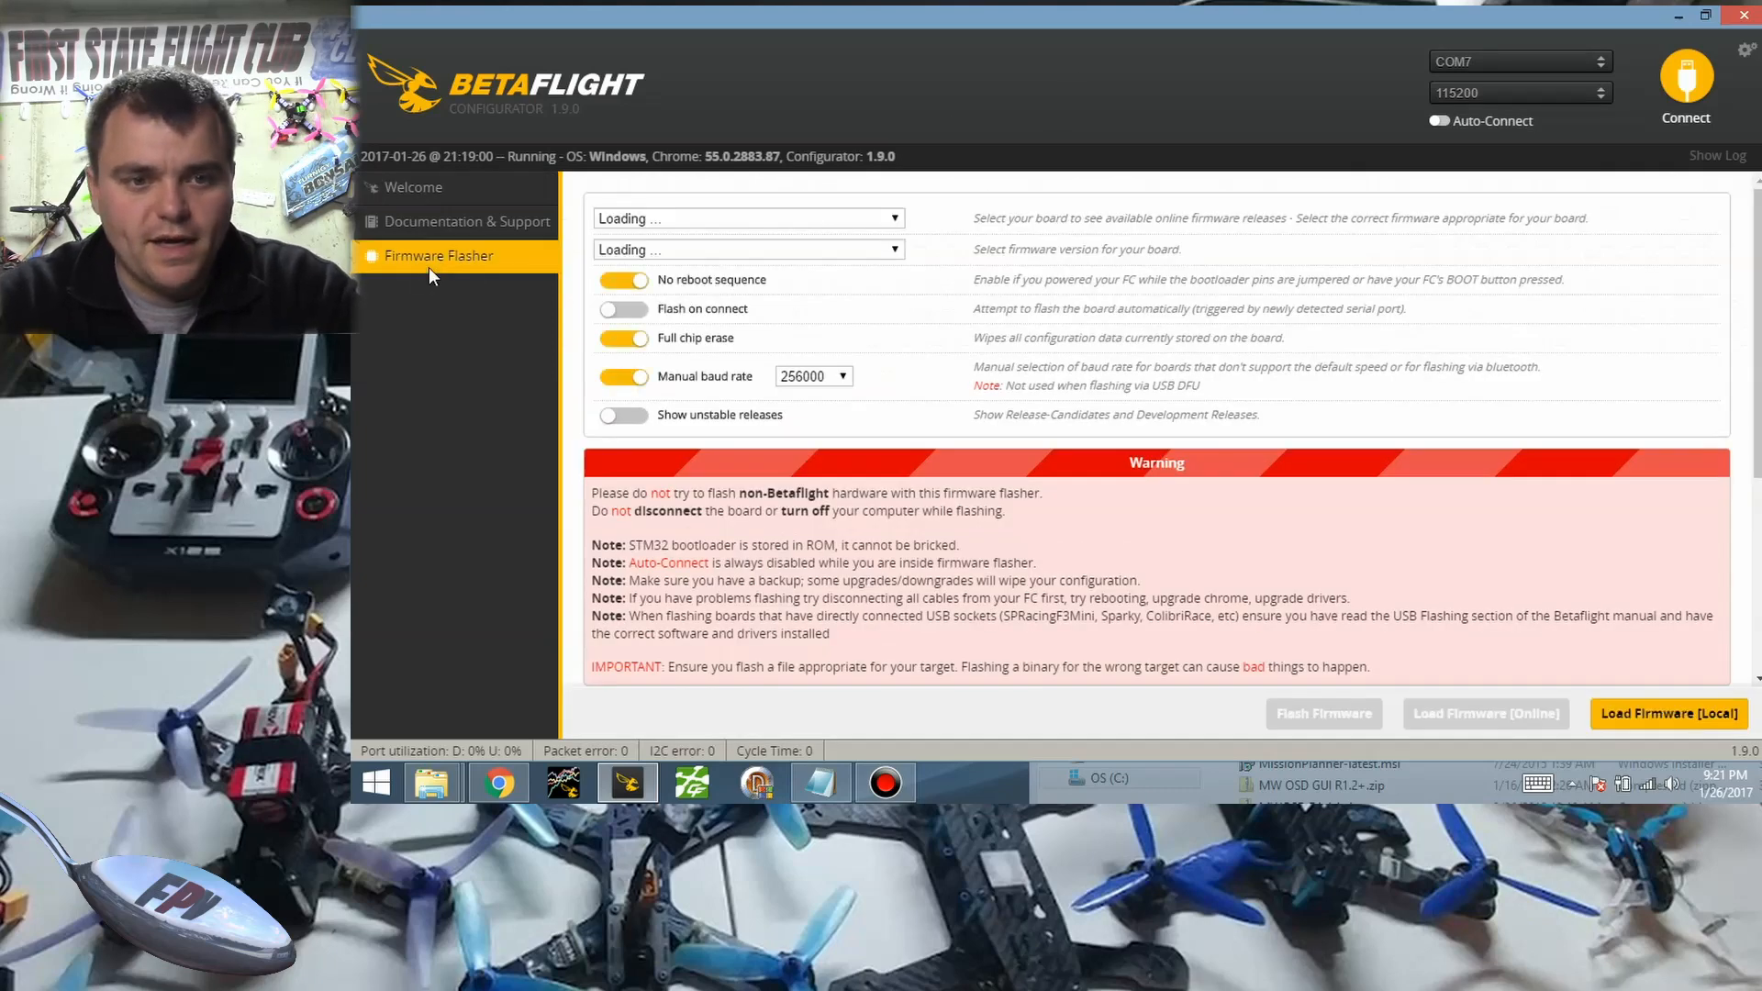
pyautogui.click(748, 219)
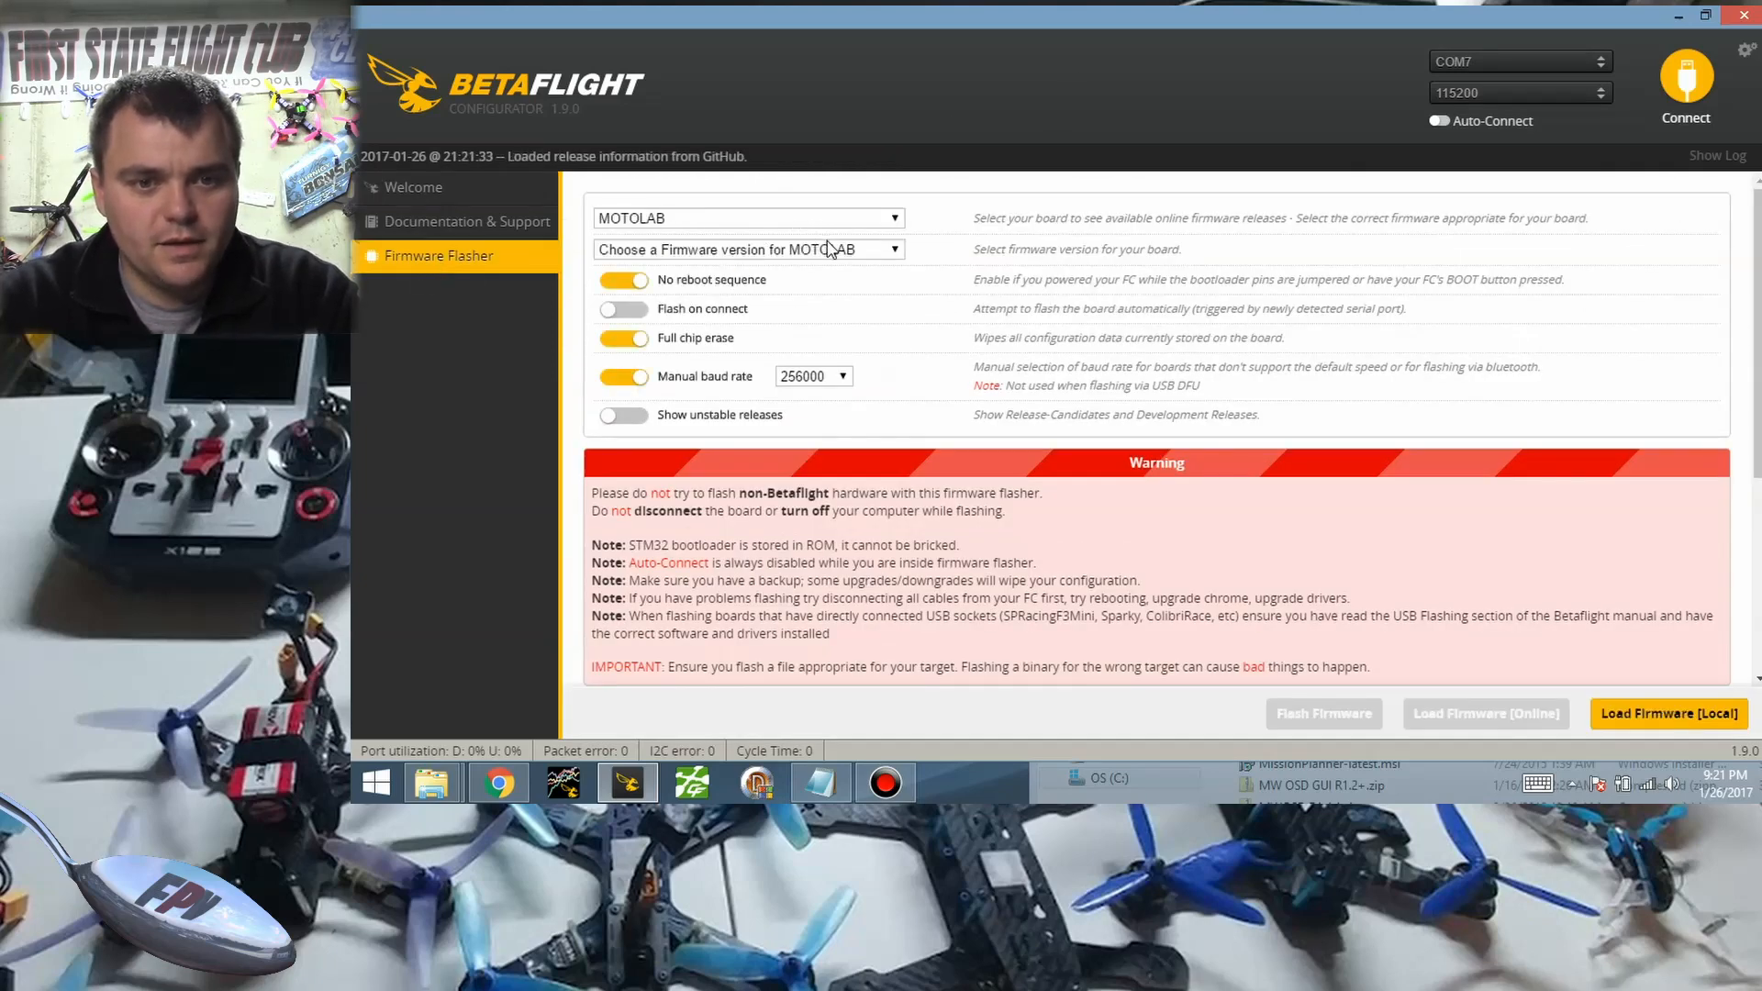
pyautogui.click(746, 249)
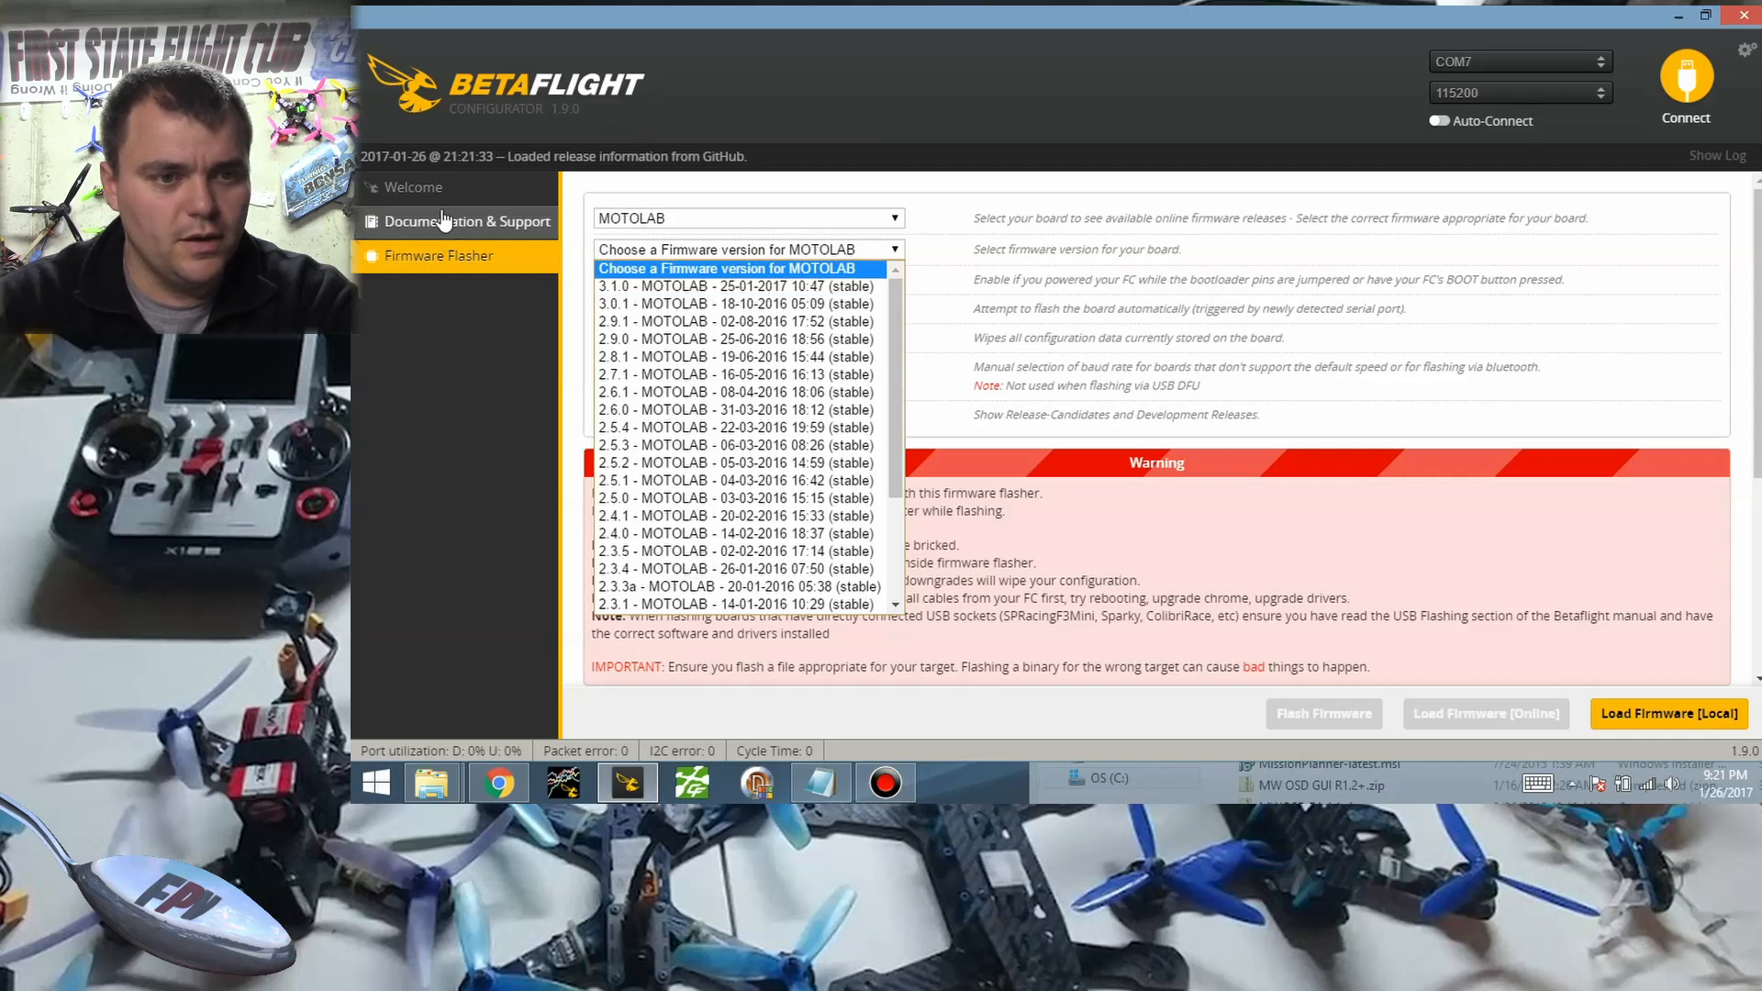
# Connect to the flight controller and view its Quad X mixer and DSHOT600 protocol in Configuration.
pyautogui.click(412, 186)
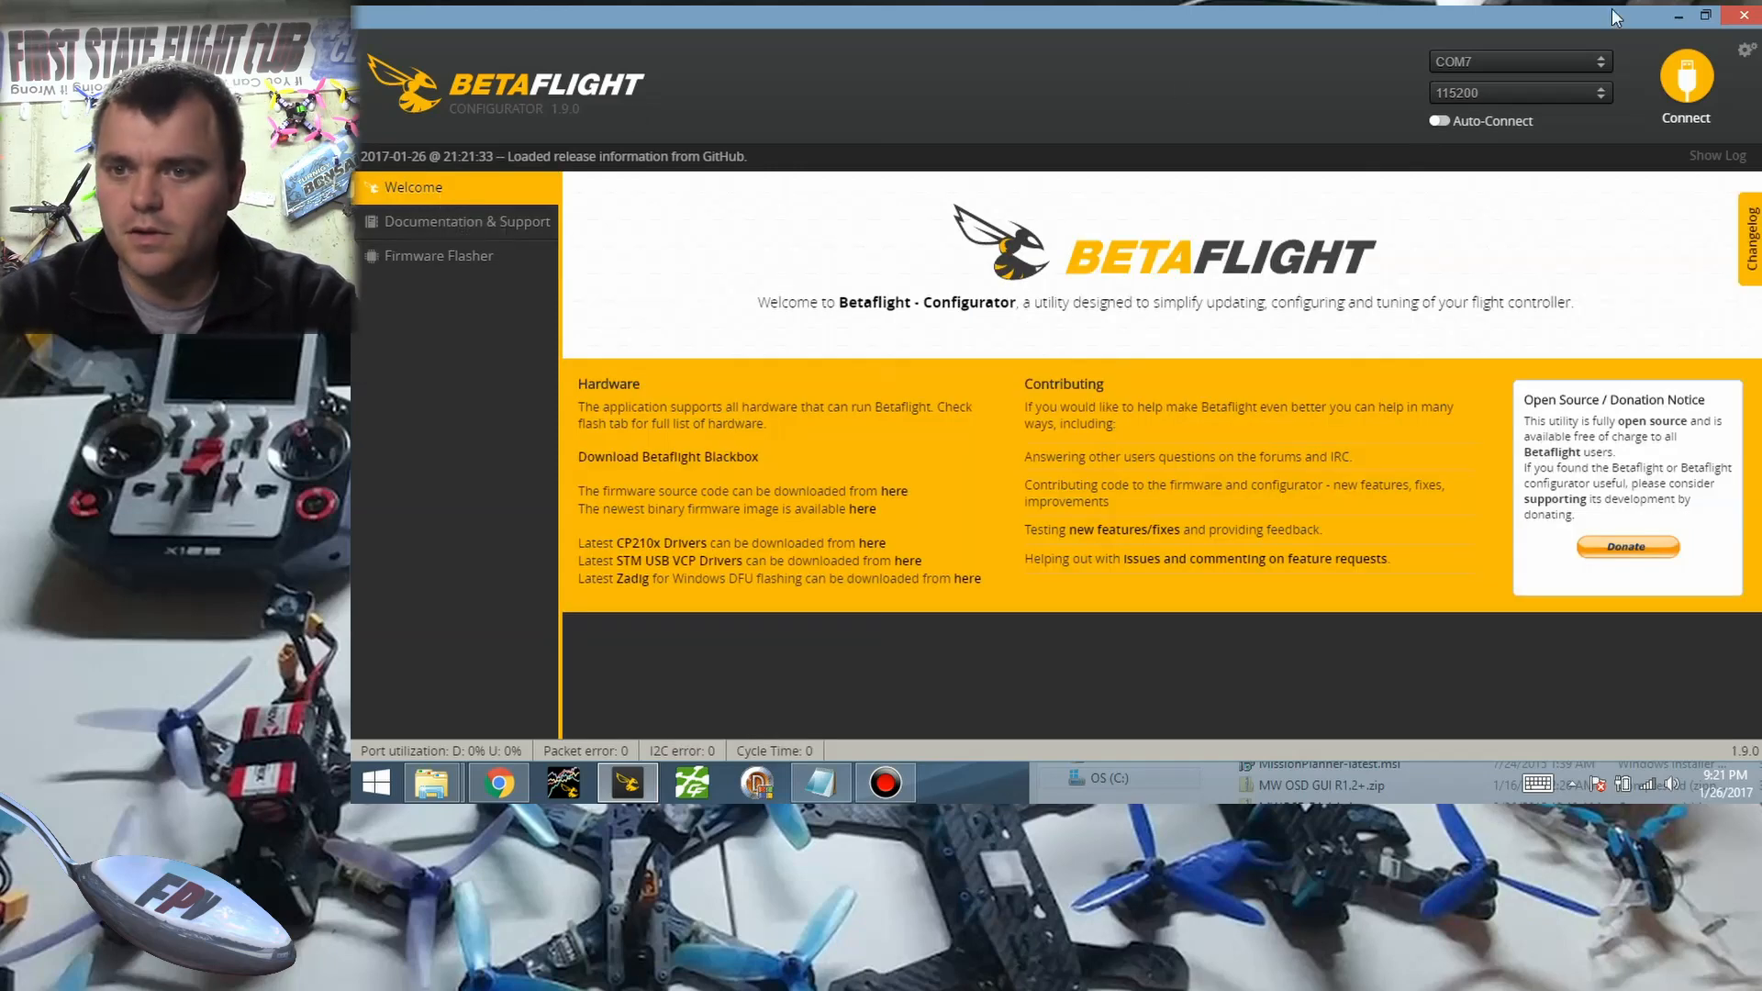
pyautogui.click(1685, 84)
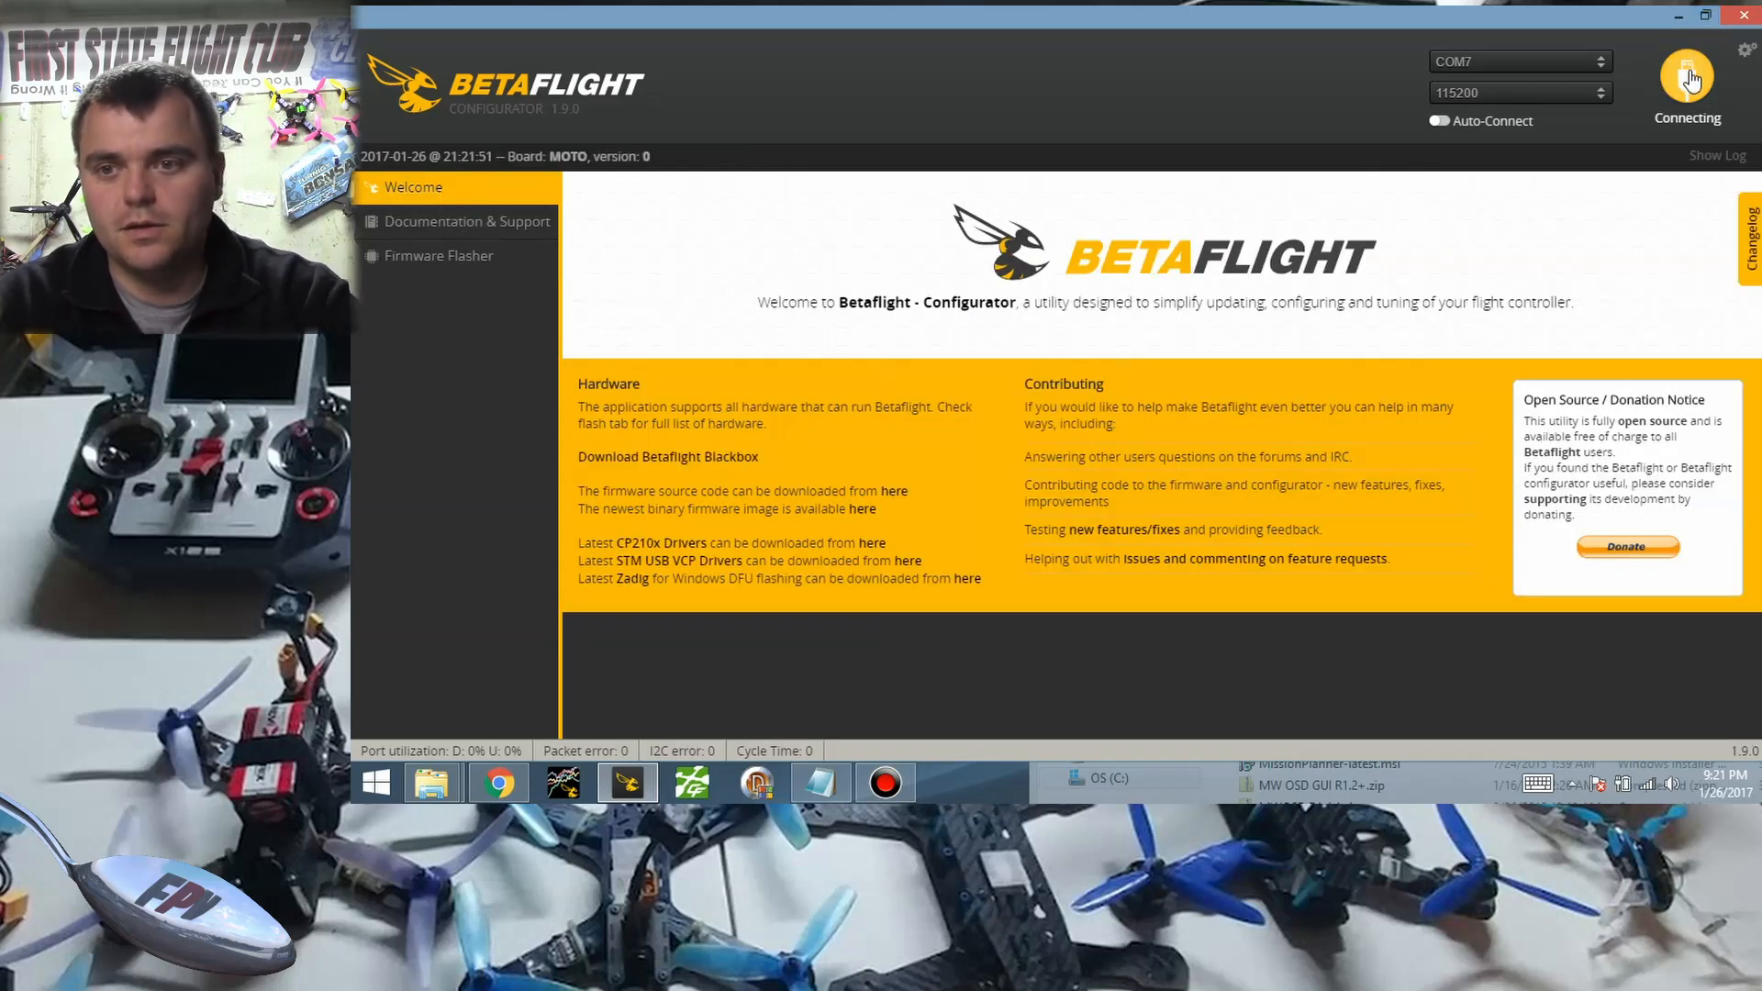
pyautogui.click(1687, 79)
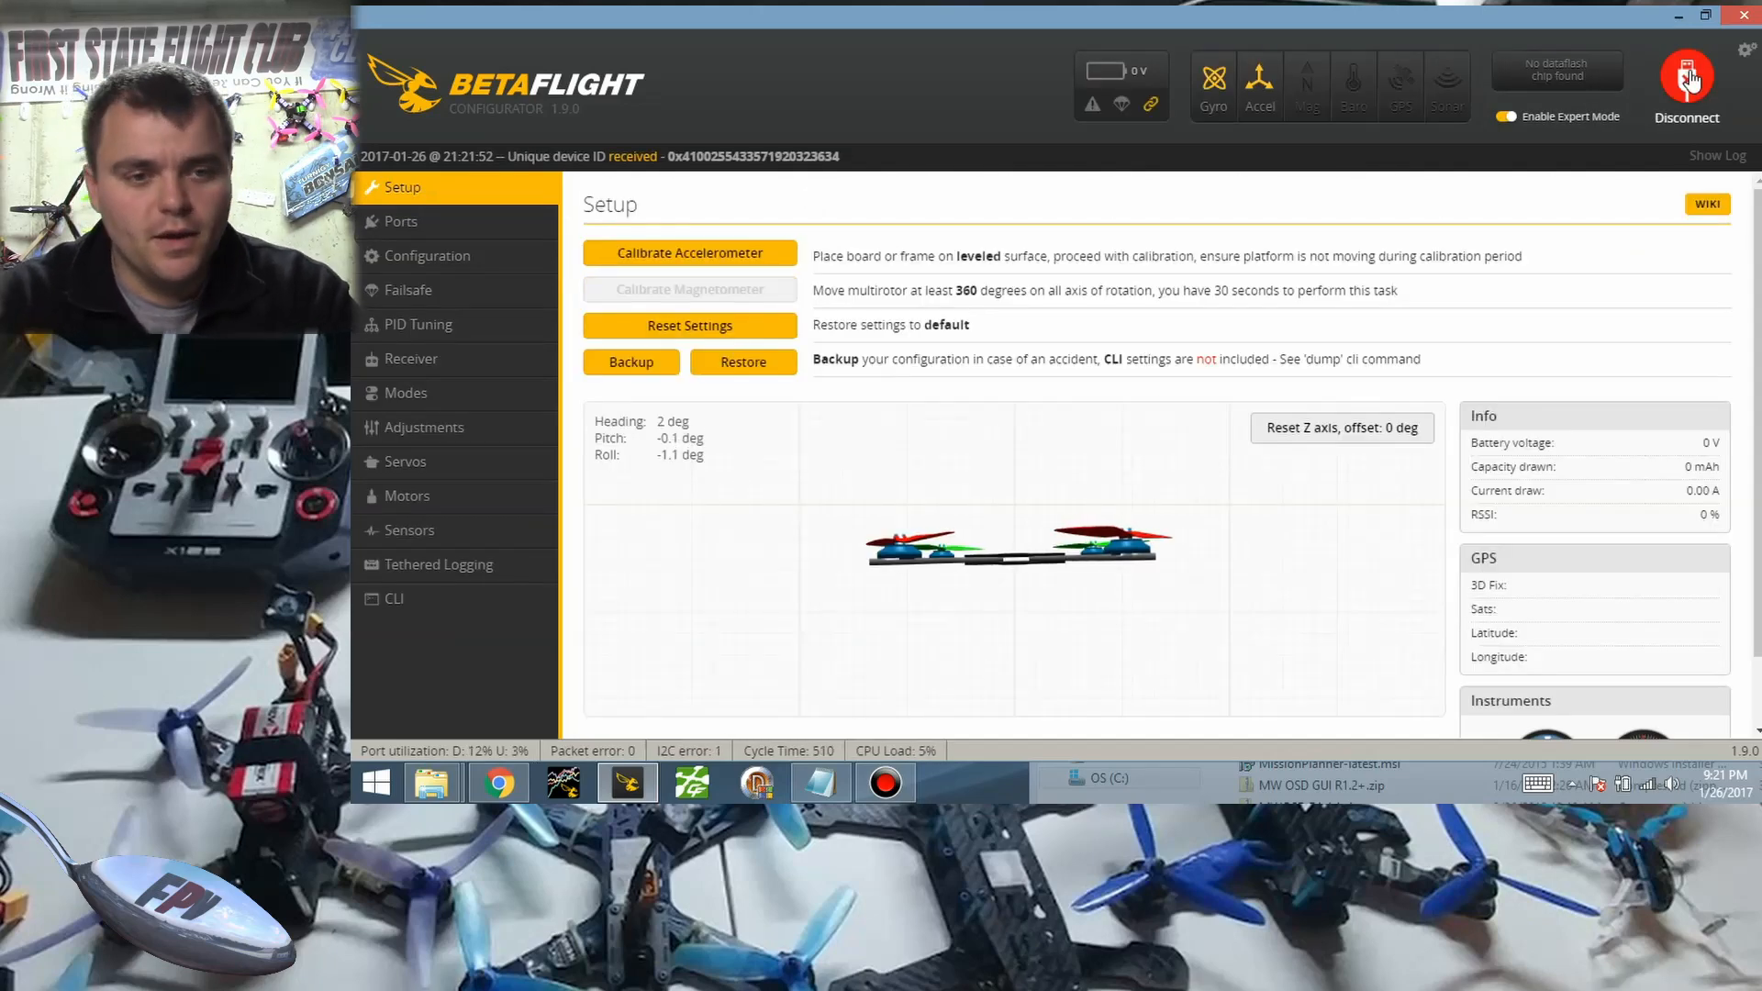
pyautogui.moveTo(427, 255)
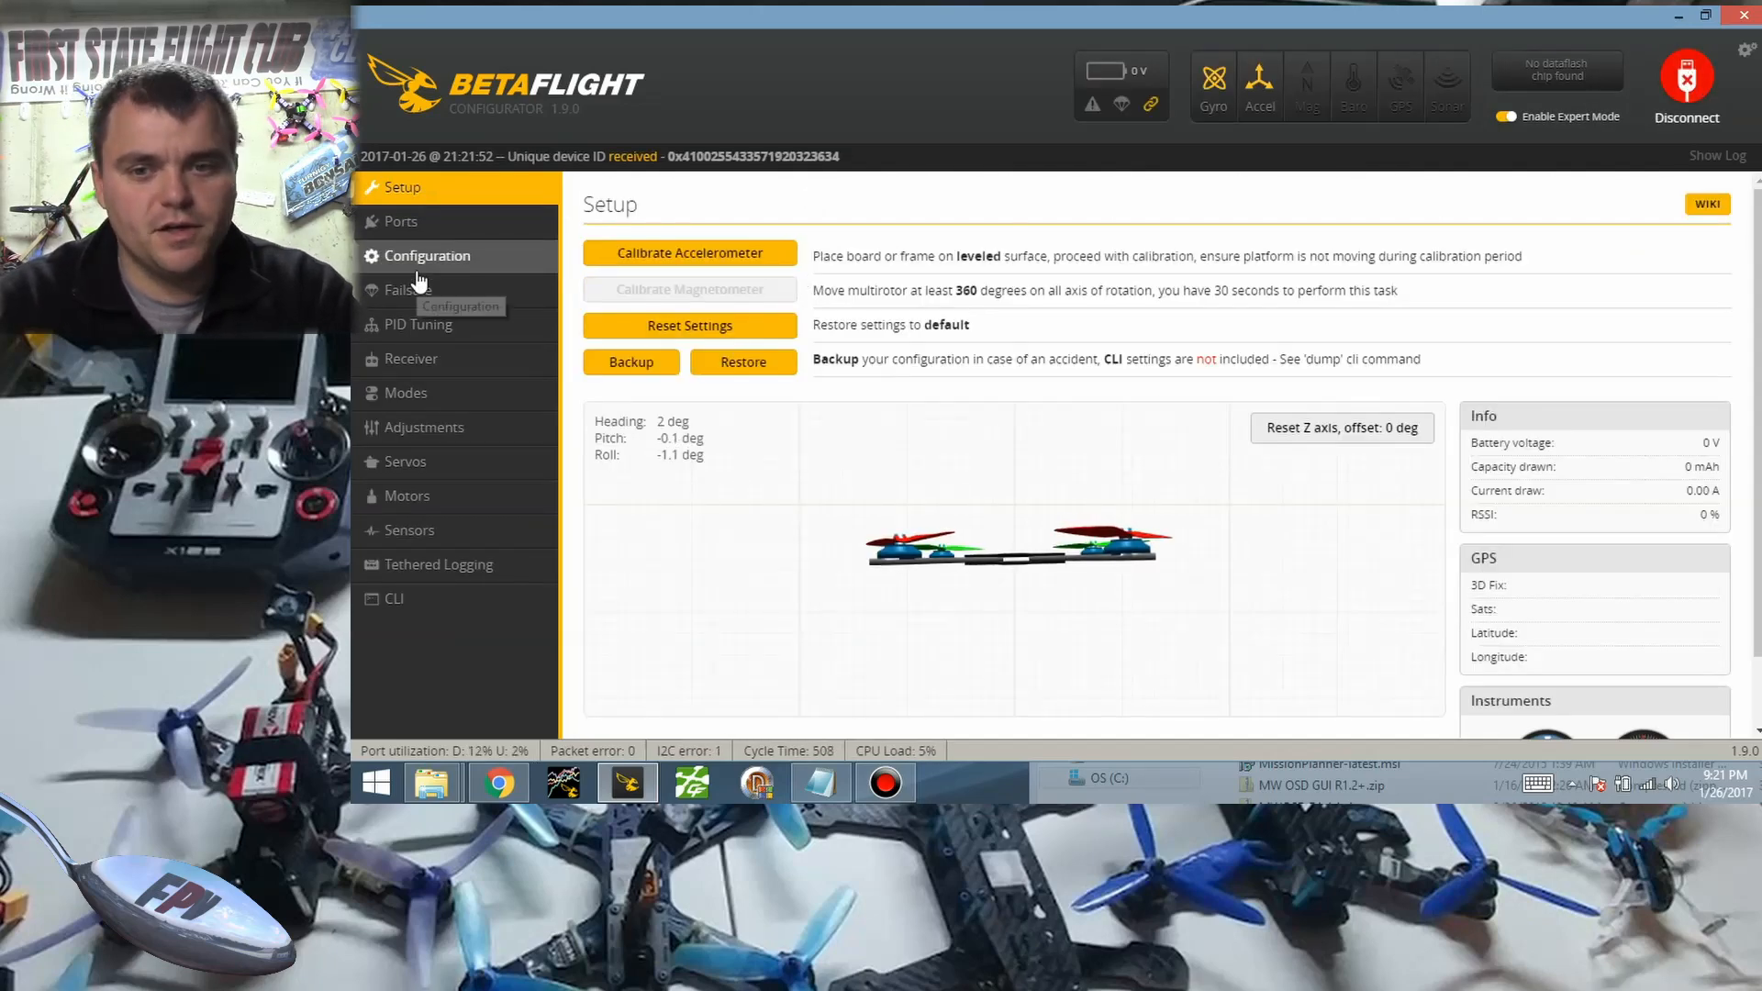
pyautogui.click(426, 255)
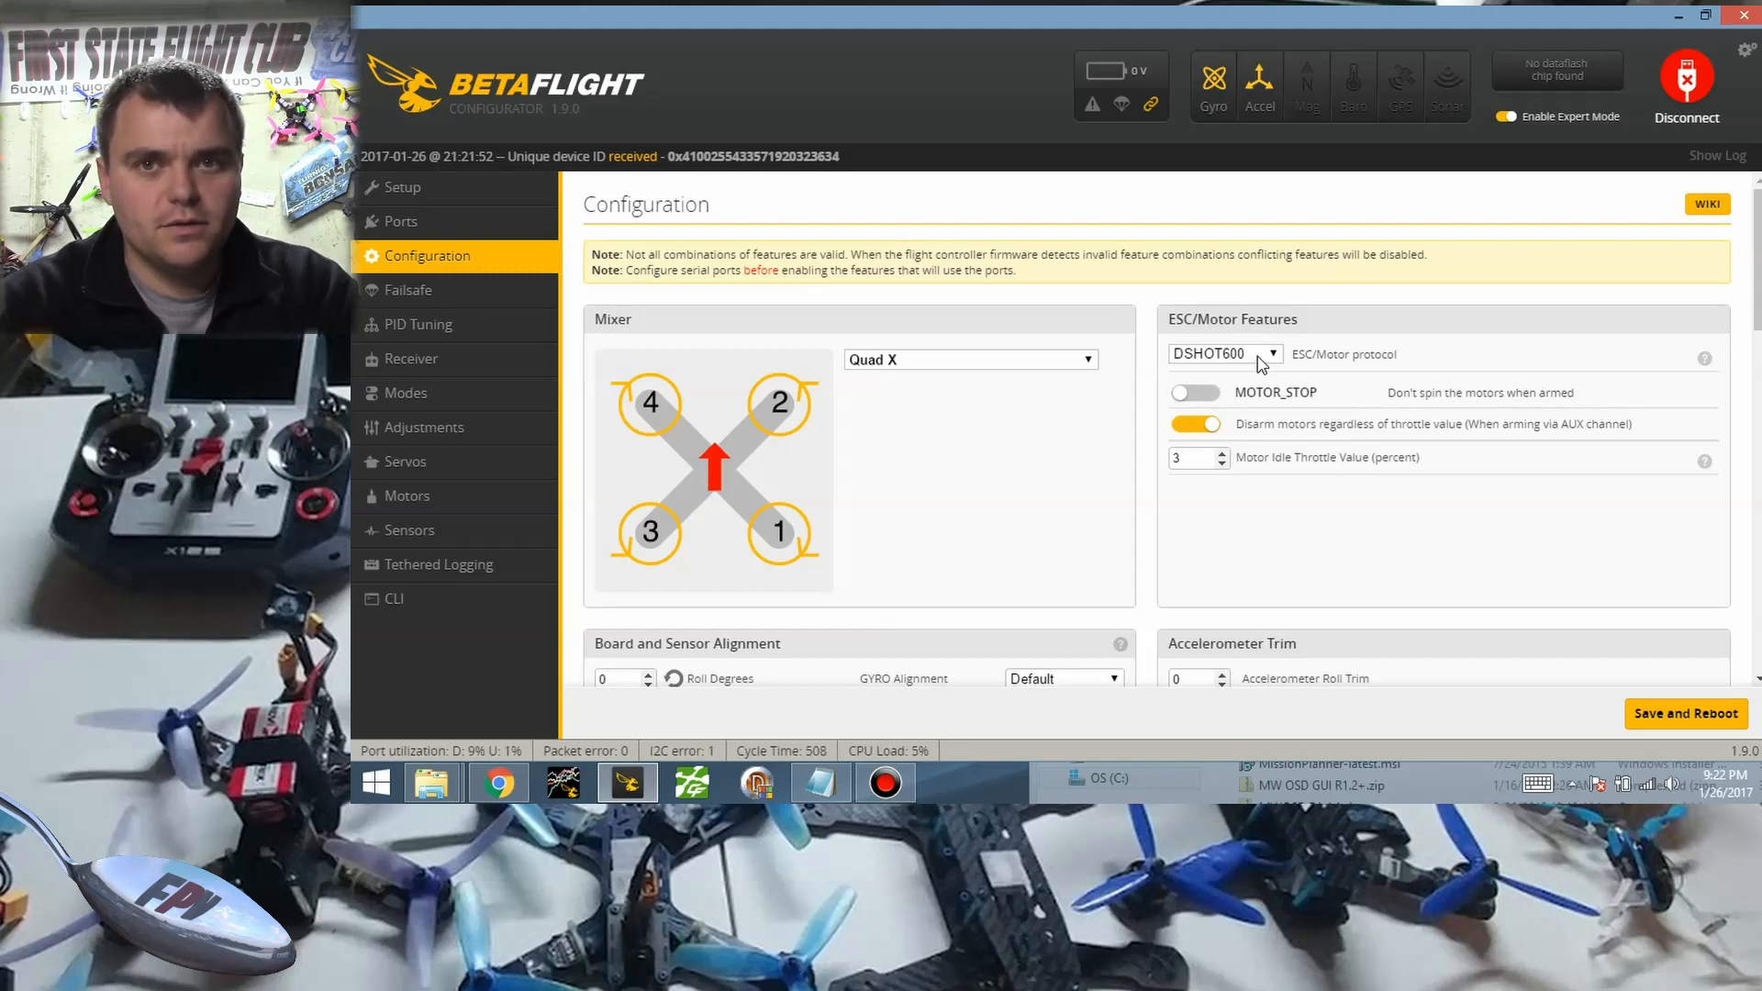
pyautogui.moveTo(1240, 369)
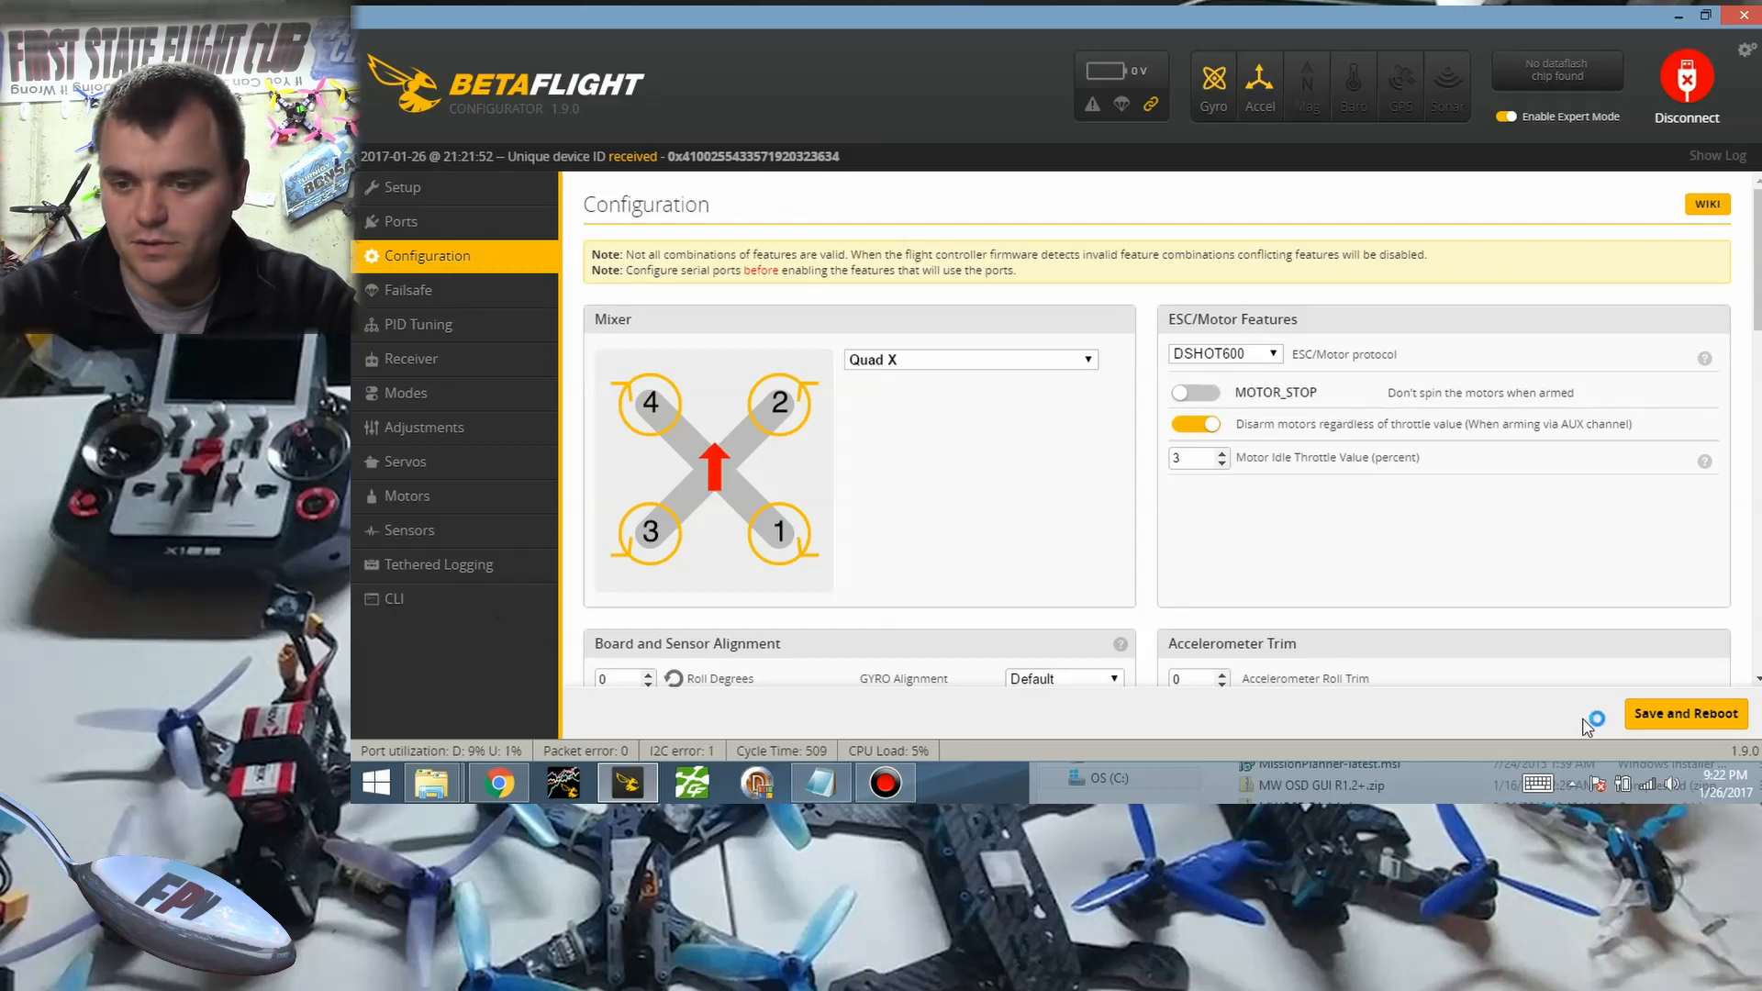
pyautogui.moveTo(1673, 730)
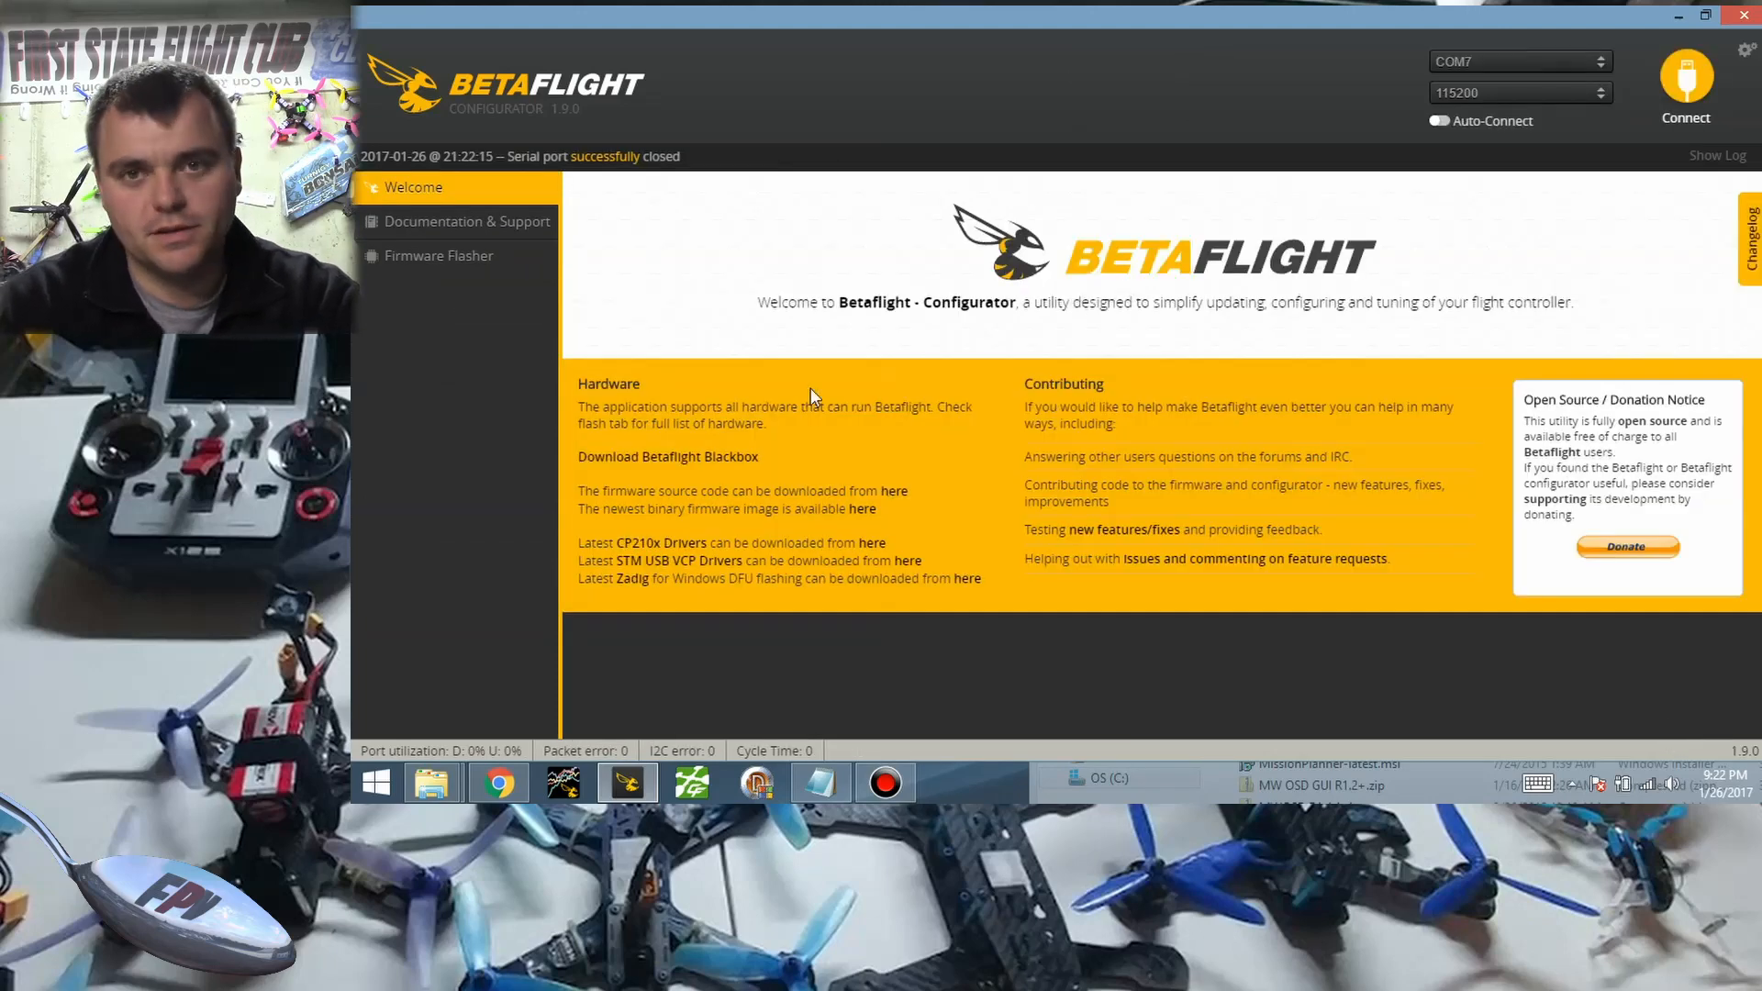
# Reconnect to the rebooted board and switch to the CLI console.
pyautogui.click(1685, 86)
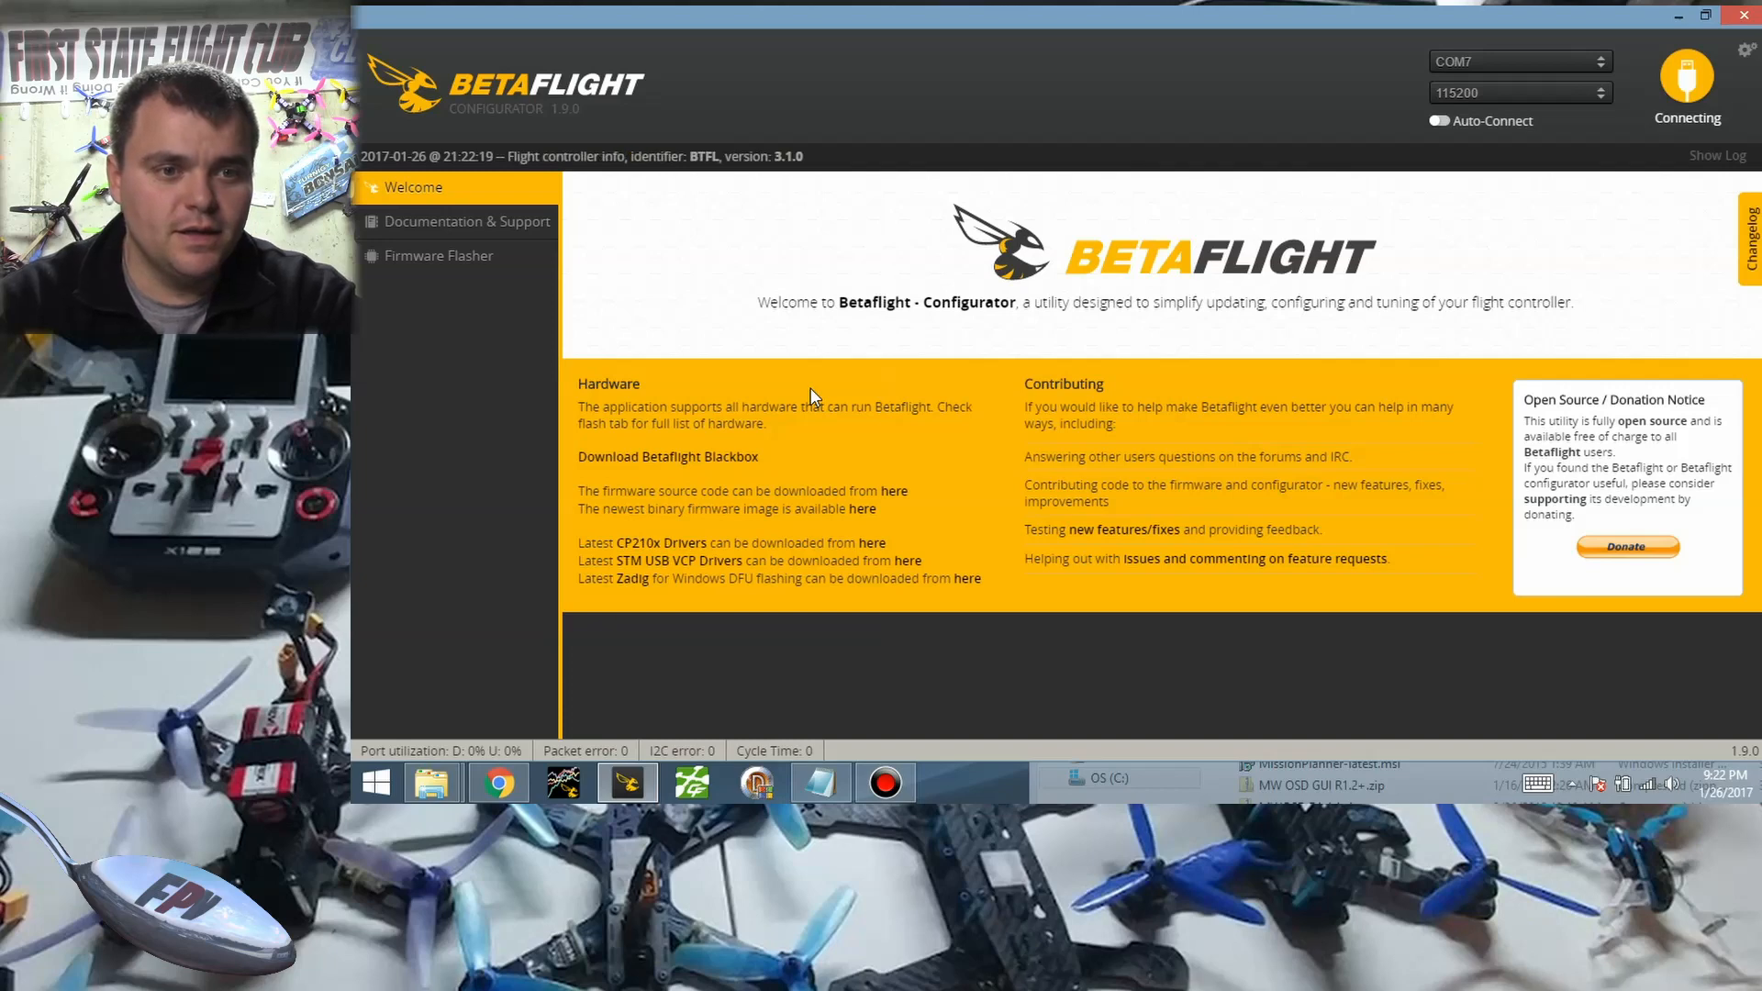
pyautogui.click(1685, 85)
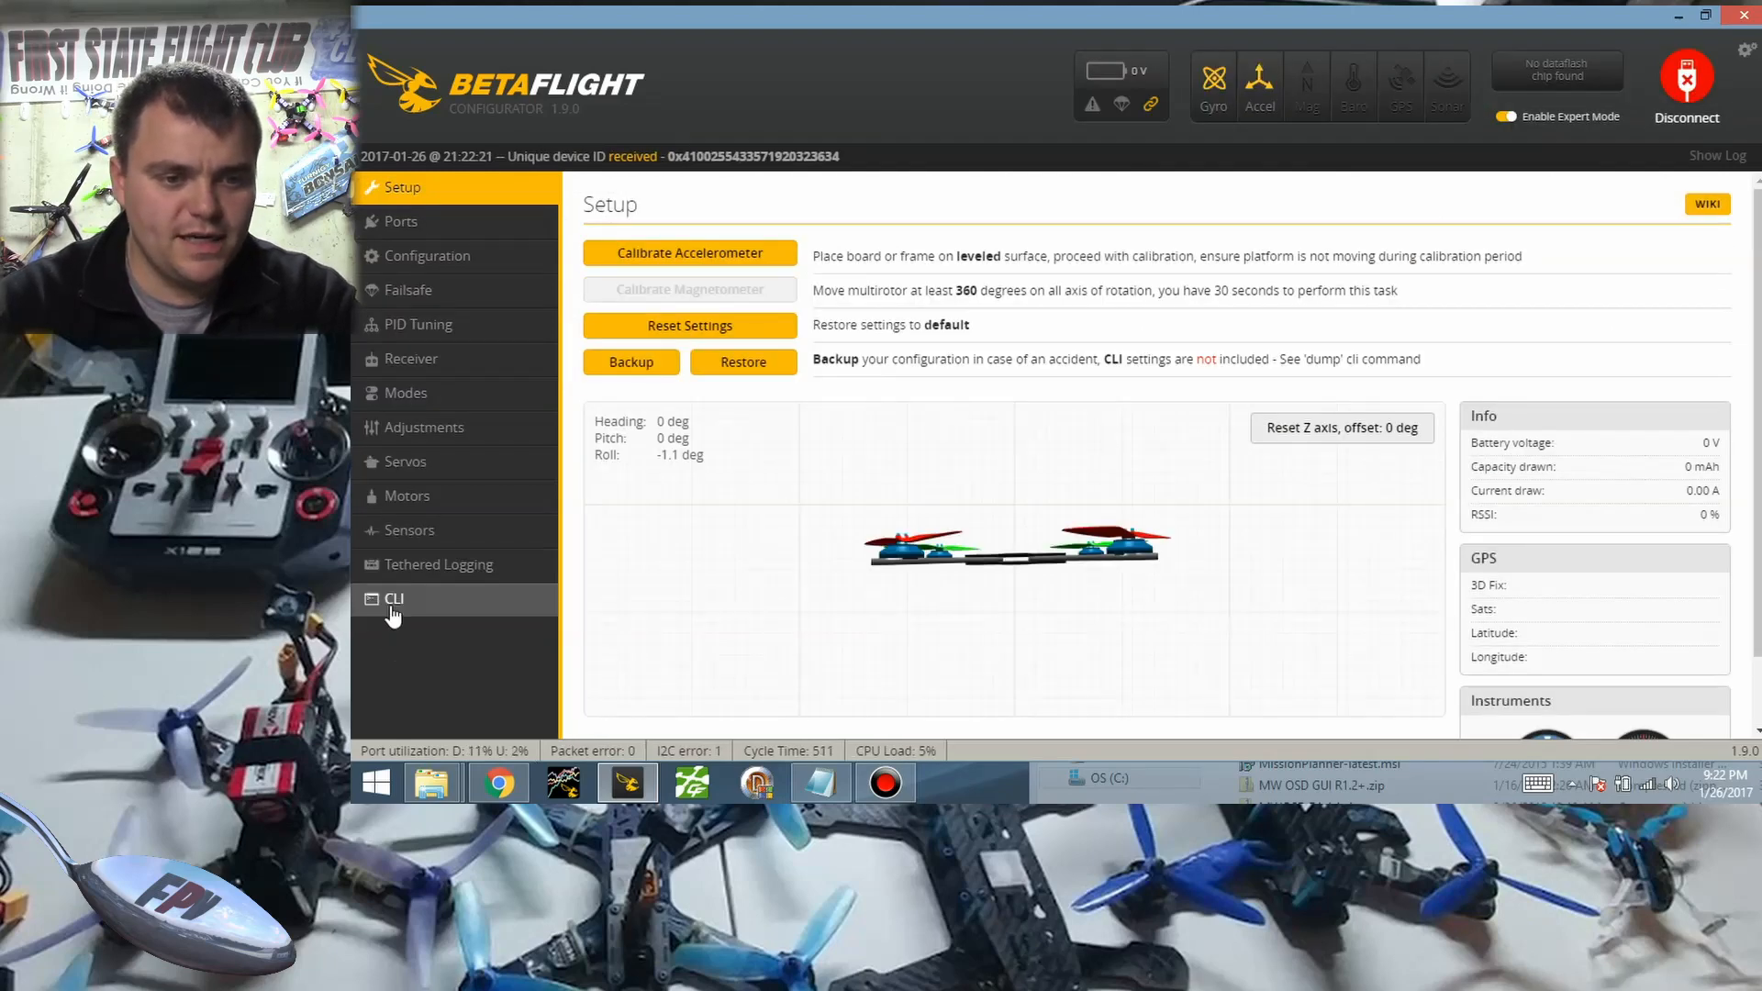
pyautogui.click(394, 597)
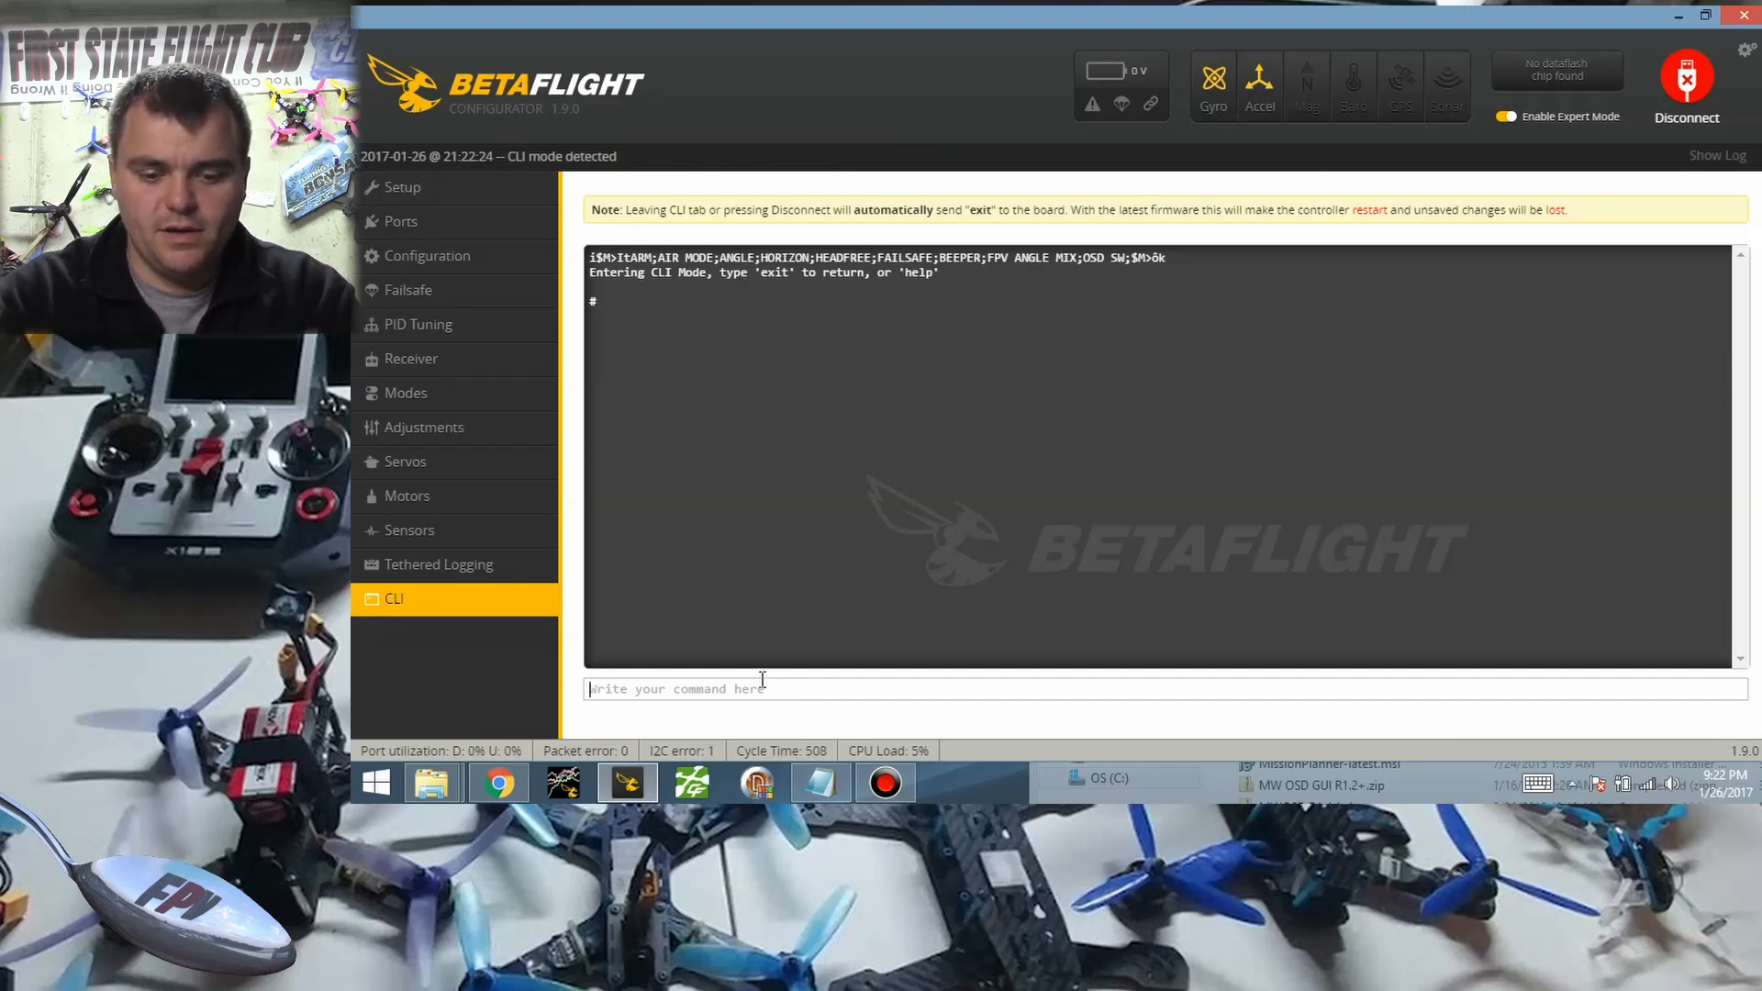
# Run 'resource list' in the CLI to print pin and DMA assignments.
pyautogui.write('re')
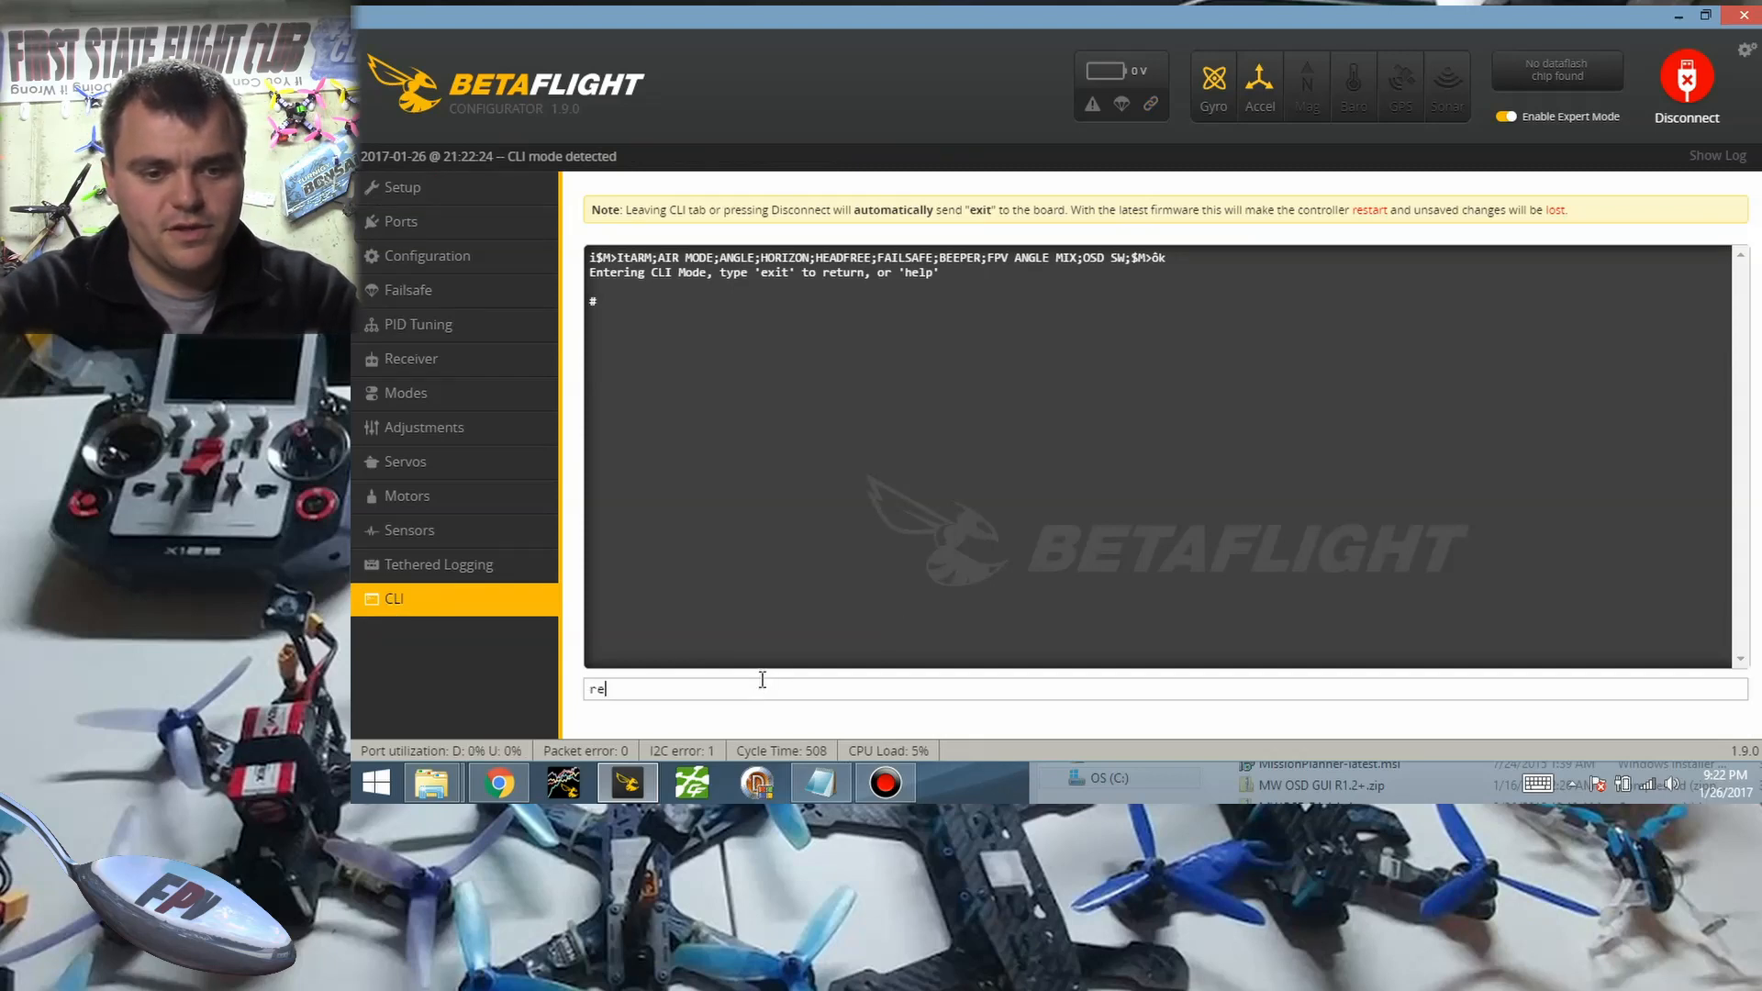
pyautogui.write('so')
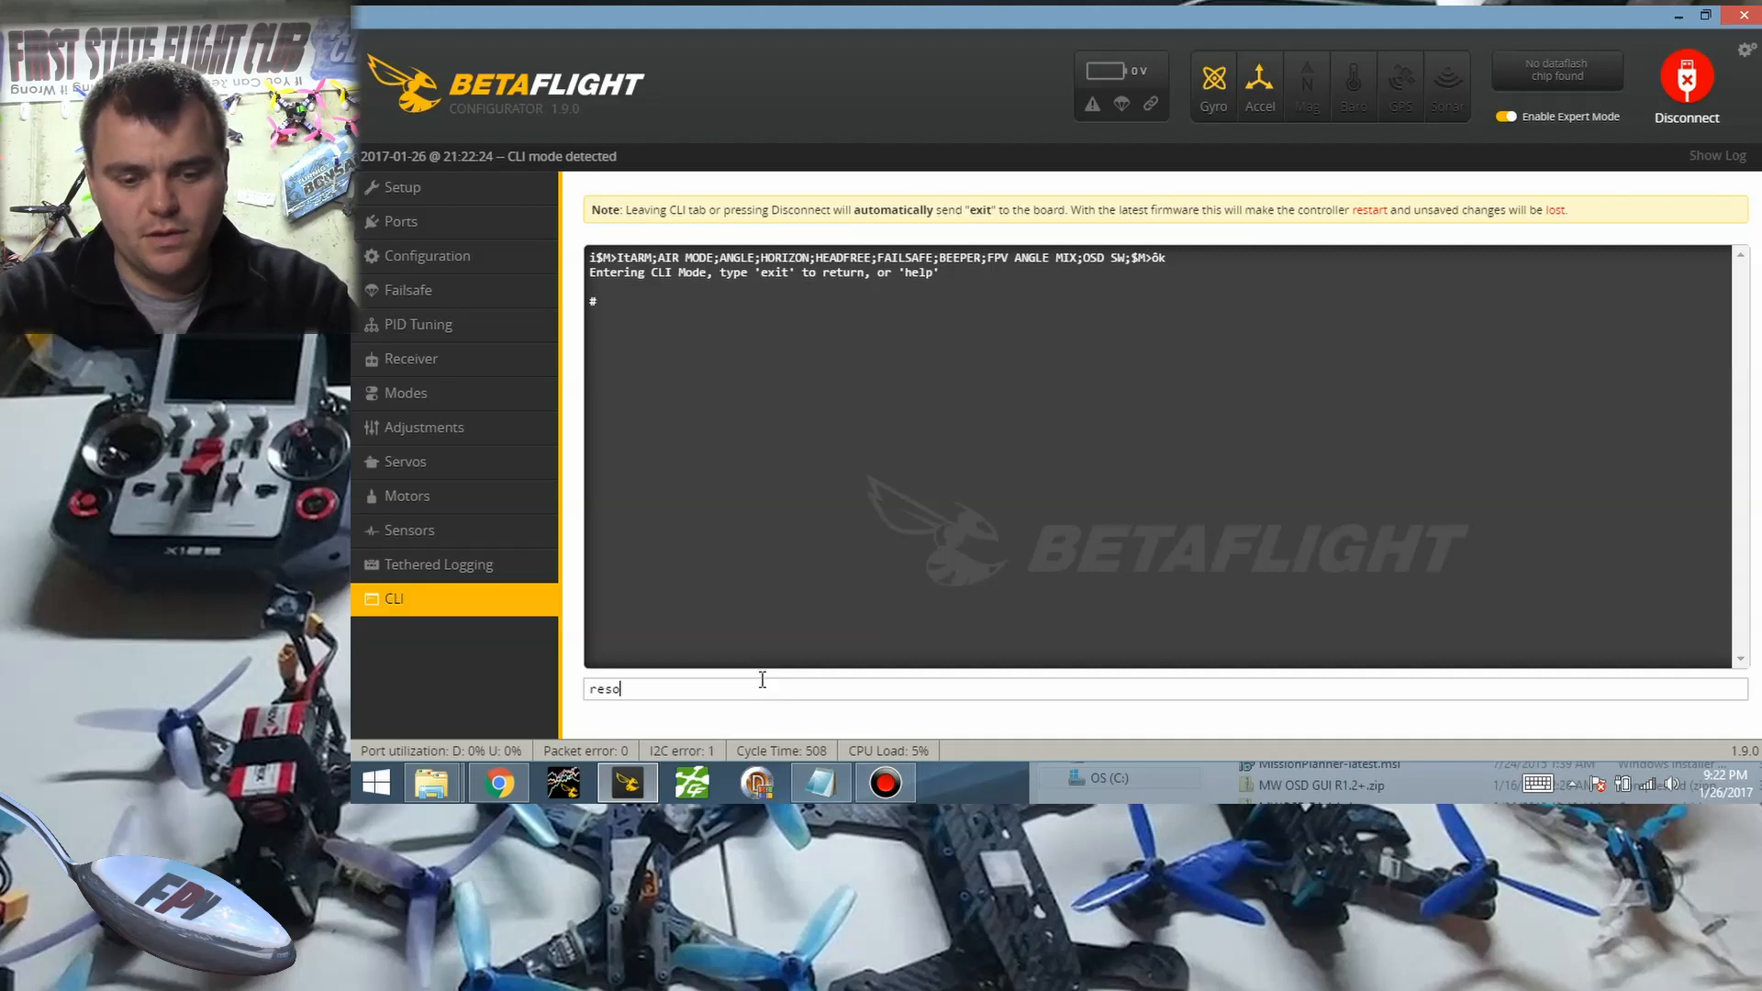
pyautogui.write('urce list')
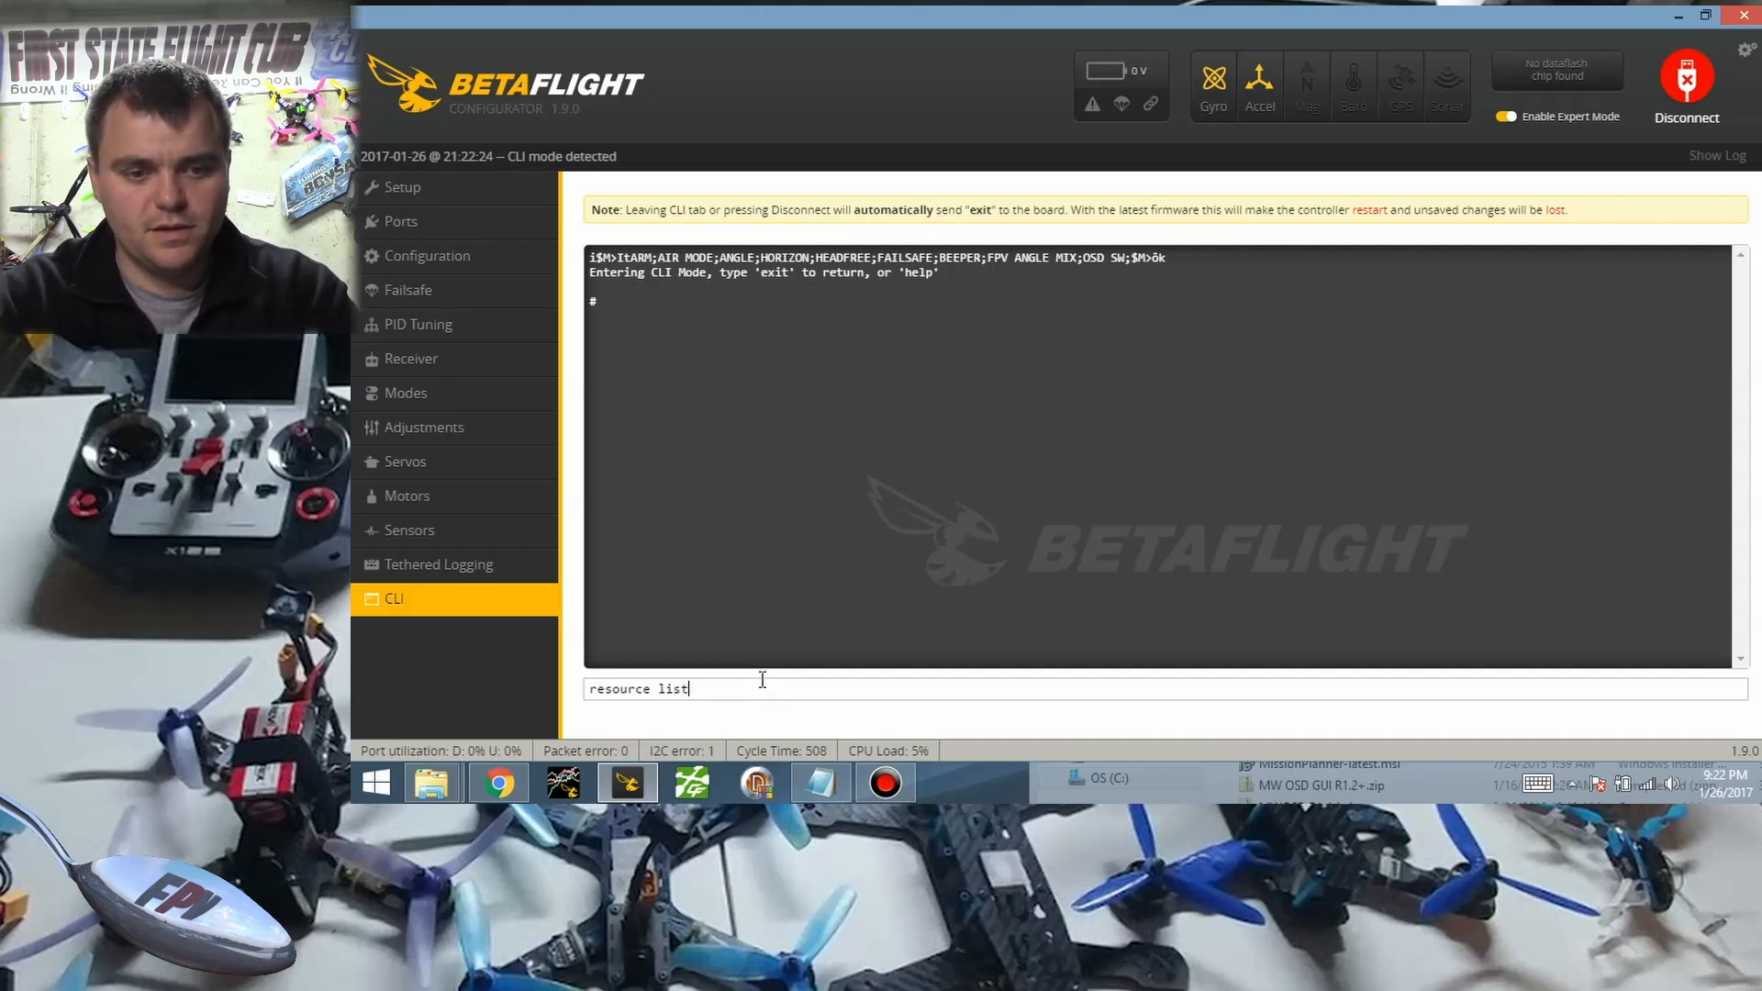
pyautogui.press('Return')
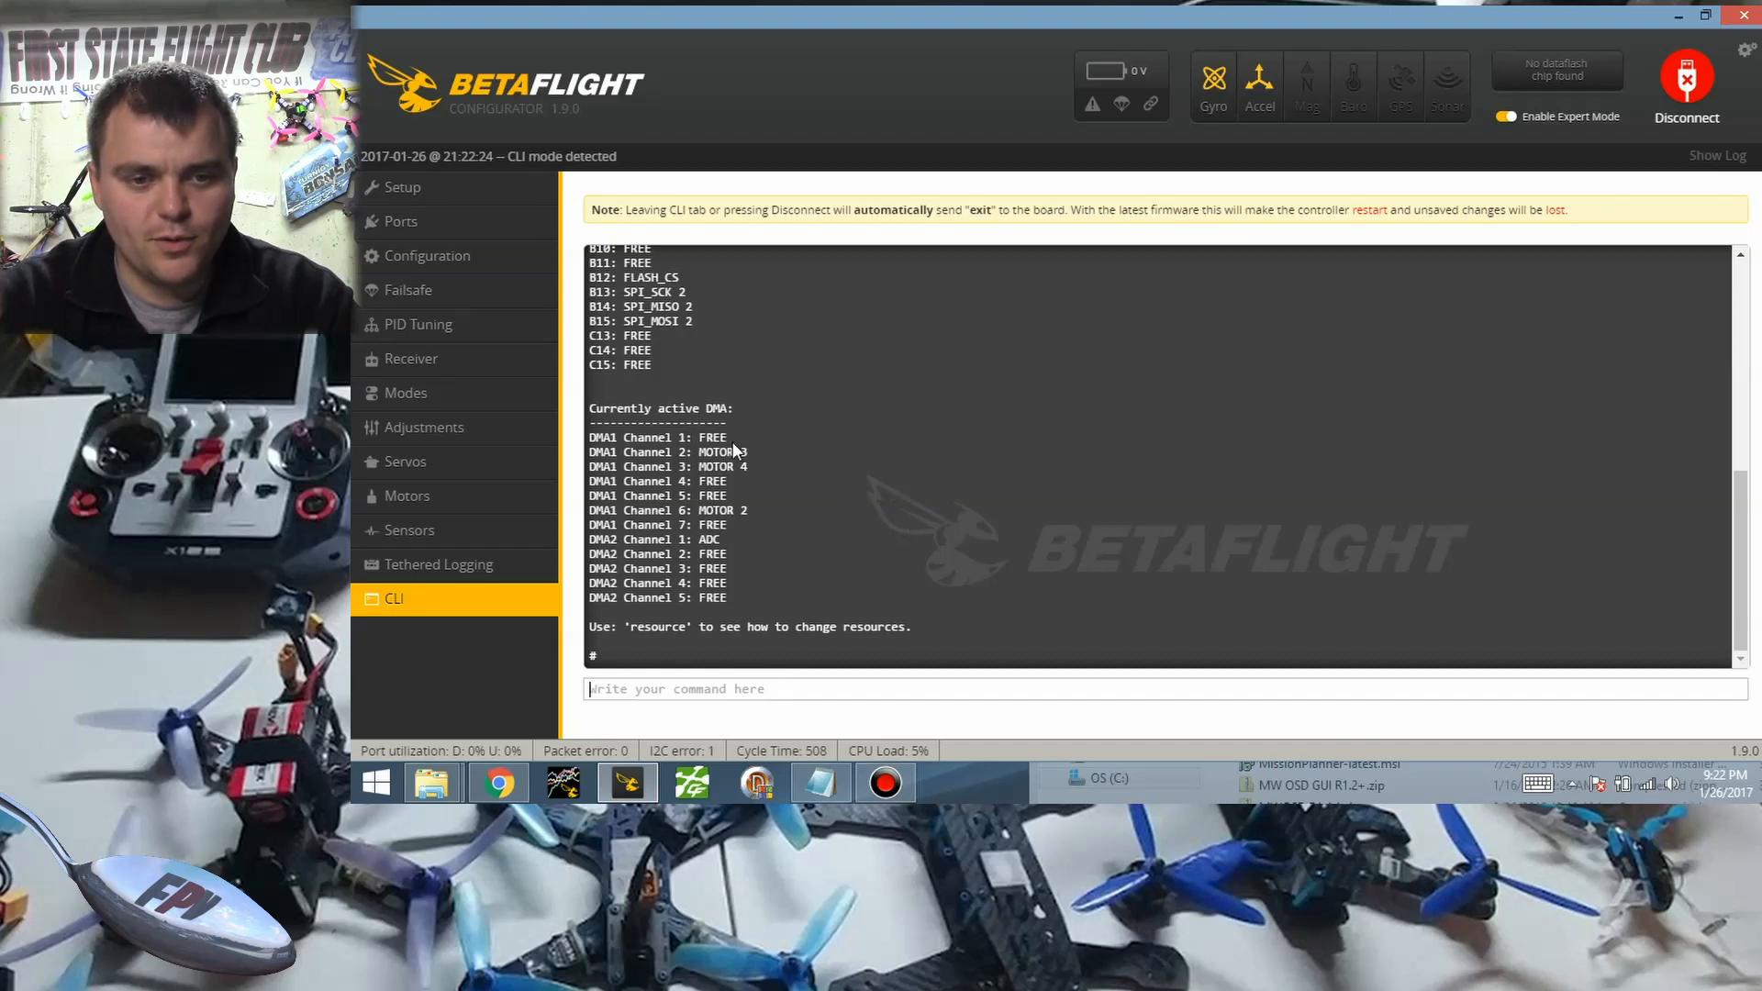
pyautogui.moveTo(695, 480)
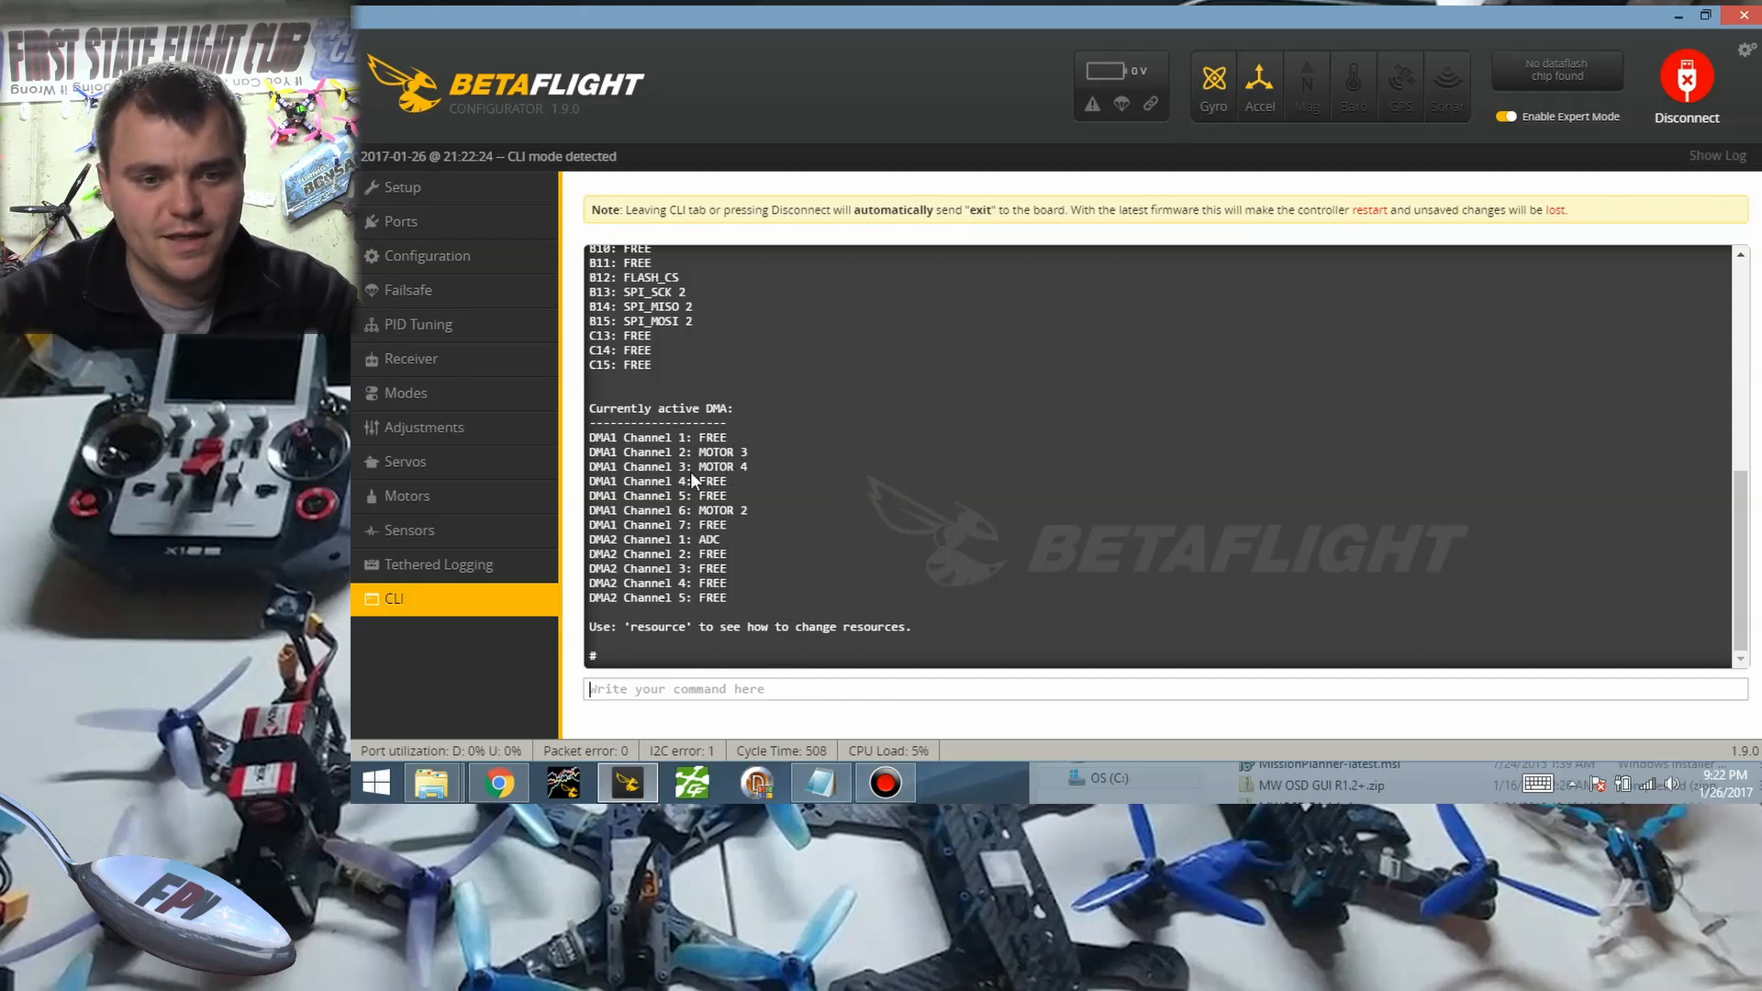
pyautogui.moveTo(804, 492)
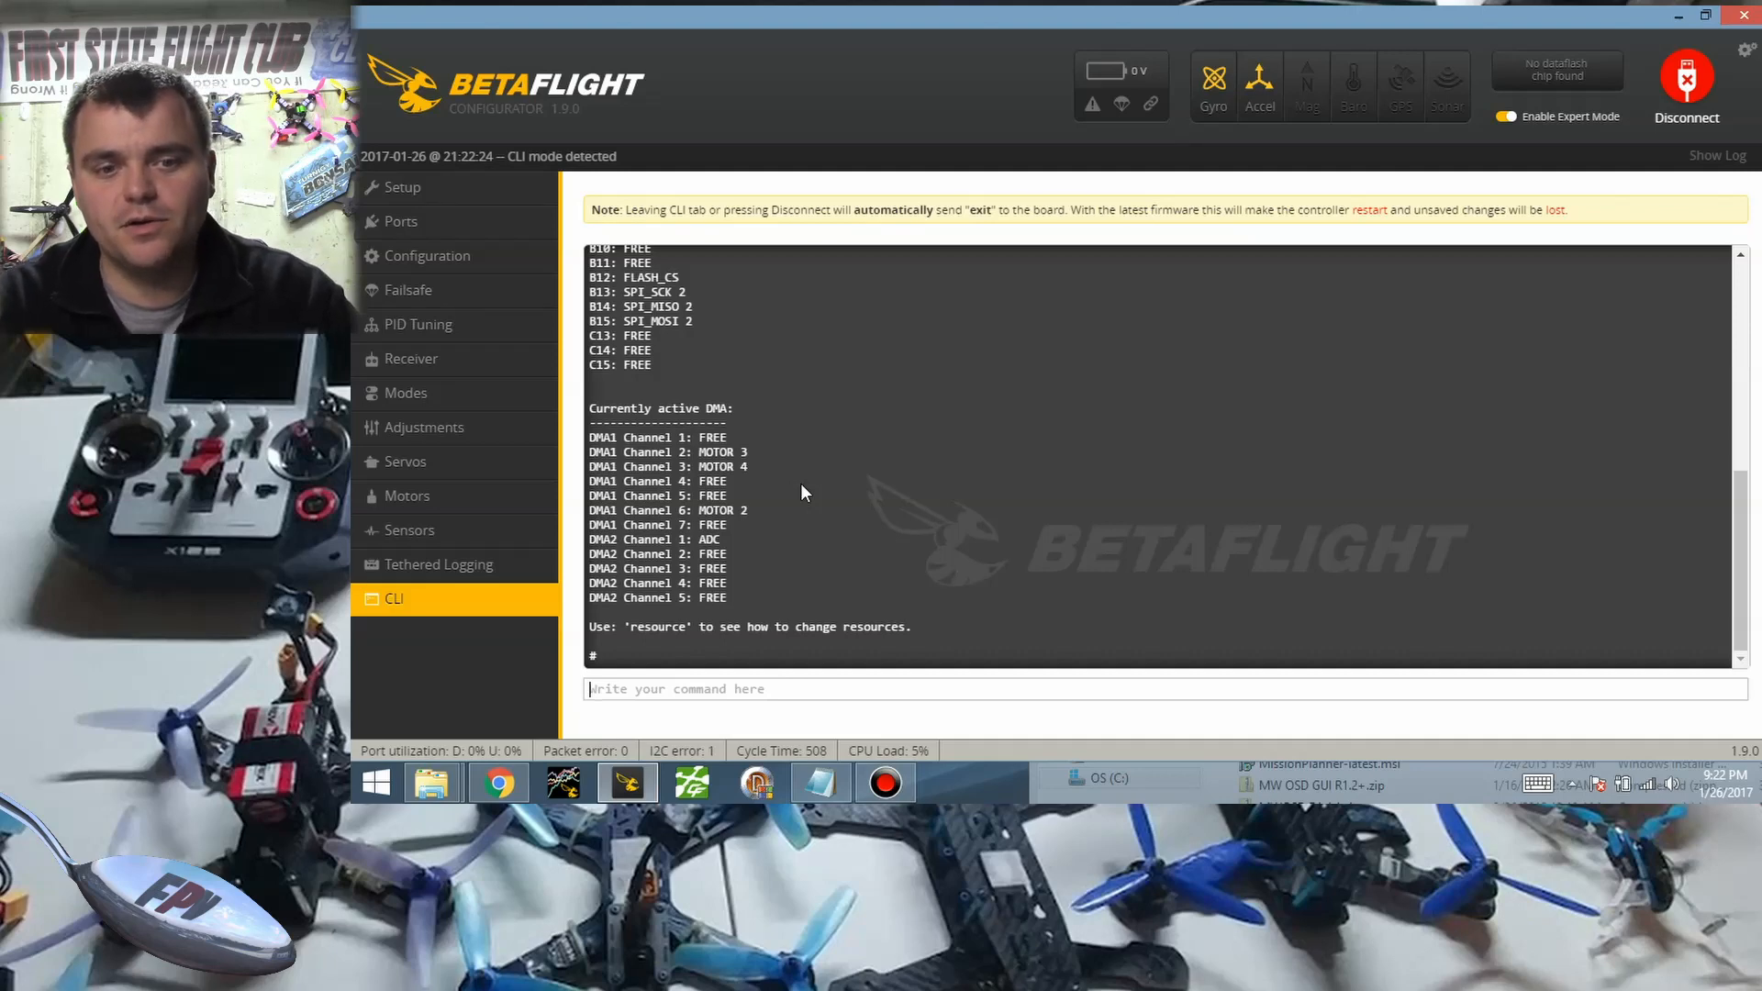
pyautogui.moveTo(649, 480)
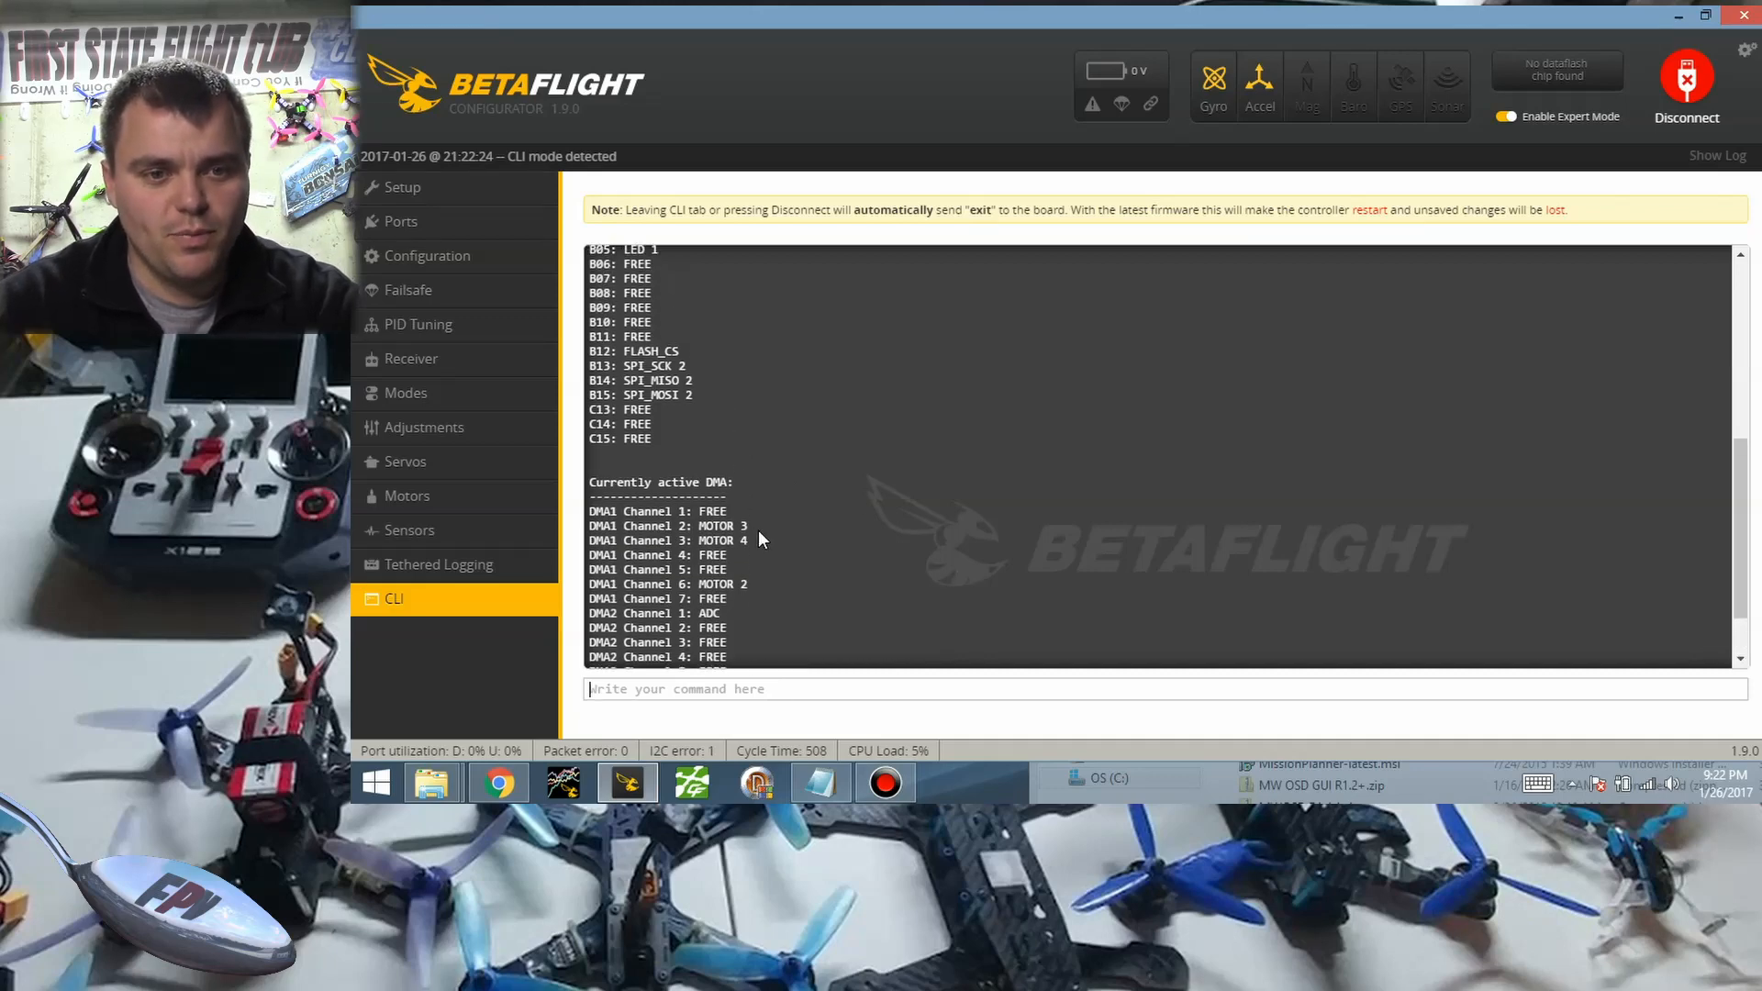
# Scroll to the 'Currently active DMA' motor list, then exit the CLI and disconnect.
pyautogui.scroll(3)
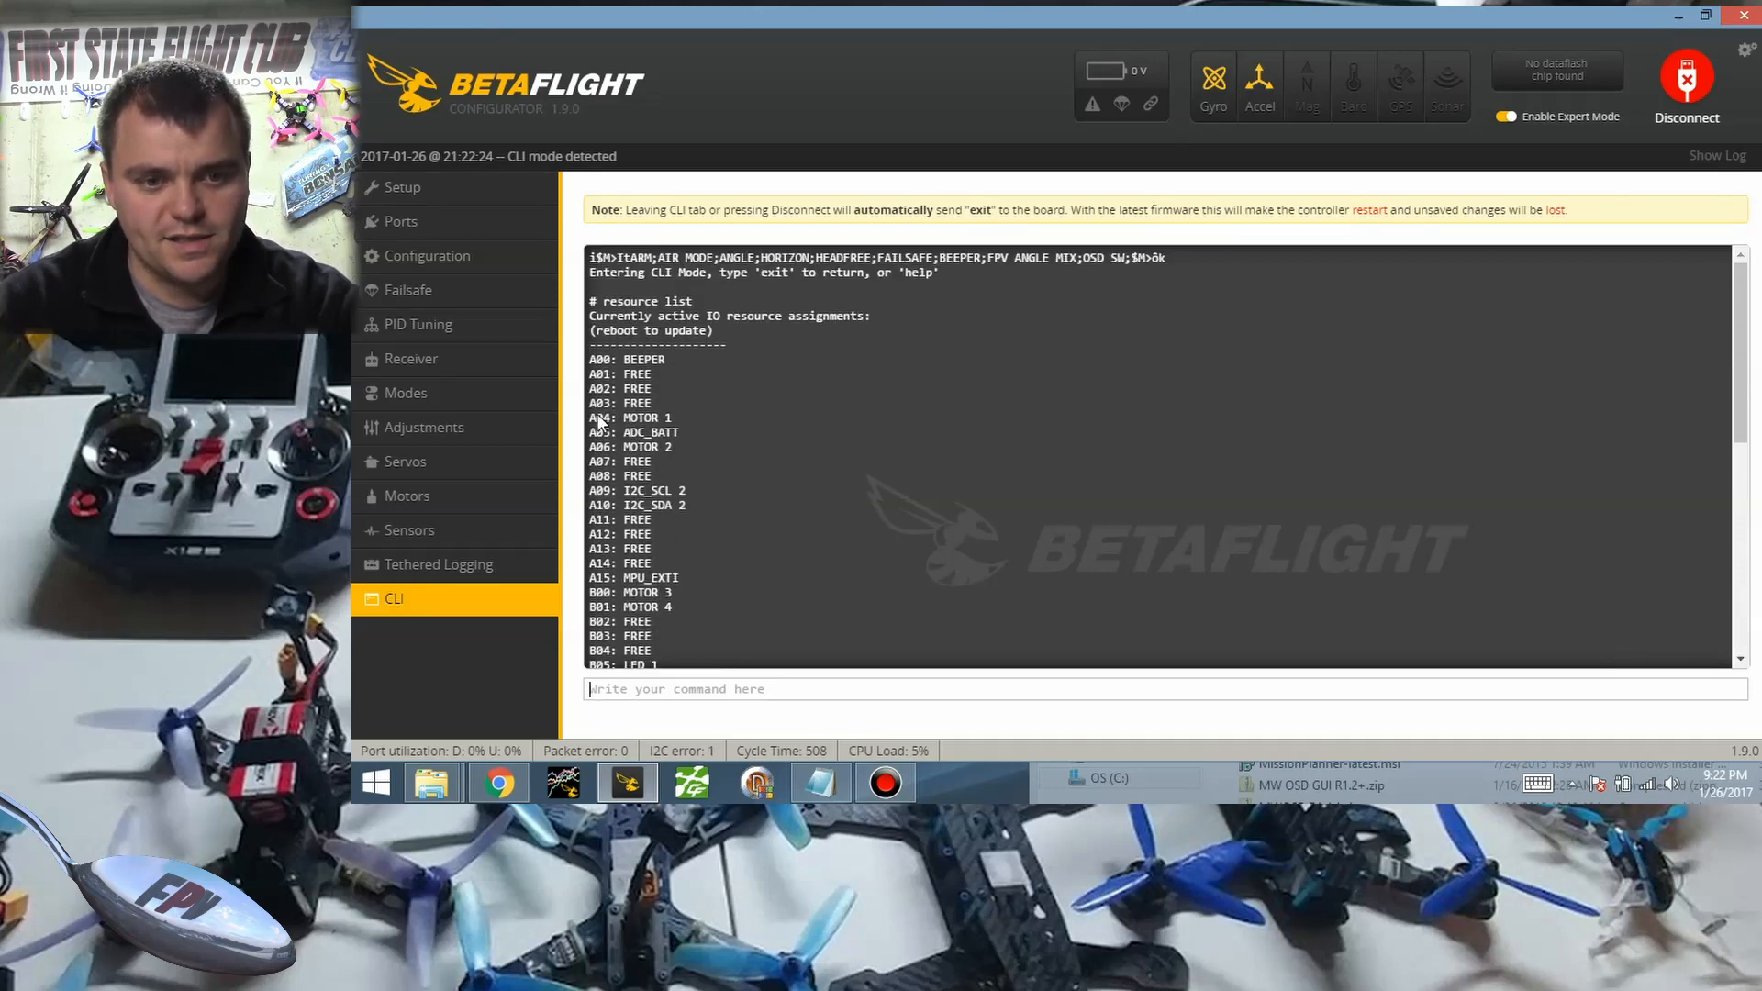
pyautogui.moveTo(708, 441)
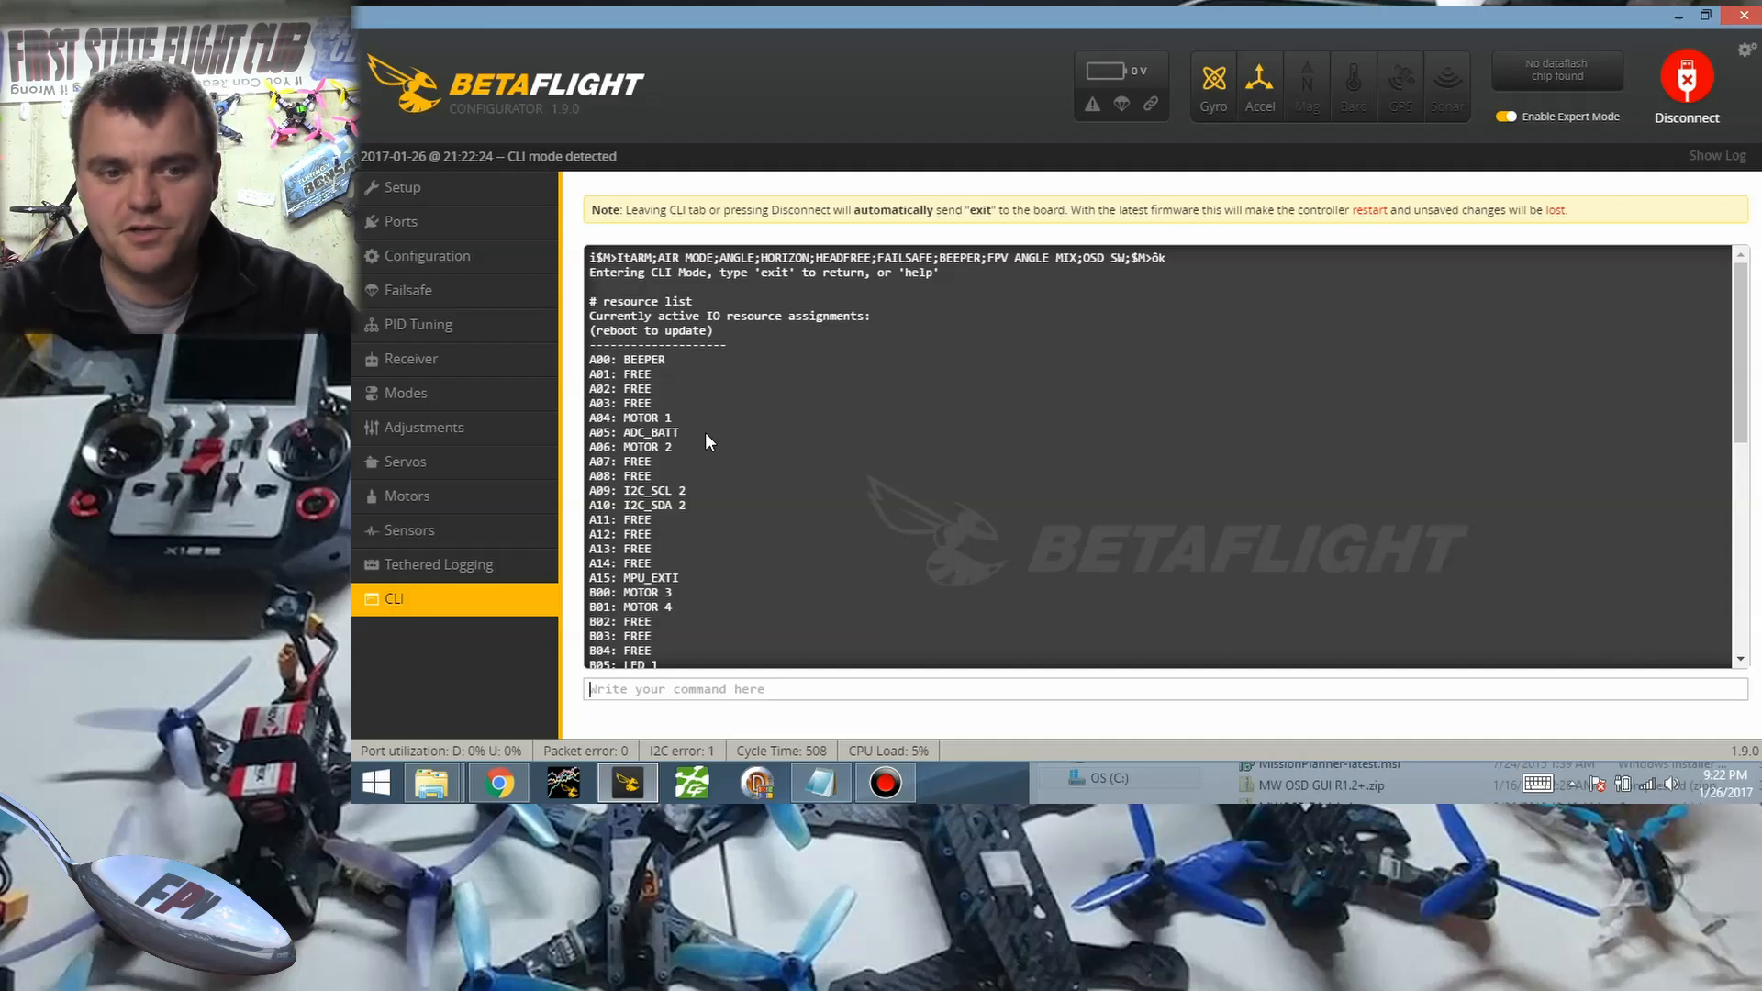
pyautogui.moveTo(657, 388)
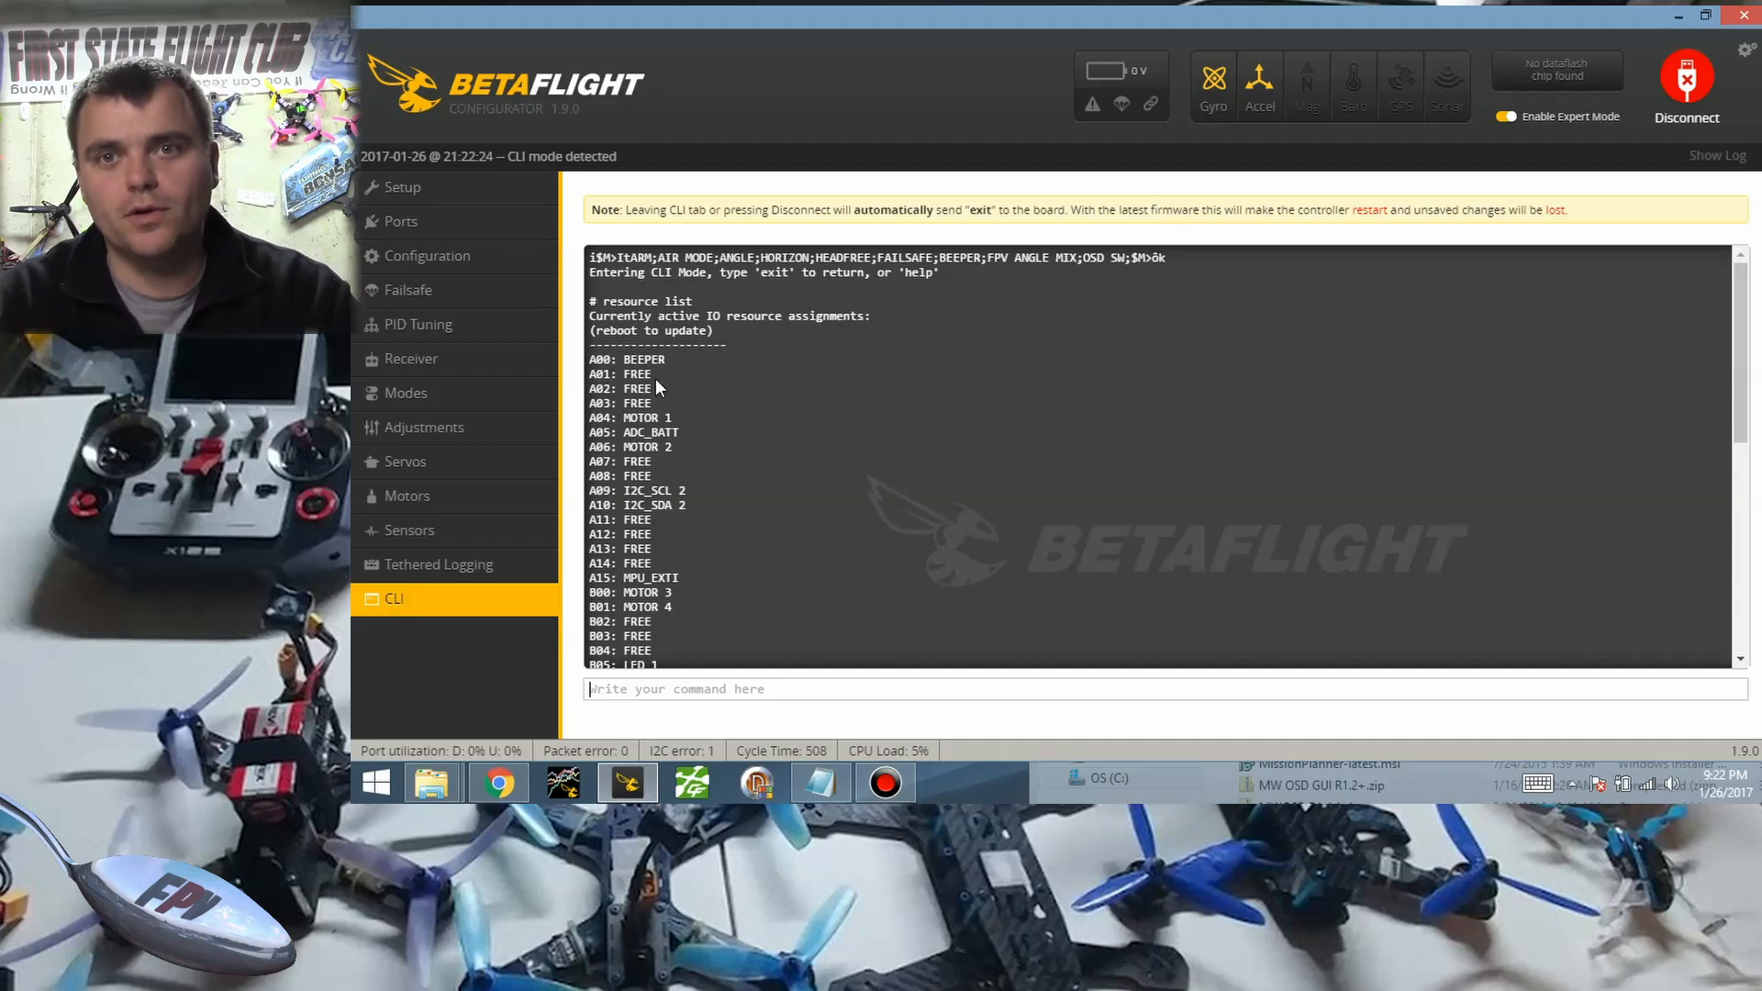
pyautogui.scroll(-3)
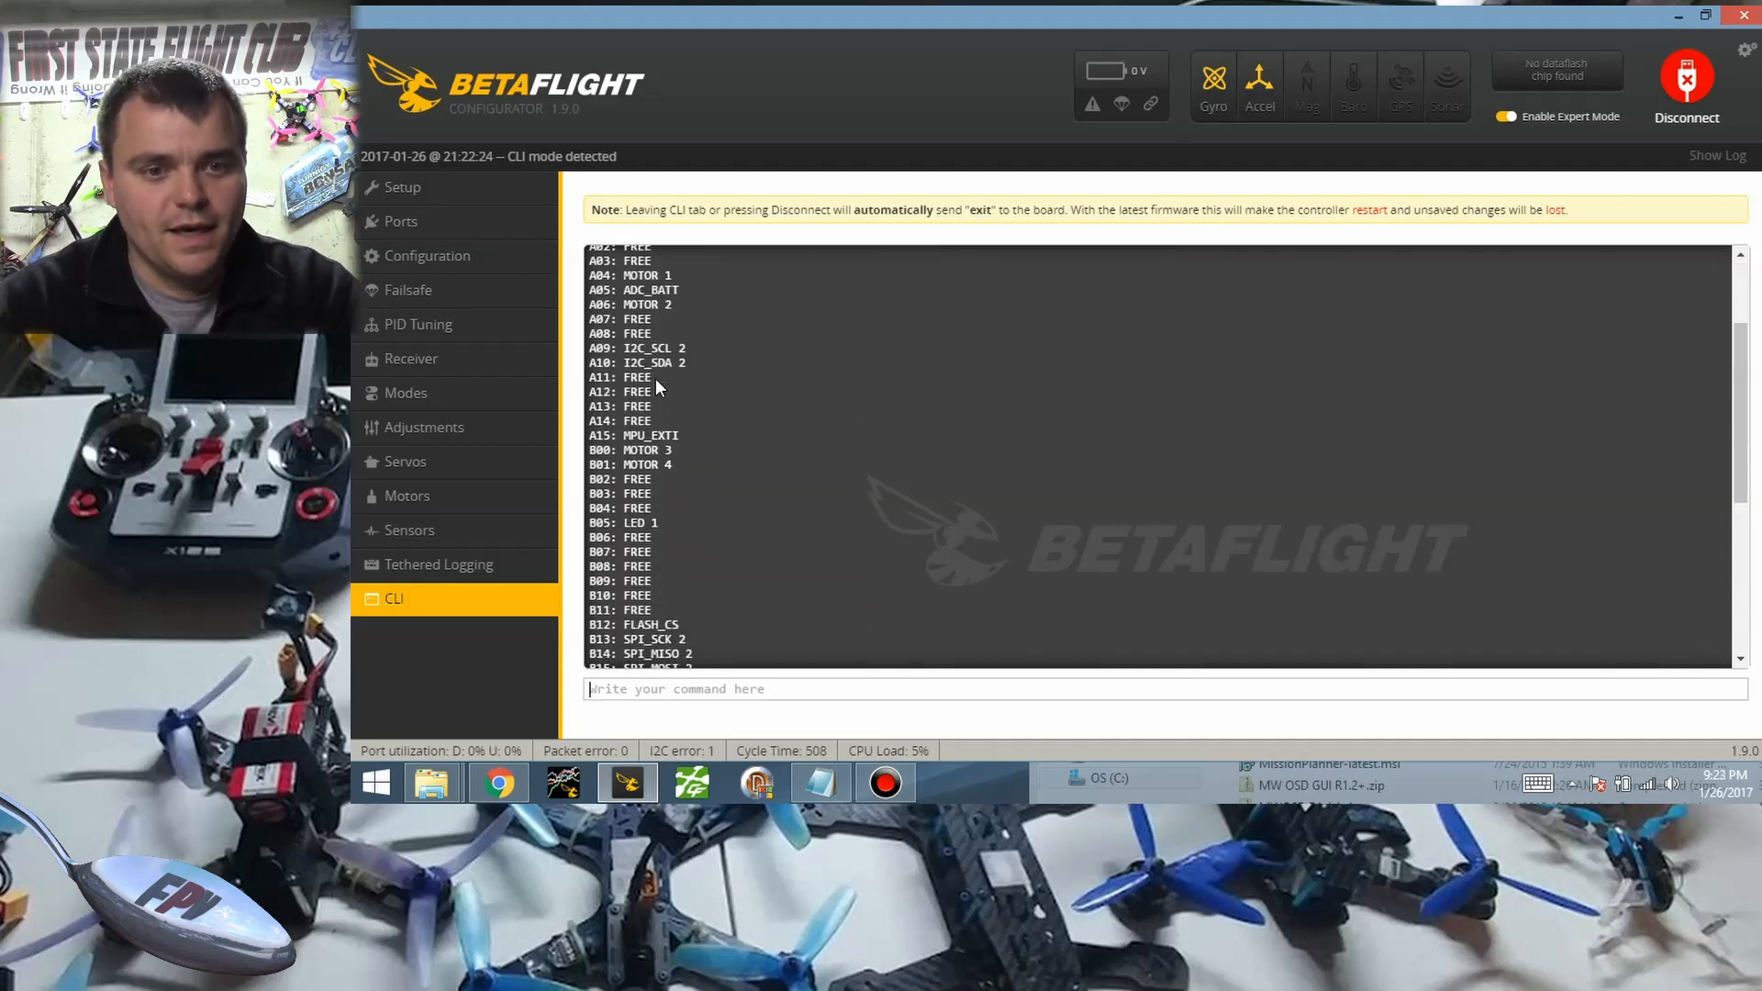
pyautogui.moveTo(703, 284)
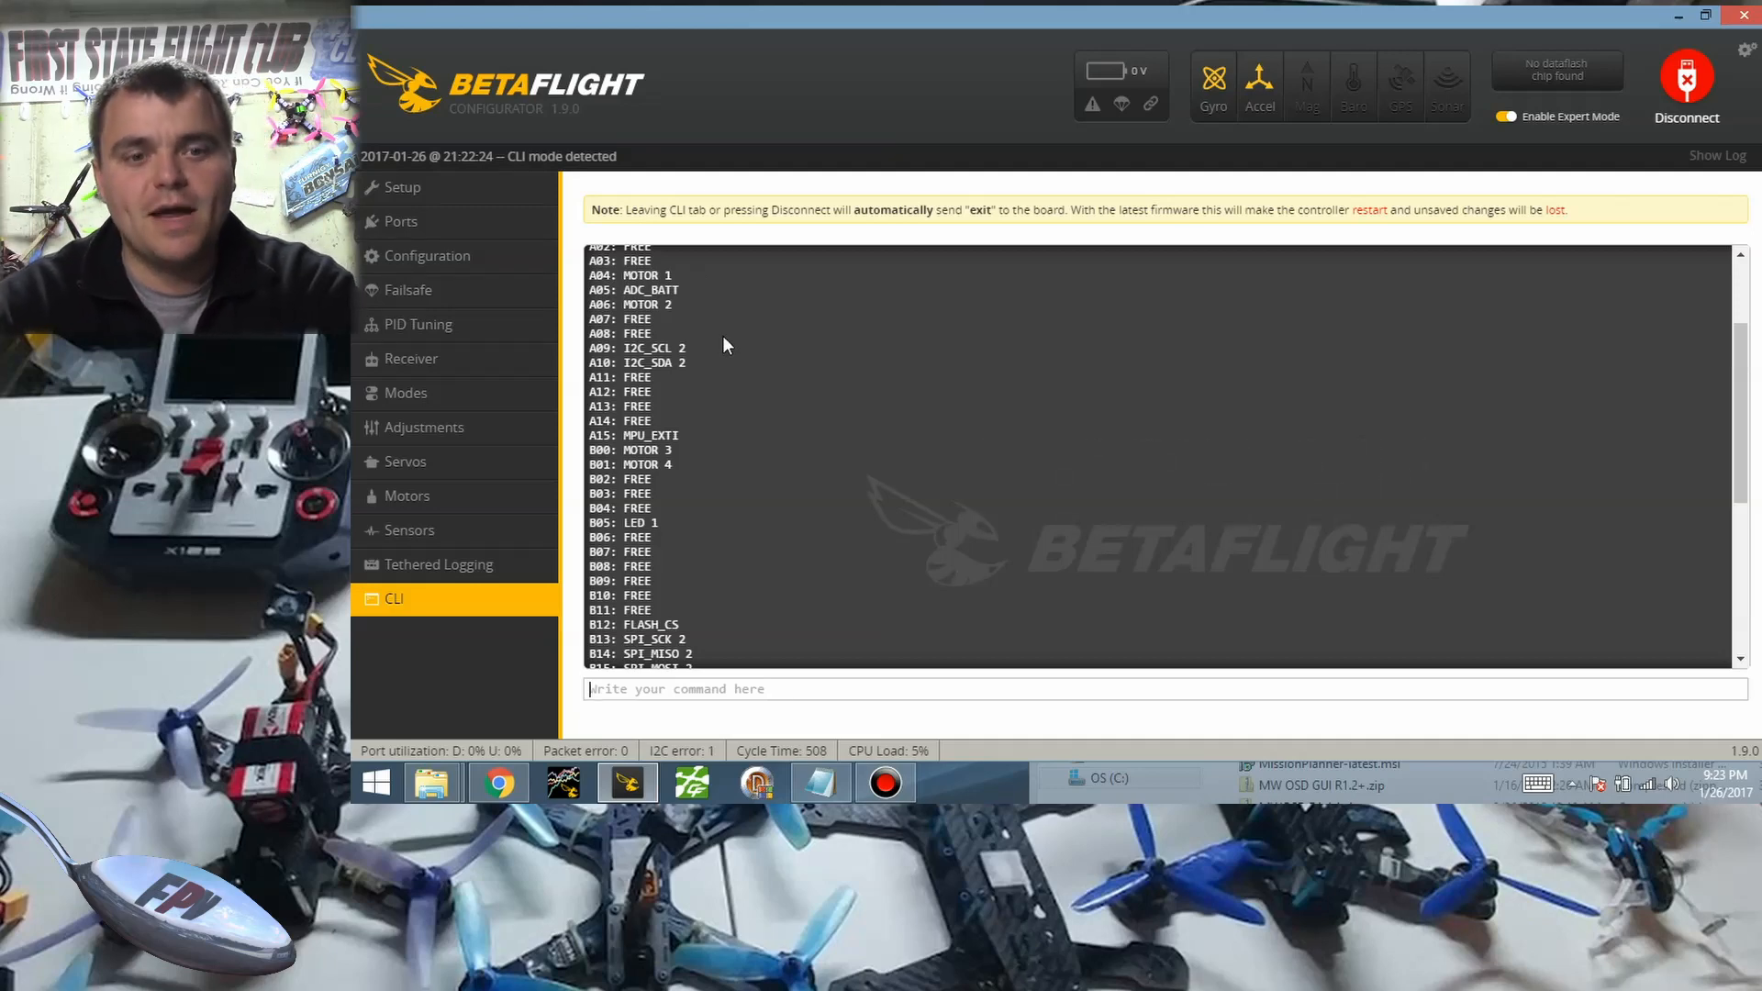
pyautogui.scroll(-3)
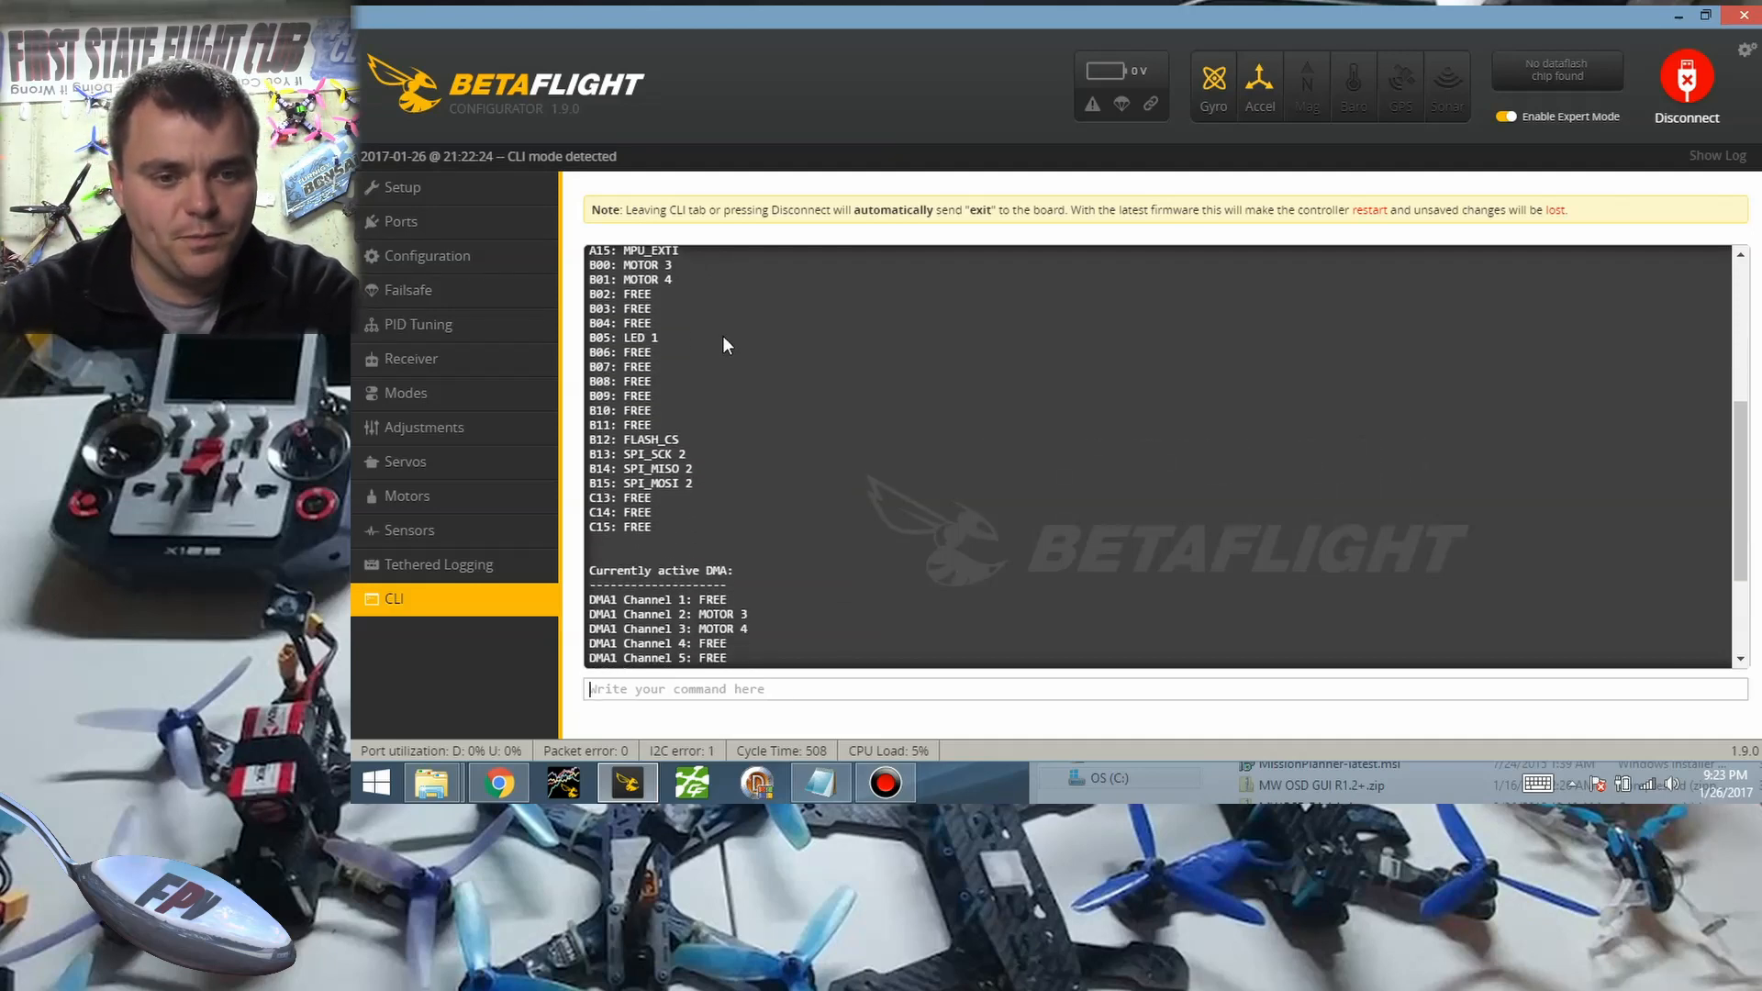
pyautogui.scroll(-3)
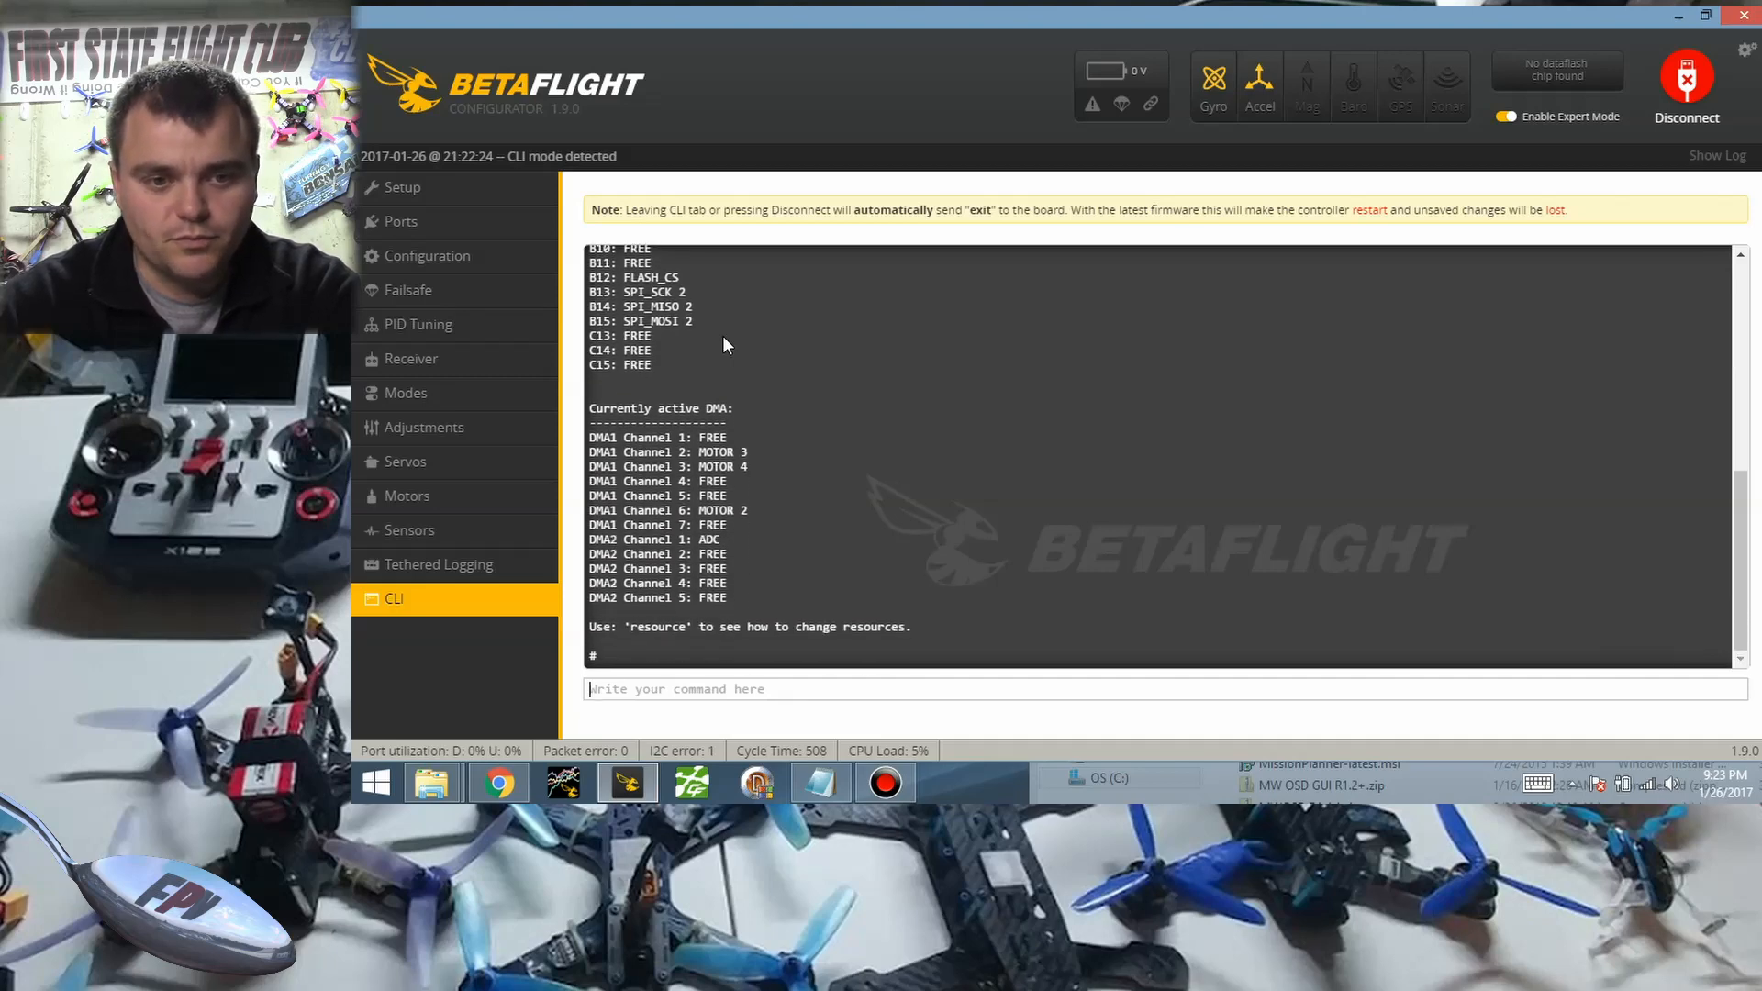
pyautogui.scroll(3)
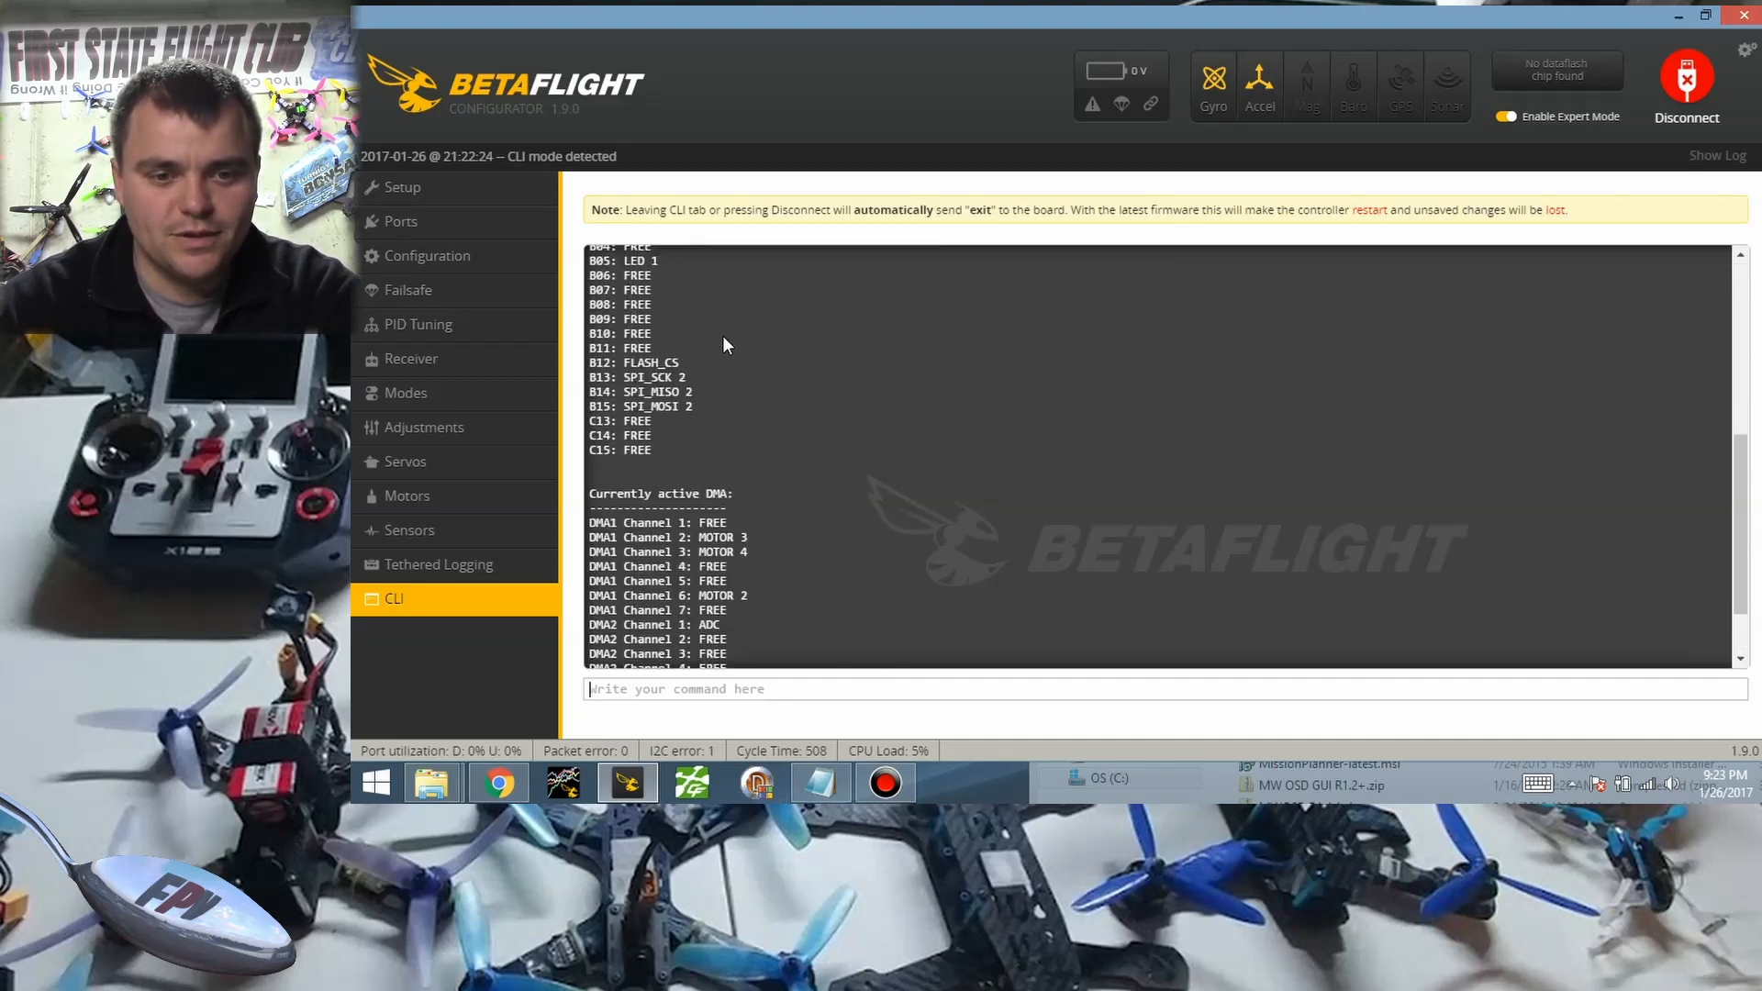
pyautogui.scroll(-3)
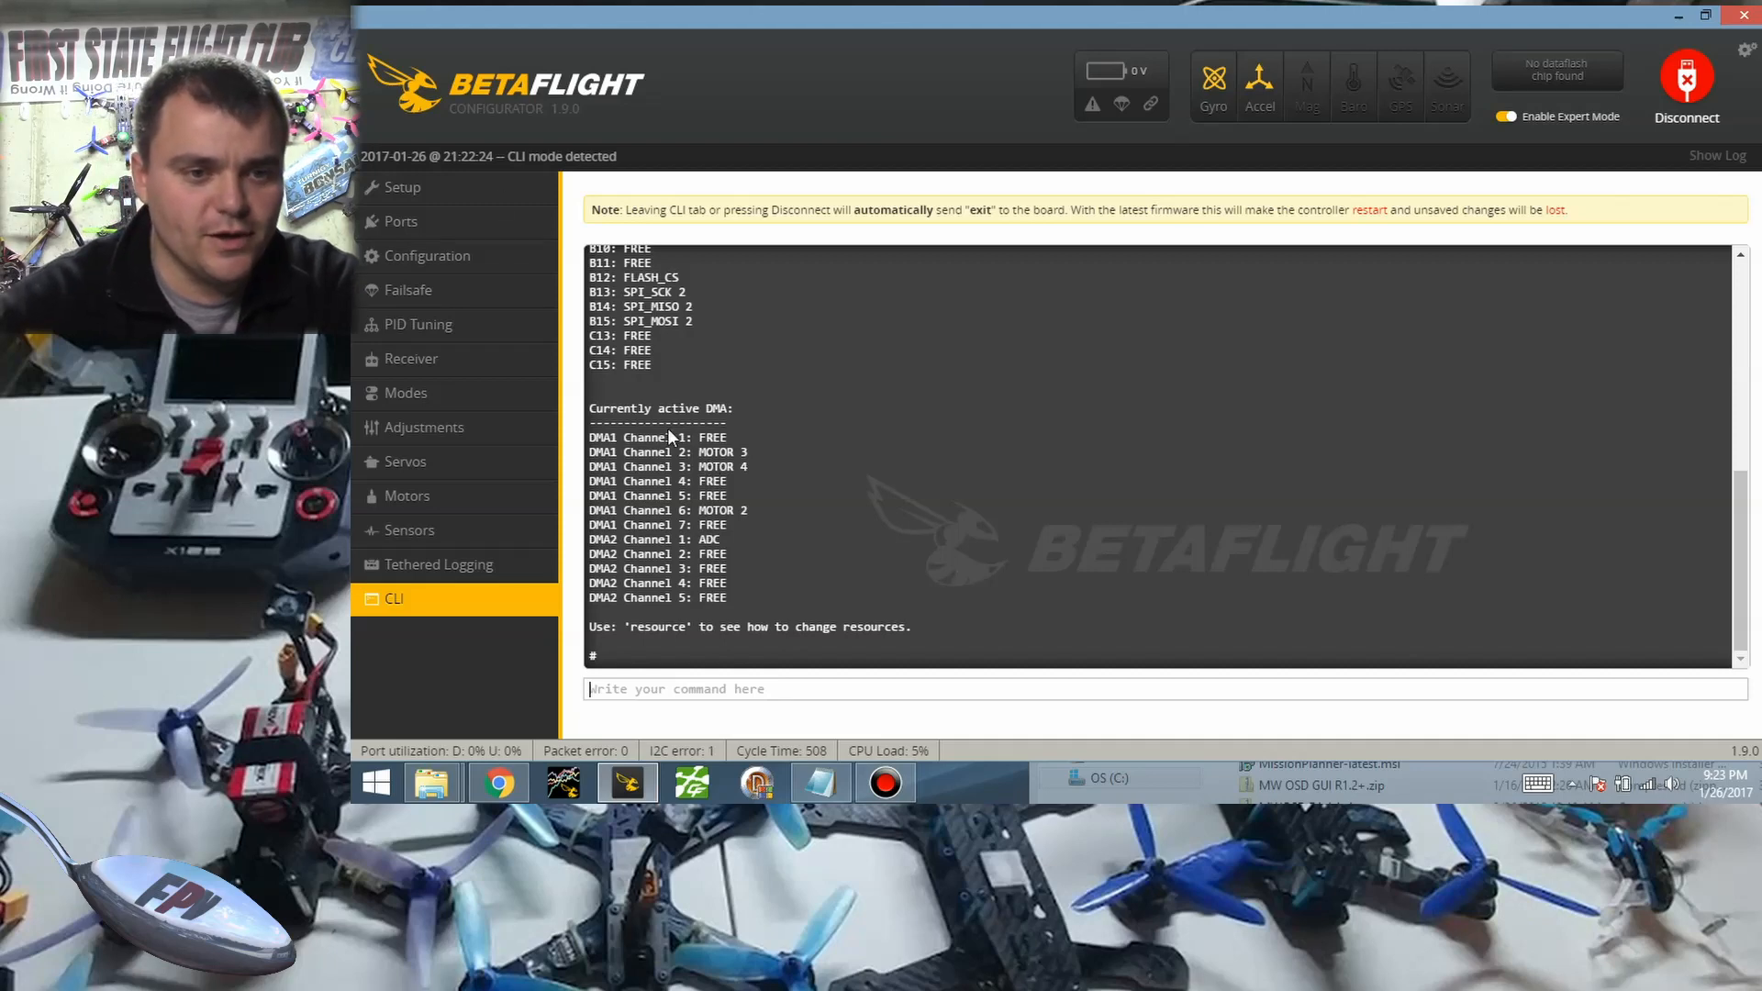
pyautogui.moveTo(427, 255)
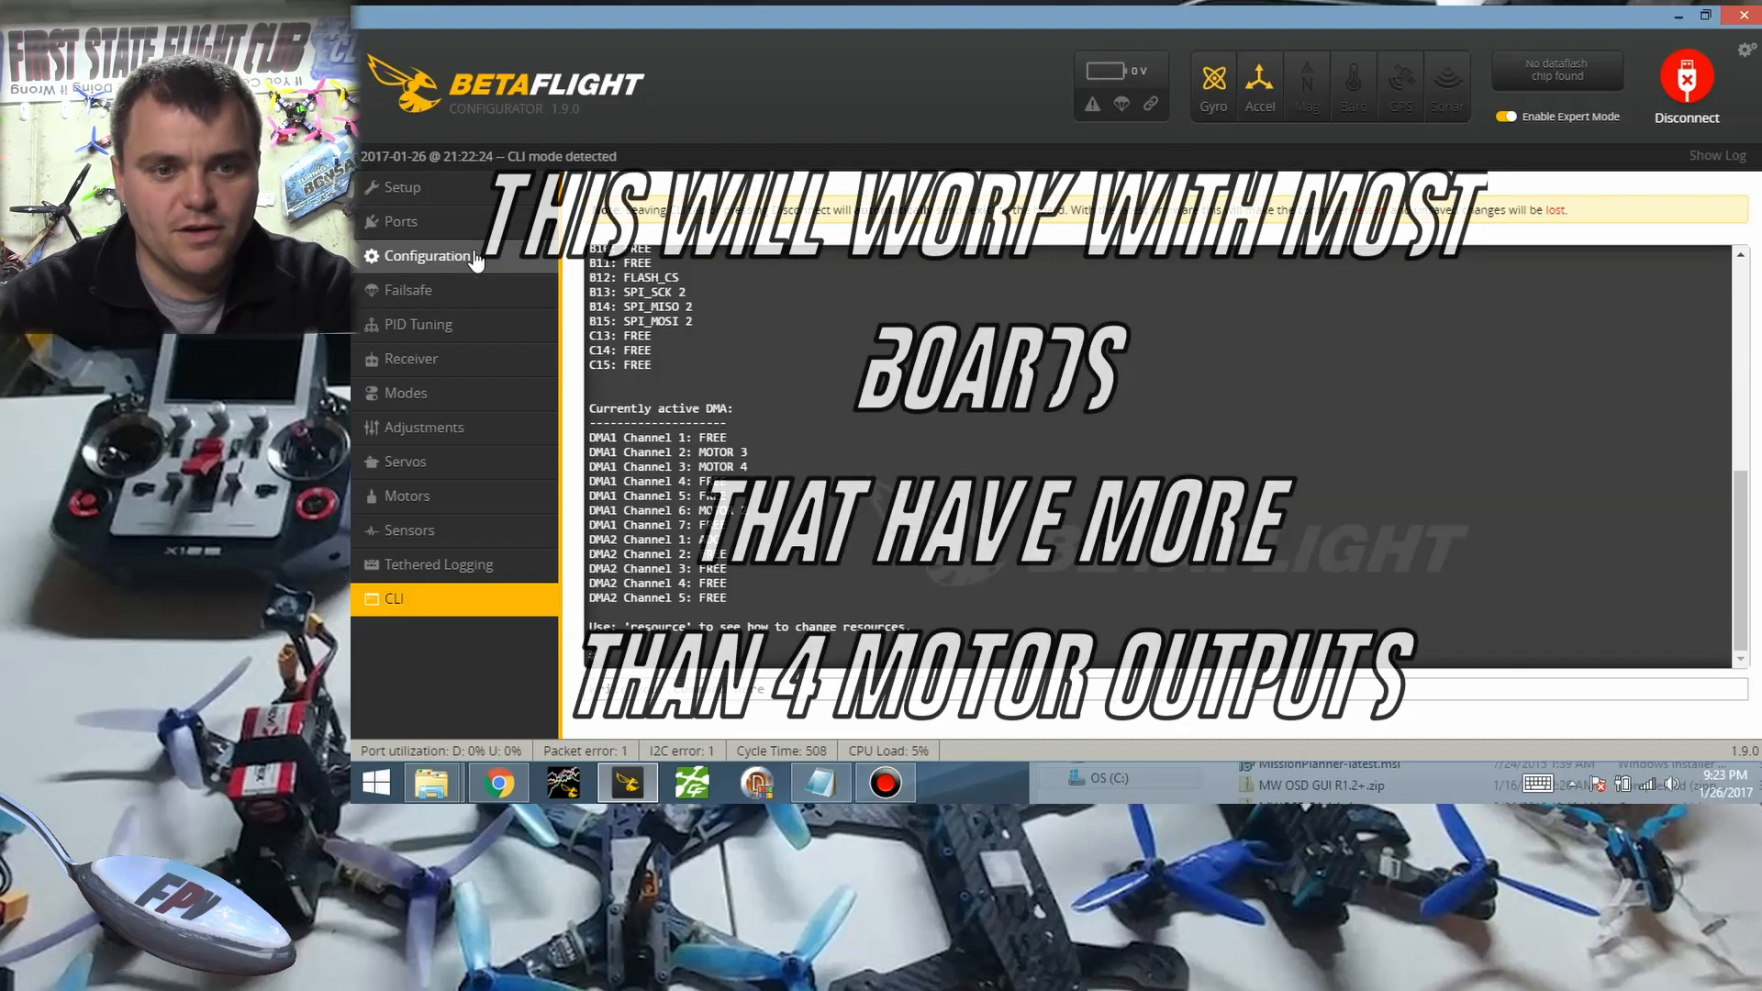
pyautogui.click(1685, 86)
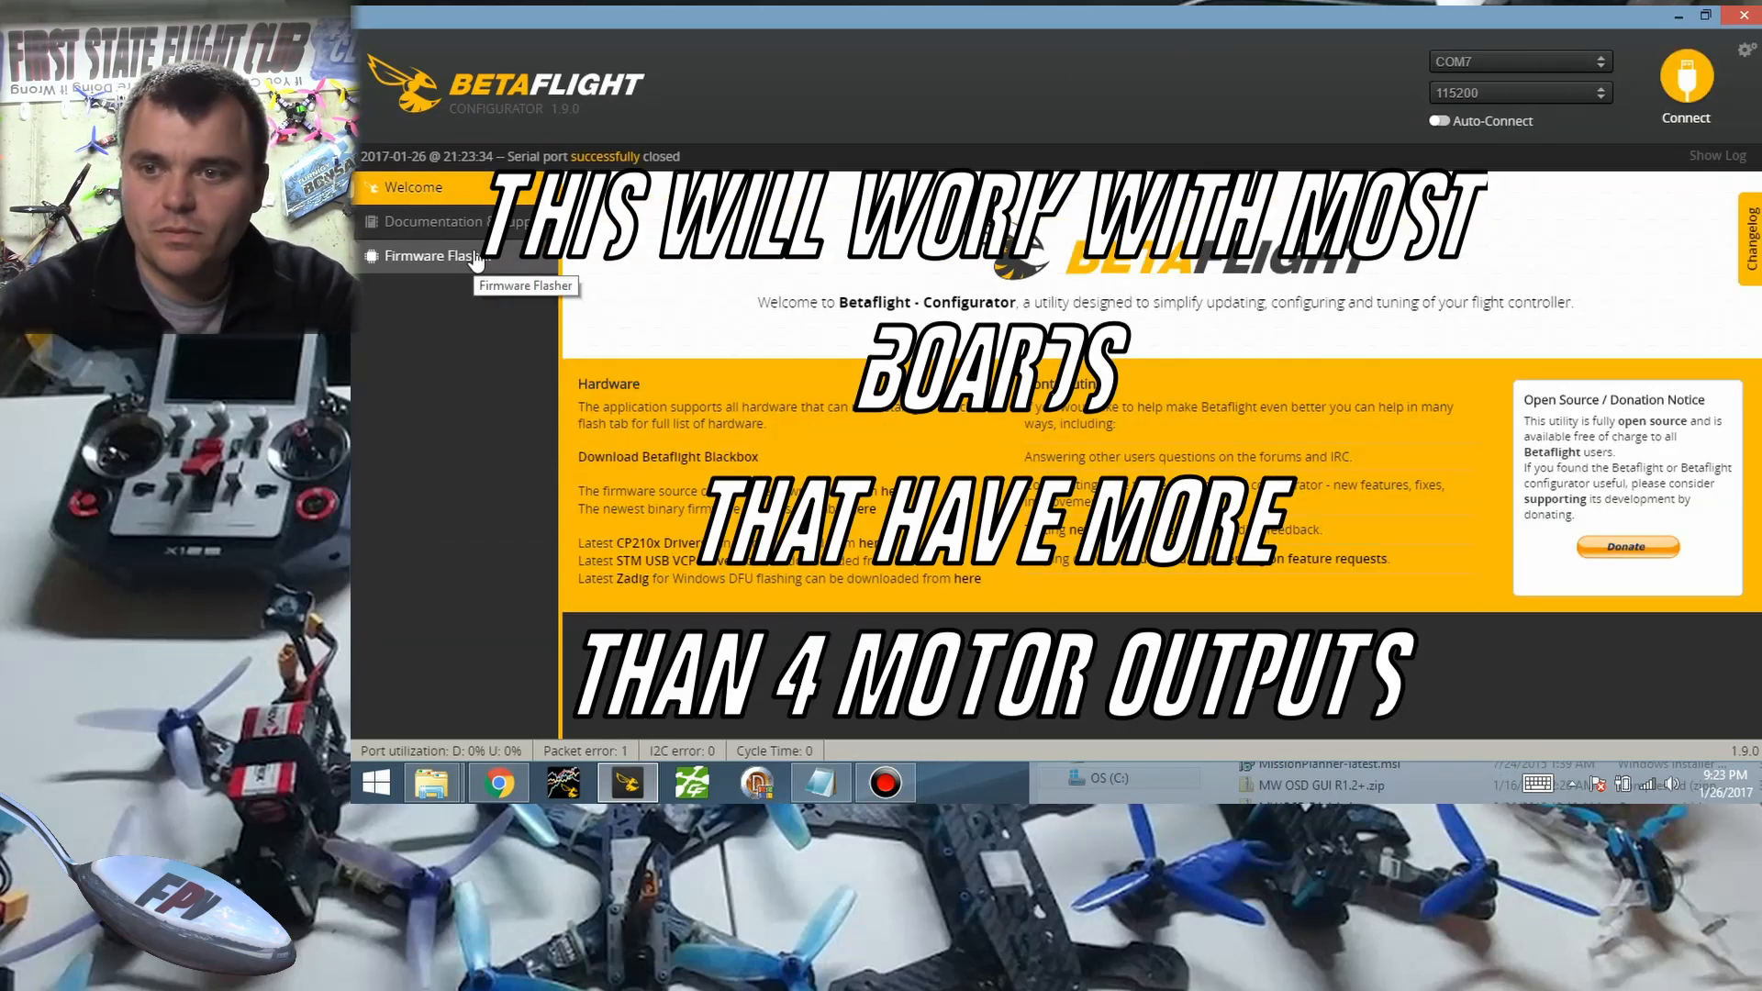
# Reconnect, set the Configuration mixer to Y6, and save and reboot.
pyautogui.click(1685, 85)
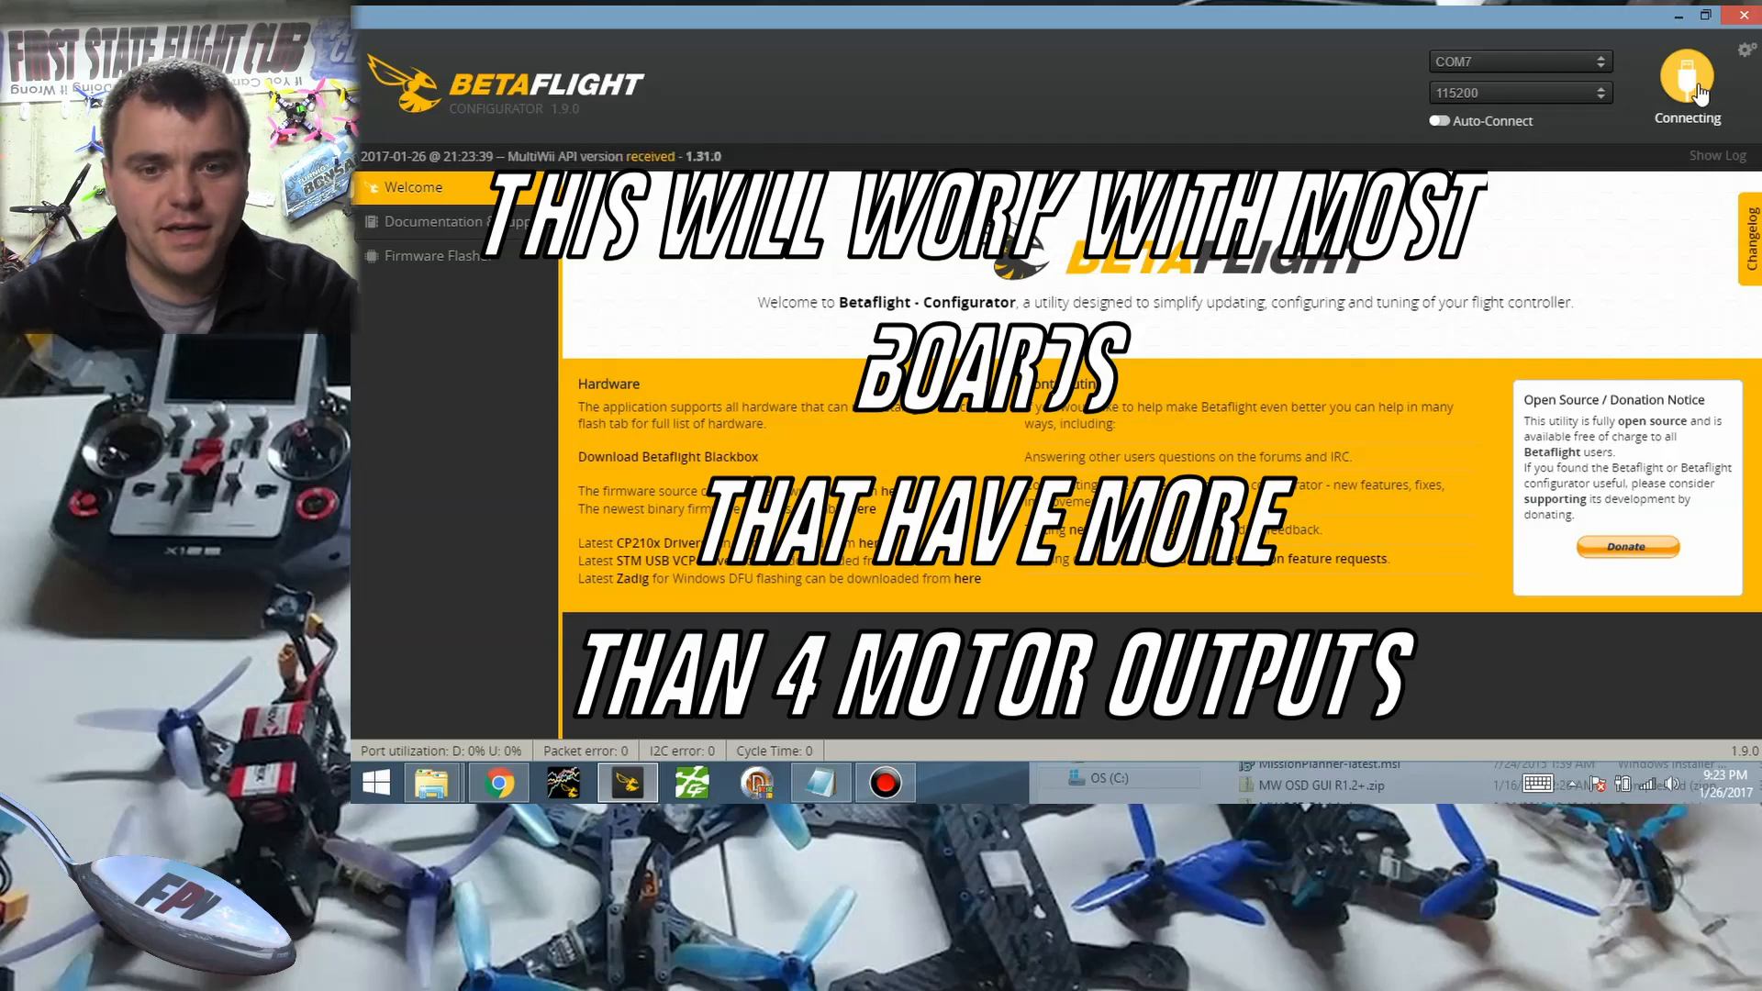
pyautogui.click(1686, 84)
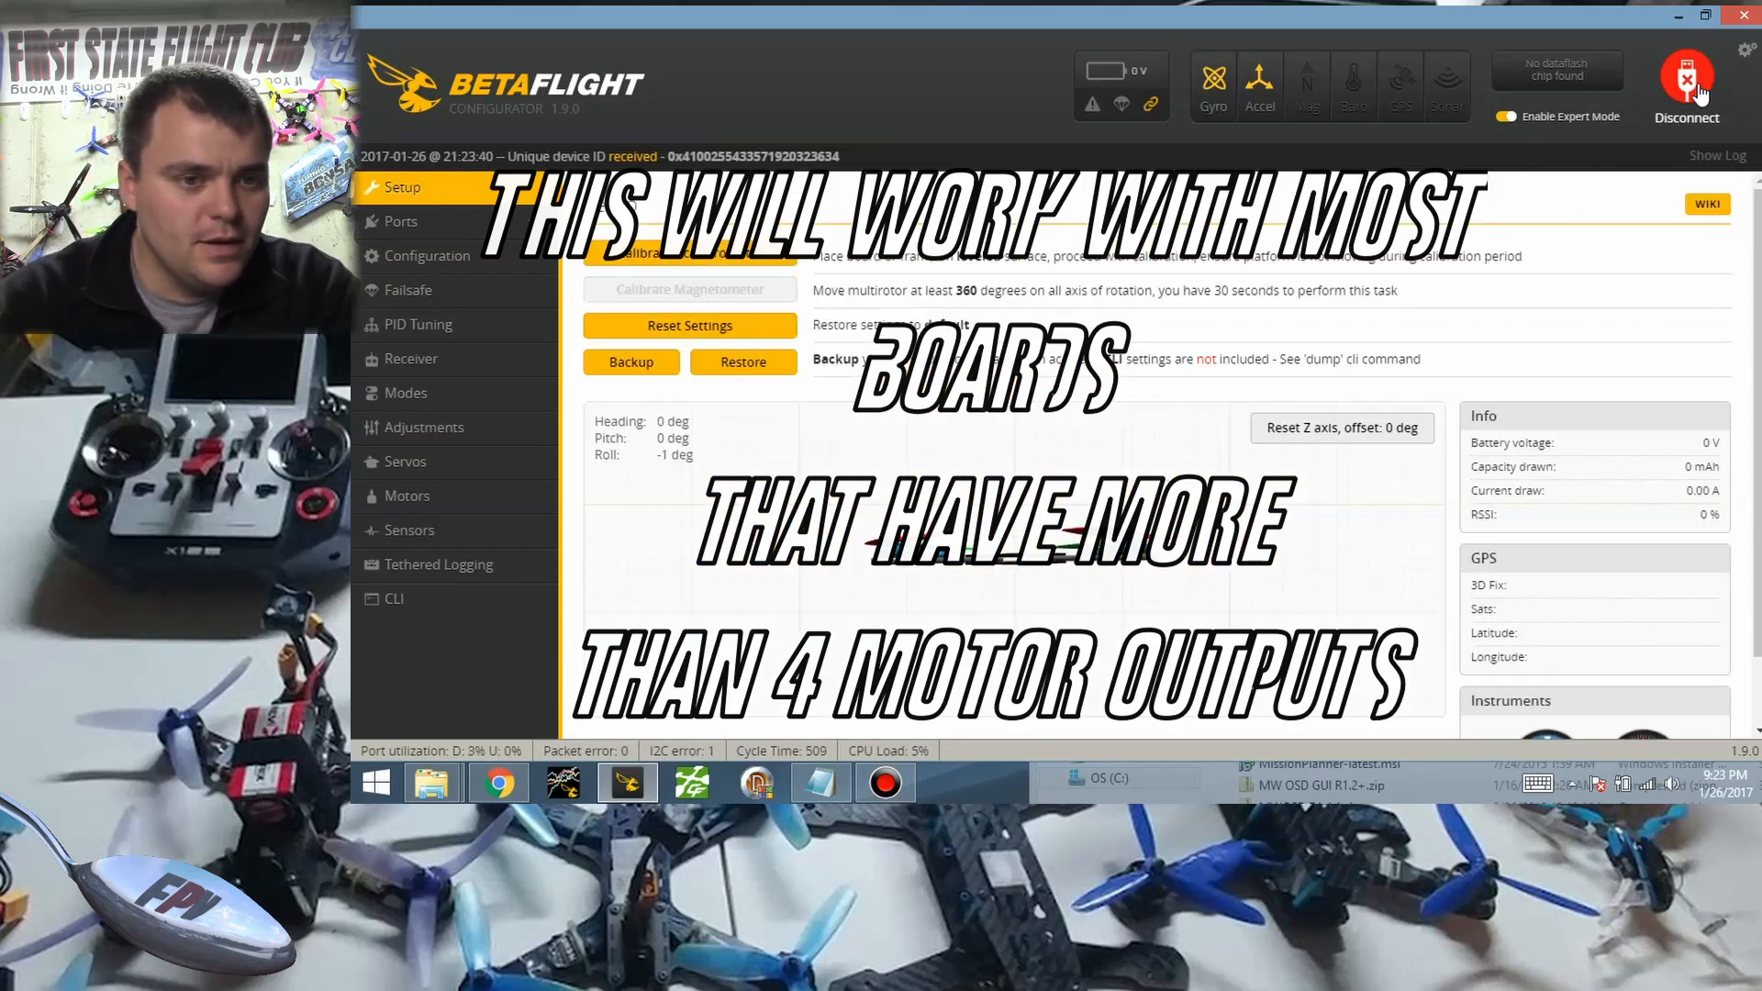
pyautogui.click(426, 256)
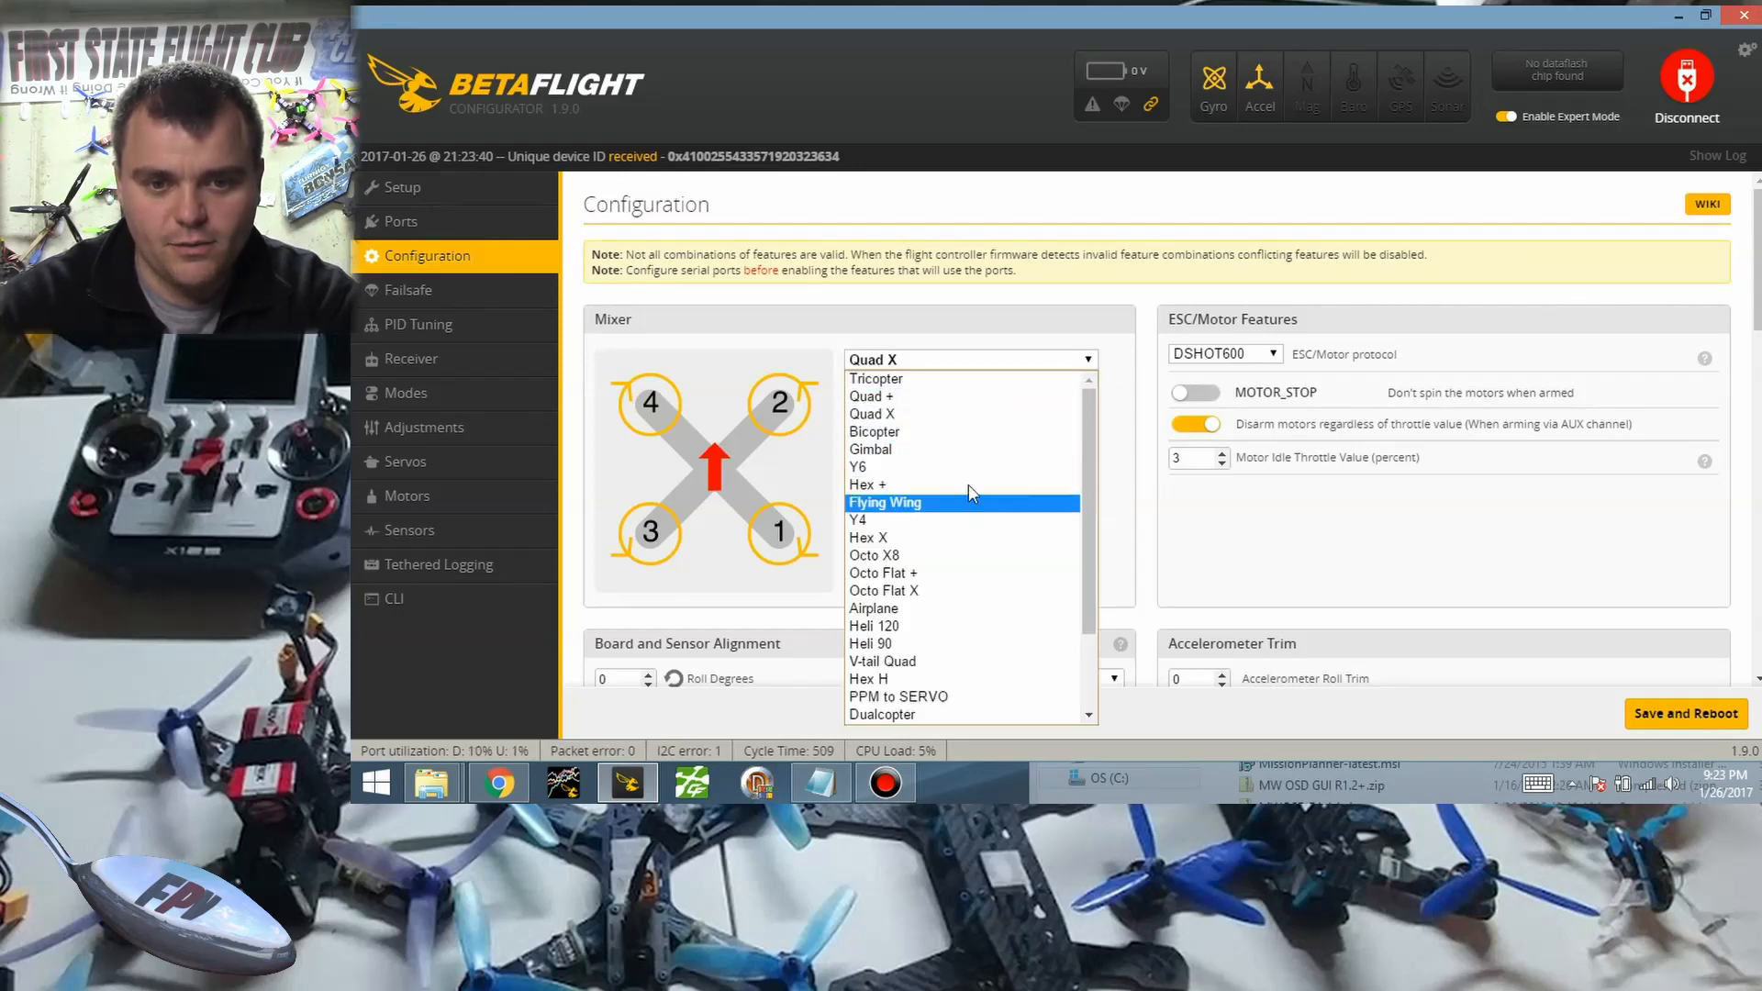
pyautogui.click(857, 466)
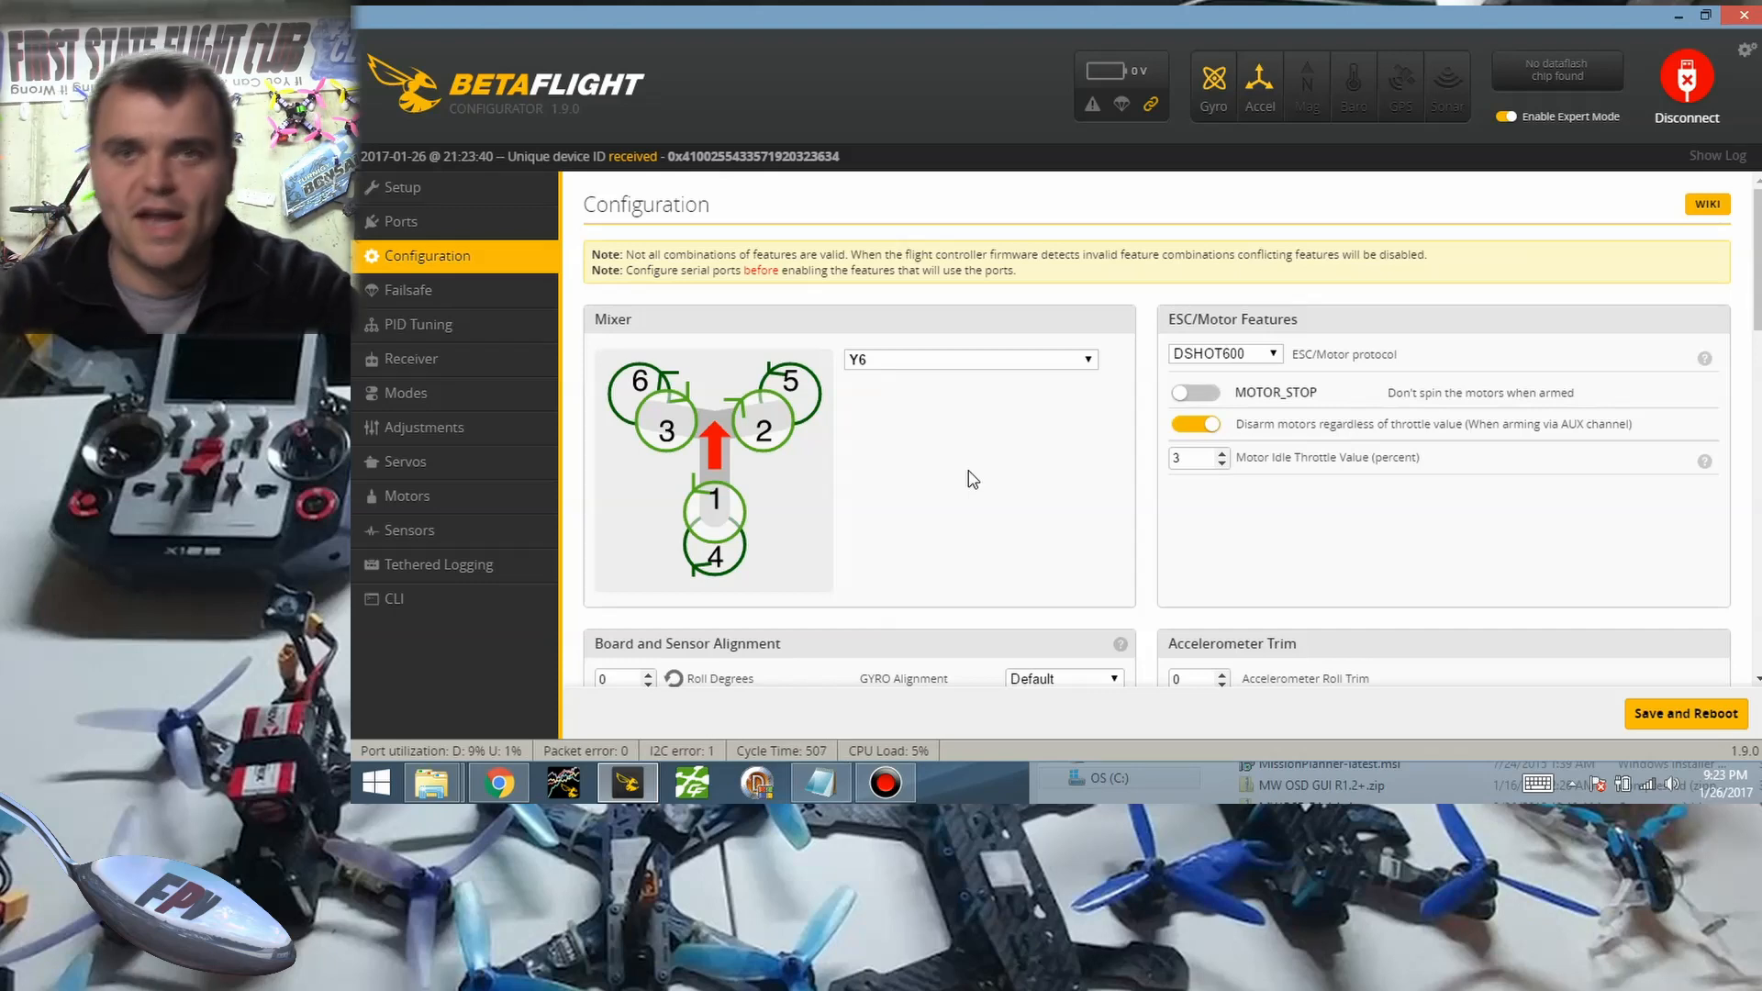
pyautogui.moveTo(1652, 740)
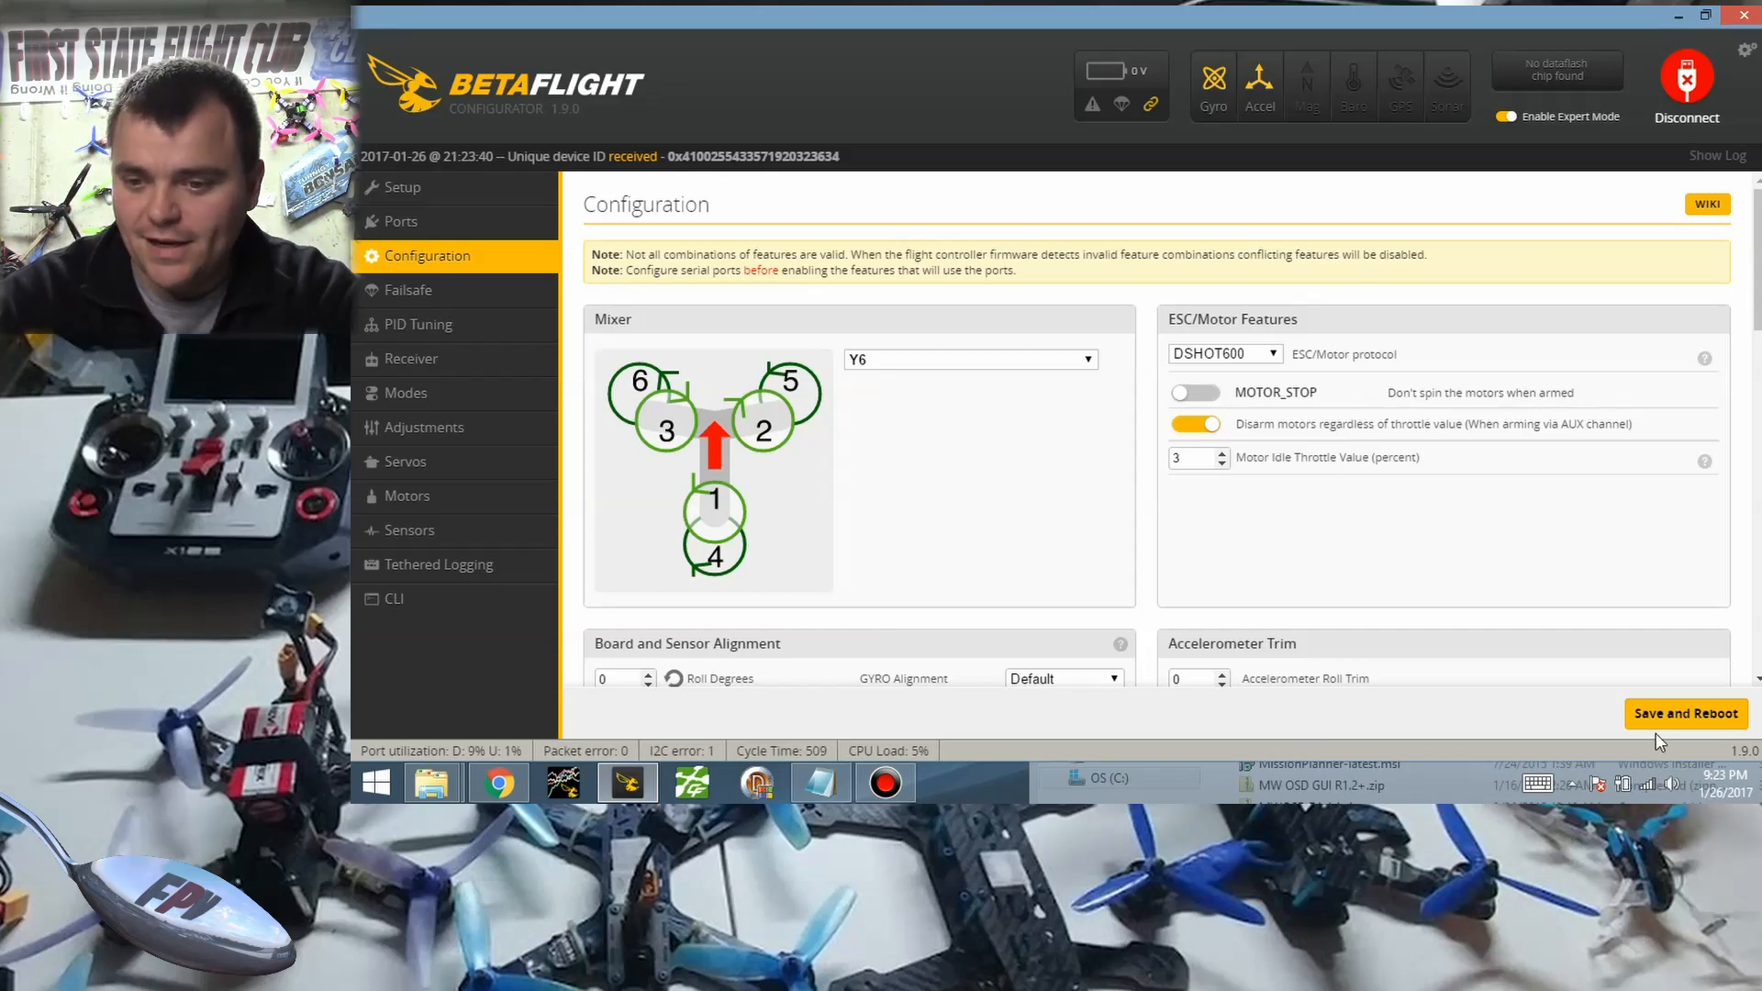
pyautogui.click(1685, 714)
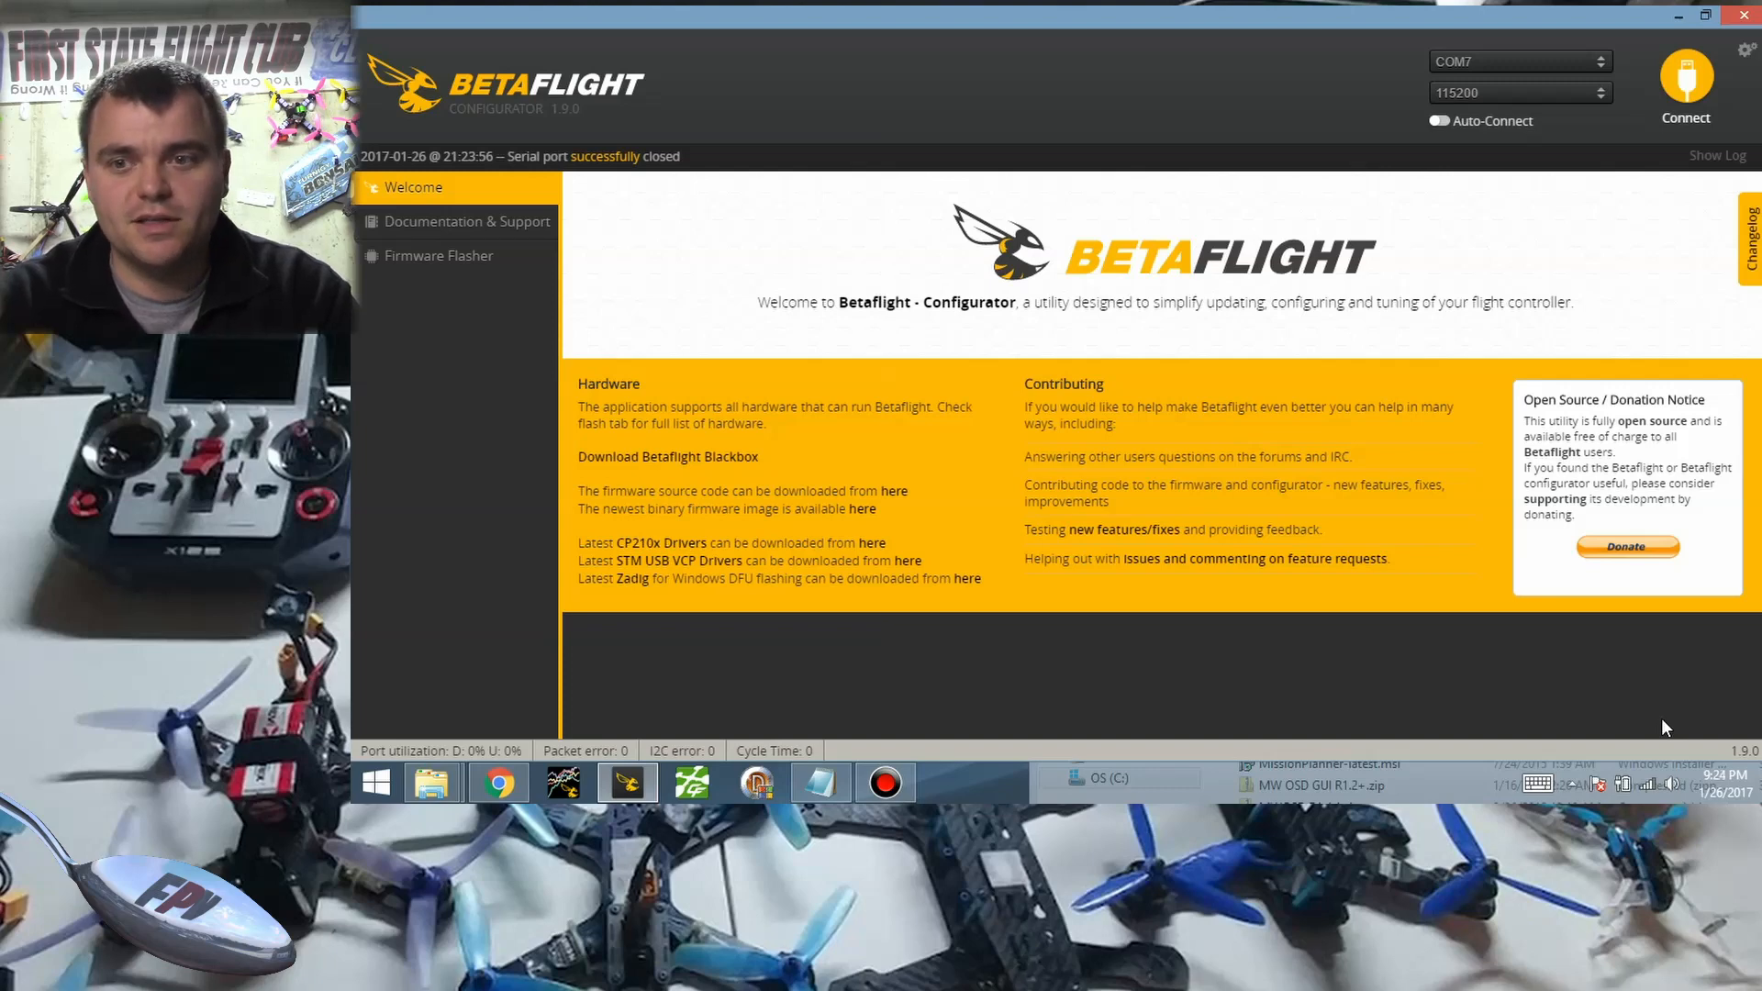
# Reconnect to the flight controller and open the CLI tab.
pyautogui.click(1685, 82)
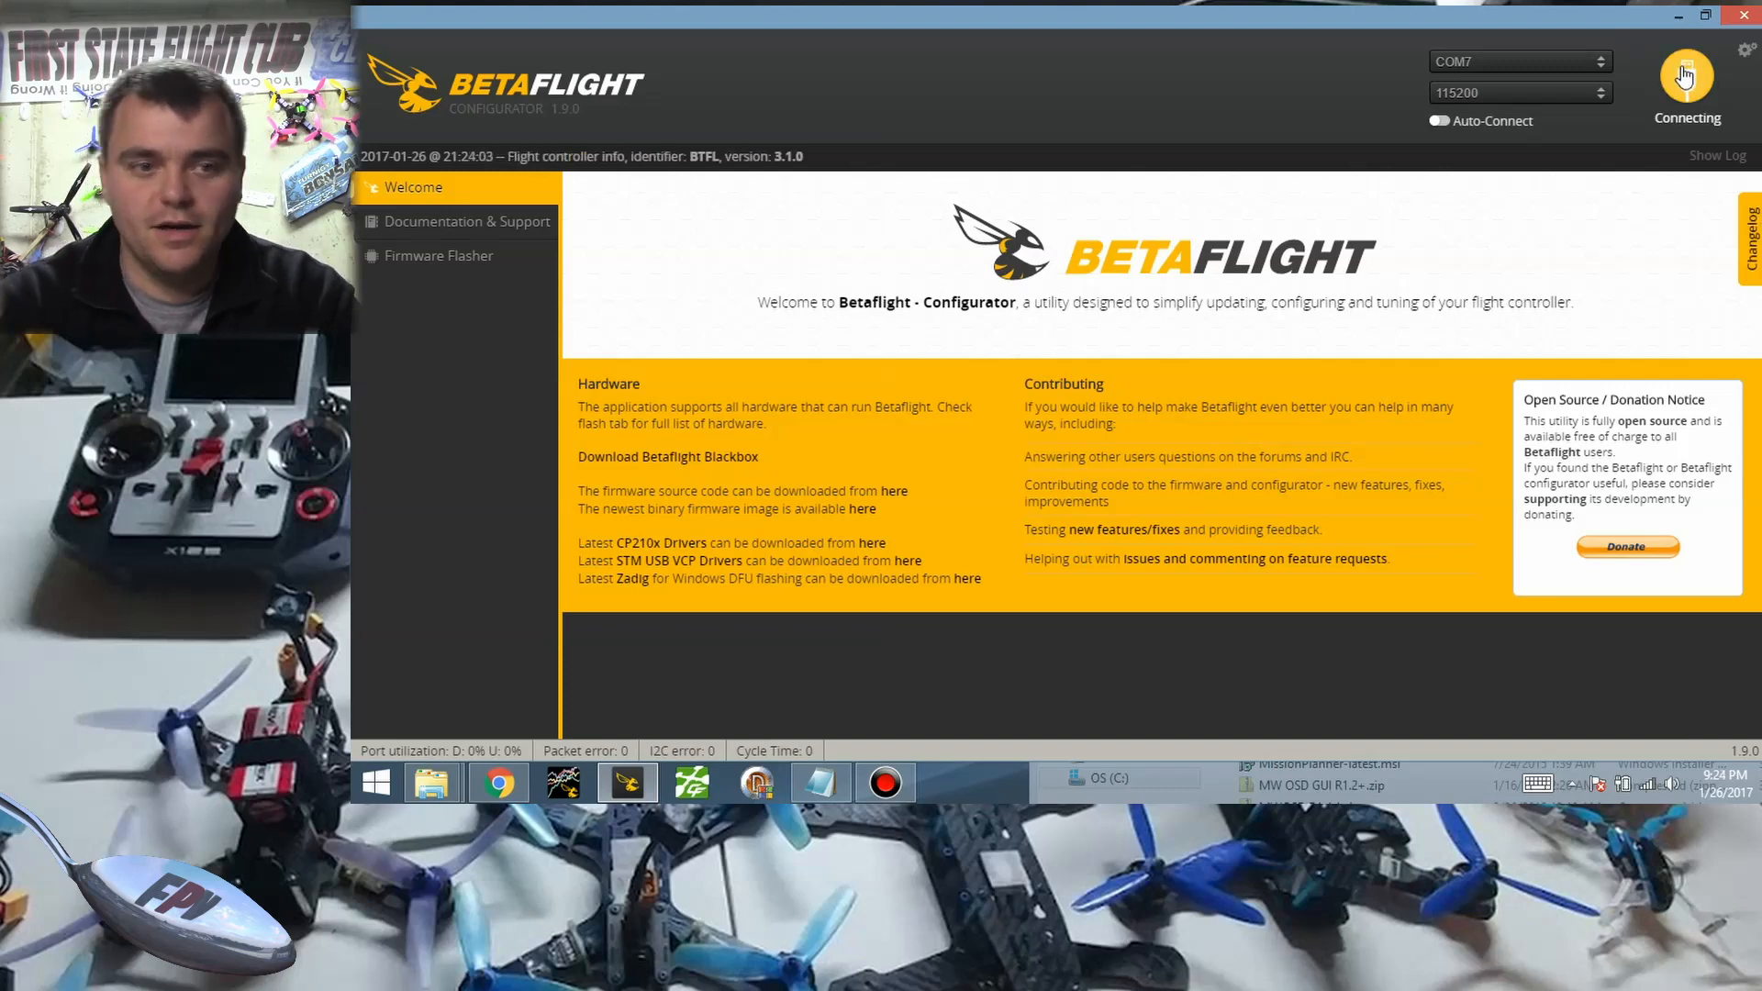
pyautogui.click(1686, 79)
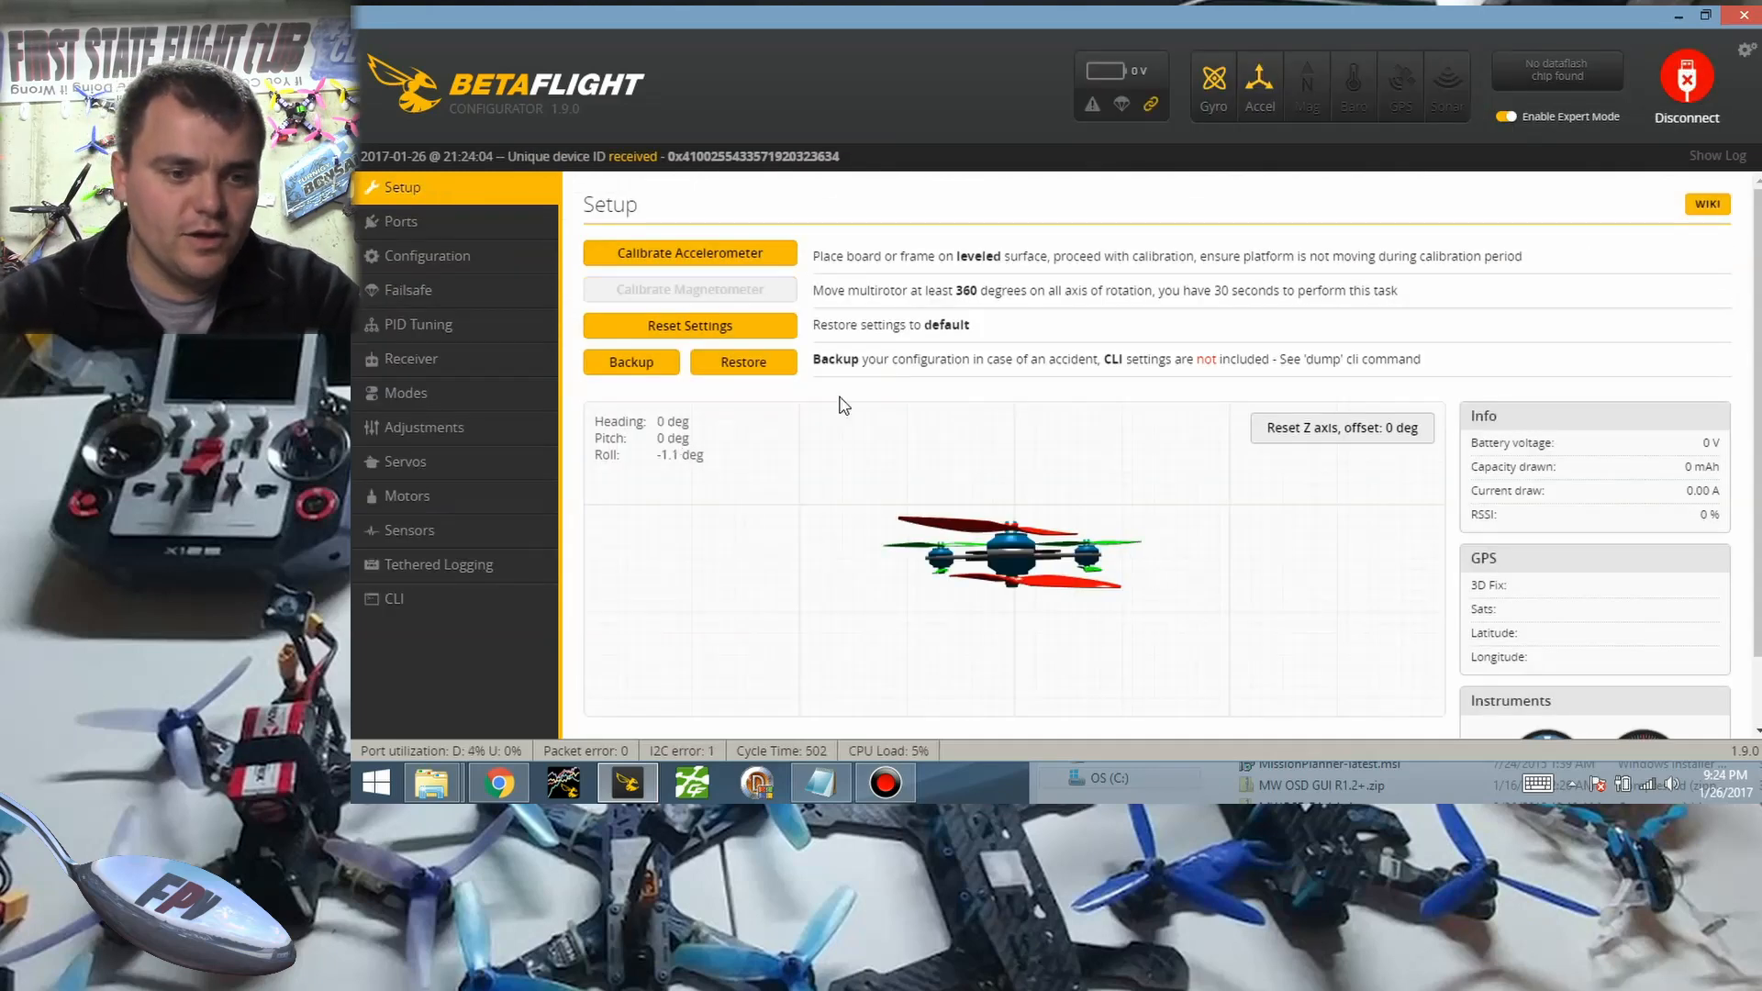
pyautogui.click(395, 597)
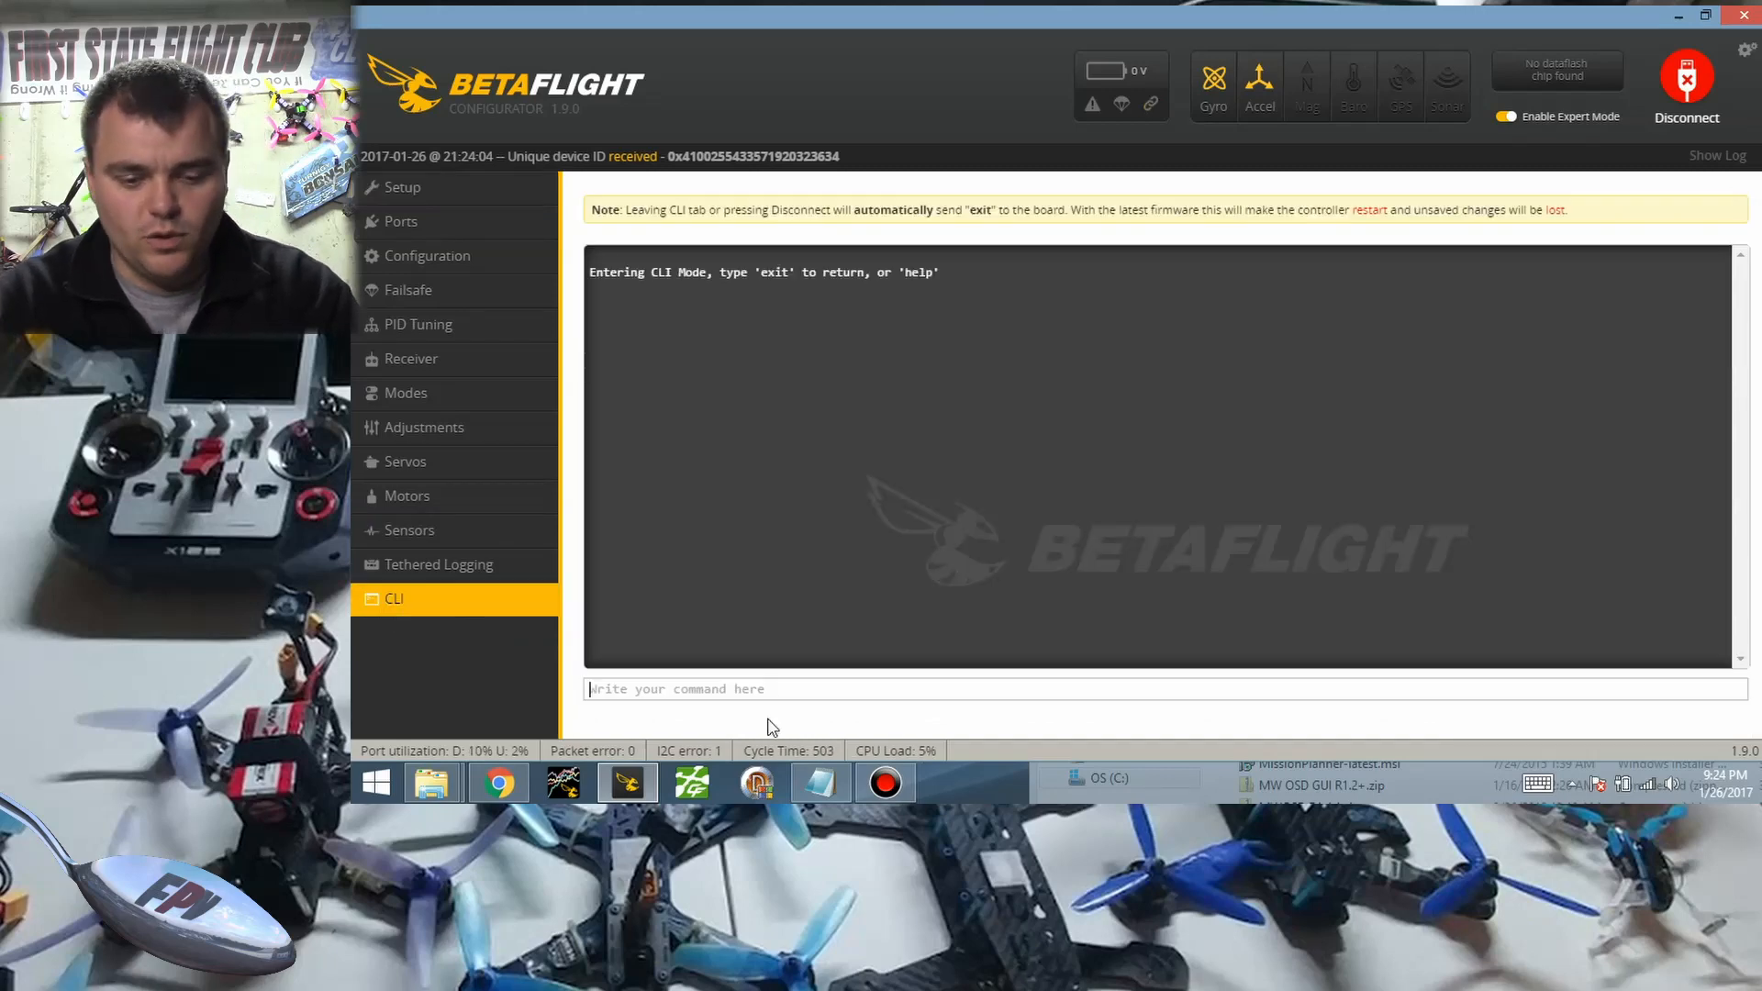
# Try several resource listing commands until DMA mappings for motors 2–6 appear.
pyautogui.write('1')
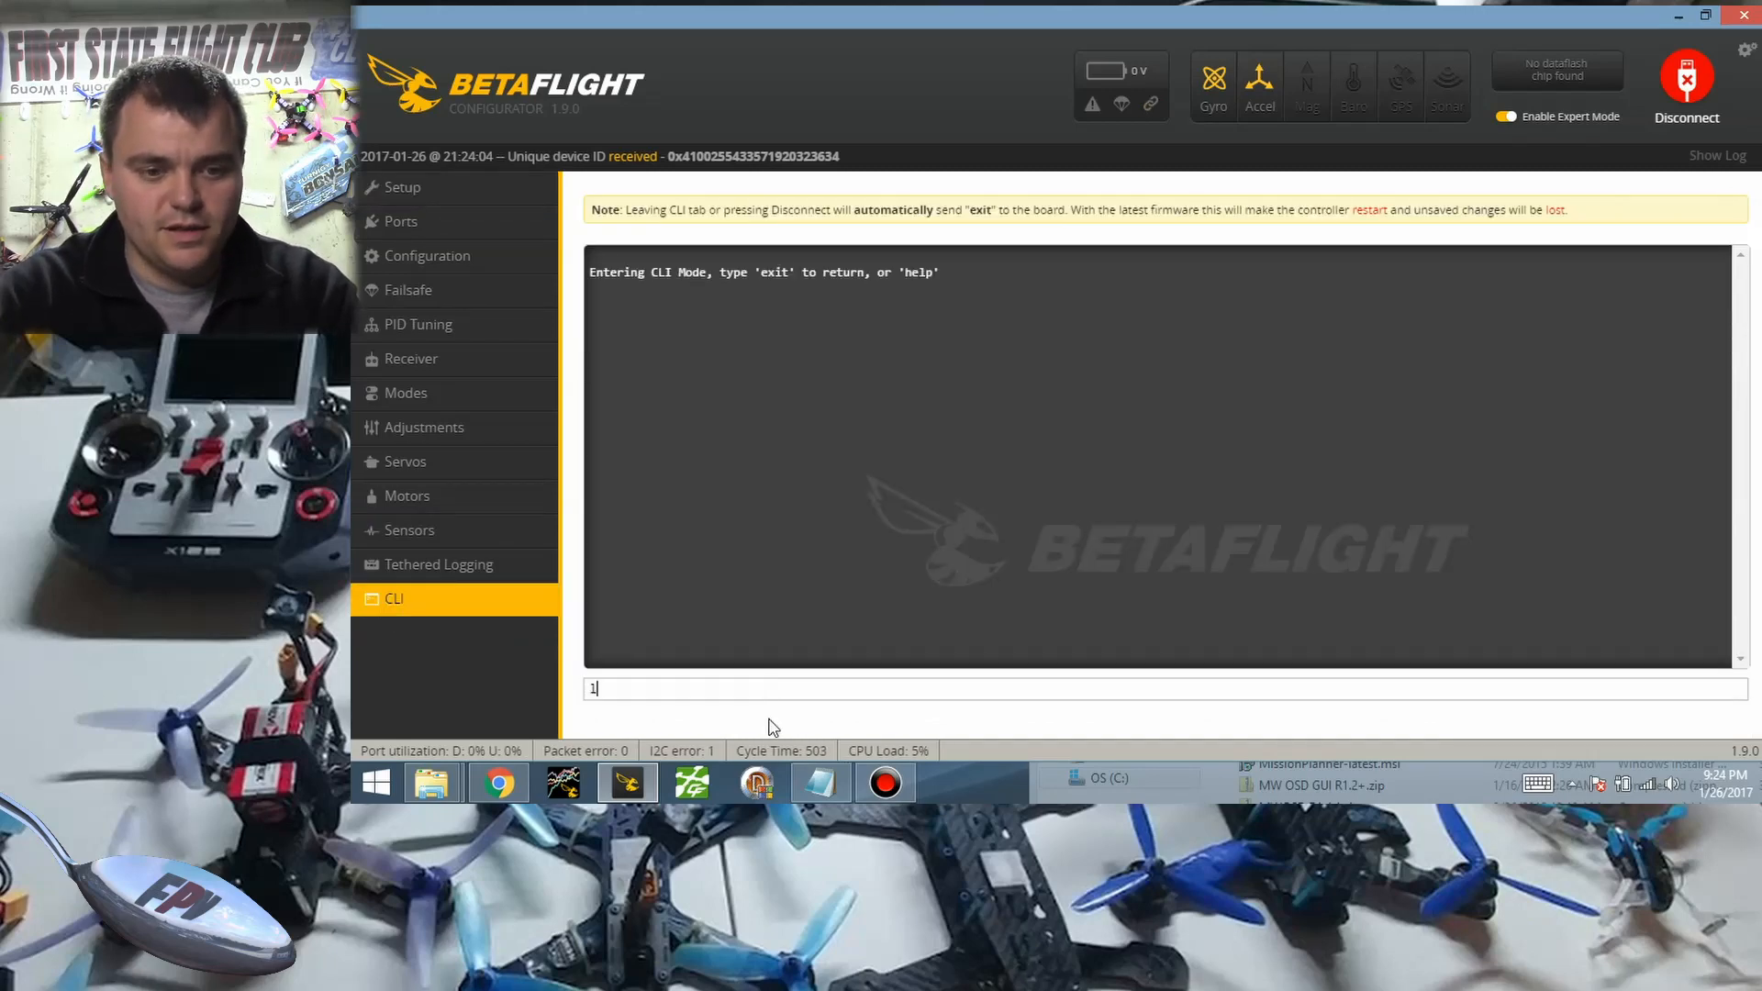
pyautogui.write('list resour')
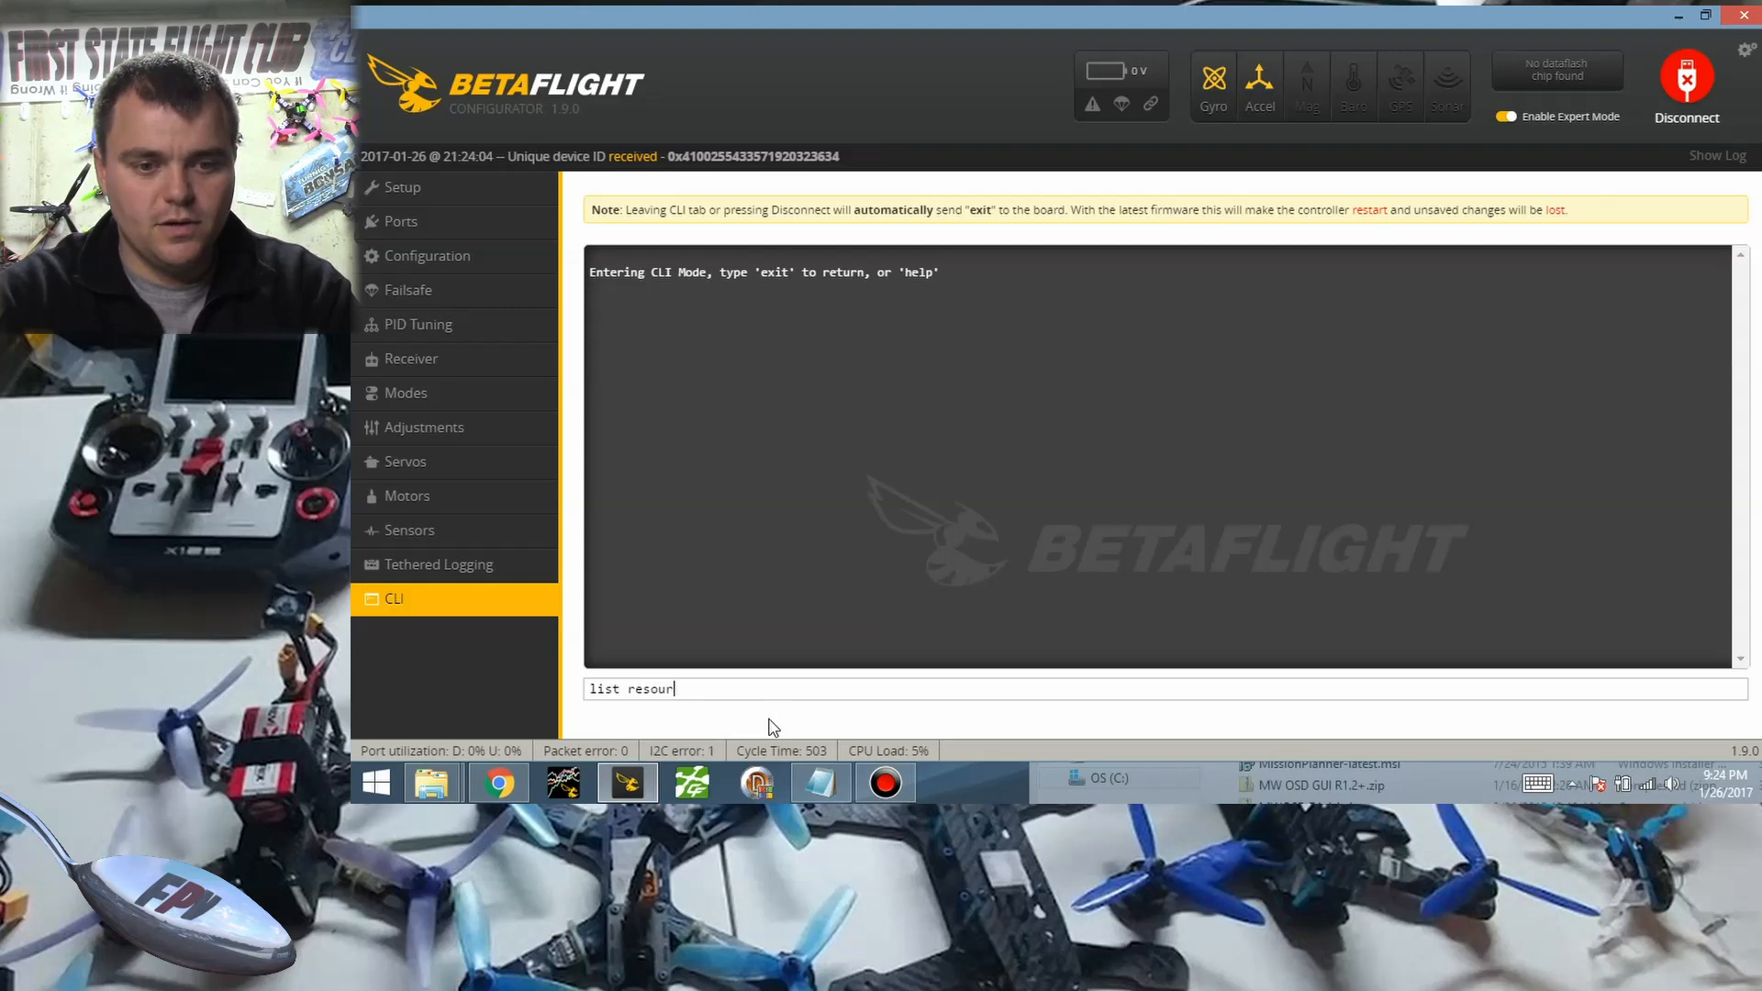
pyautogui.press('Return')
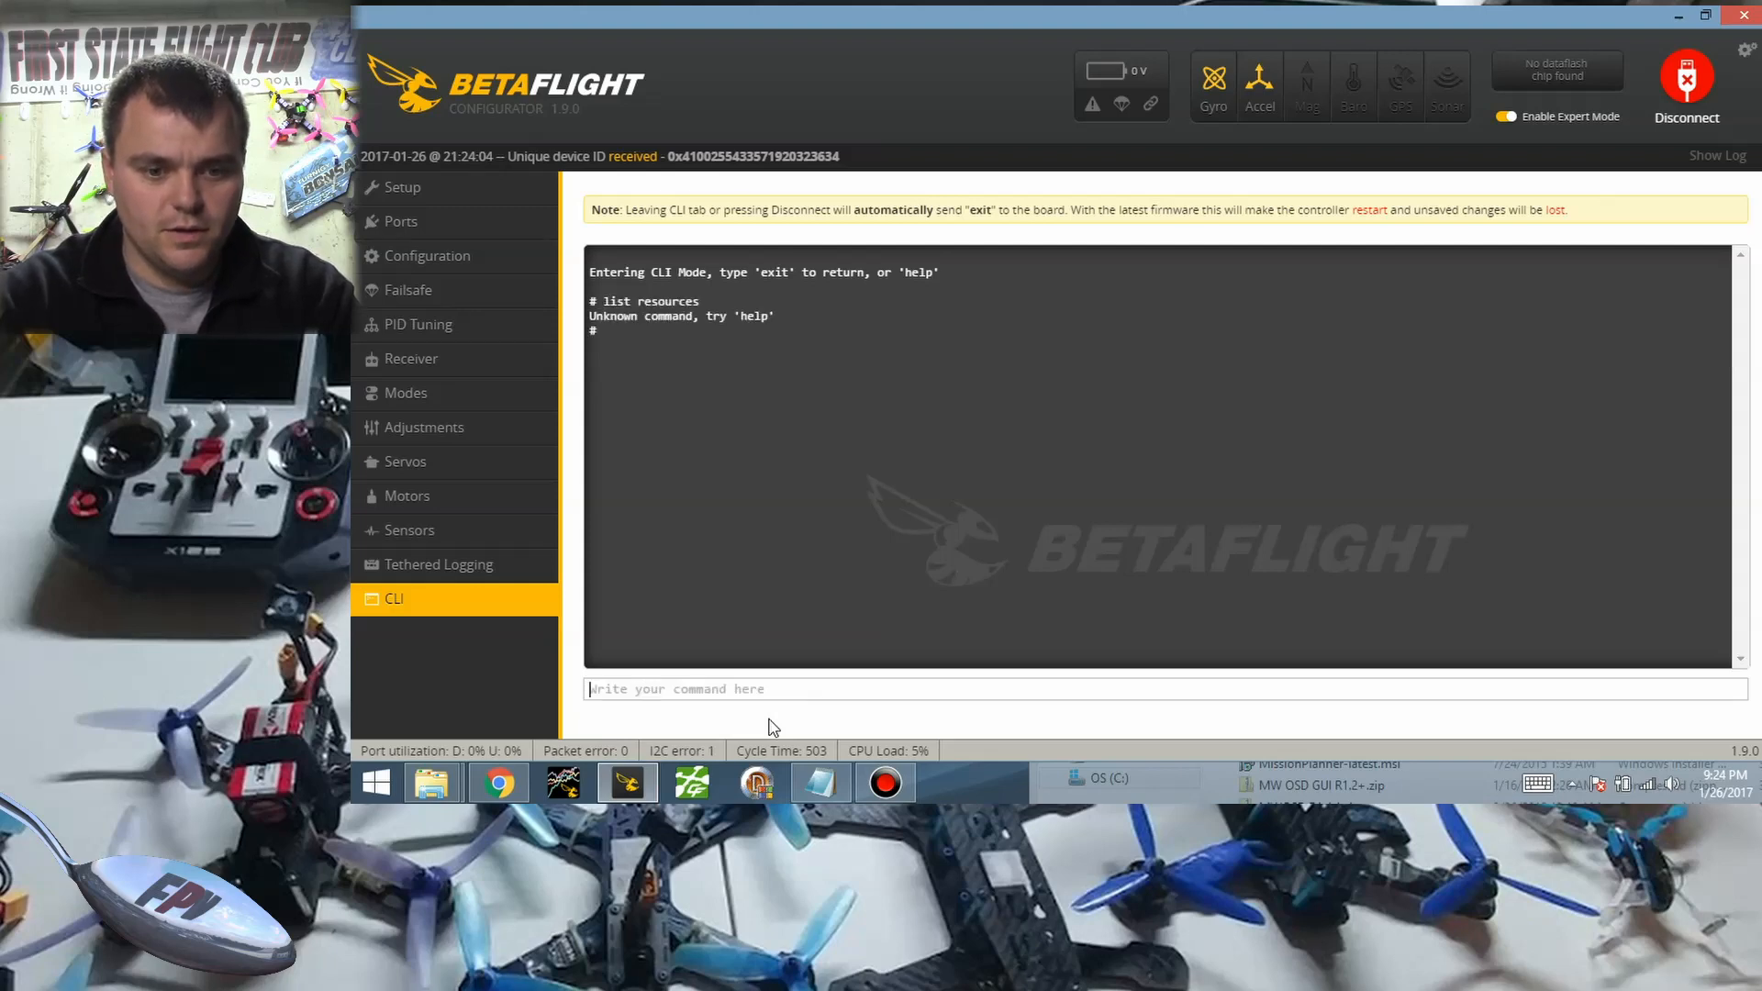
pyautogui.press('Return')
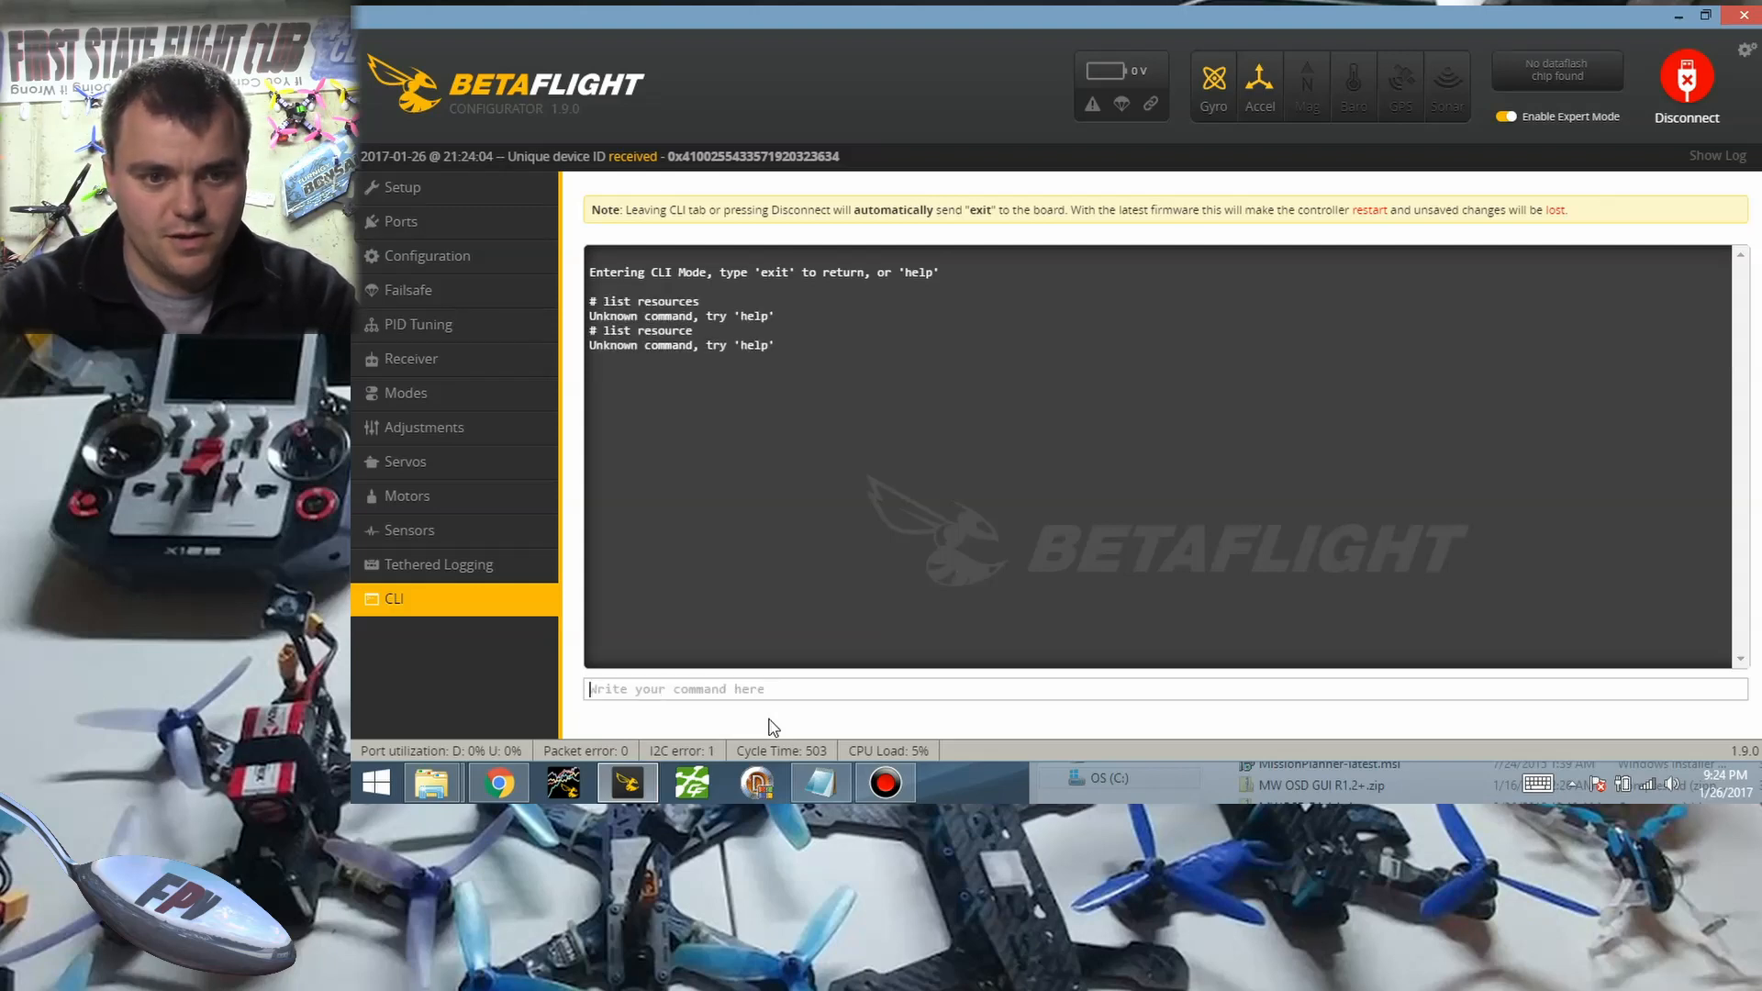
pyautogui.write('list')
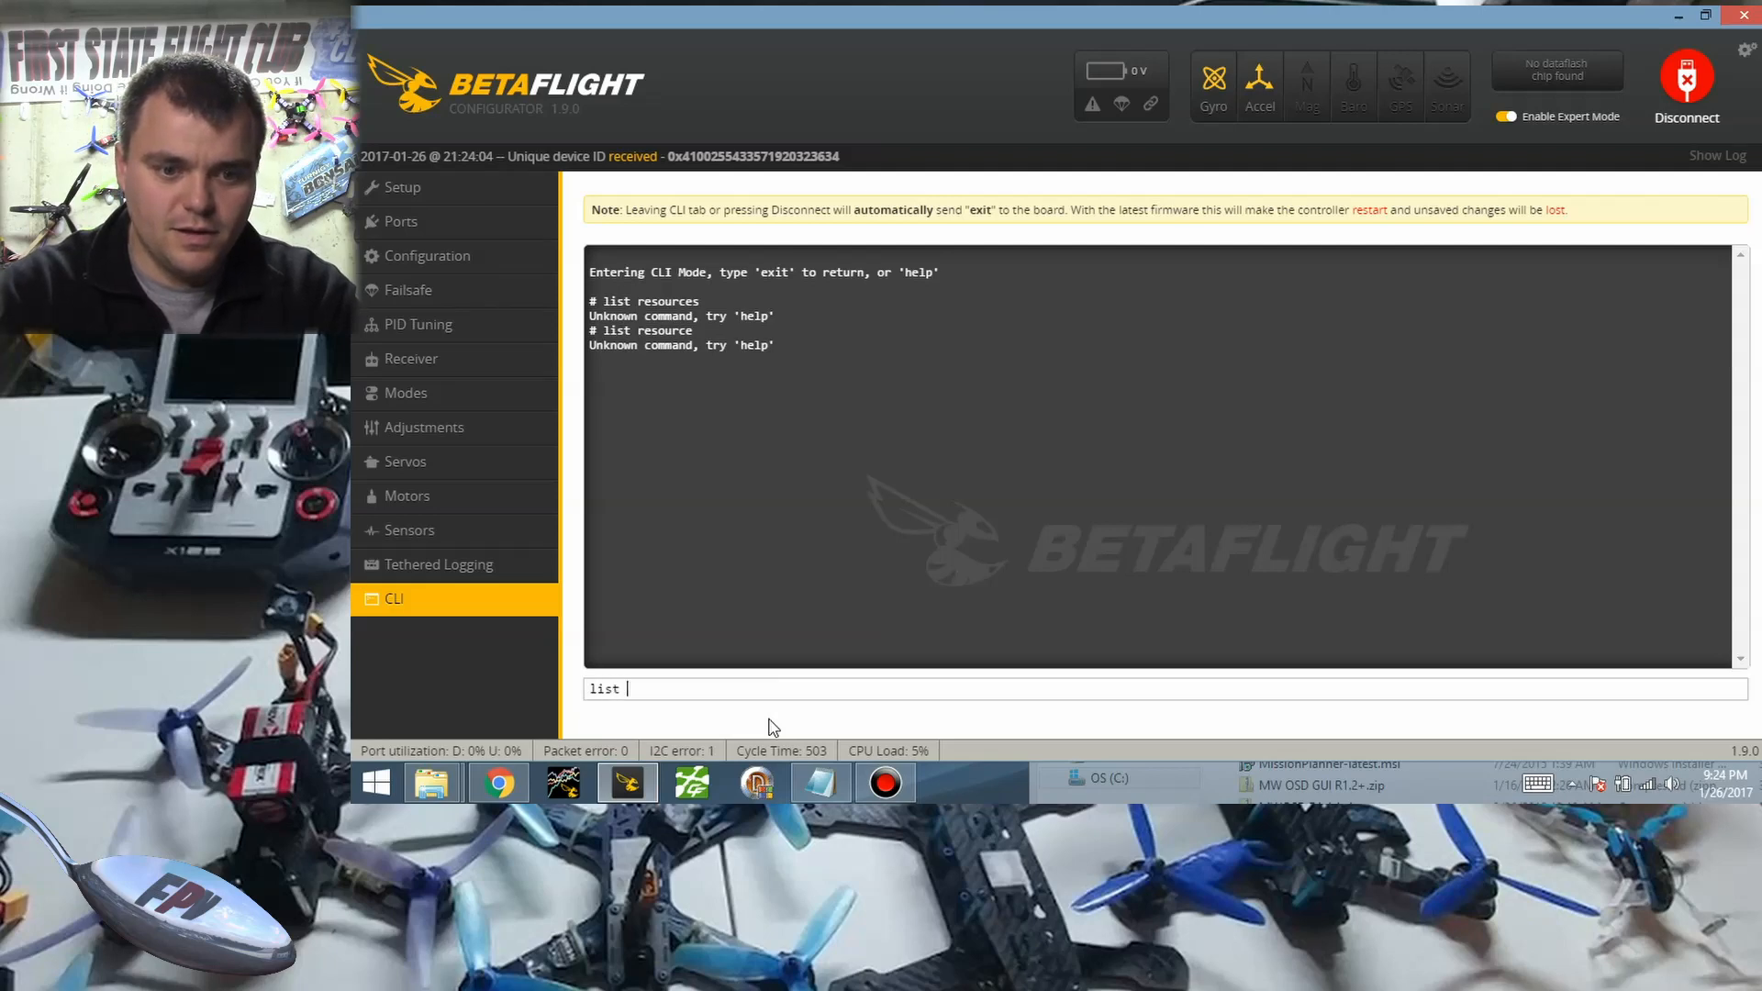
pyautogui.press('Return')
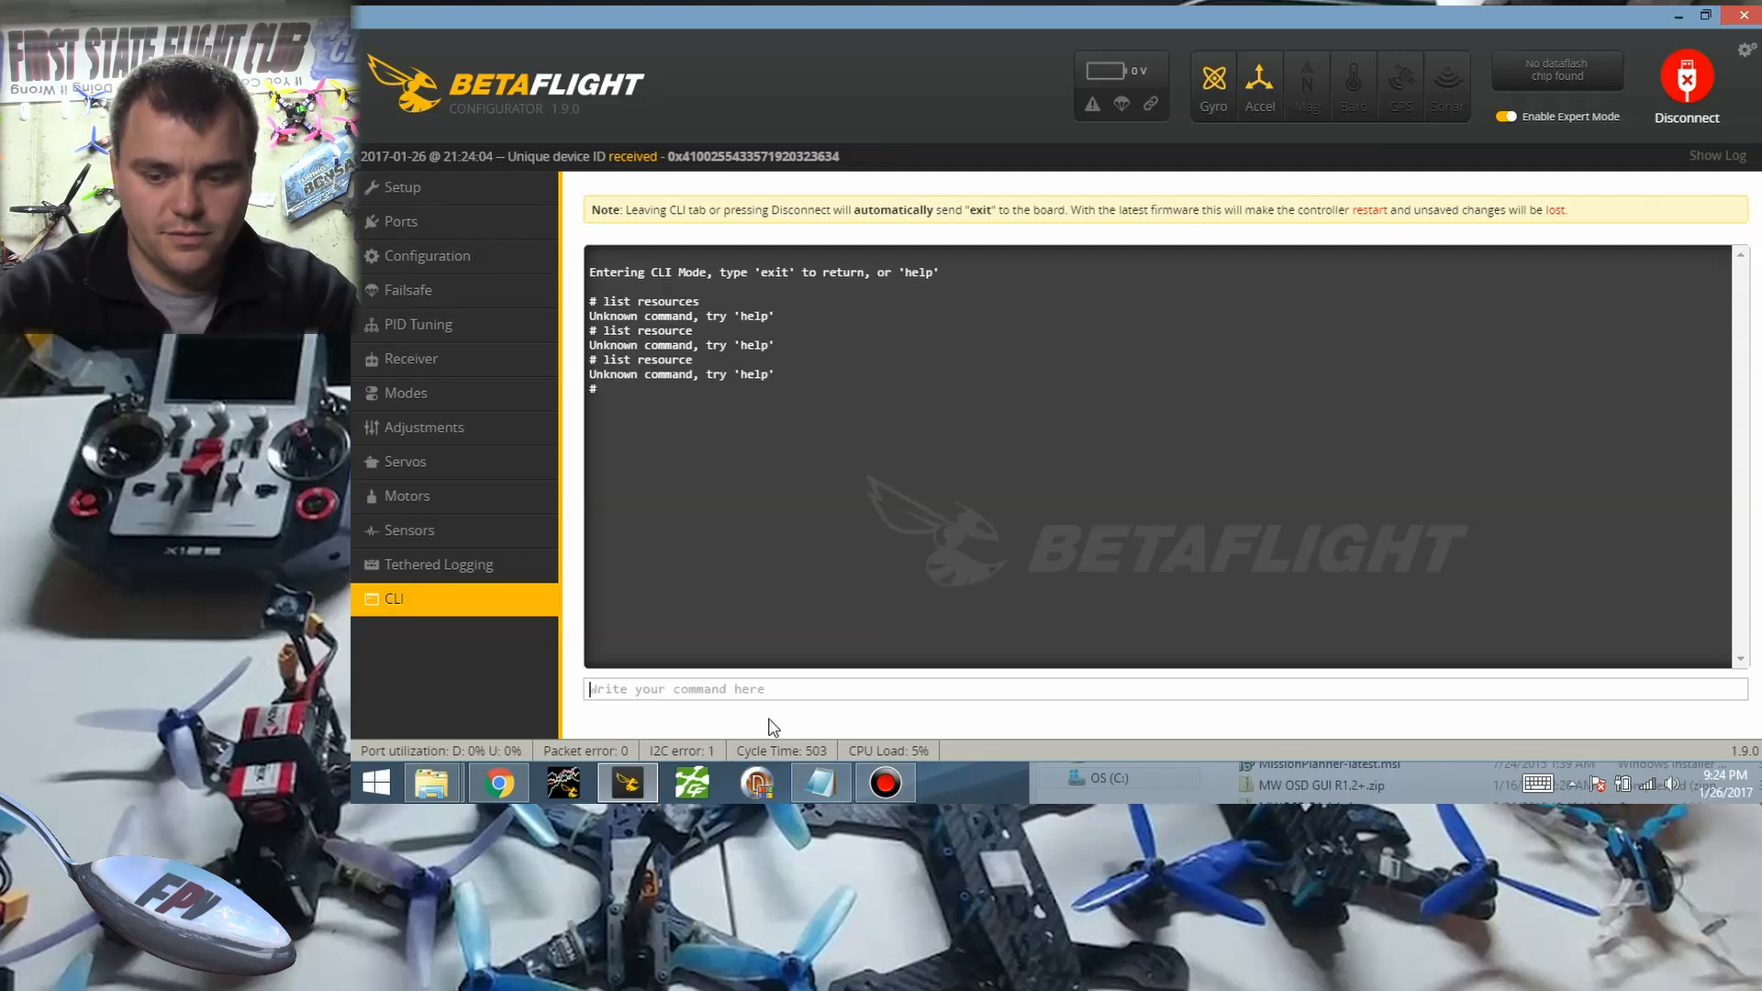
pyautogui.write('list resource')
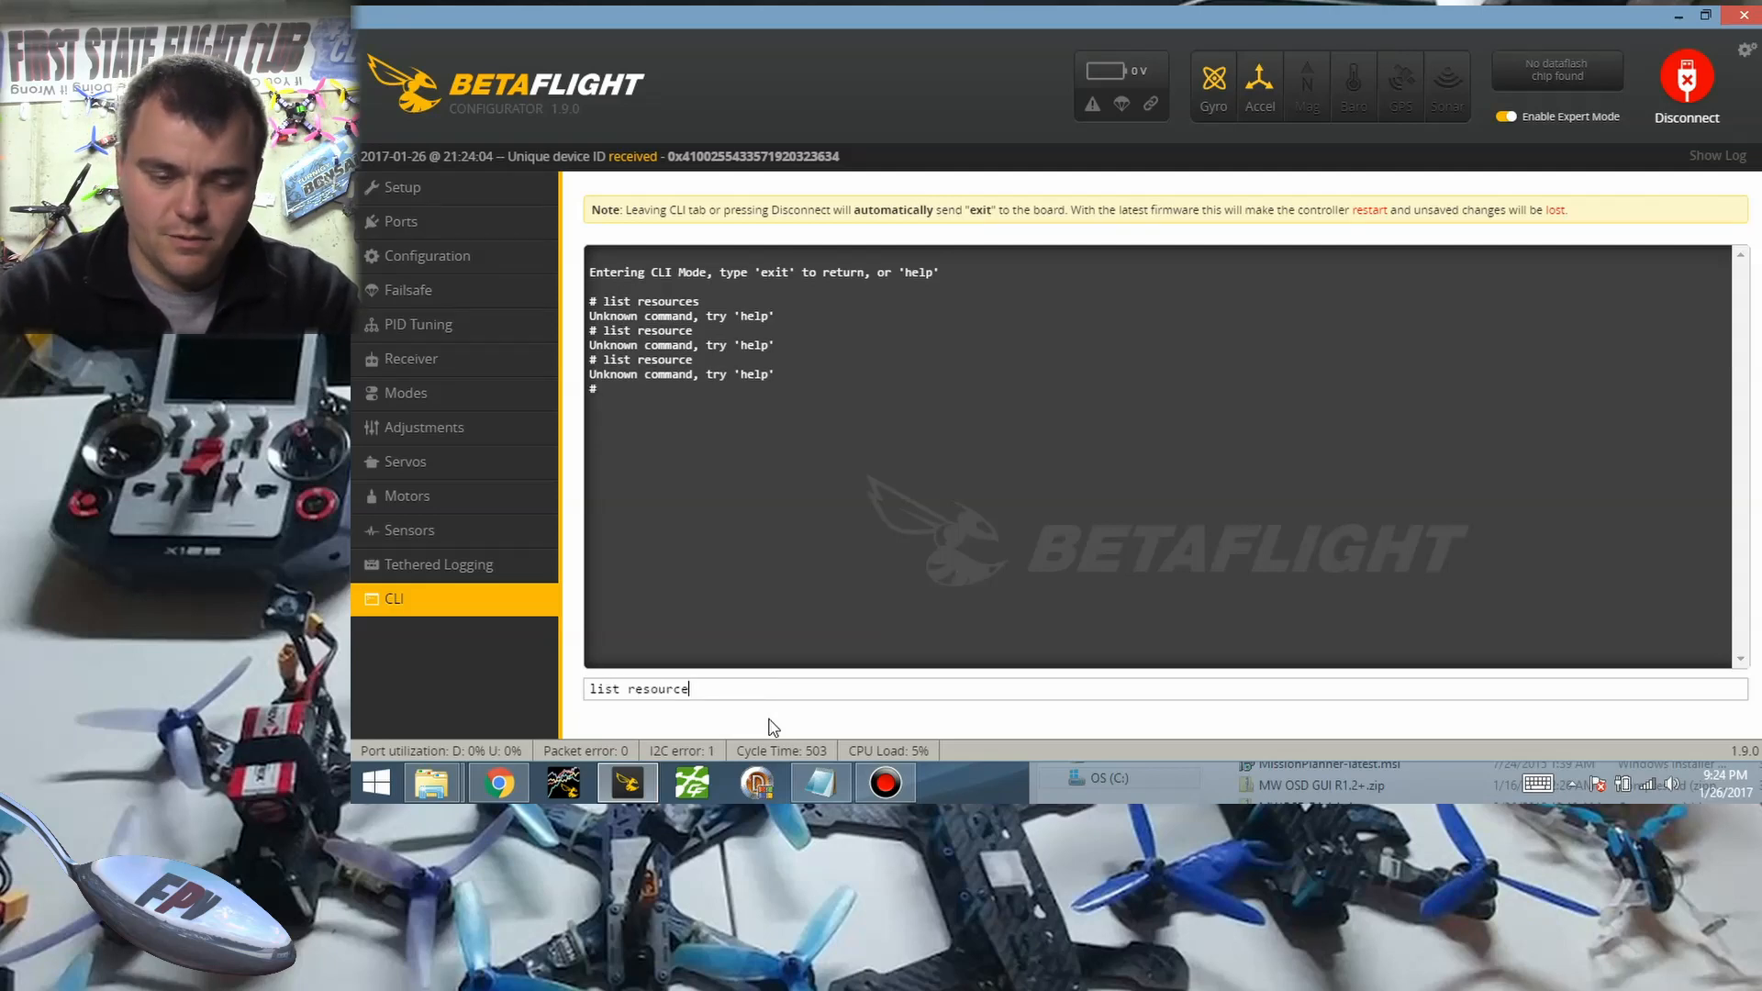
pyautogui.write('re')
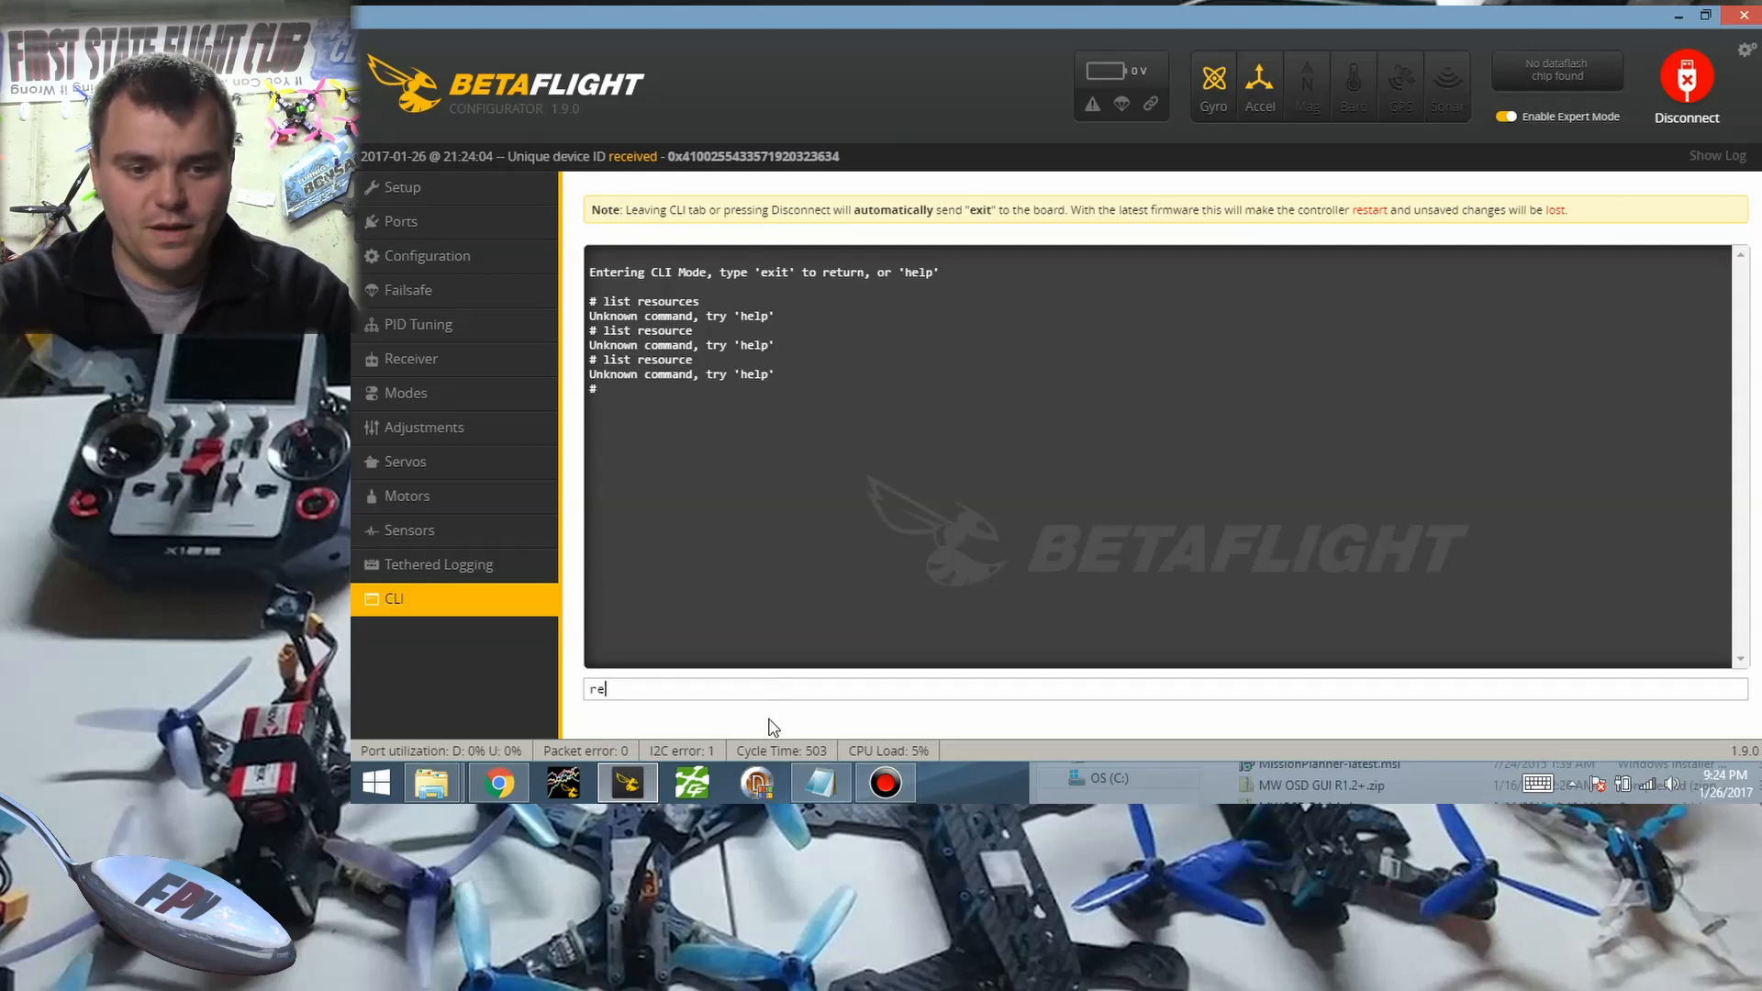
pyautogui.press('Return')
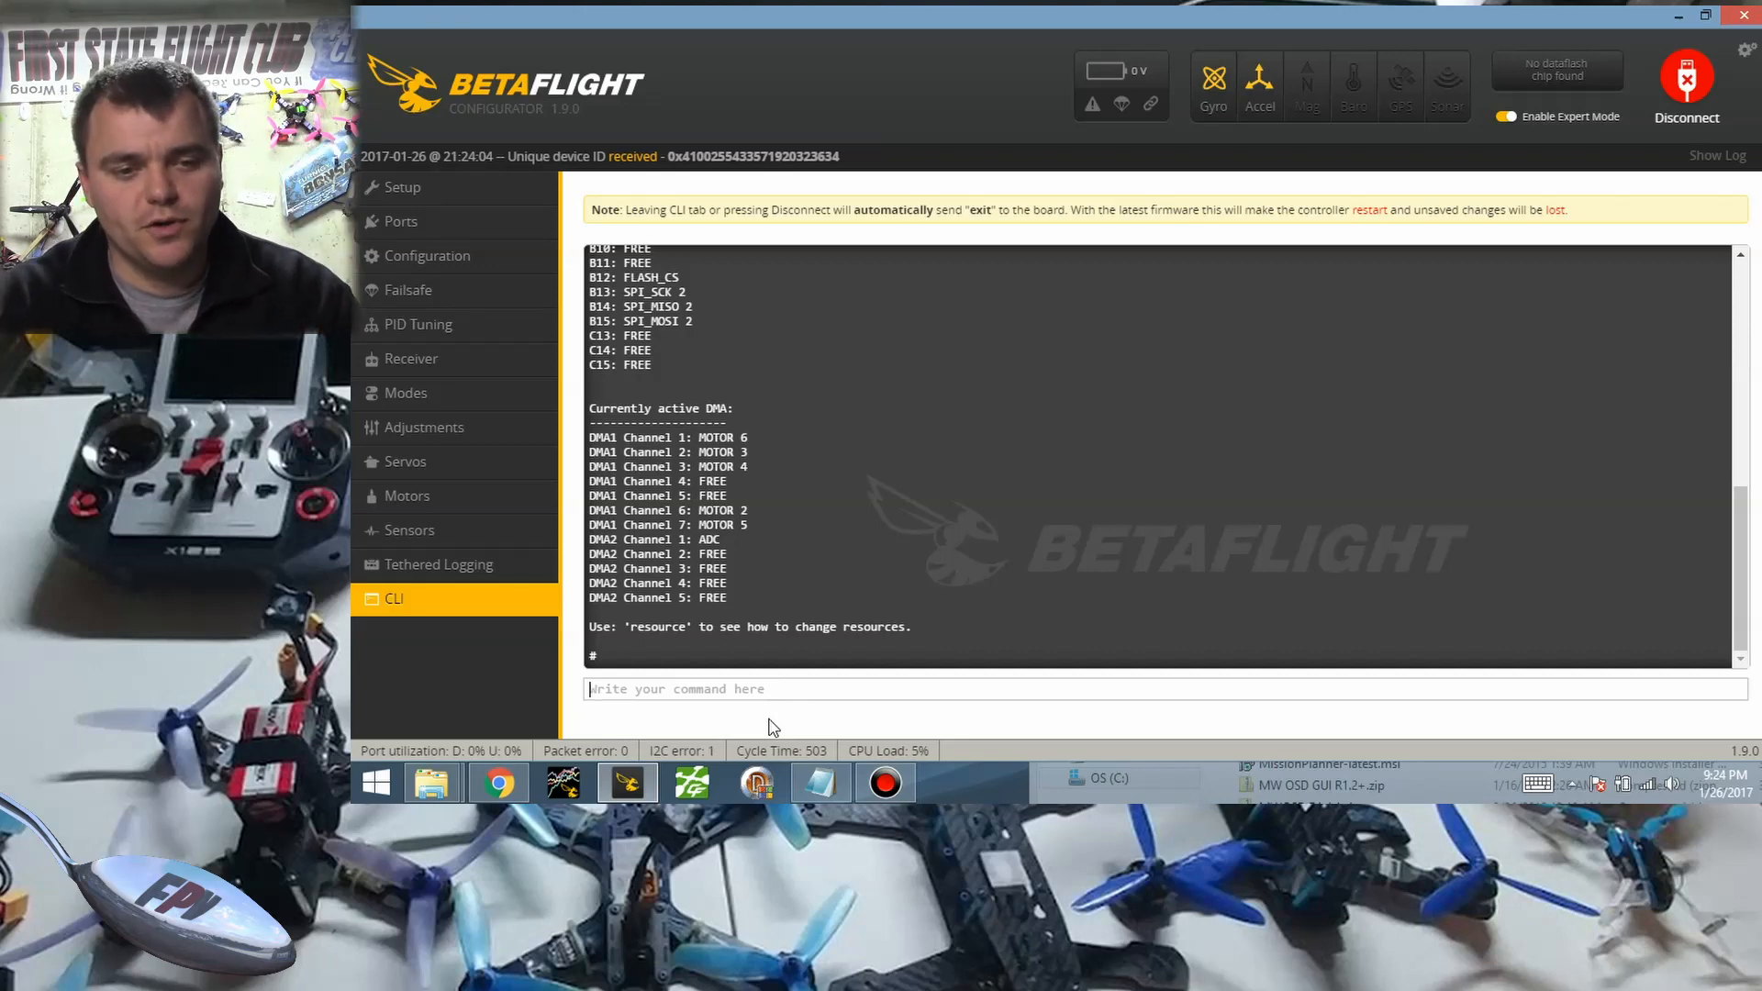
# Scroll the output and run 'resource' to see pins for motors 1–8, beeper, PPM, LED strip.
pyautogui.scroll(3)
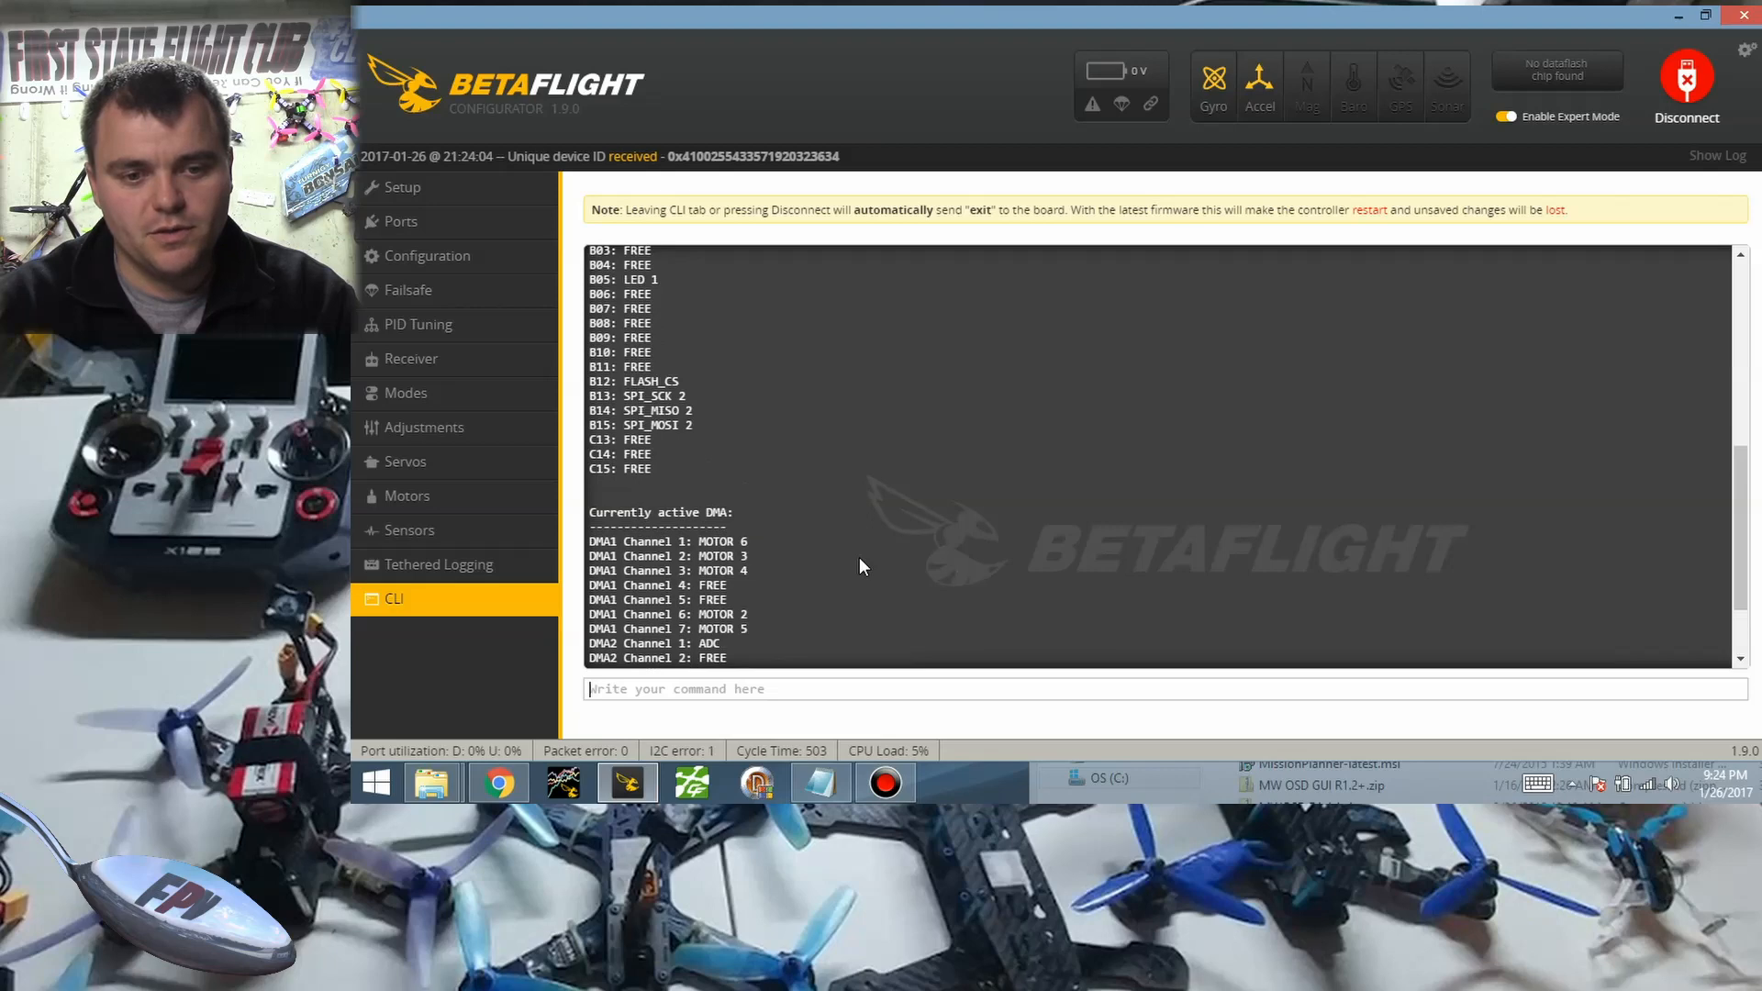
pyautogui.scroll(-3)
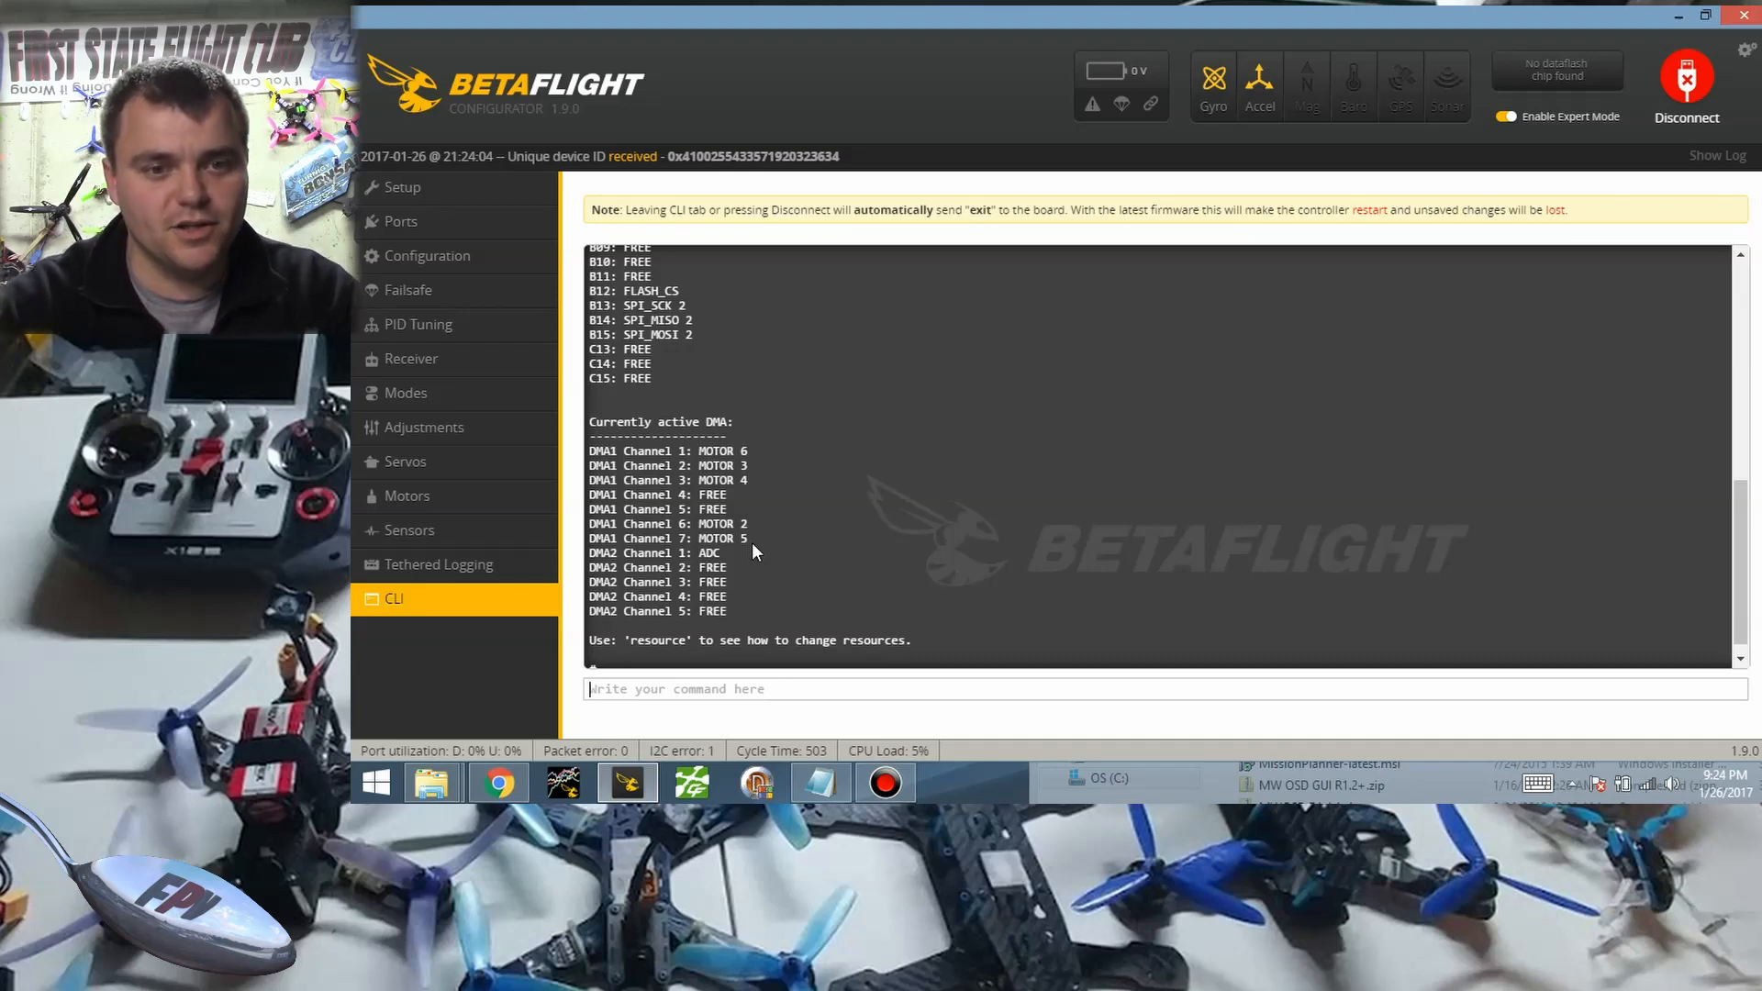
pyautogui.press('Return')
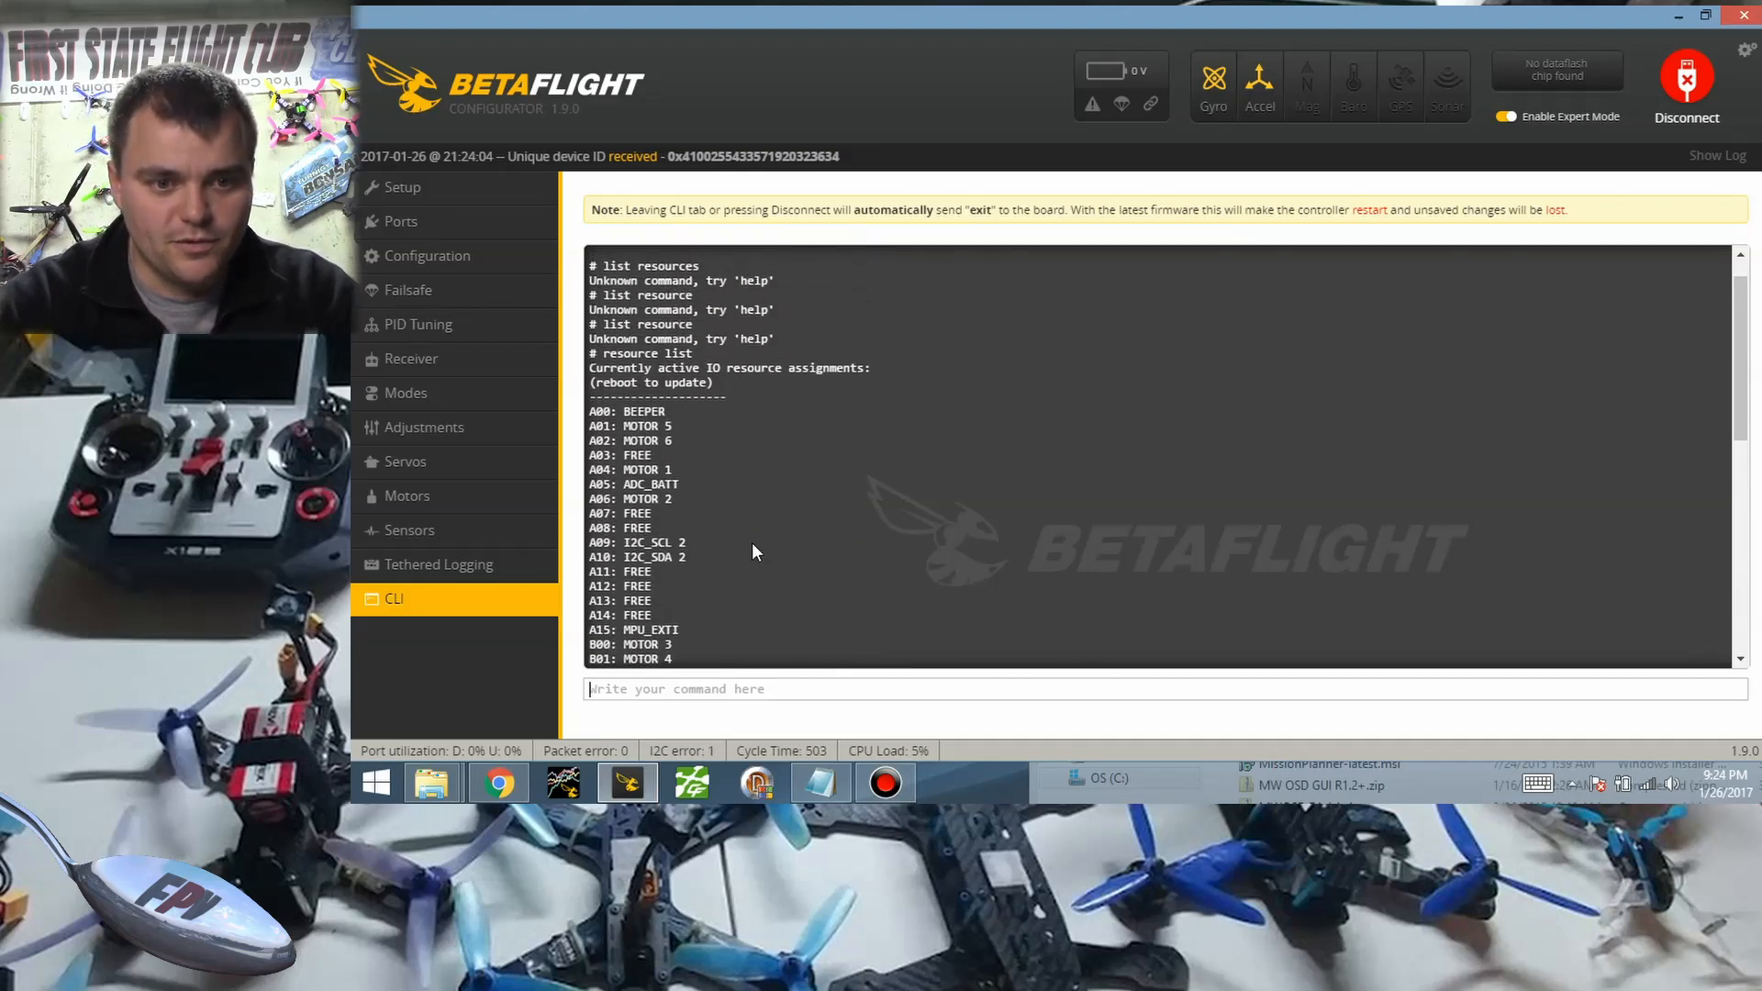
pyautogui.scroll(-3)
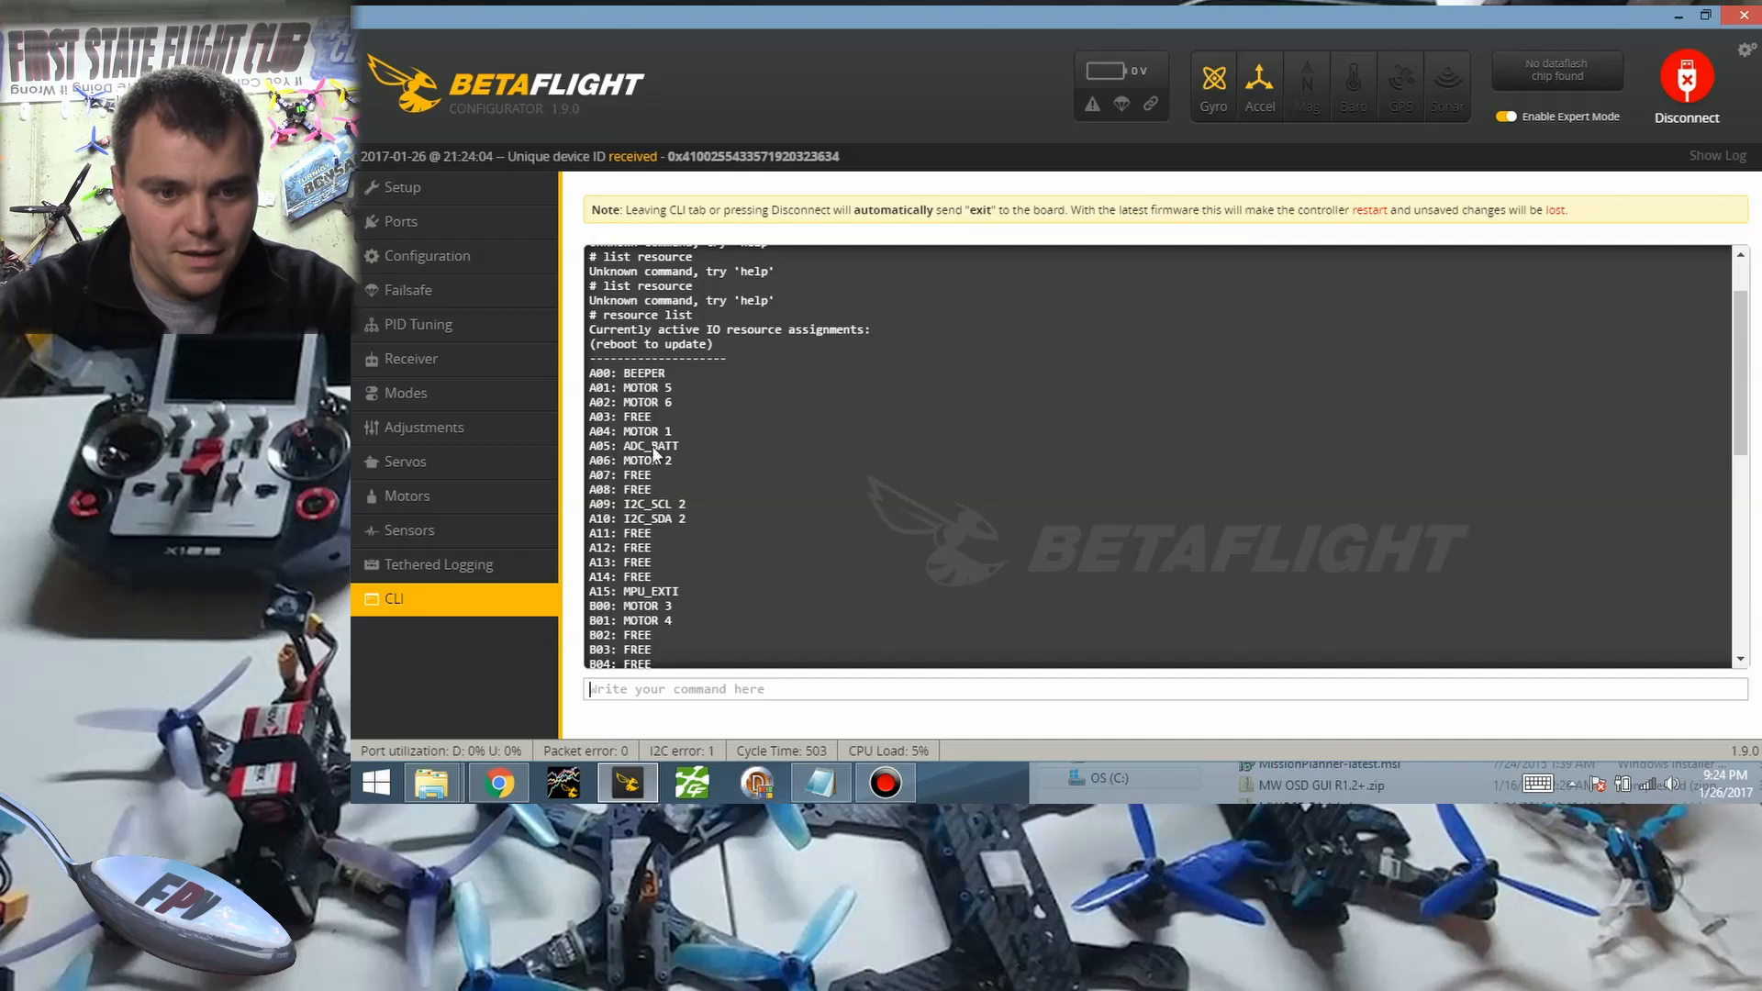
pyautogui.scroll(-3)
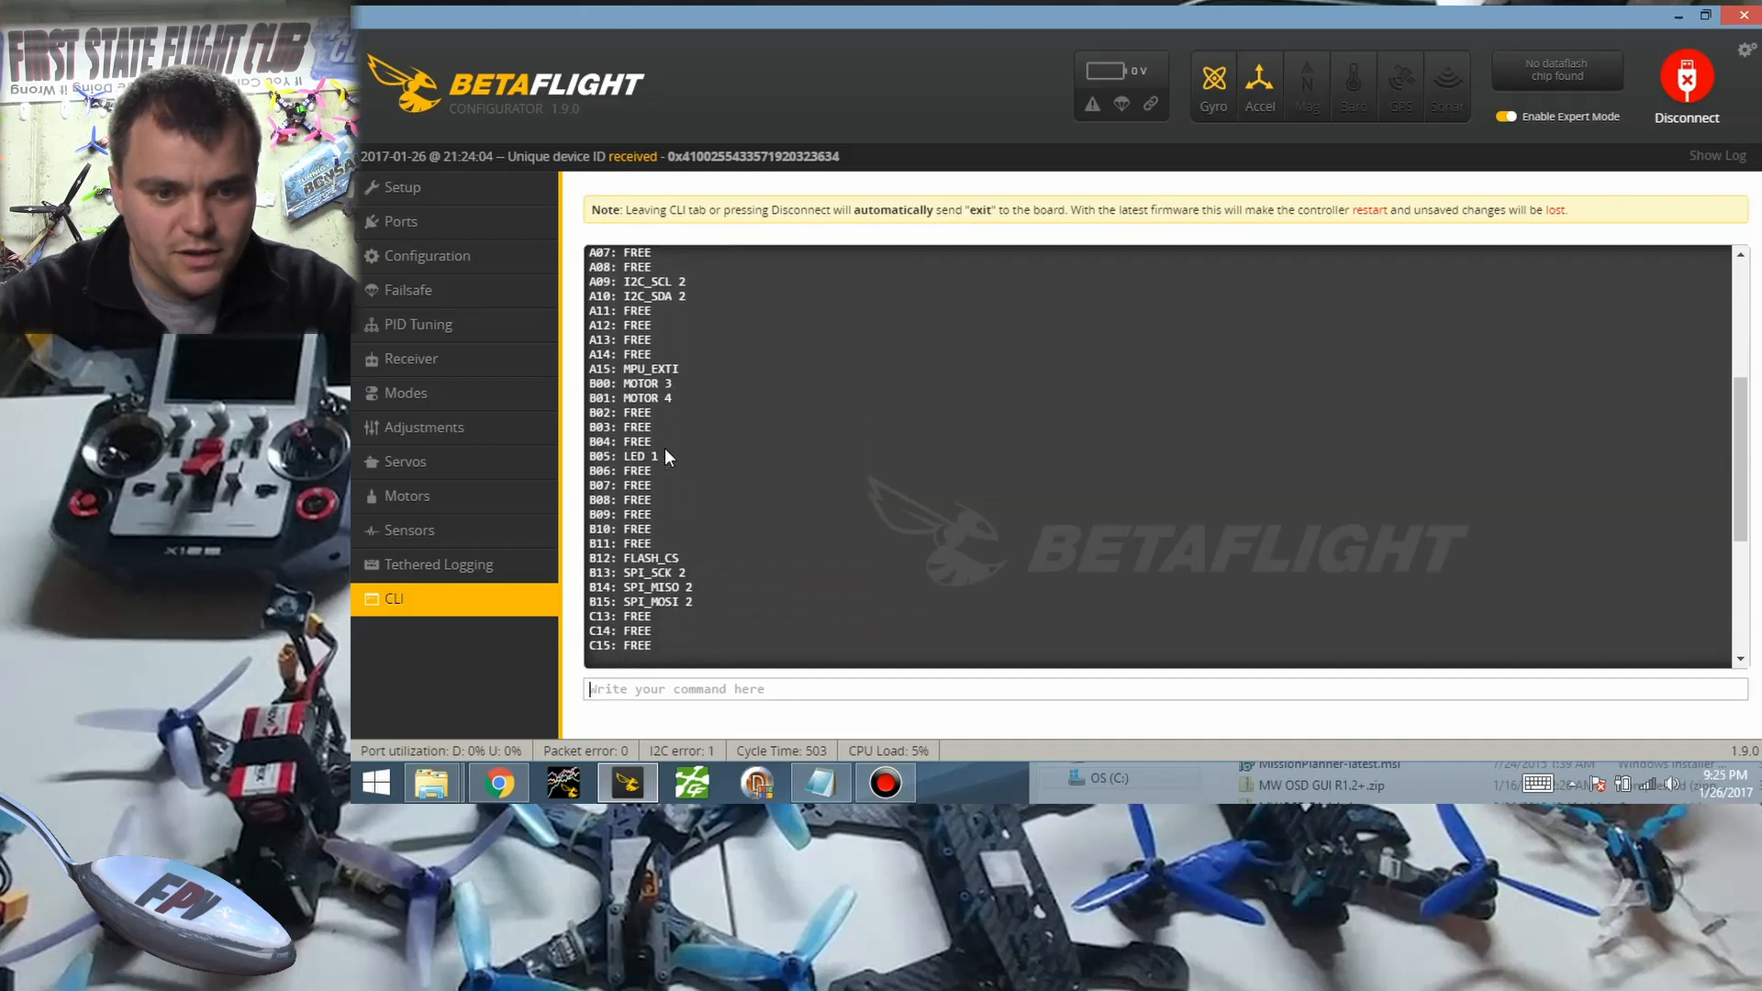
pyautogui.scroll(3)
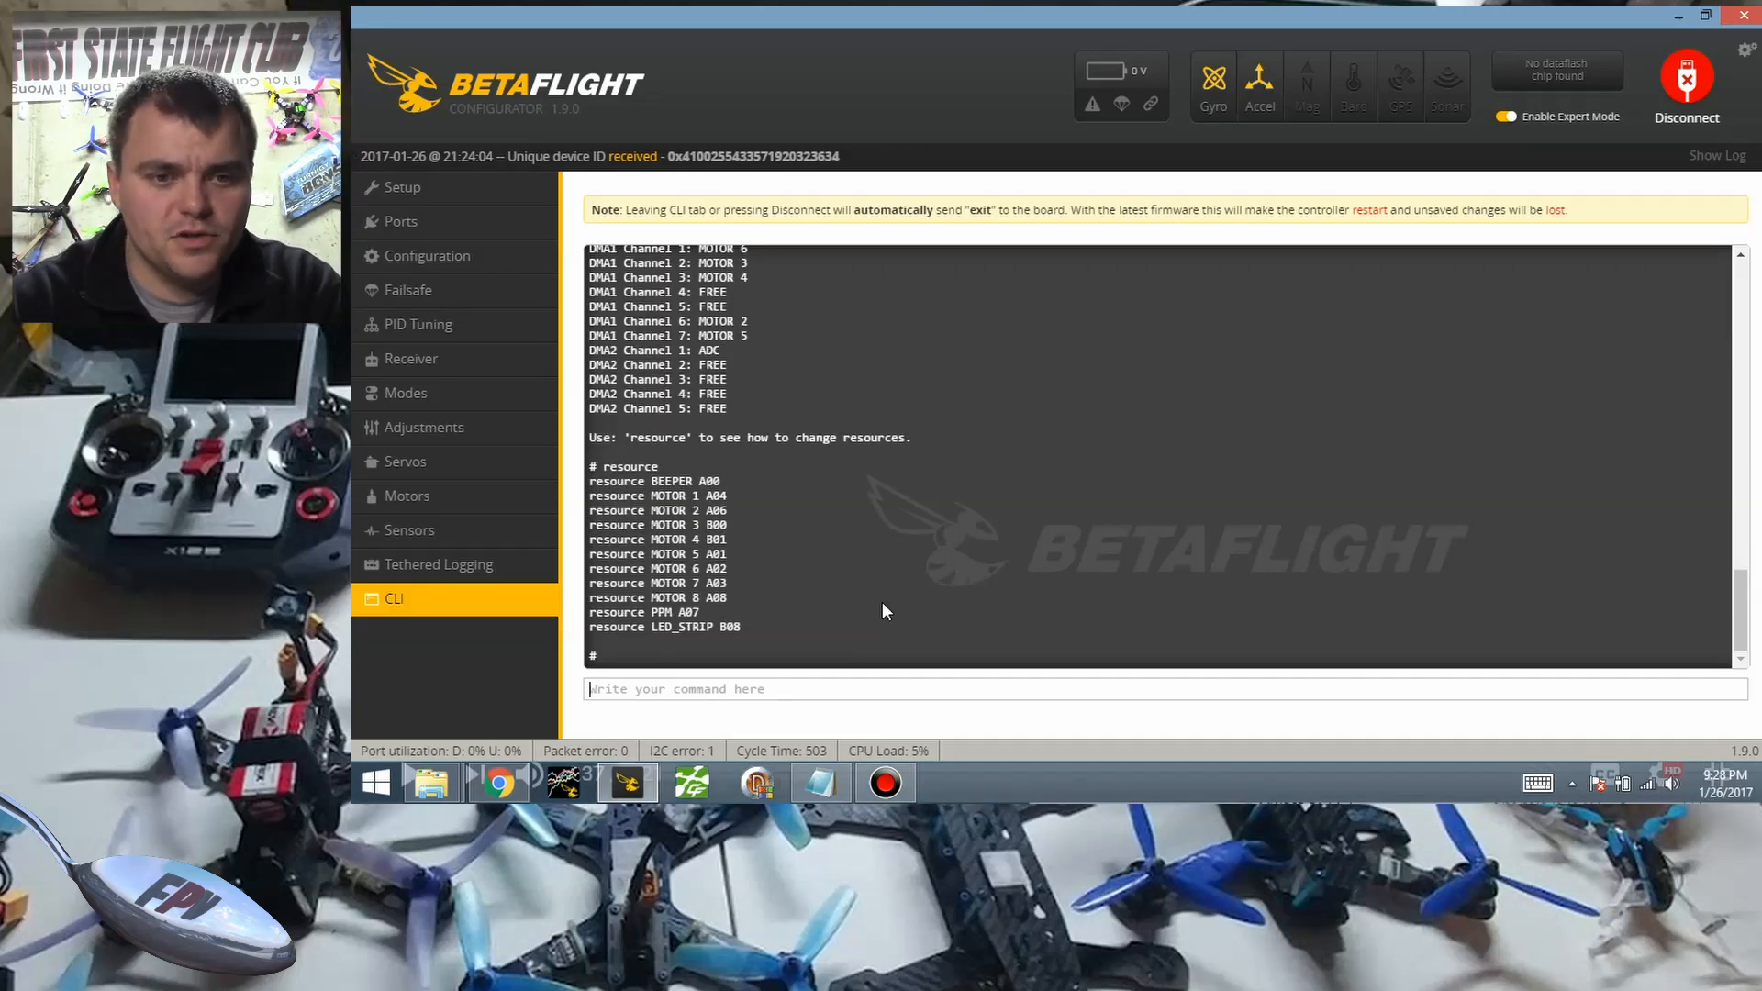
pyautogui.scroll(3)
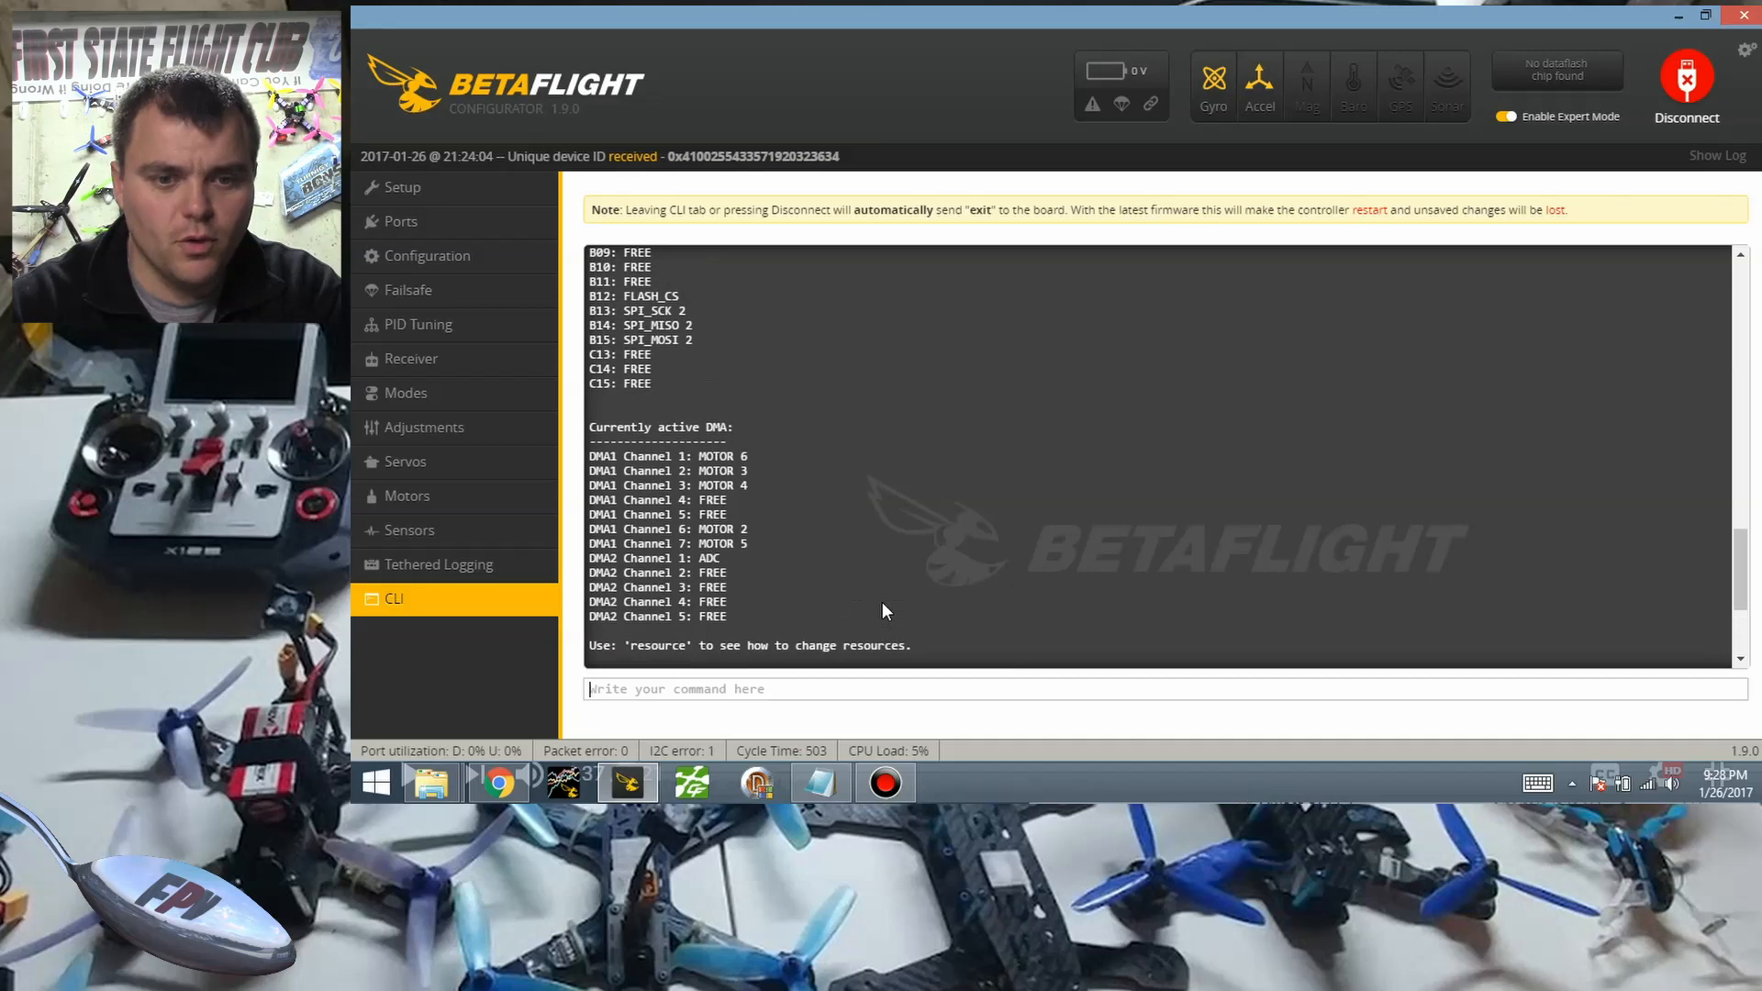
pyautogui.scroll(3)
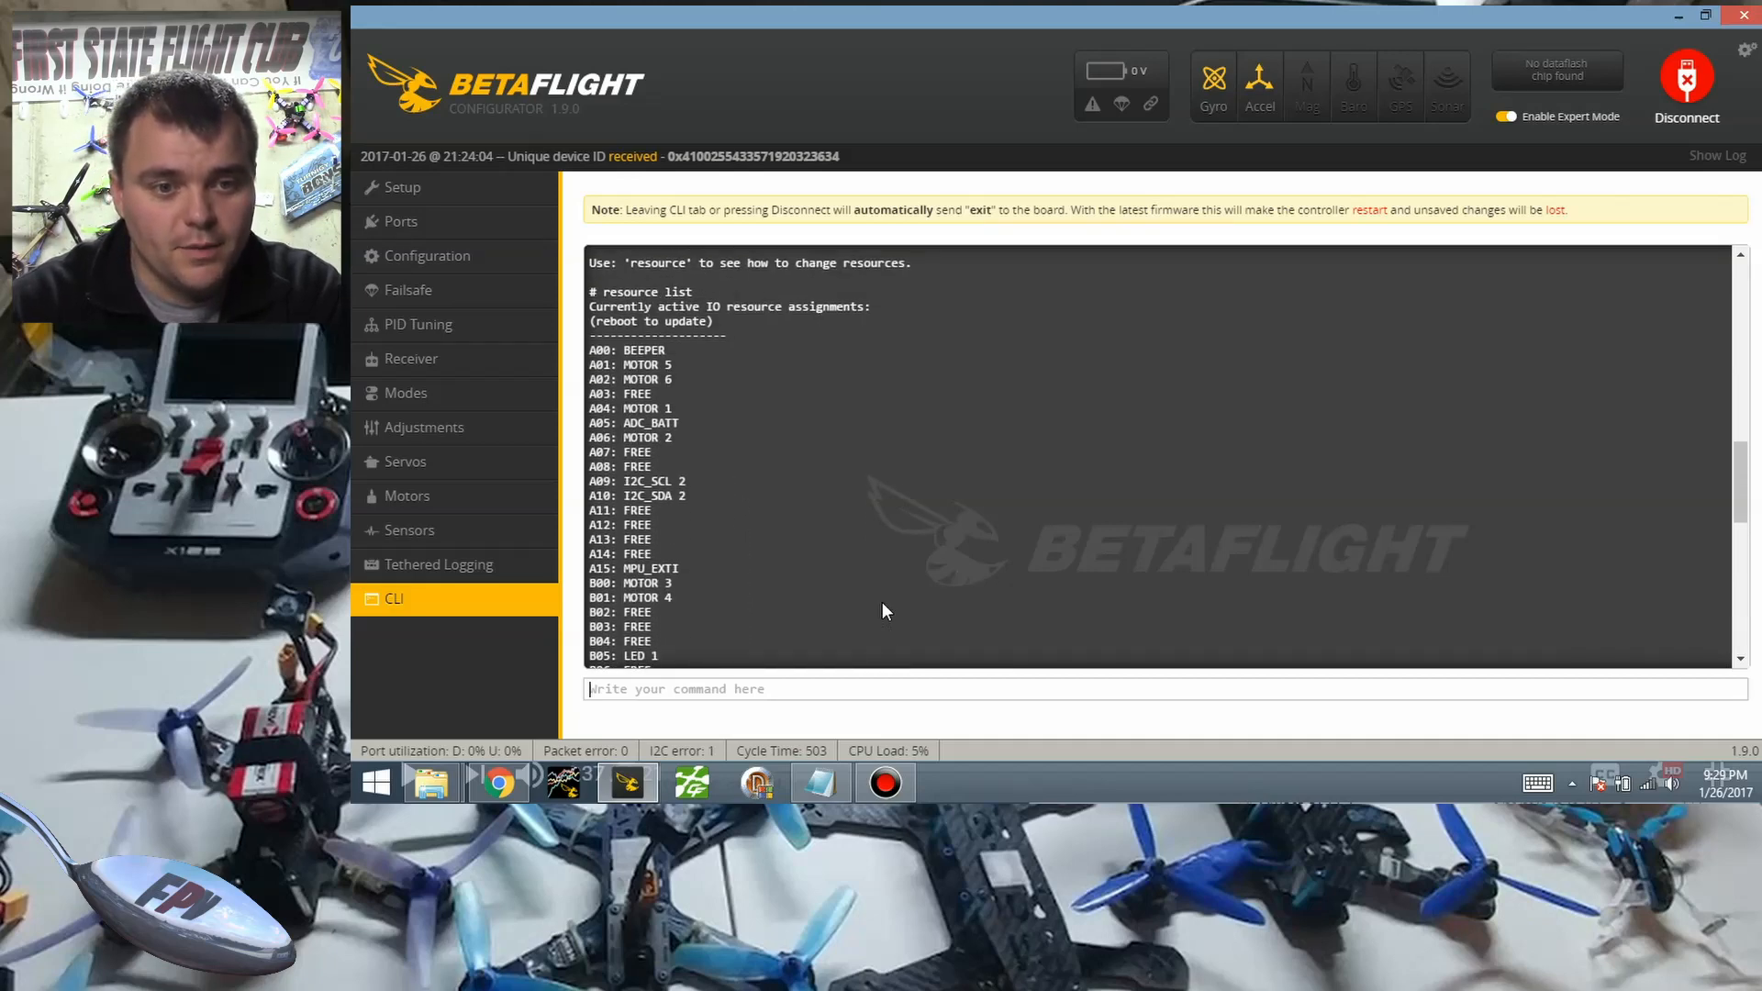
pyautogui.scroll(-3)
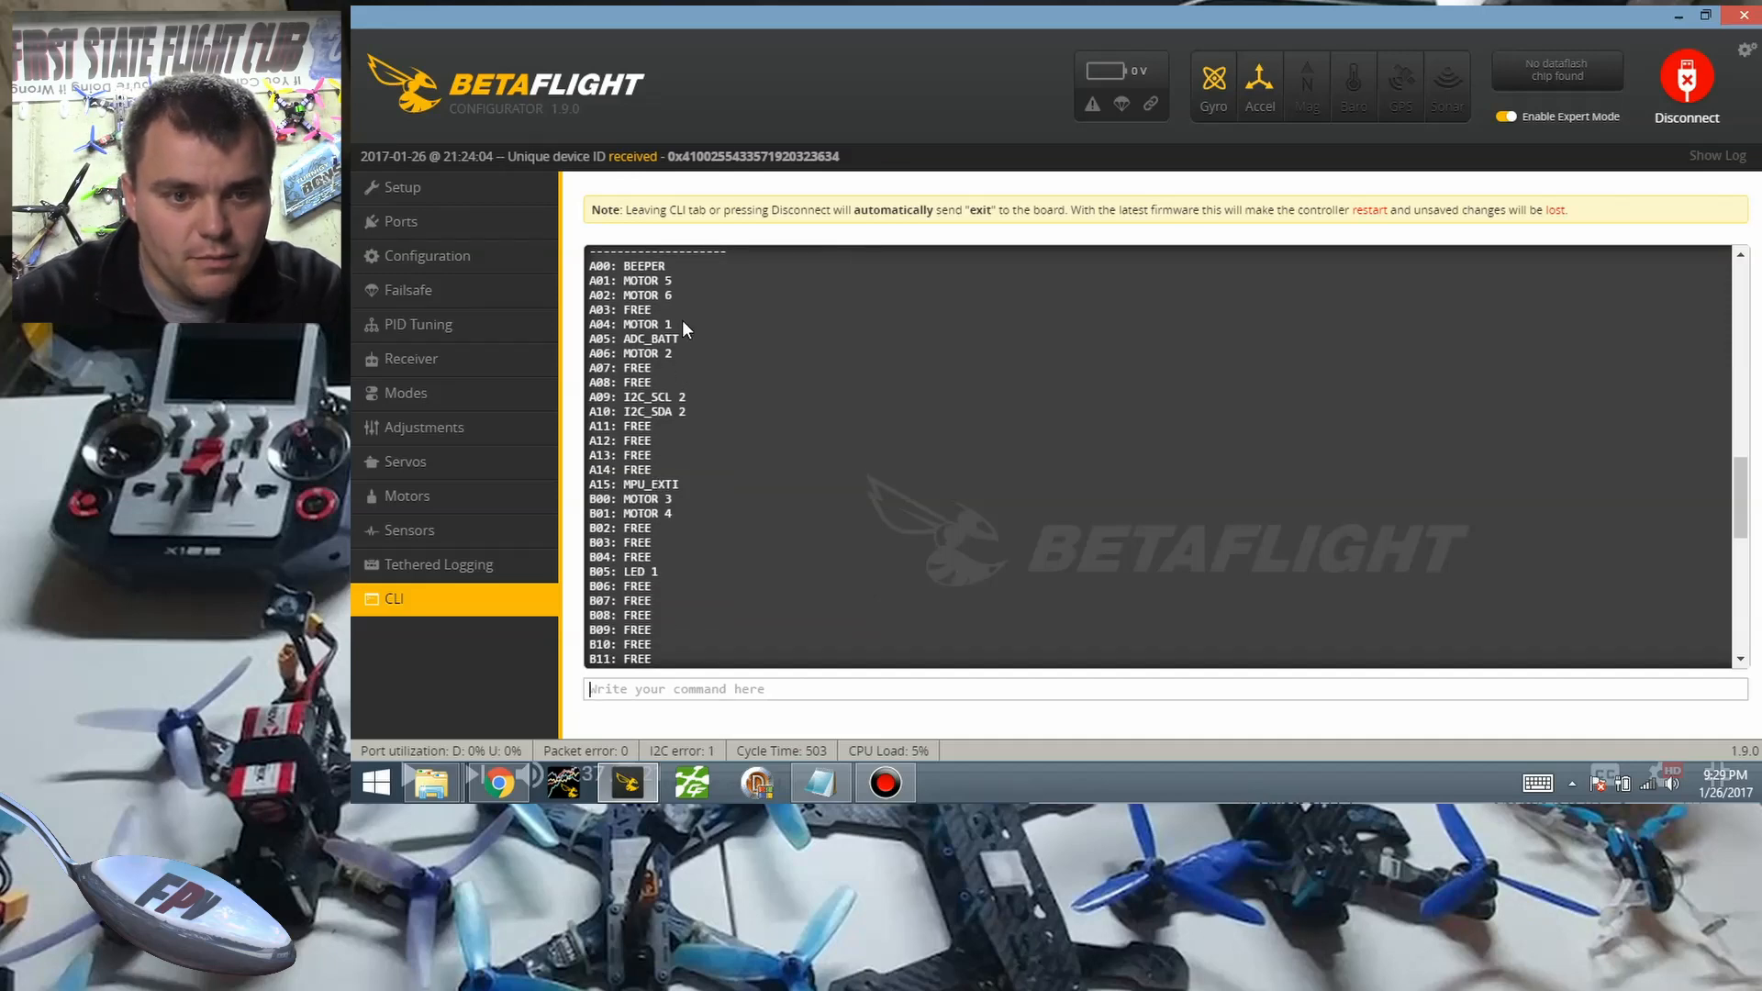
pyautogui.moveTo(615, 339)
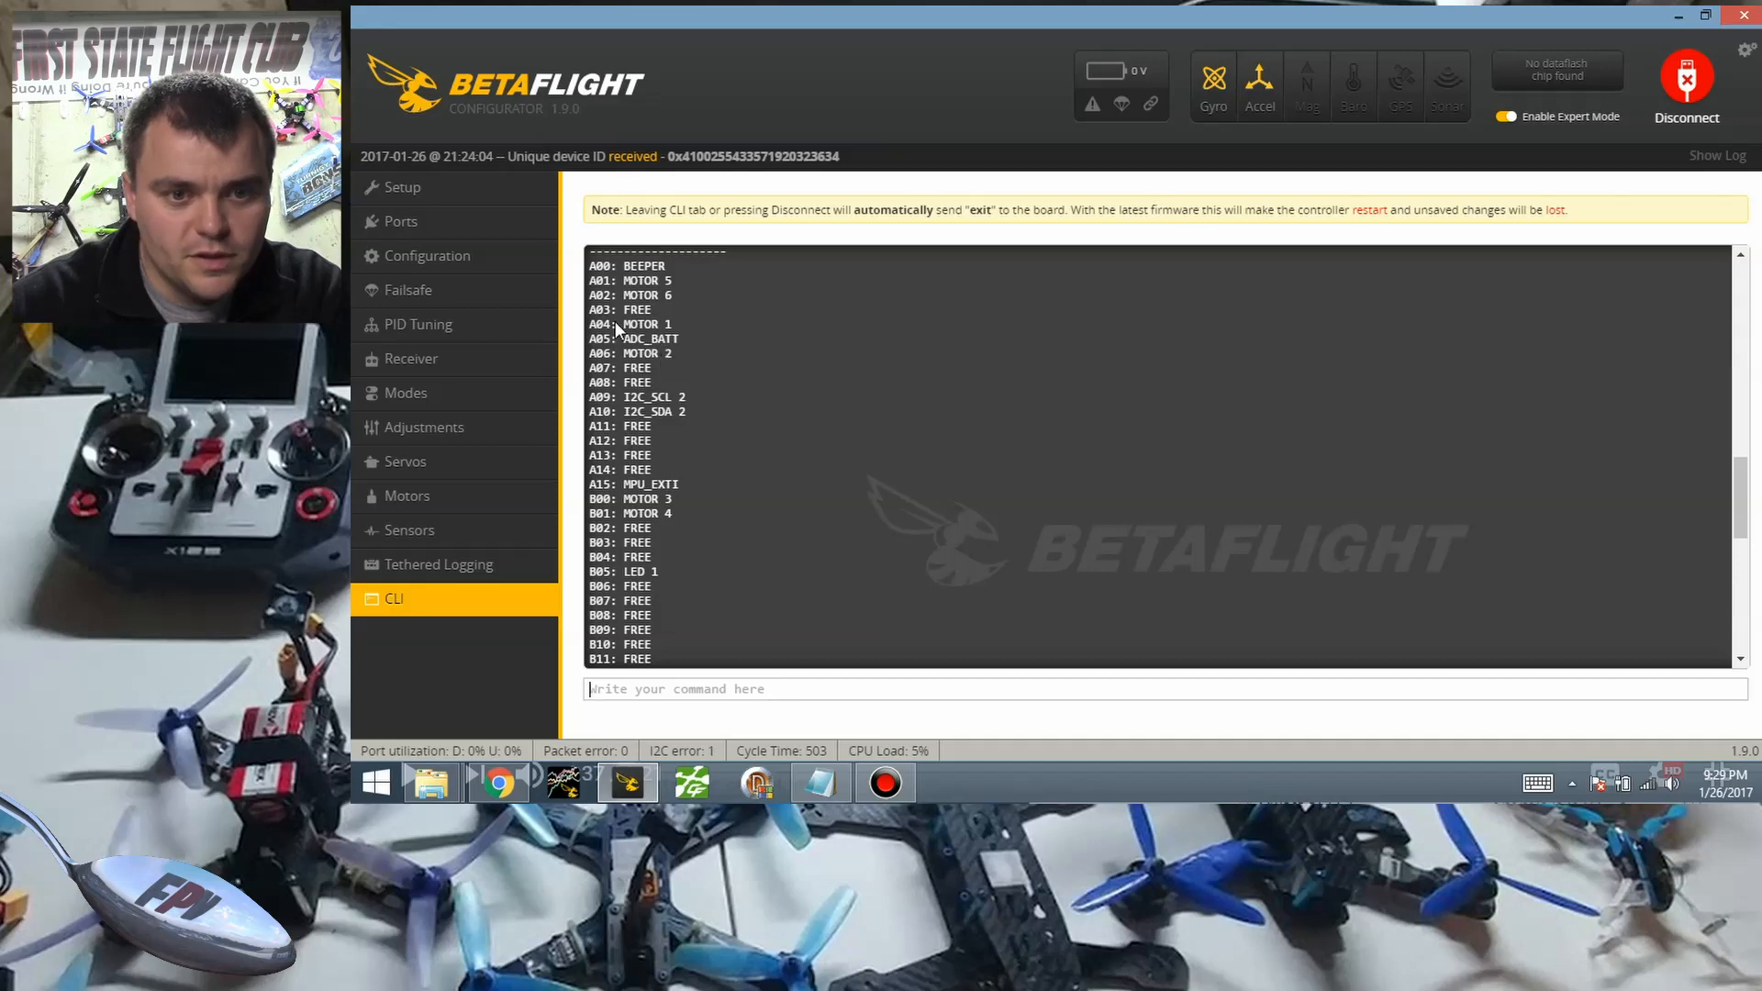
pyautogui.moveTo(701, 650)
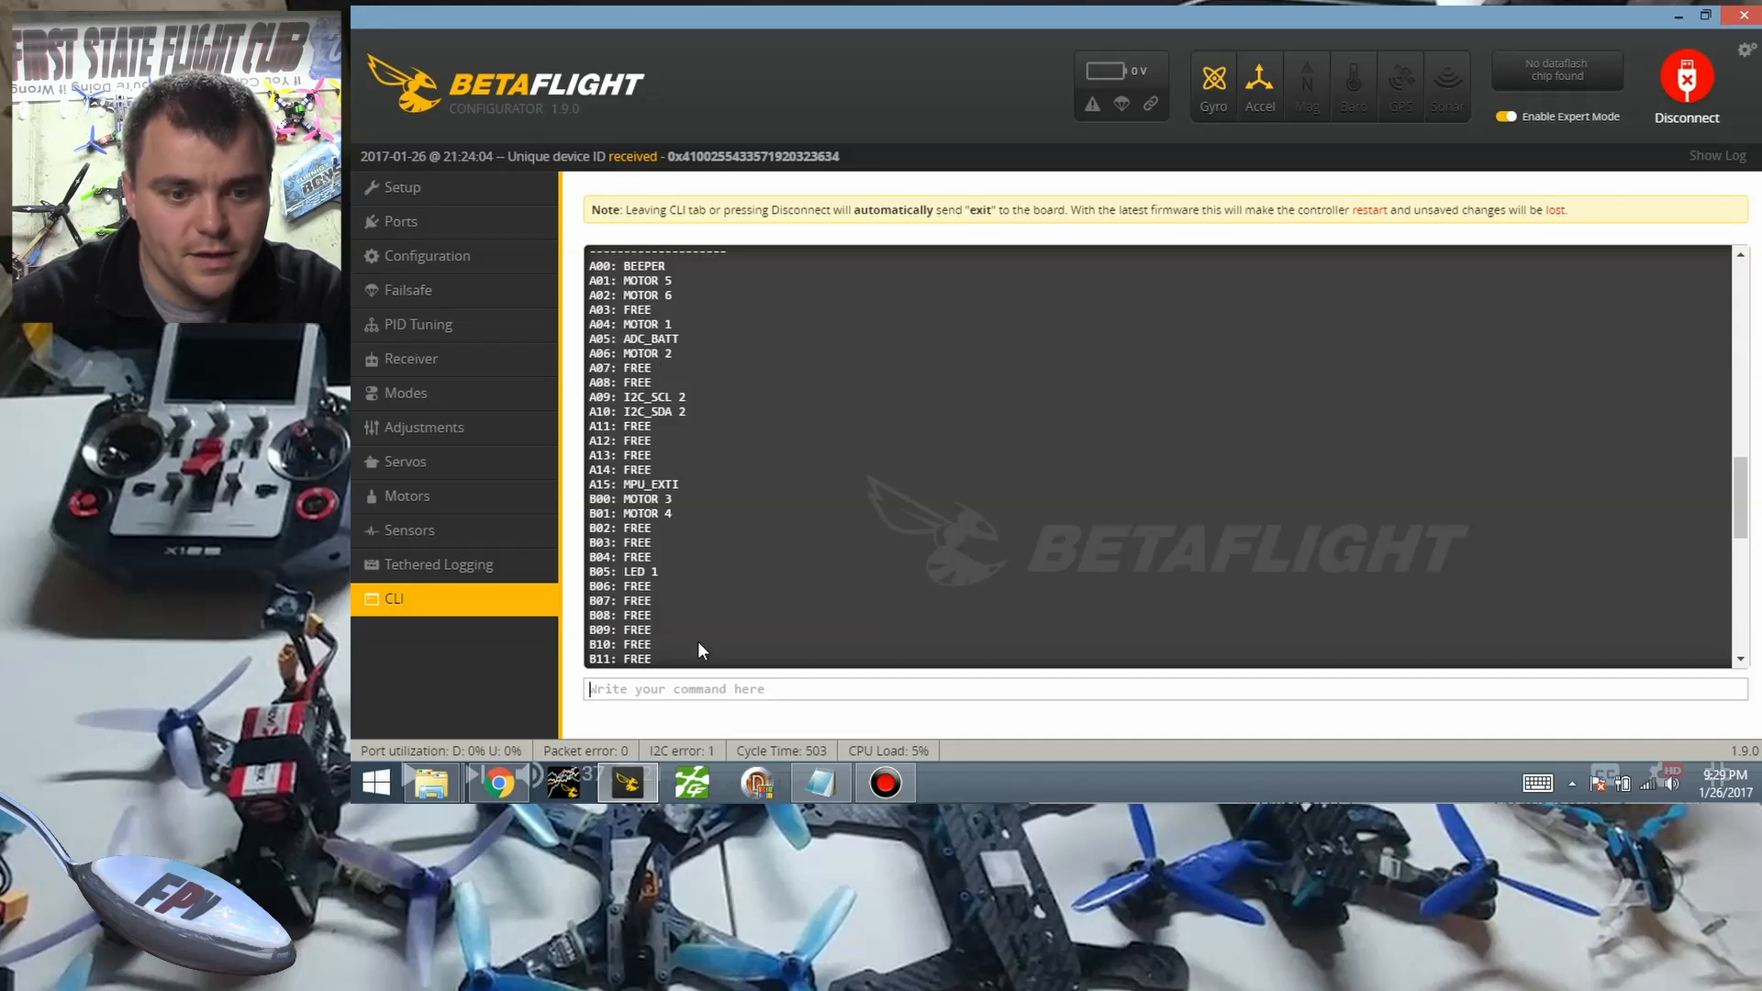
# Free motor 1's pin with 'resource motor 1 none' after an equals-sign attempt fails.
pyautogui.write('re')
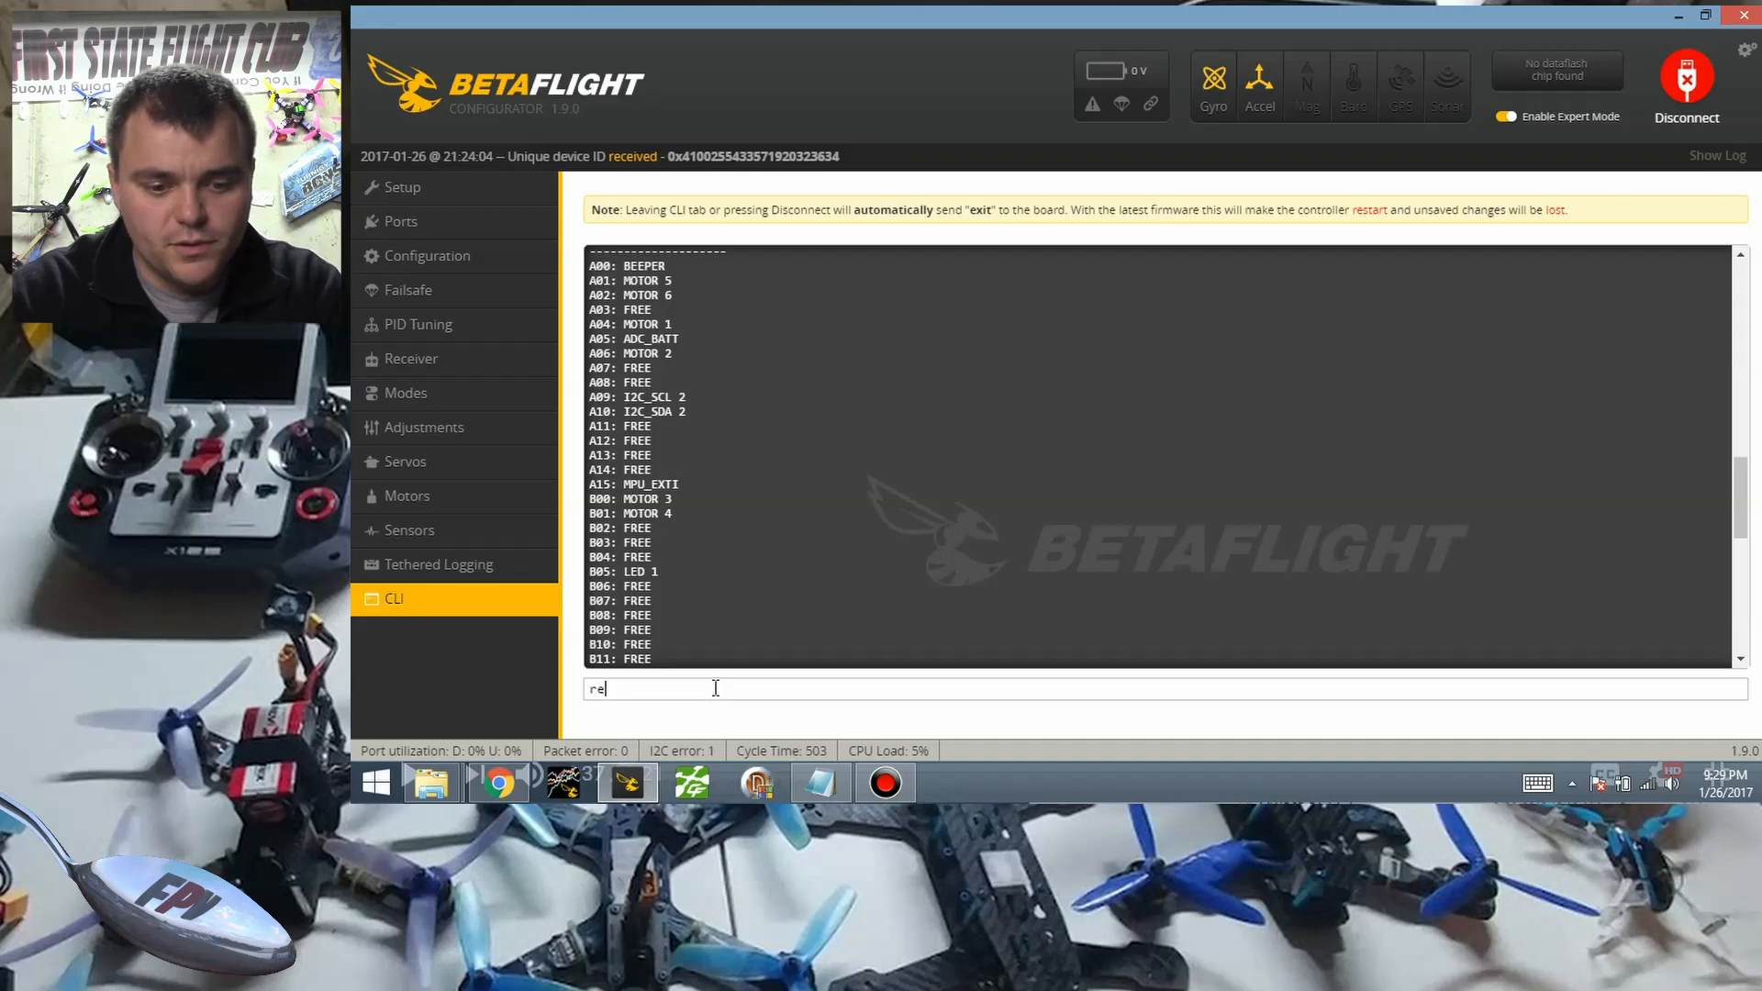
pyautogui.write('source')
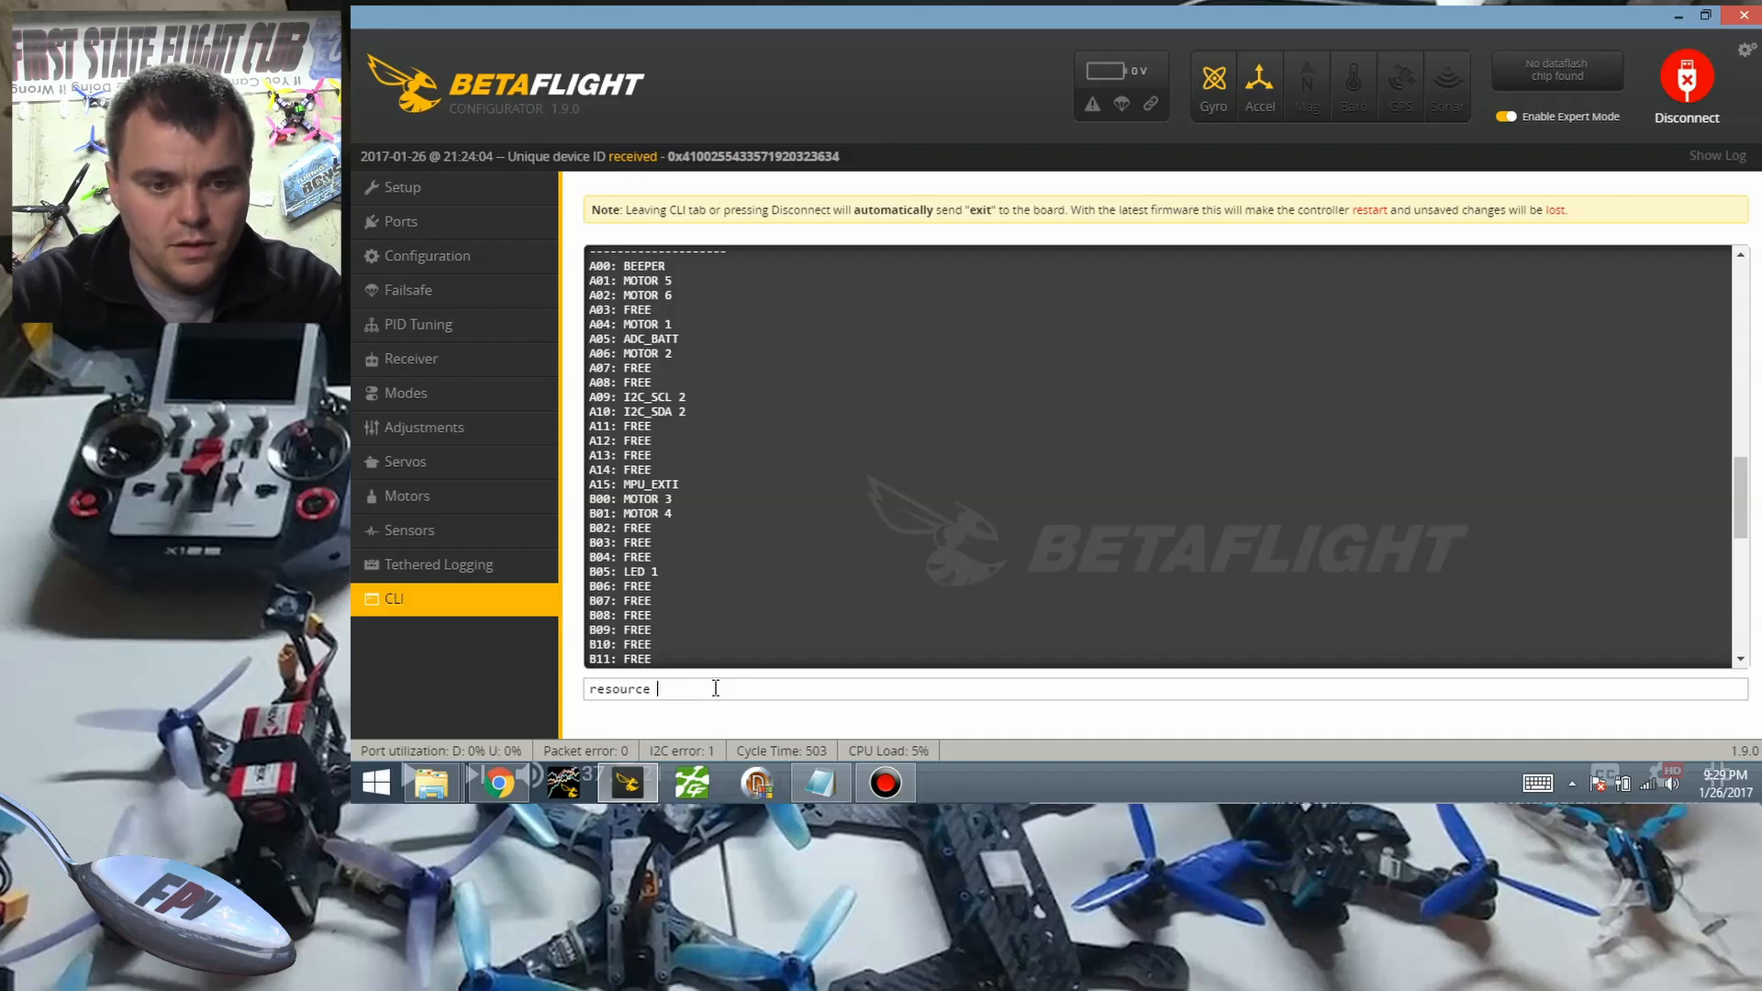
pyautogui.write('mot')
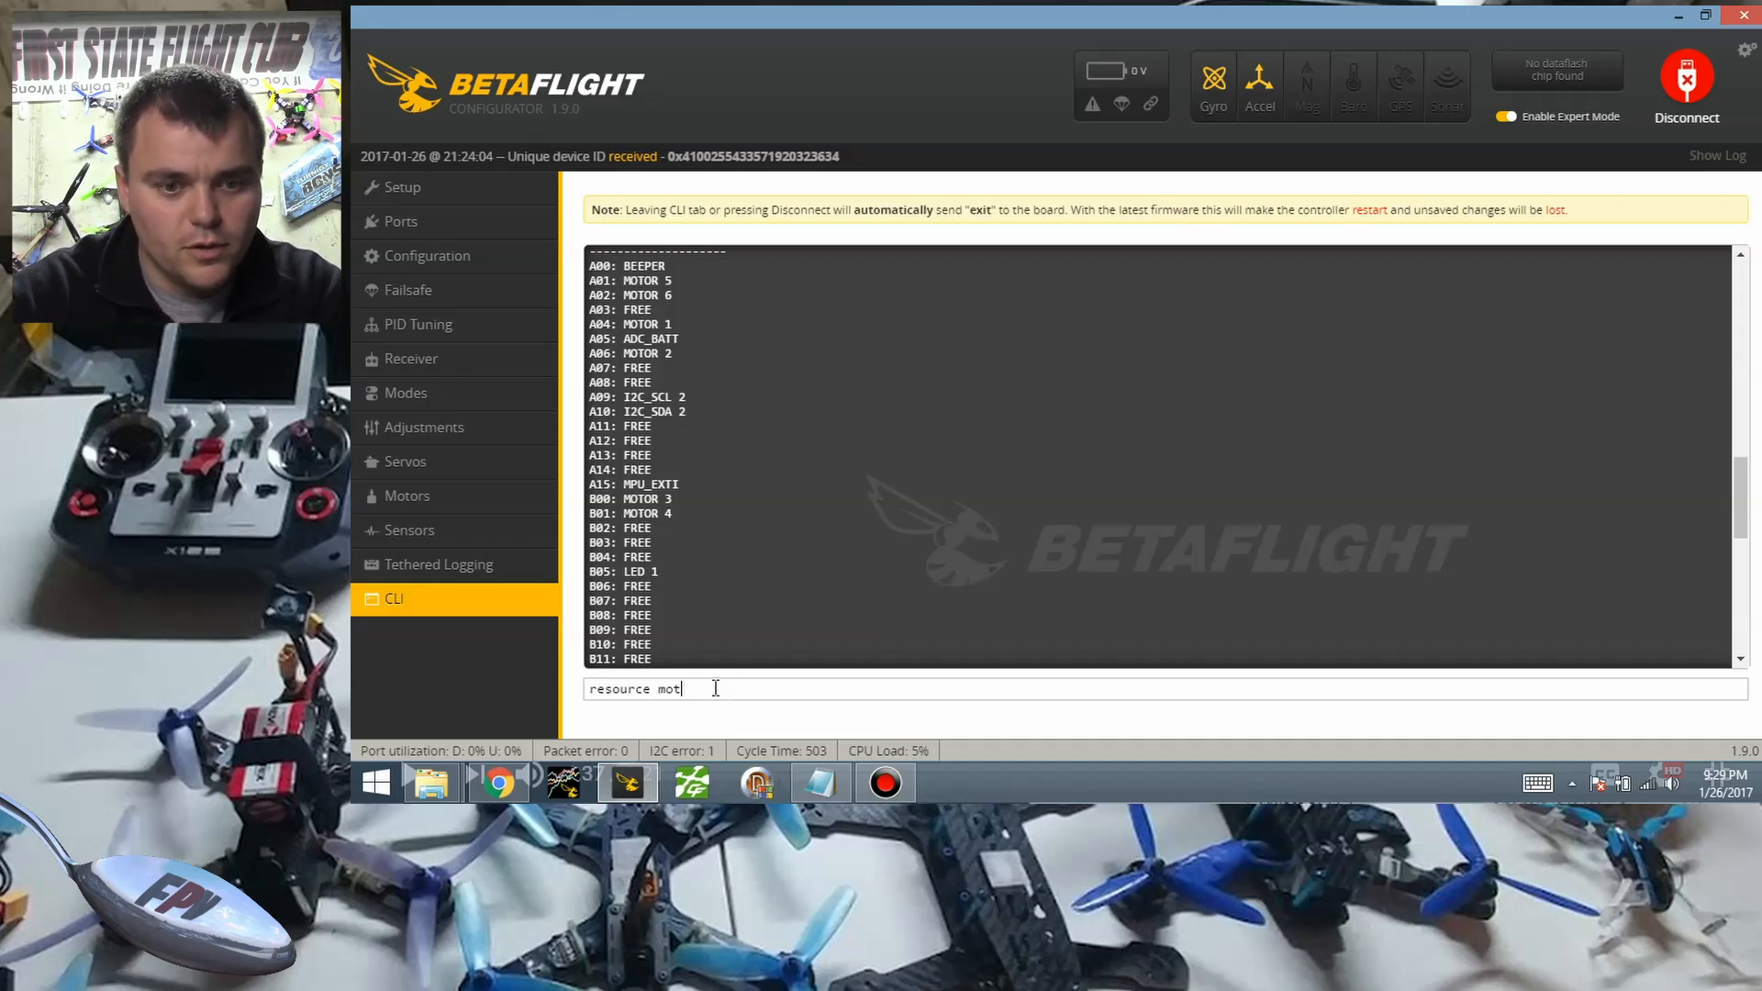
pyautogui.write('or 1 =')
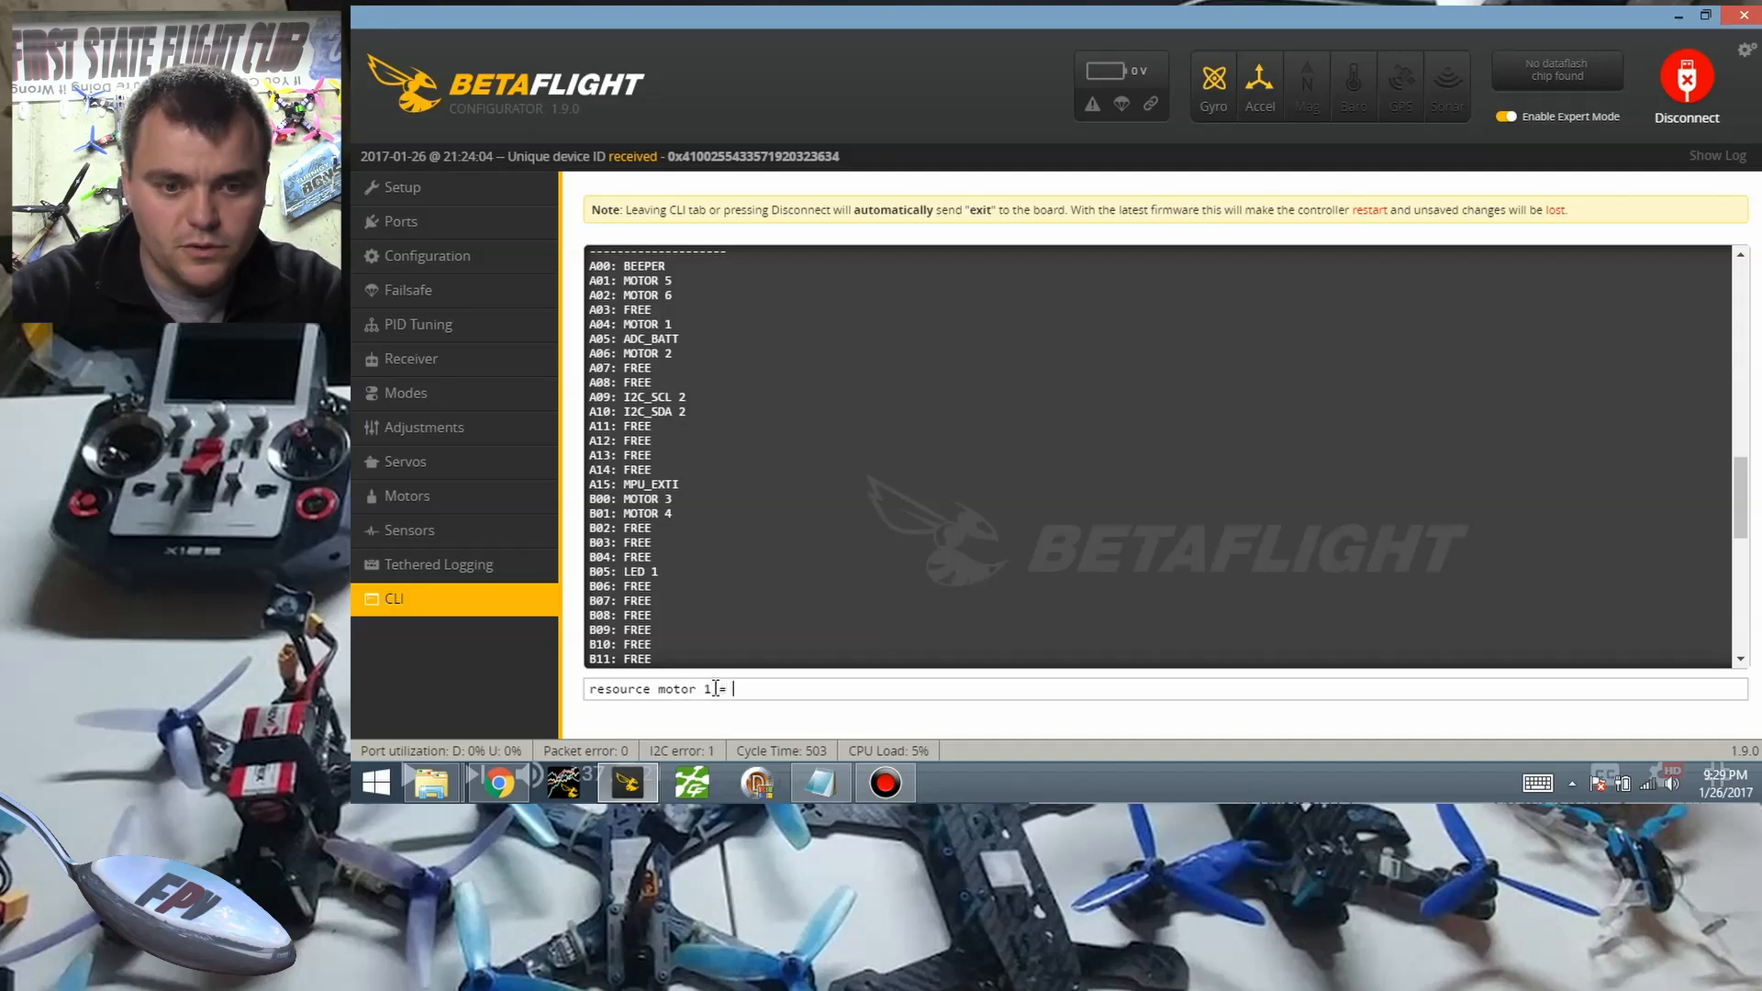
pyautogui.write('no')
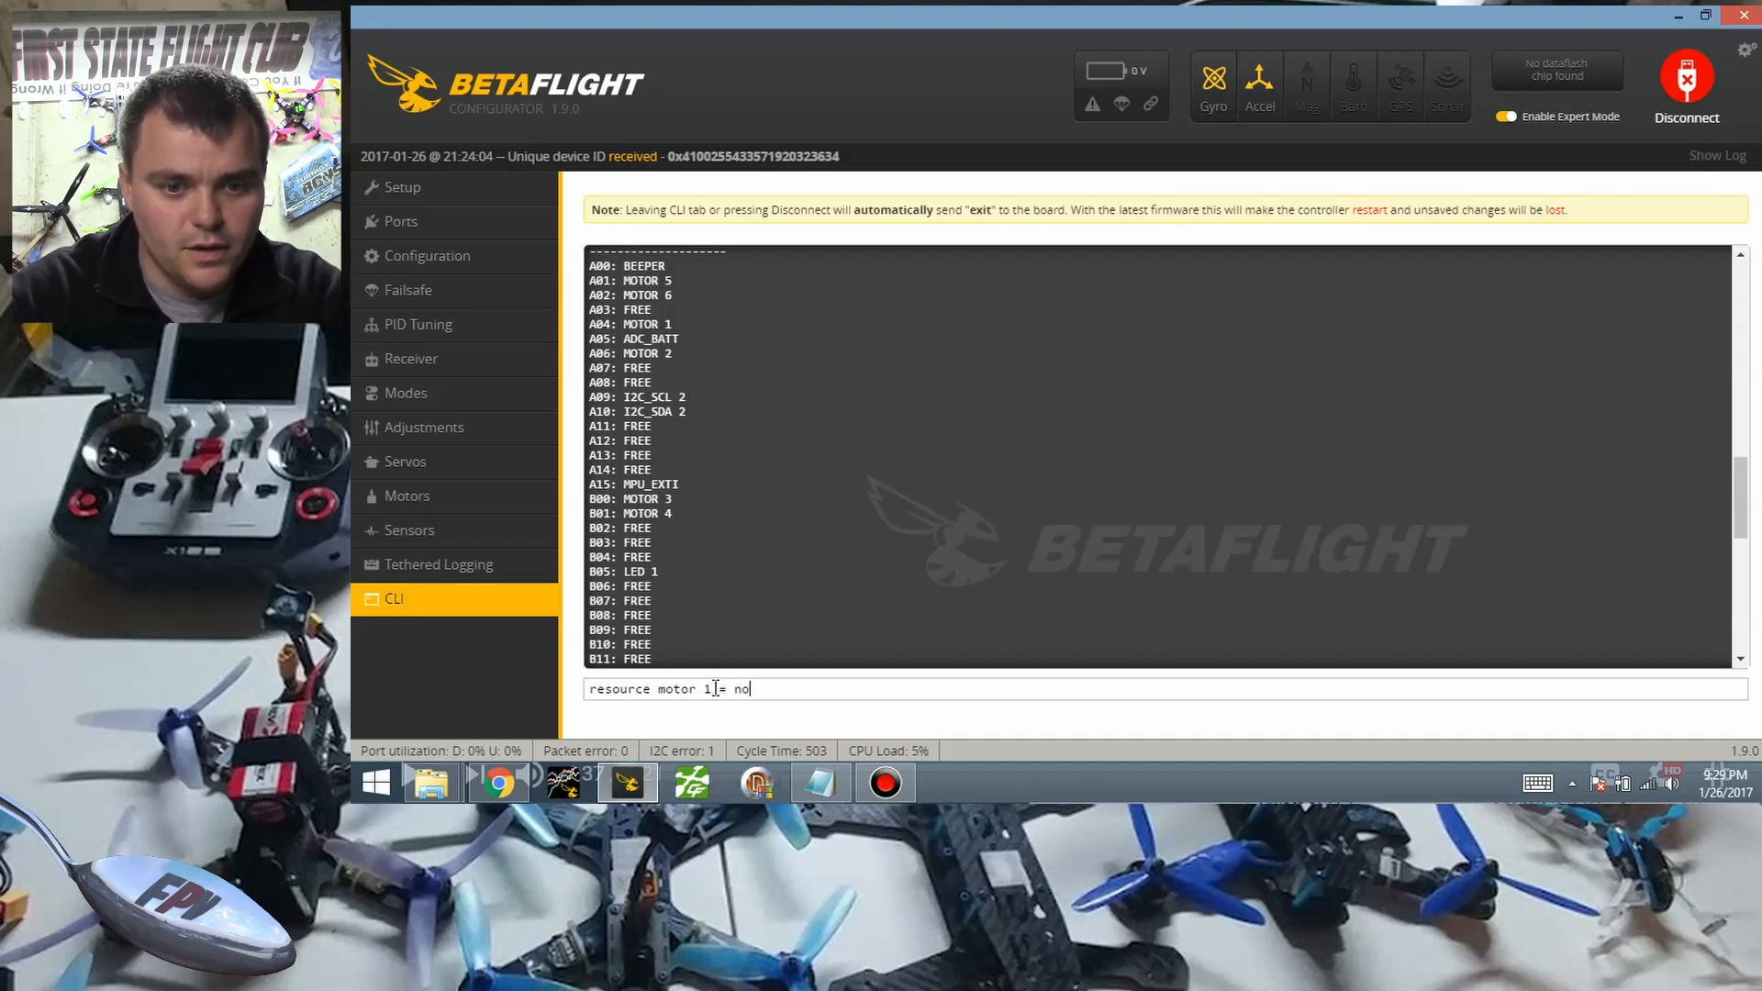
pyautogui.write('ne')
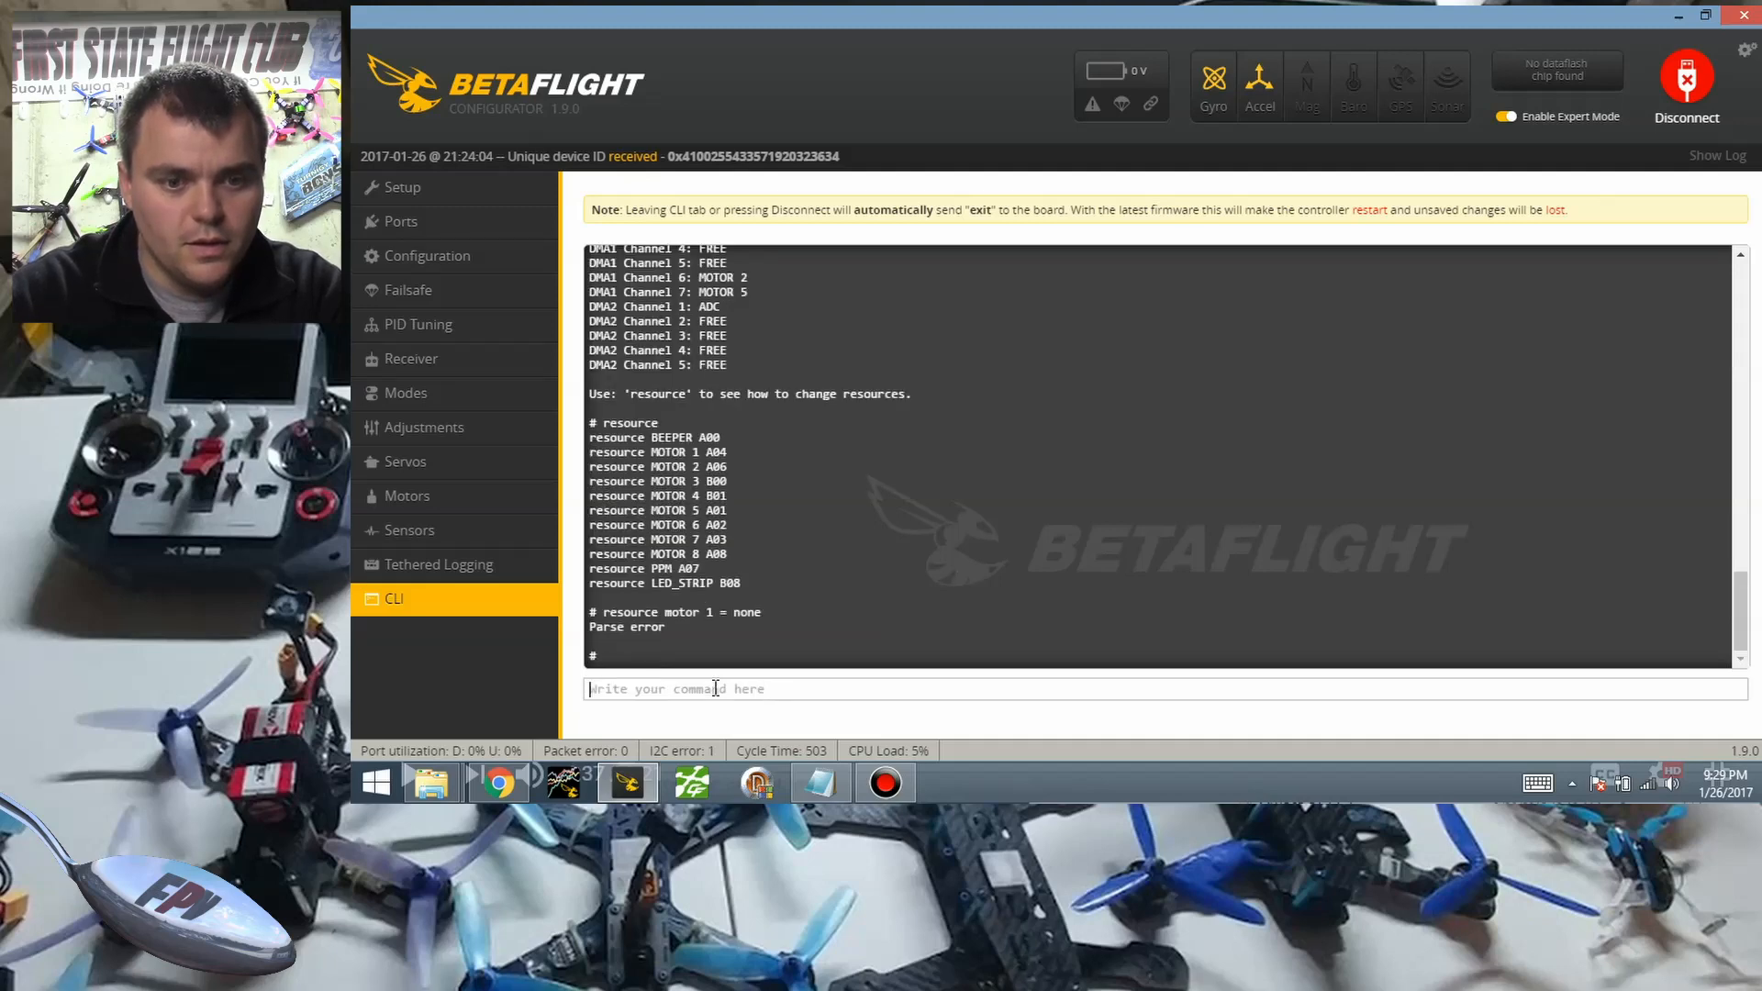
pyautogui.write('re')
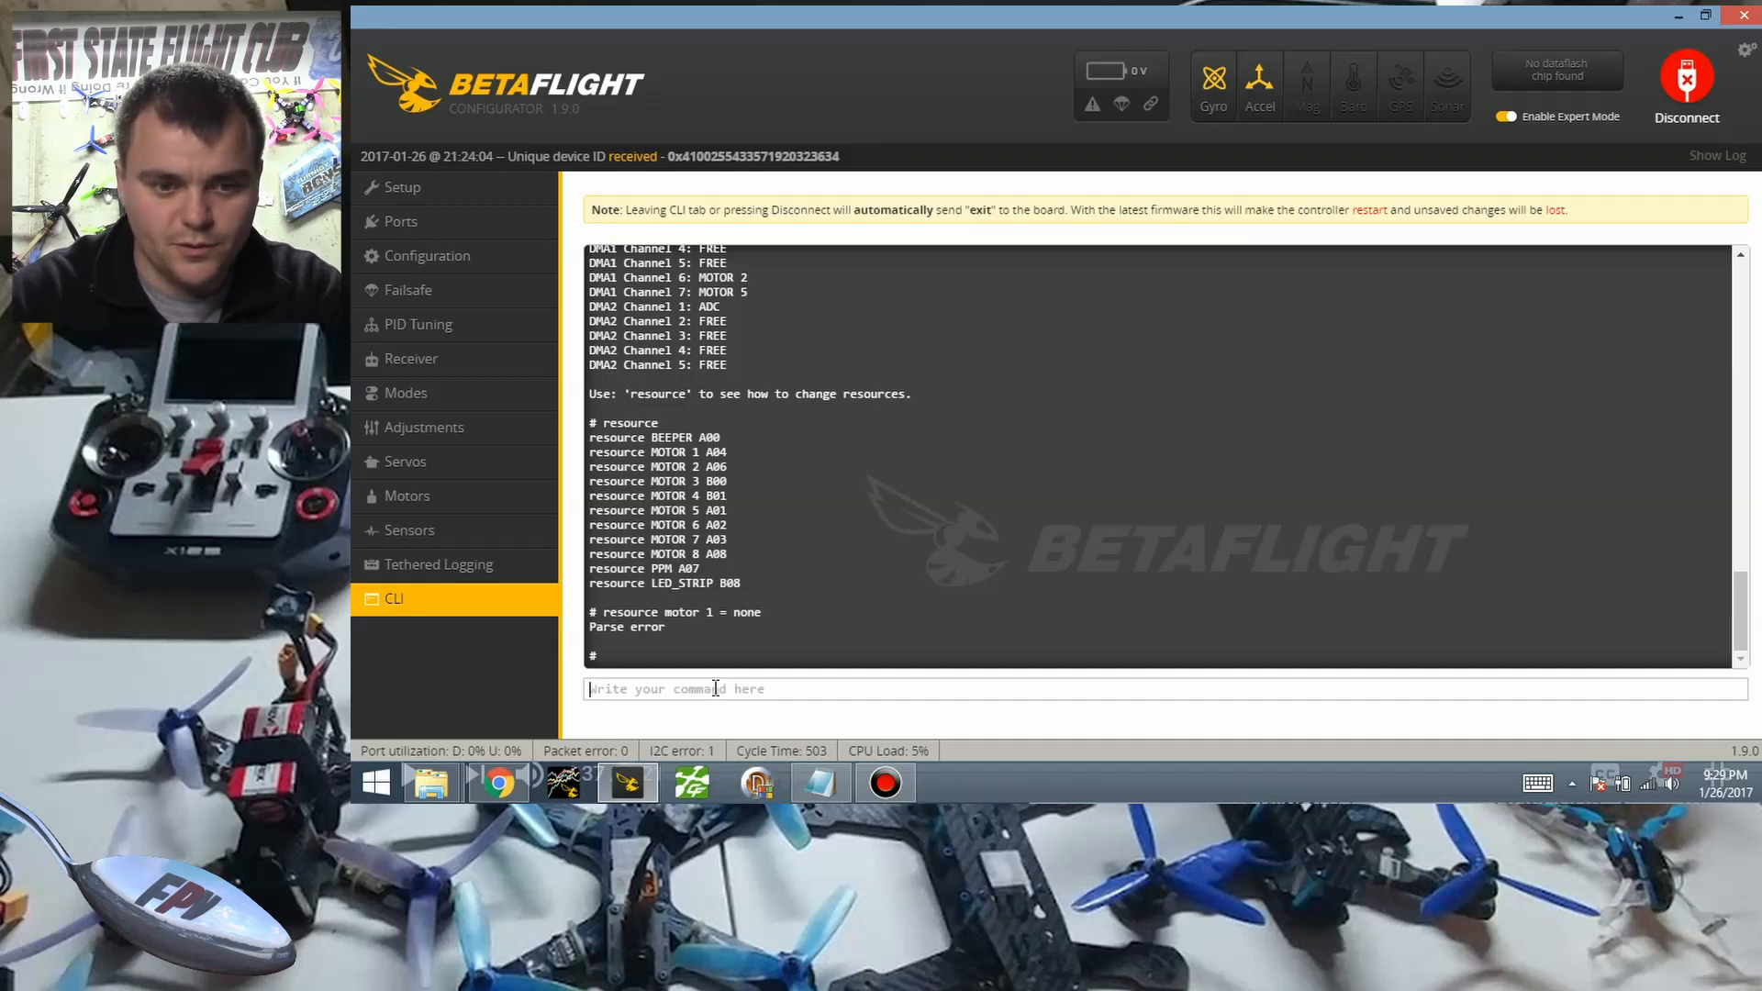
pyautogui.write('resource motor 1 = none')
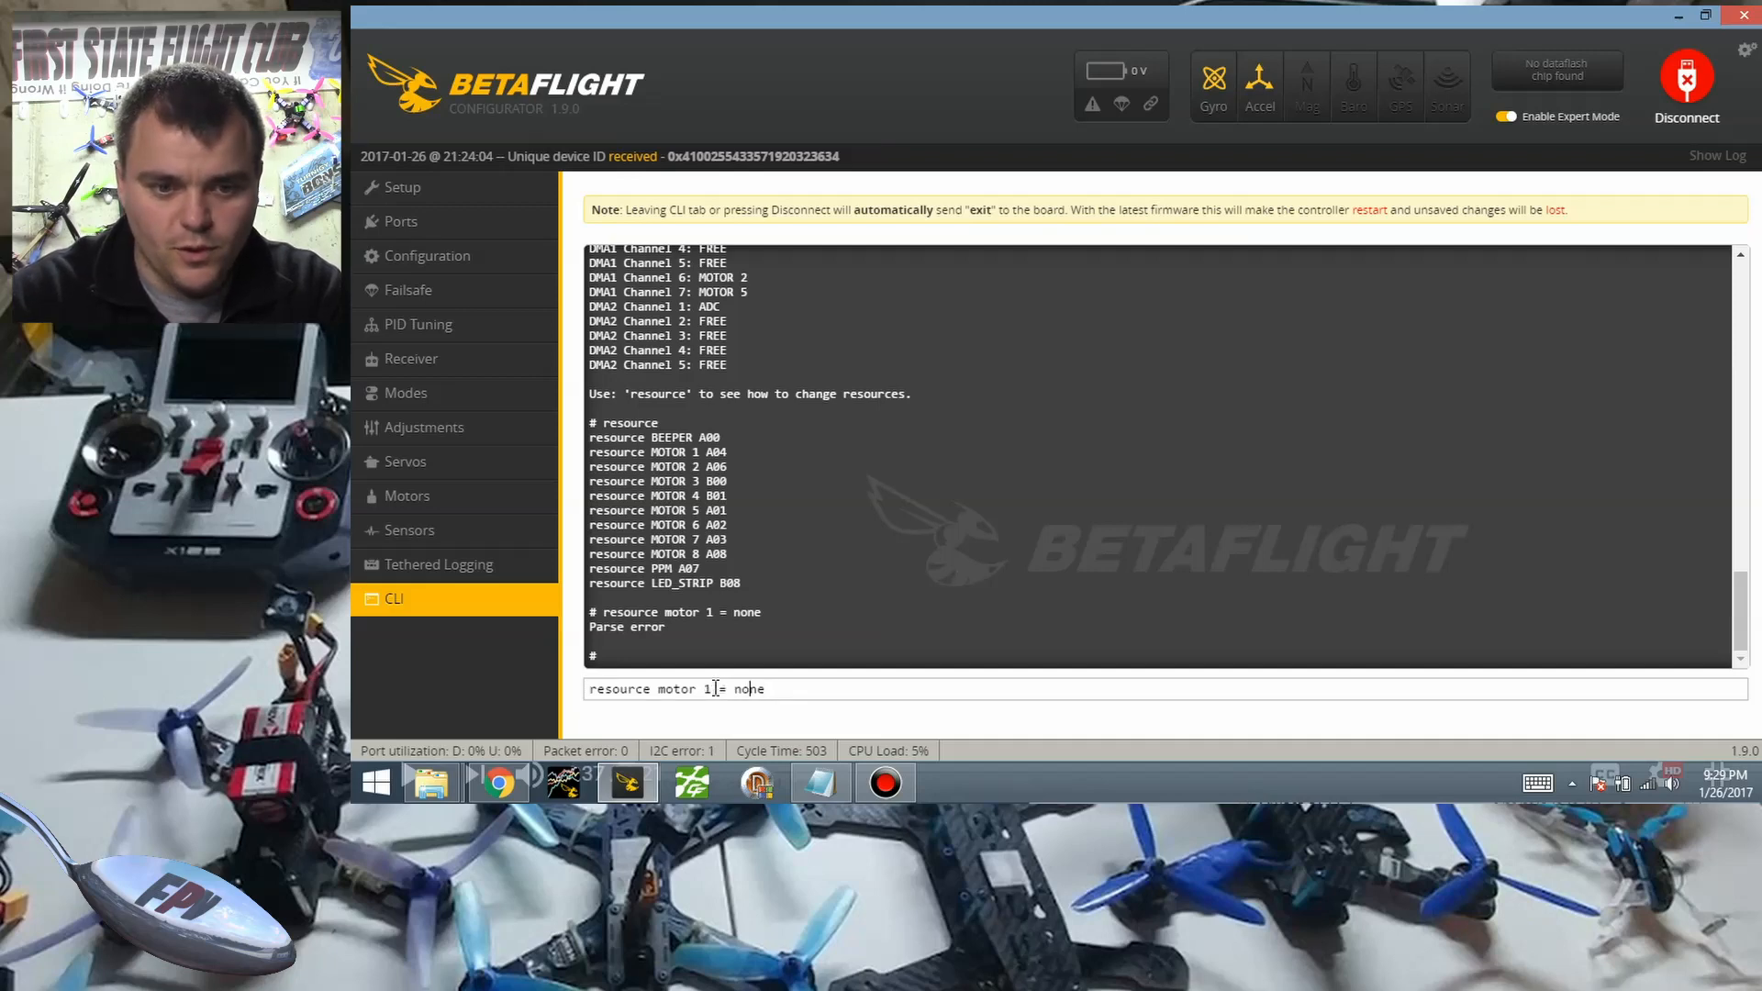
pyautogui.press('Backspace')
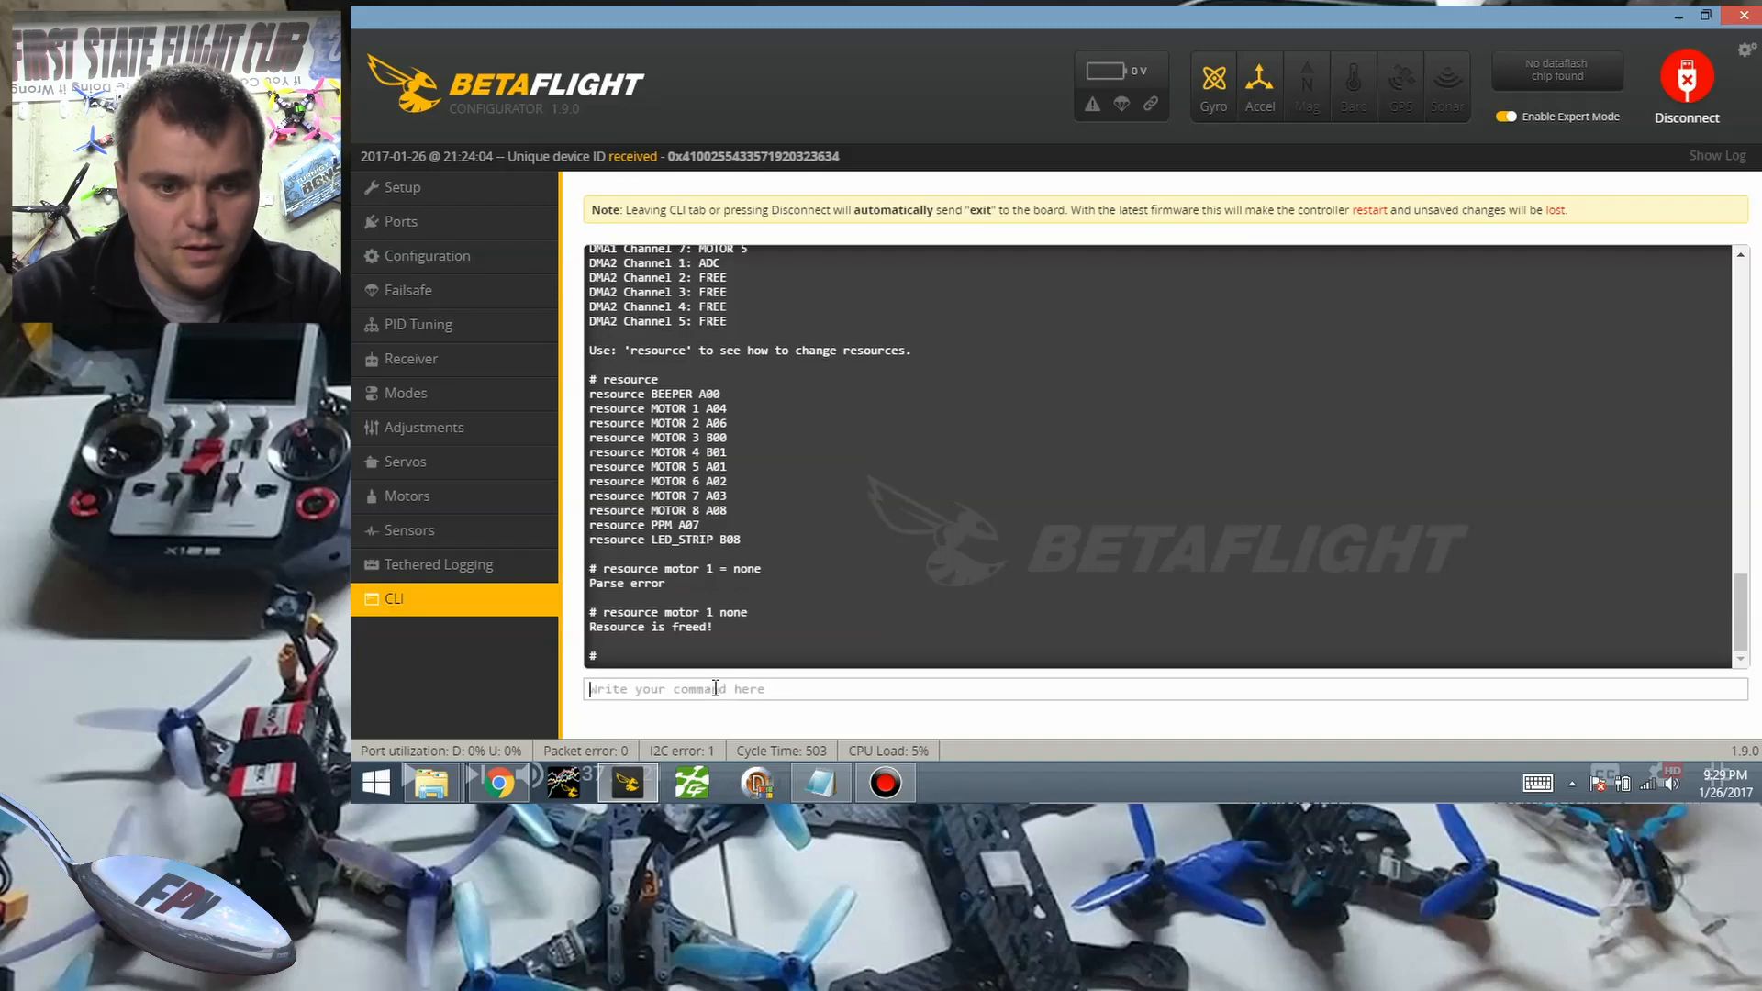
# Free motor 5's pin with 'resource motor 5 none'.
pyautogui.write('re')
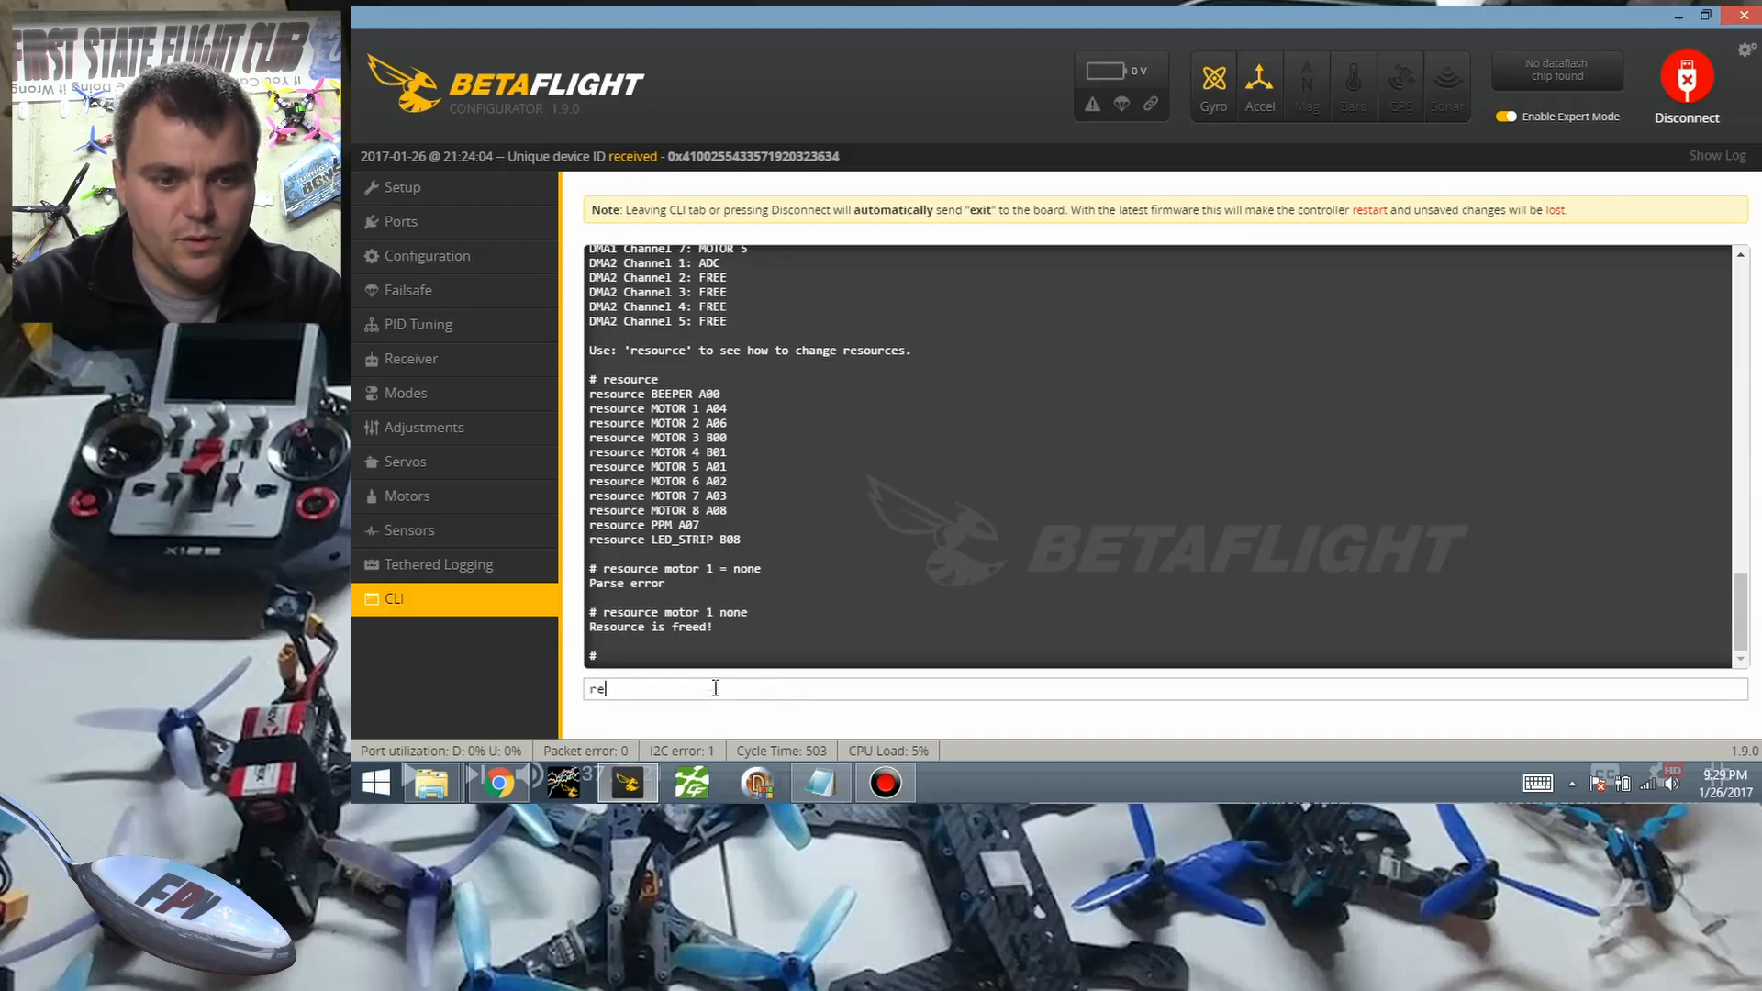
pyautogui.write('source m')
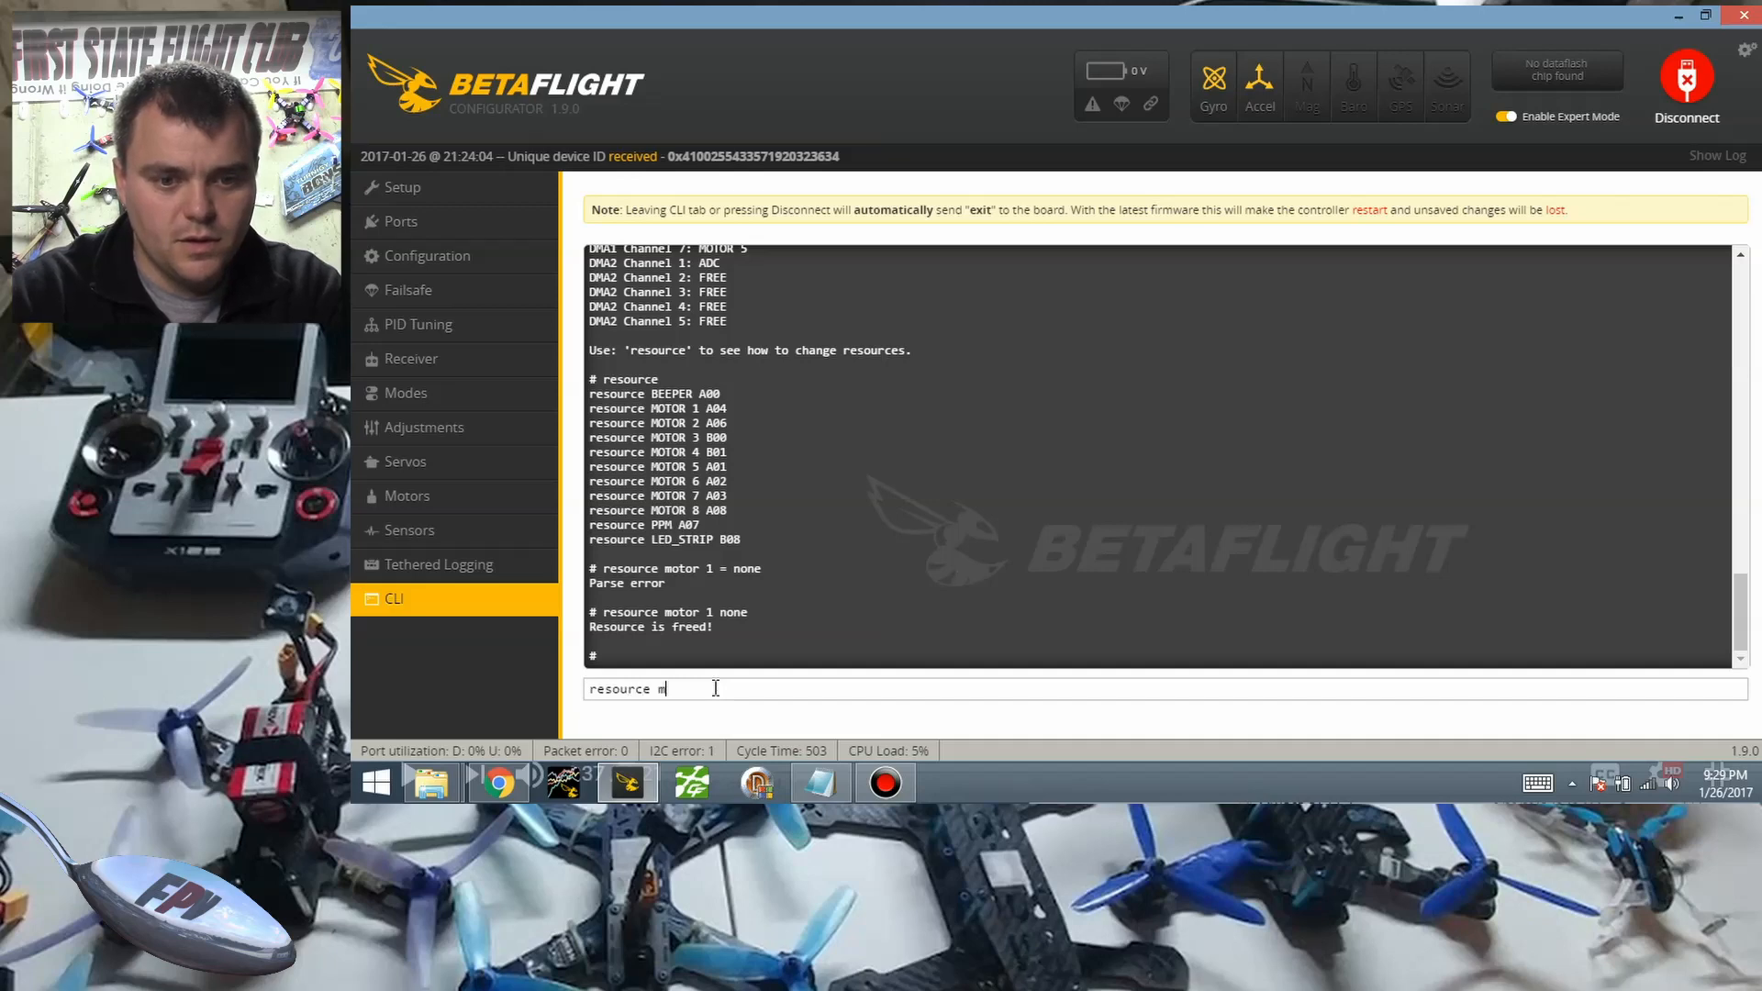
pyautogui.write('otor 5')
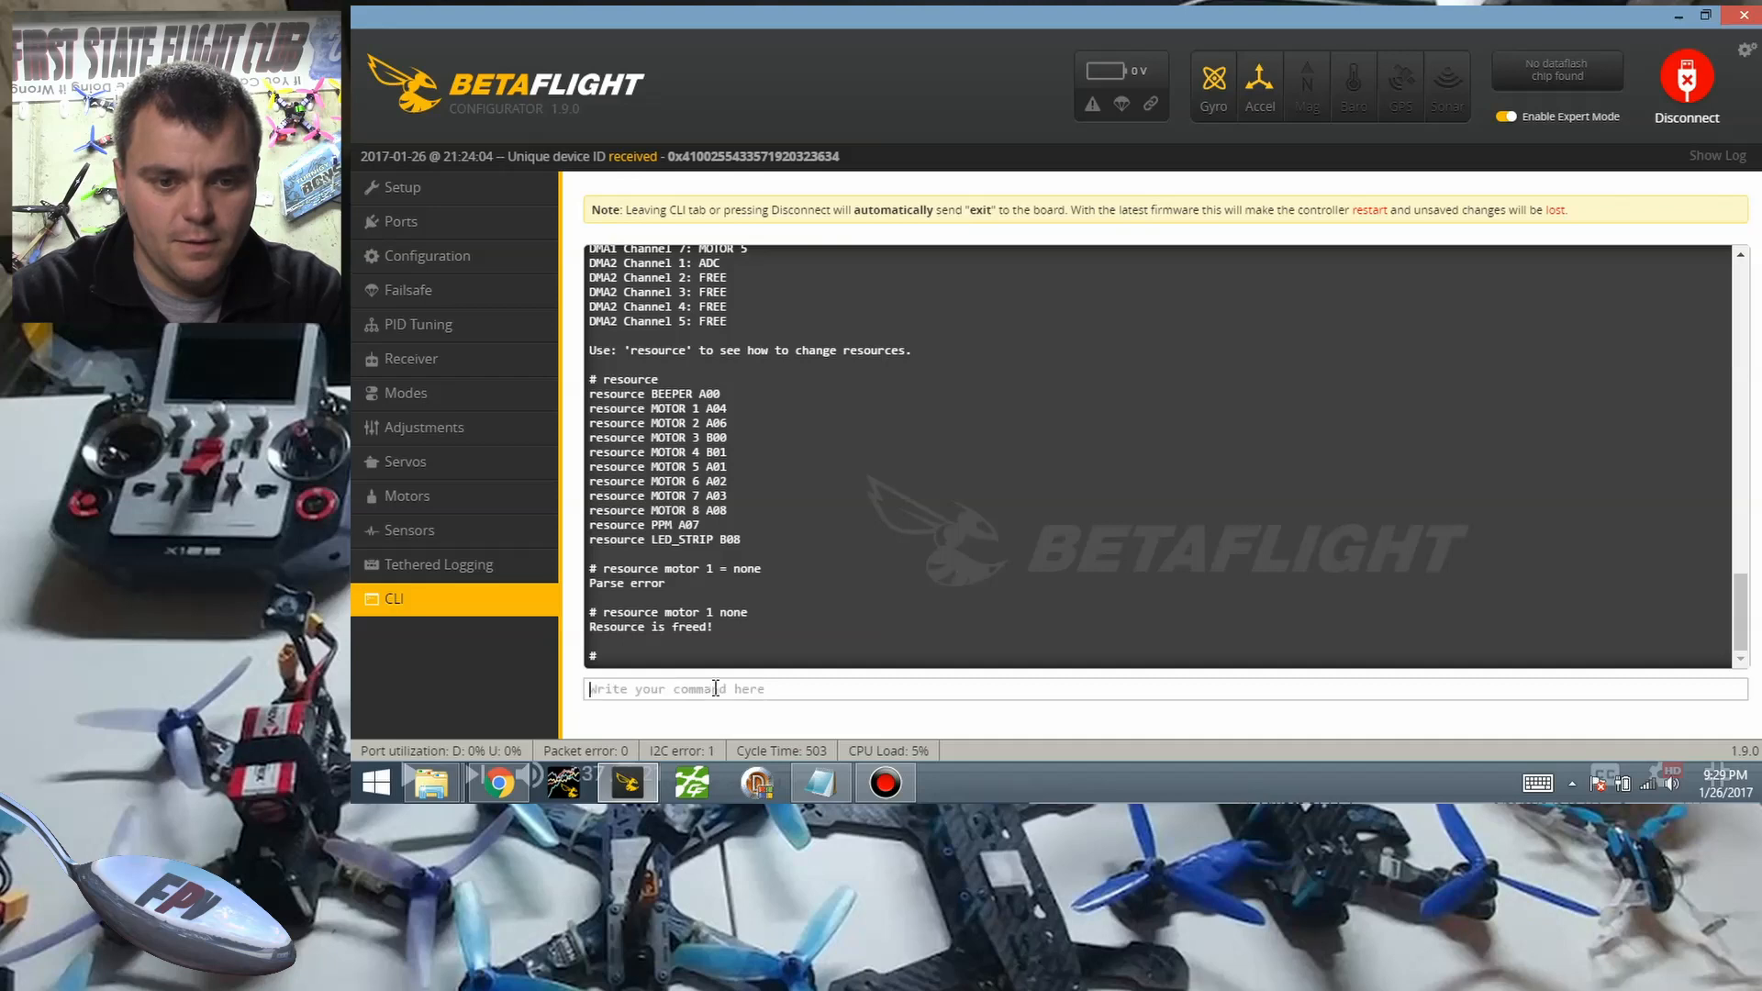
pyautogui.write('resource motor 5 none')
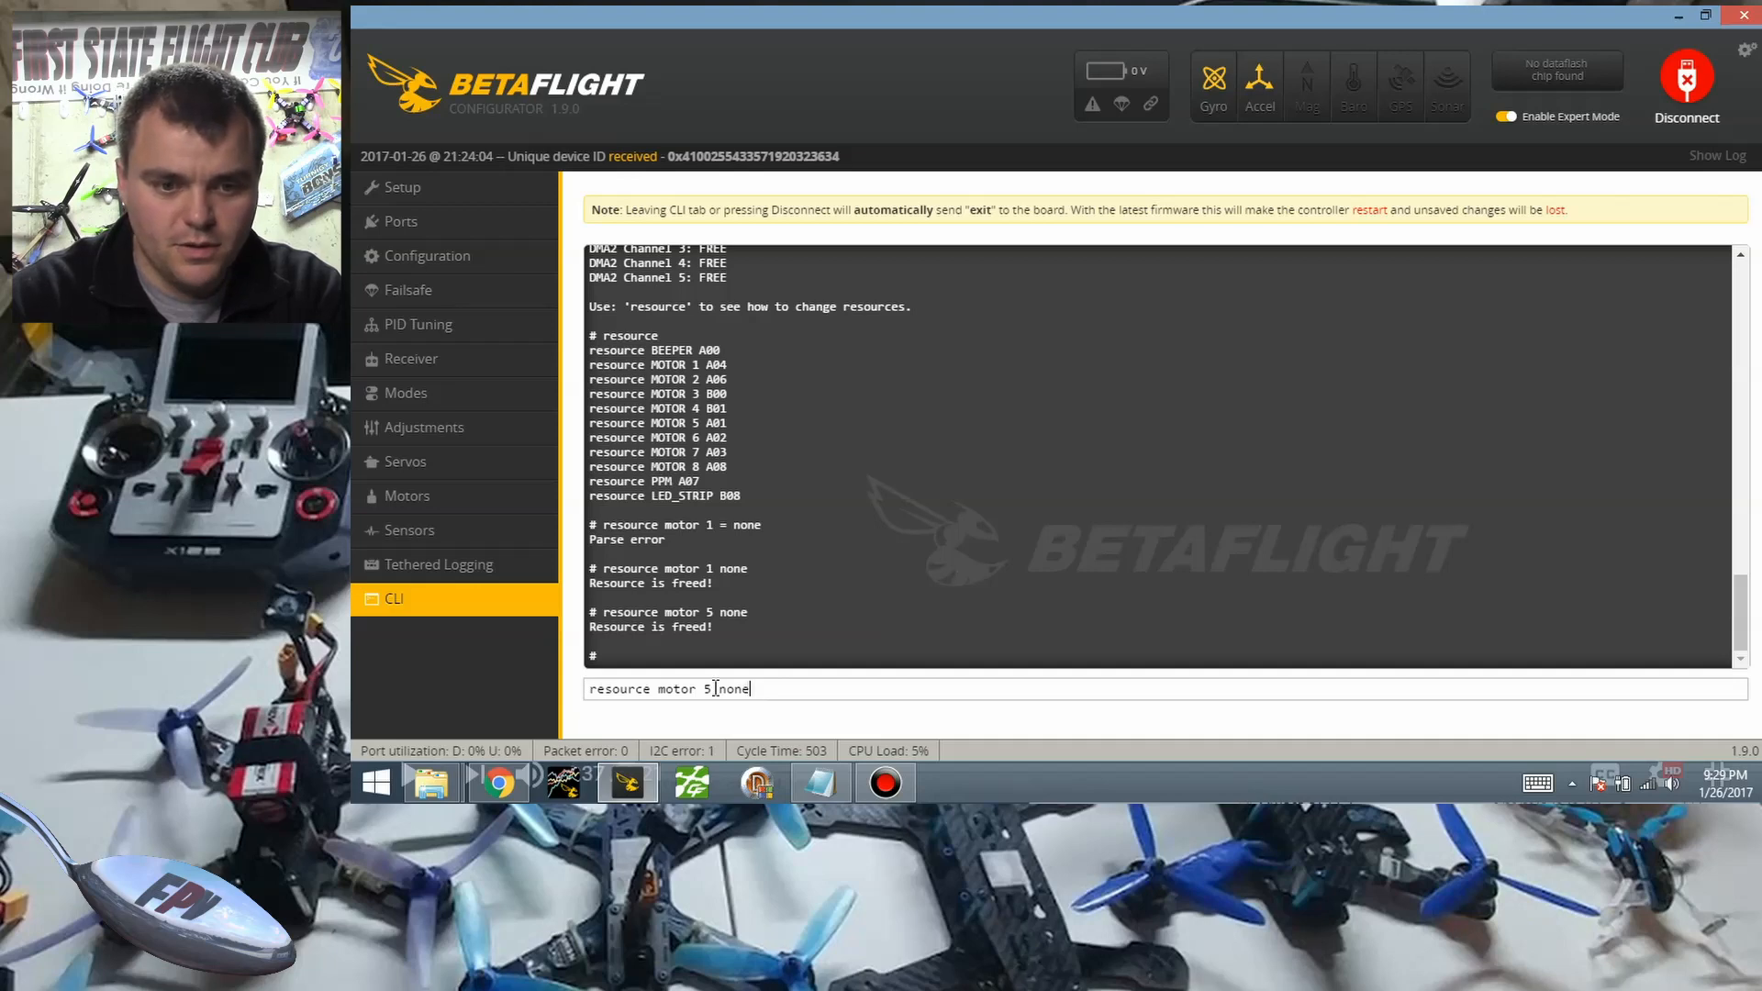
# Assign motor 5 to pin A04 with 'resource motor 5 A04'.
pyautogui.press('Backspace')
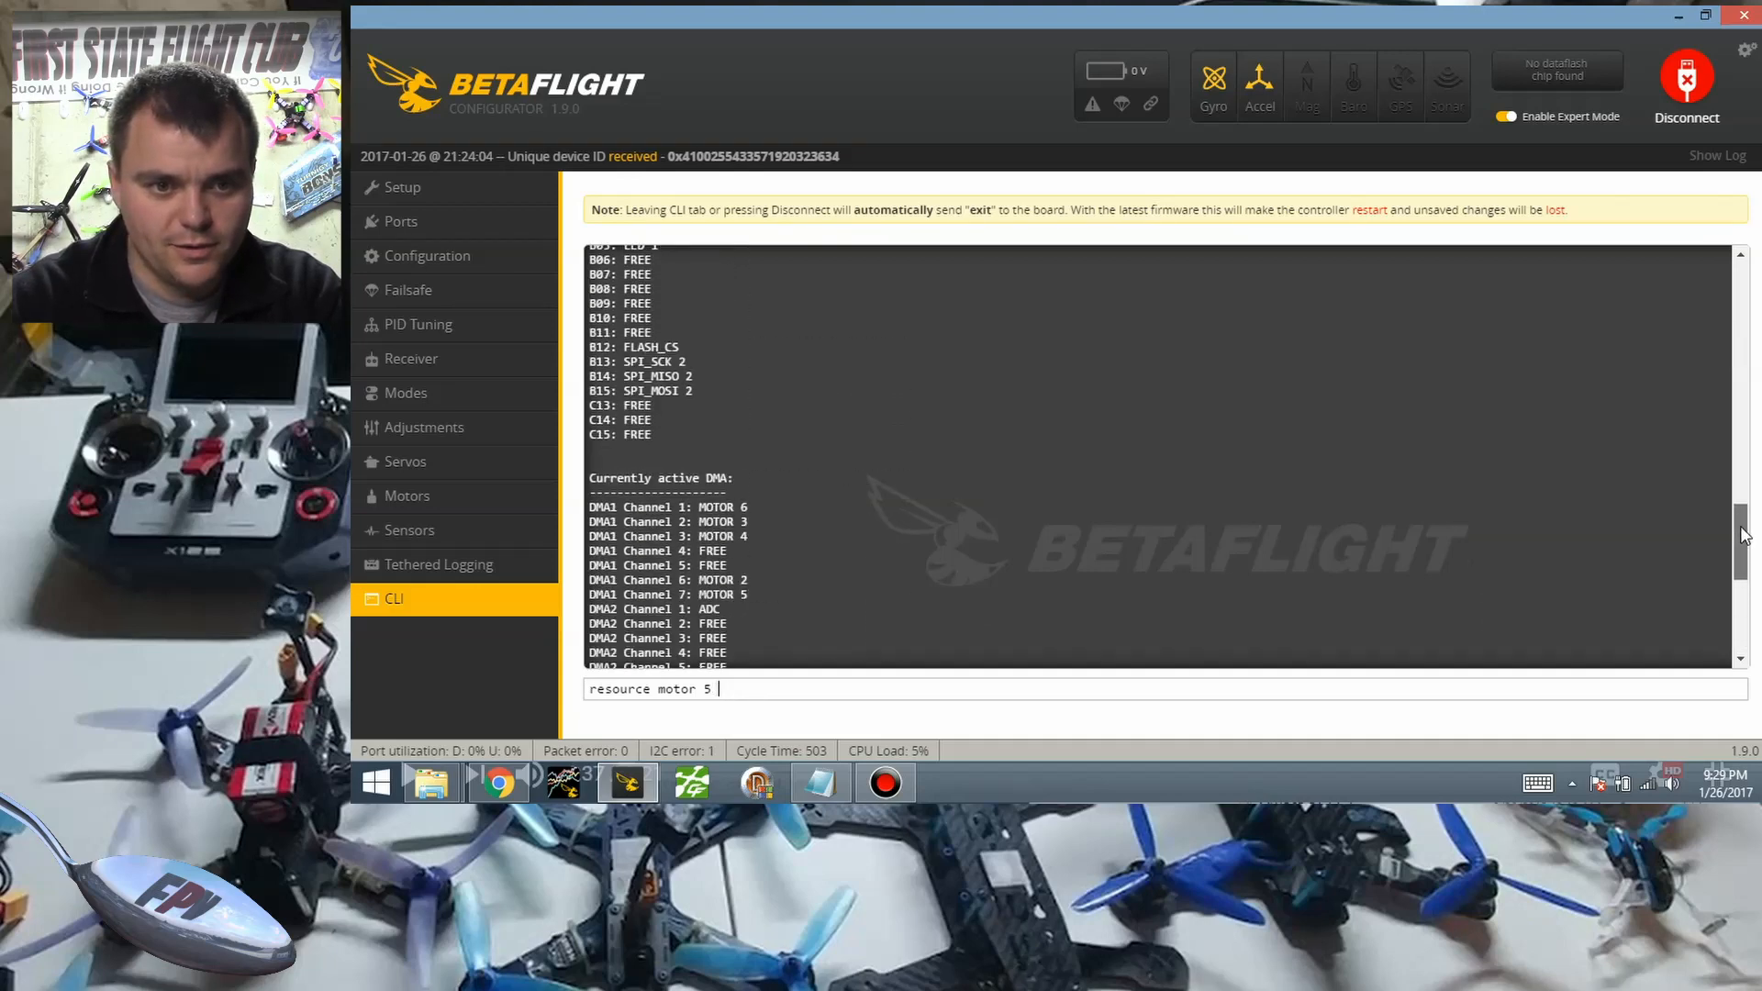
pyautogui.scroll(3)
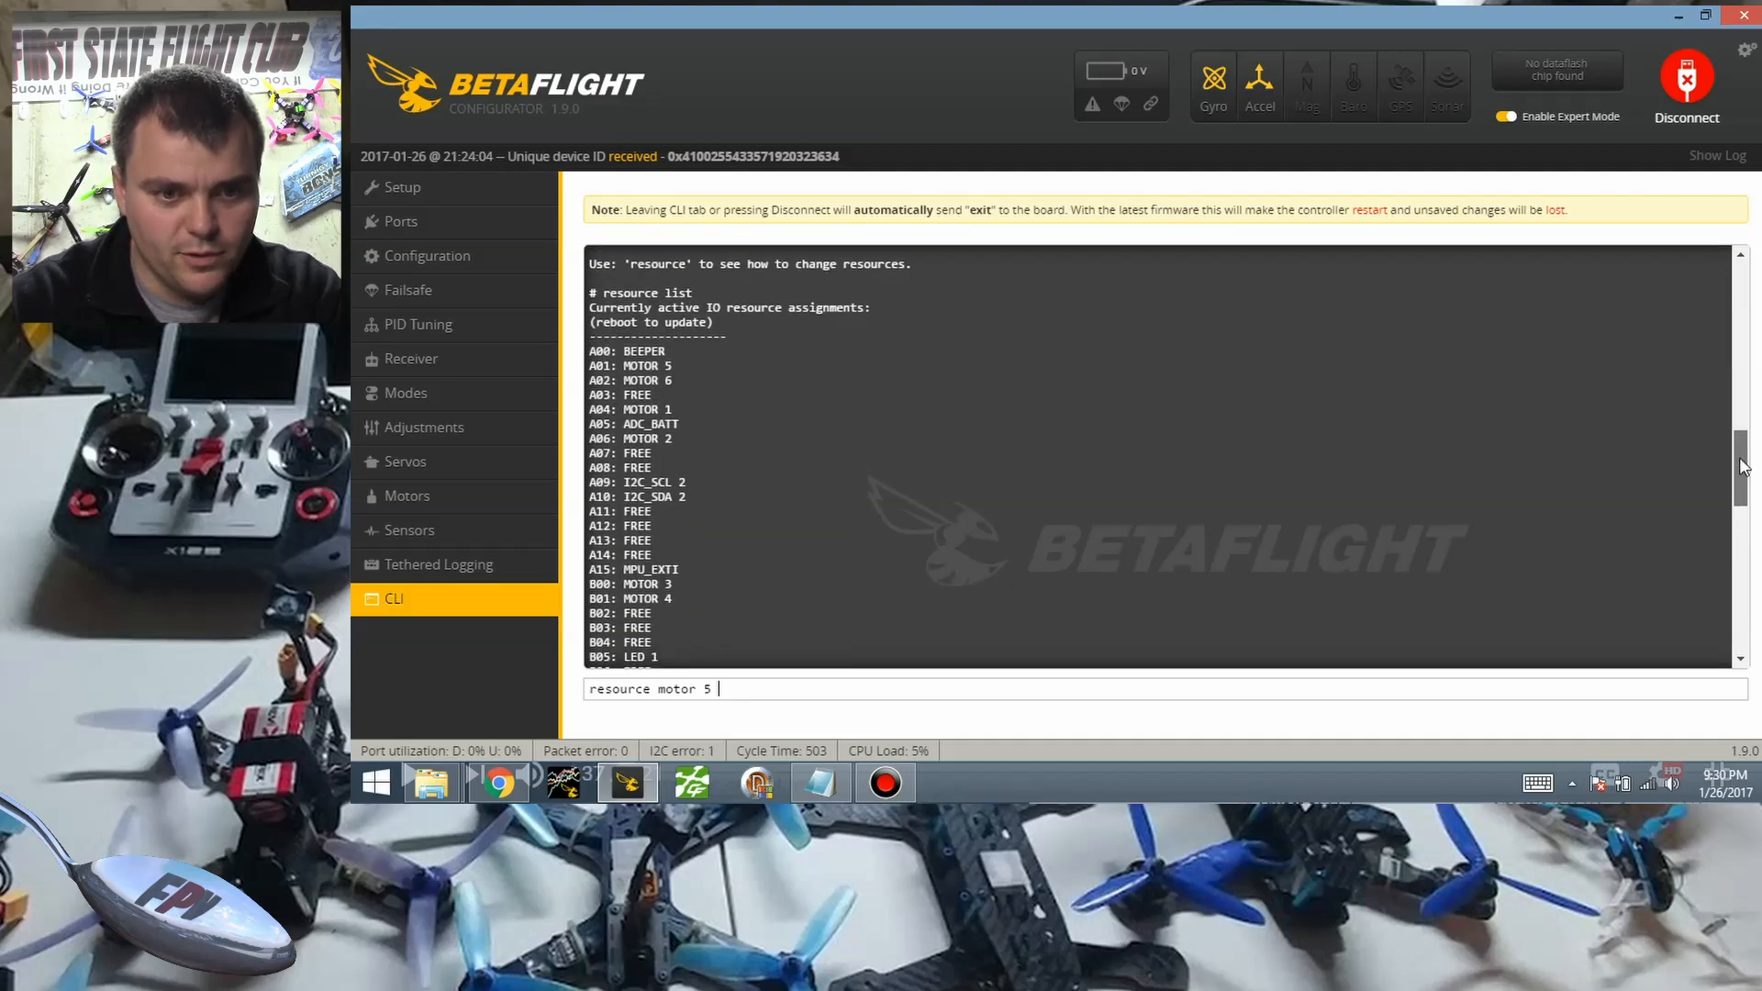
pyautogui.write('A')
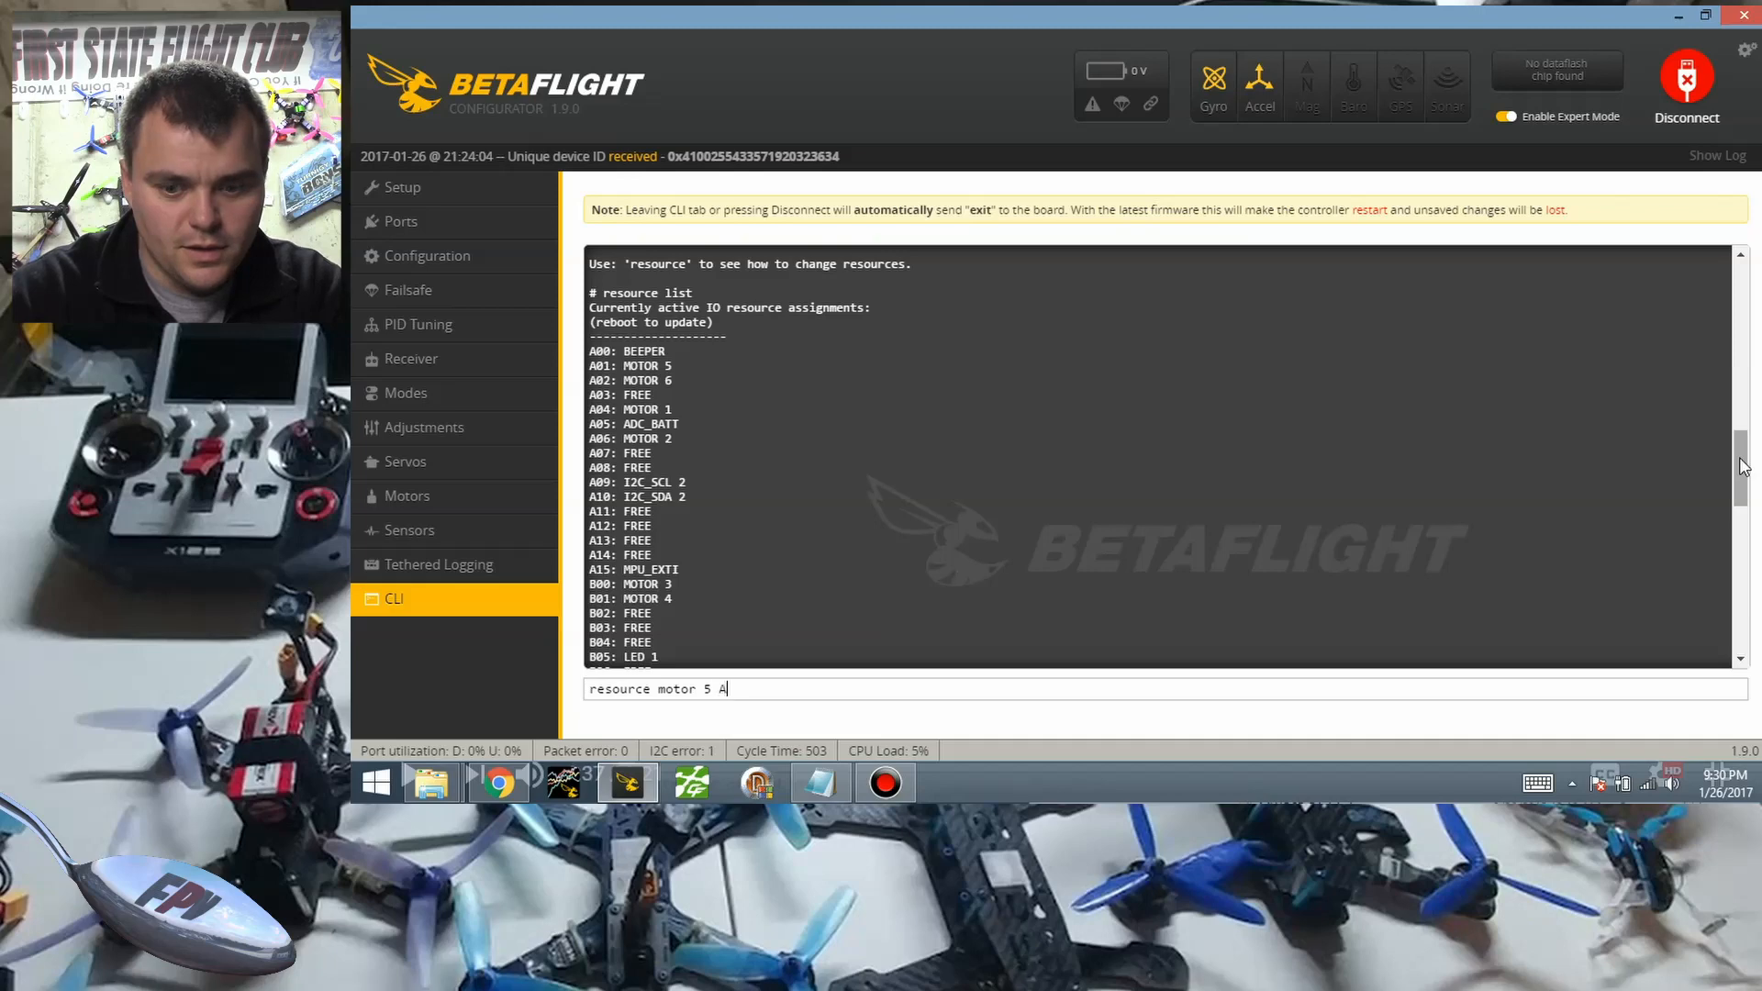
pyautogui.write('04')
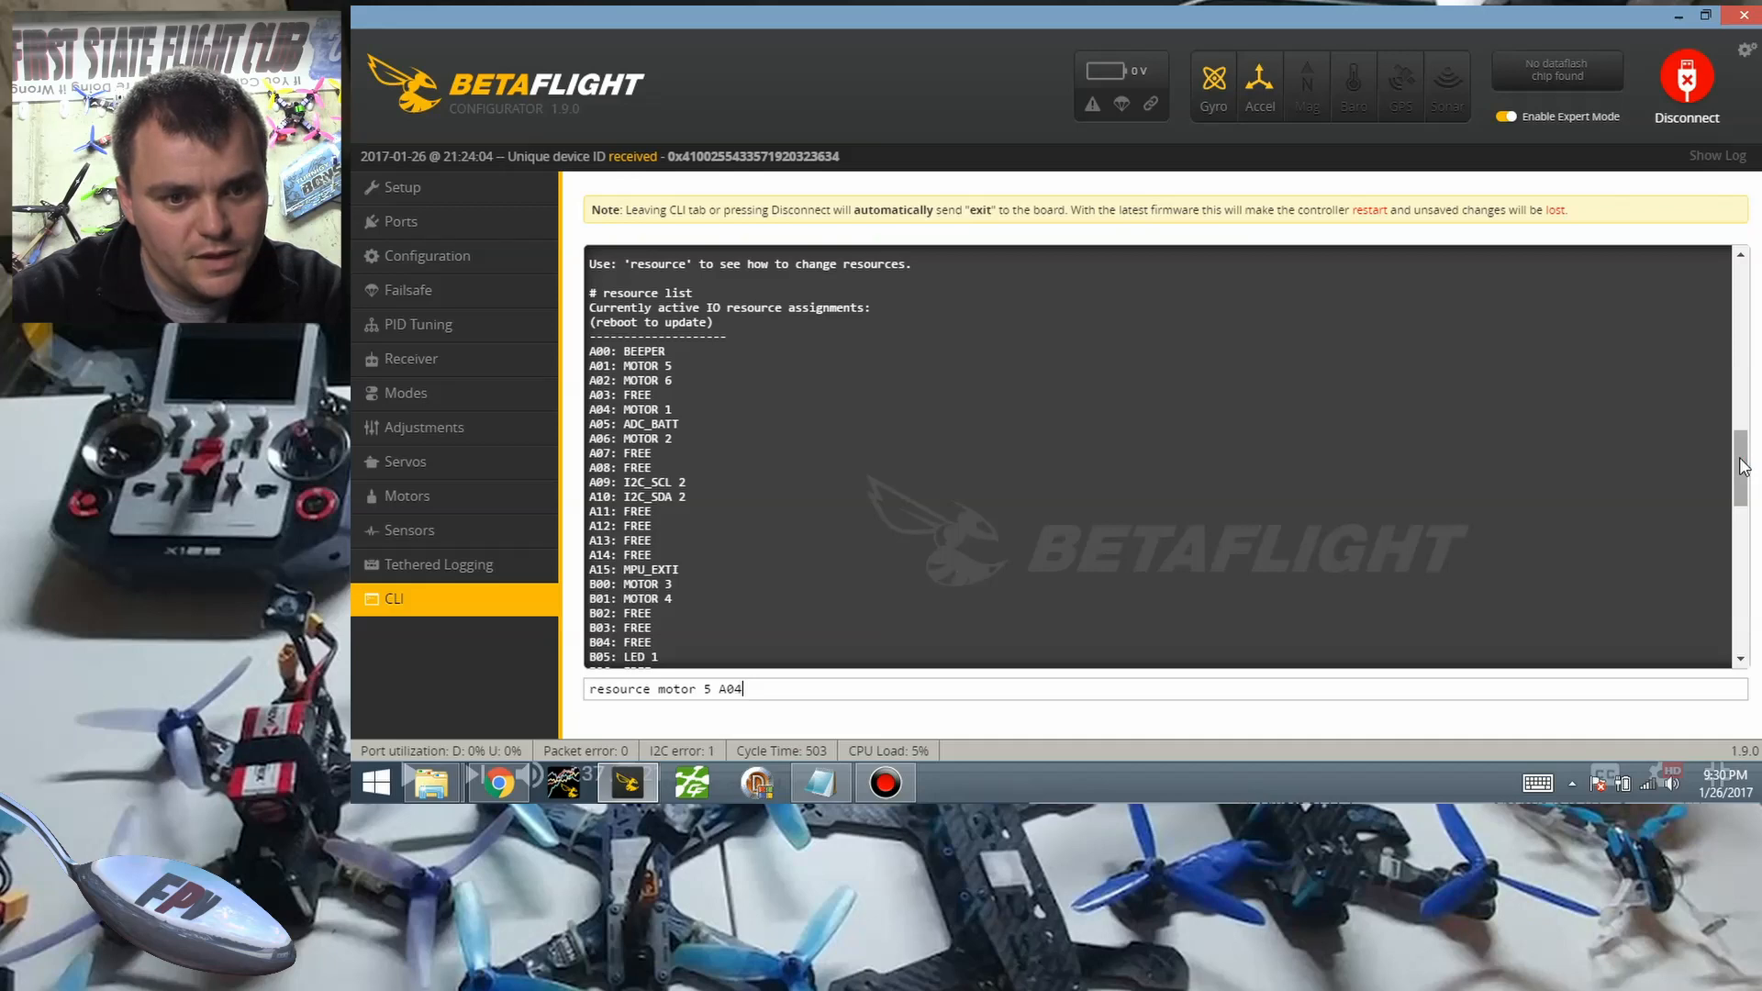
pyautogui.press('Return')
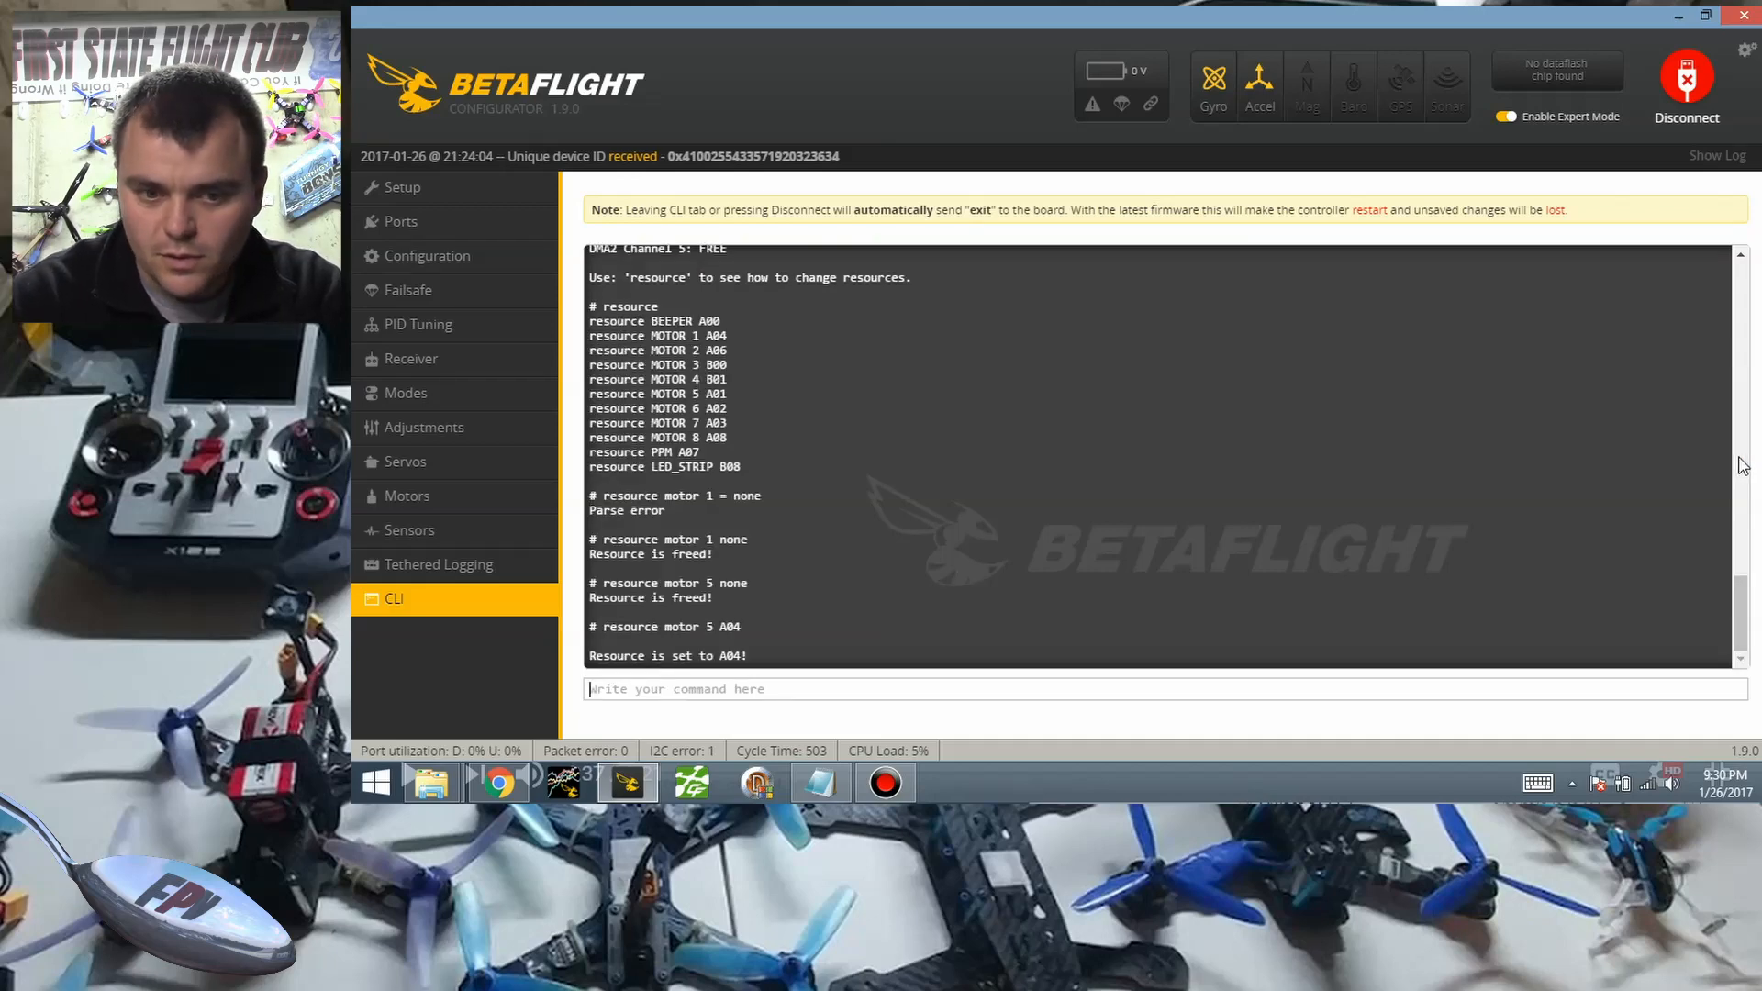
pyautogui.write('resource motor 5 A04')
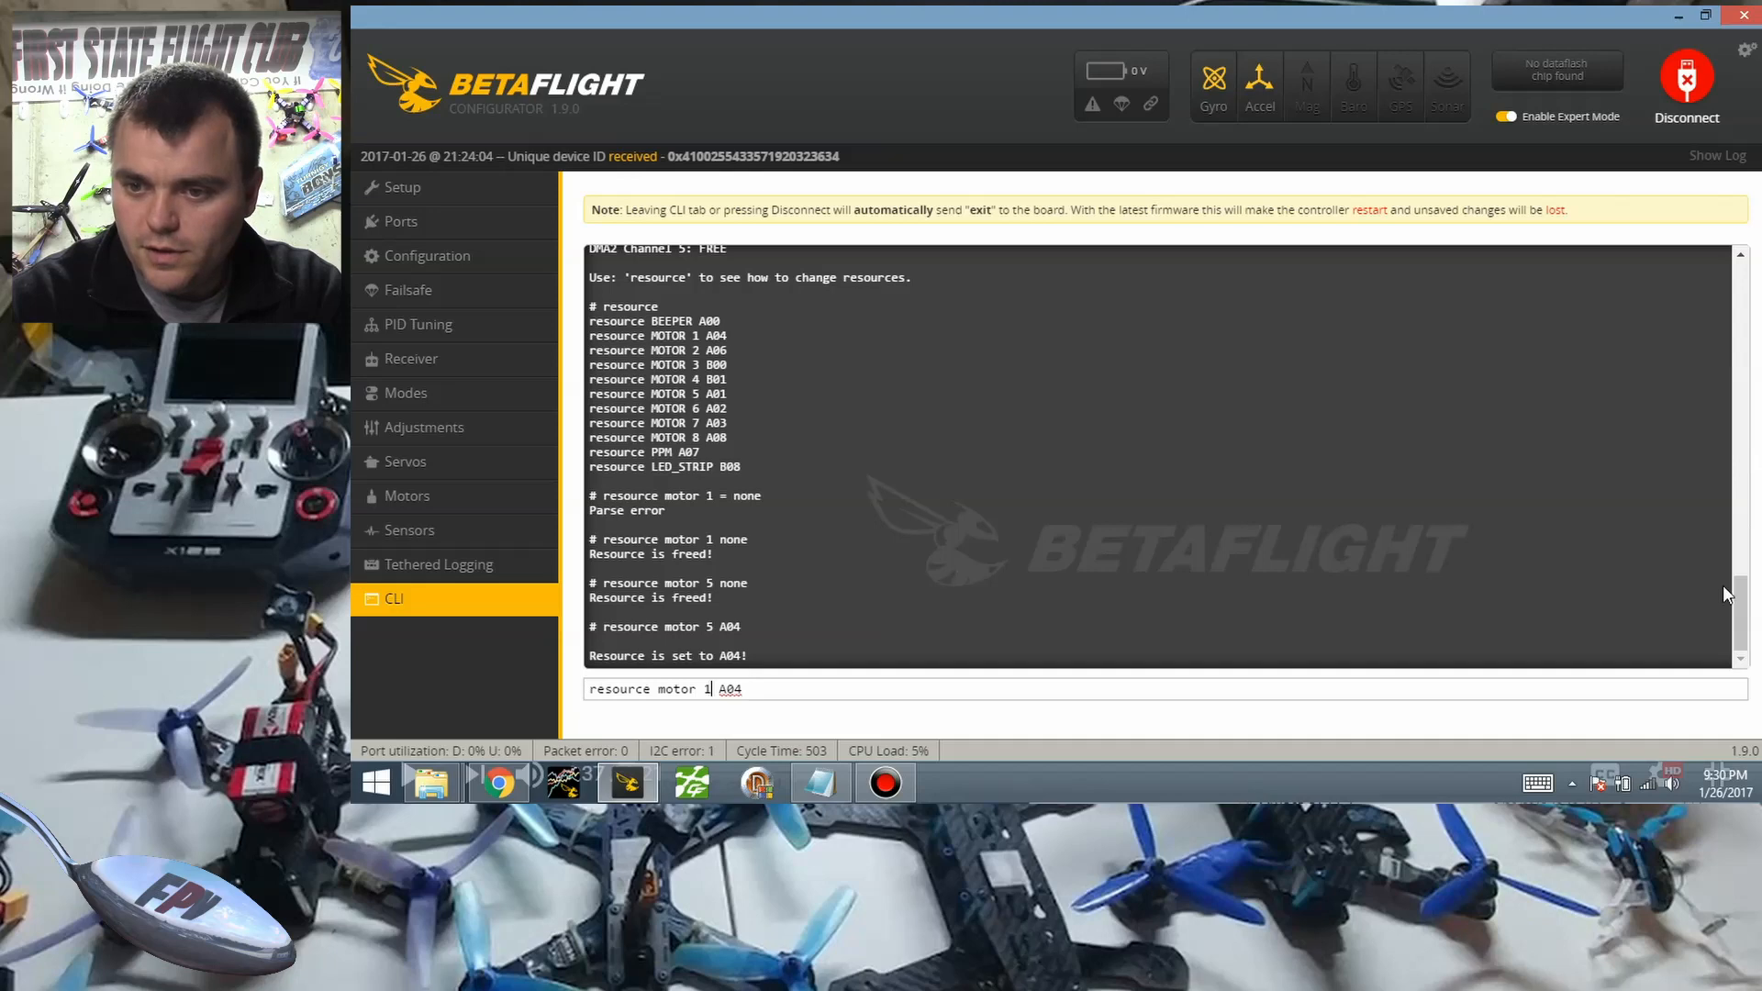
# Assign motor 1 to pin A01.
pyautogui.scroll(3)
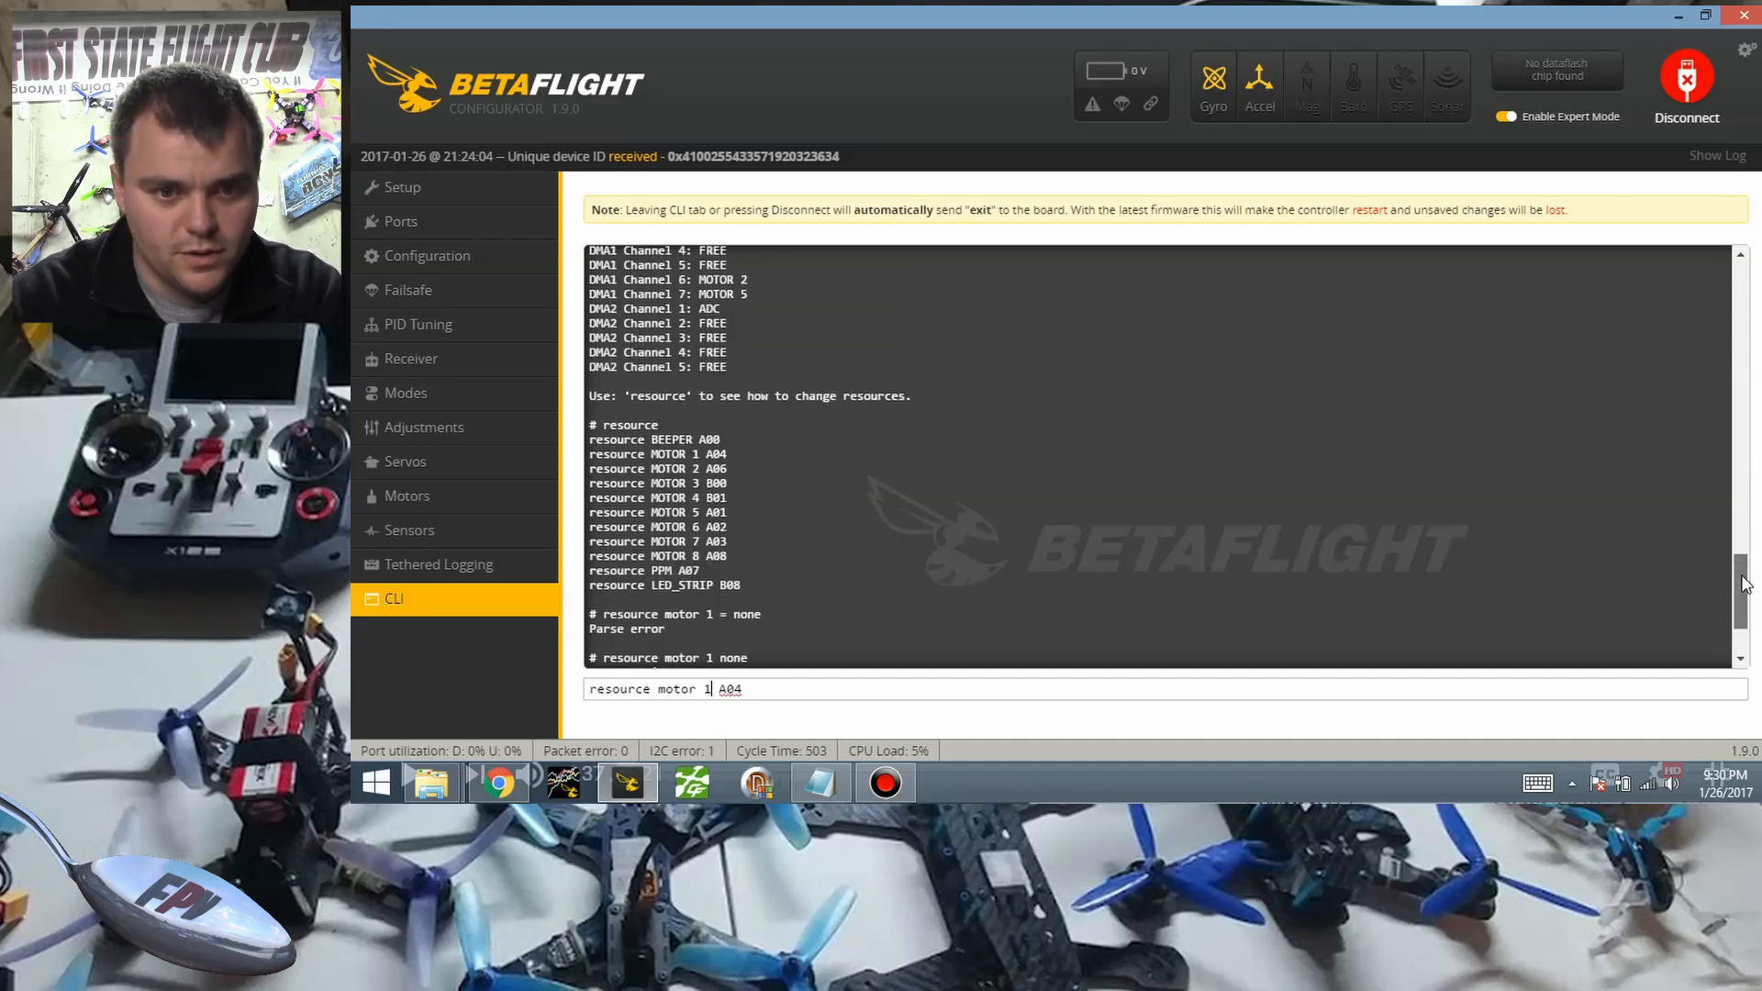
pyautogui.scroll(3)
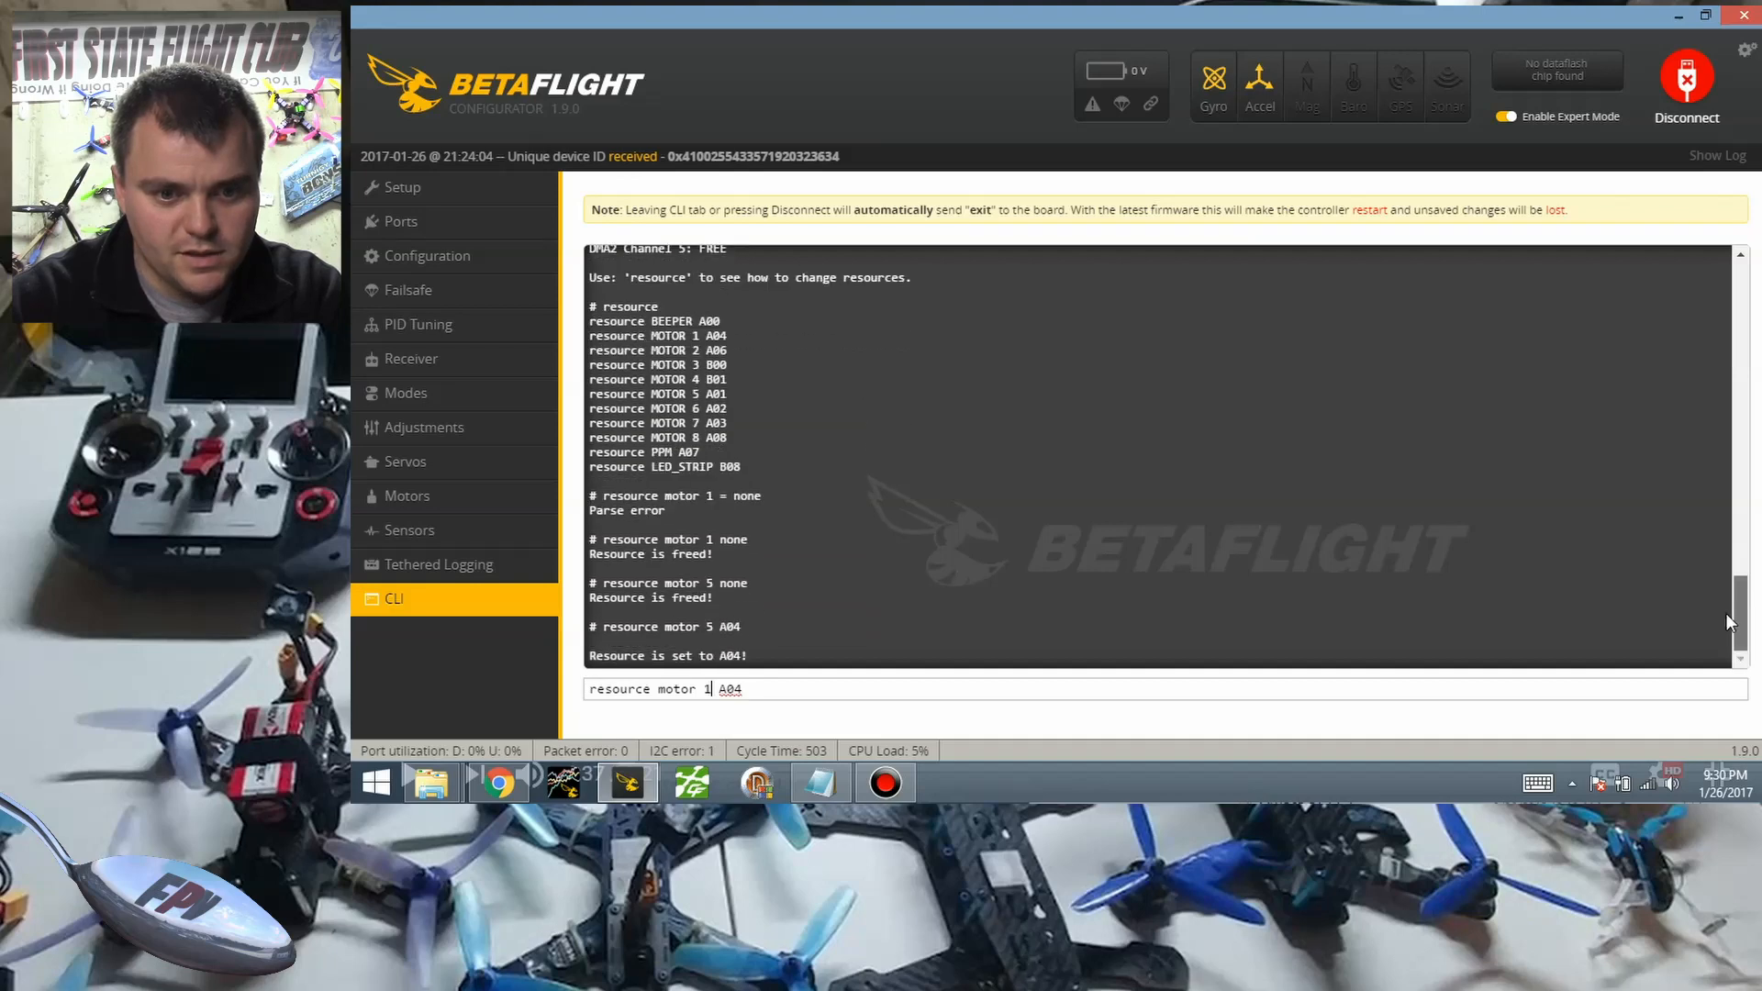
pyautogui.moveTo(812, 686)
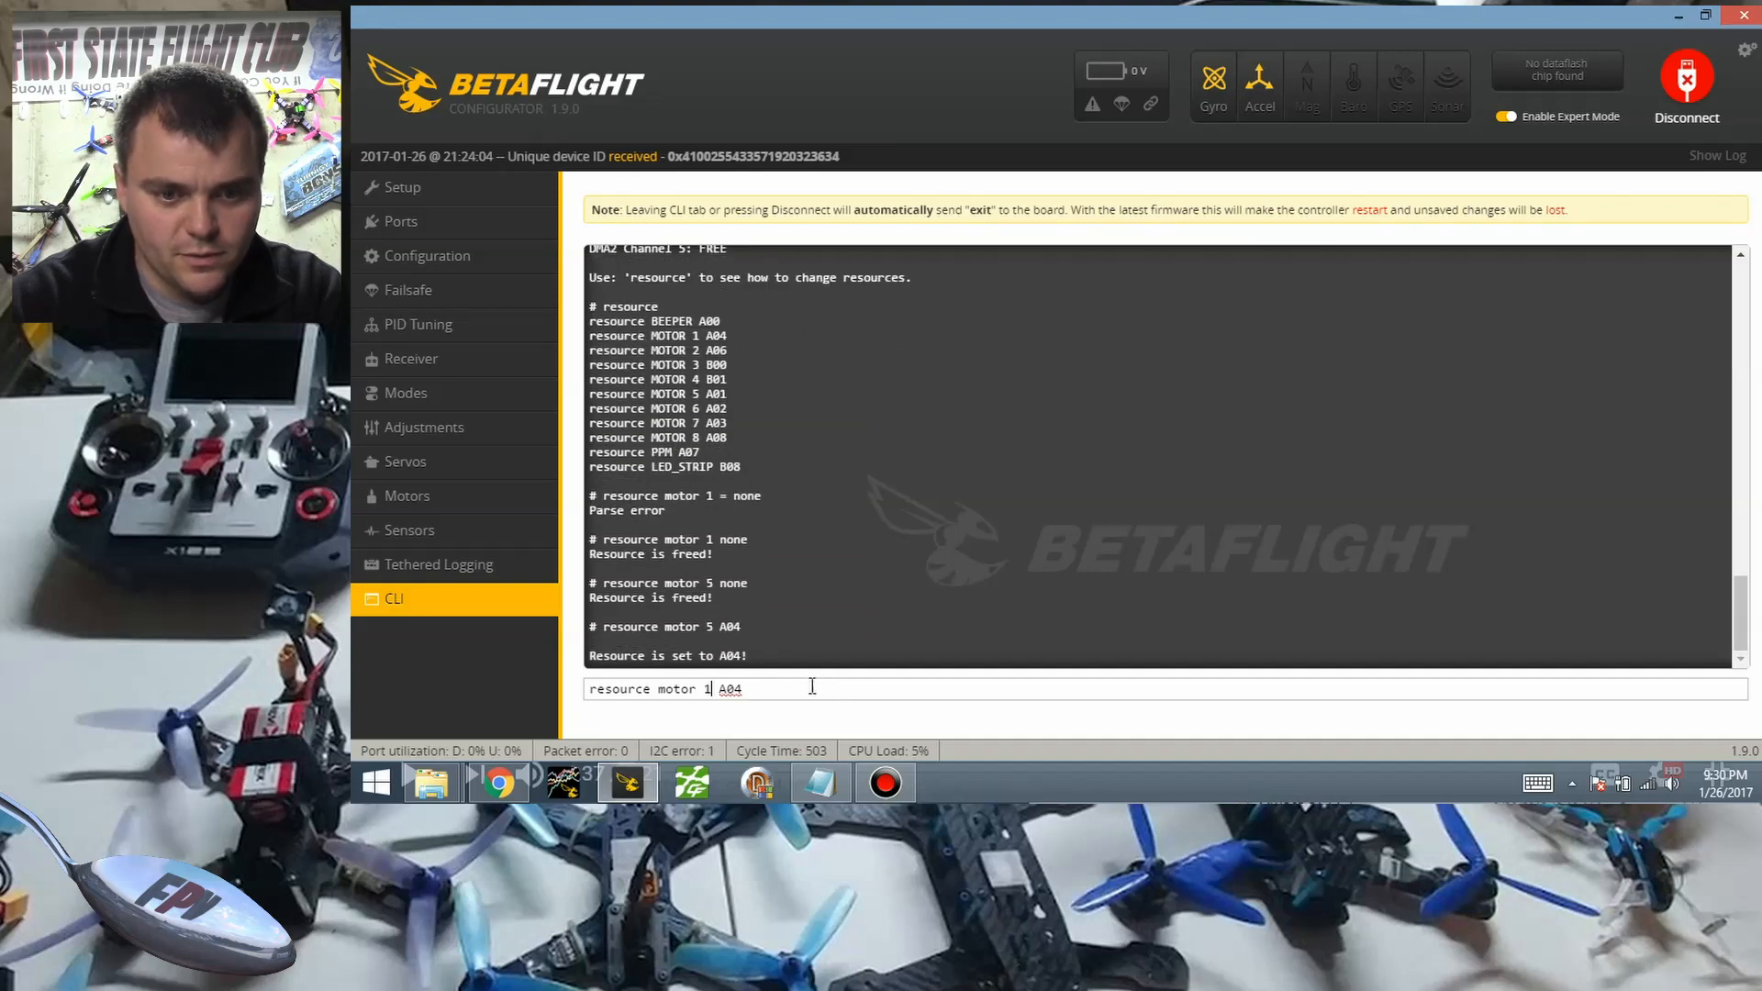
pyautogui.write('A01')
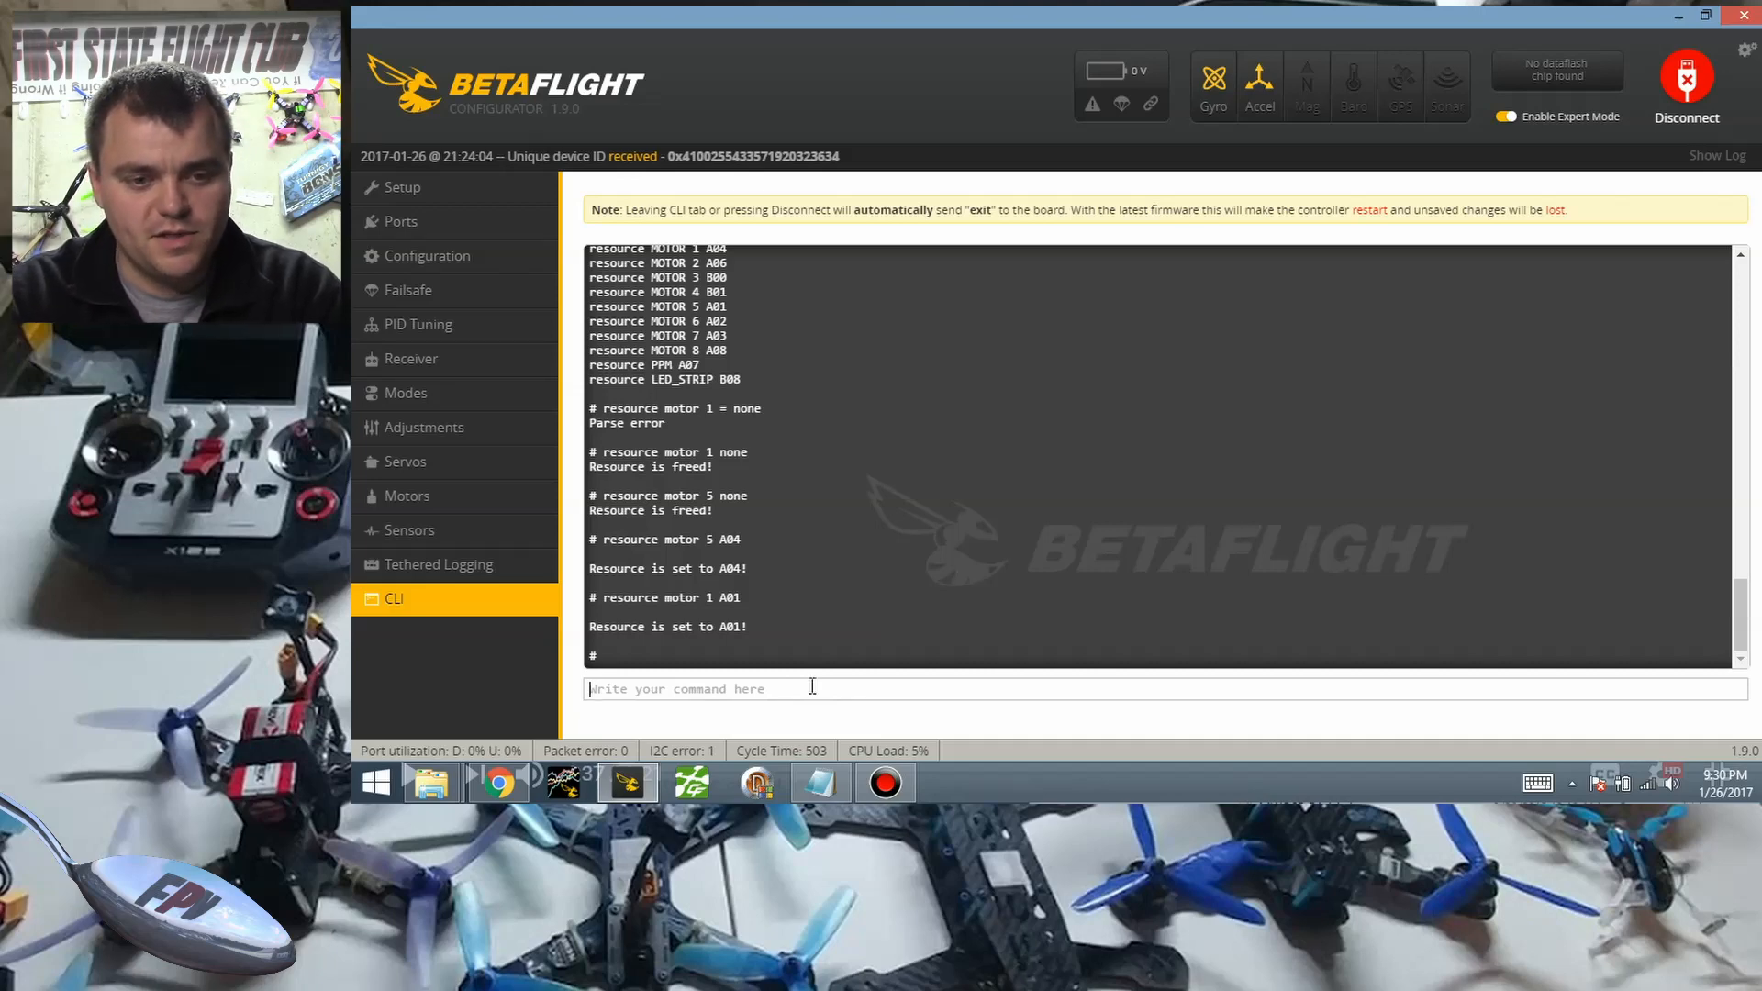
# Reconnect to the board and run 'resource' in the CLI, confirming motor 1 on DMA1 channel 7.
pyautogui.click(1685, 86)
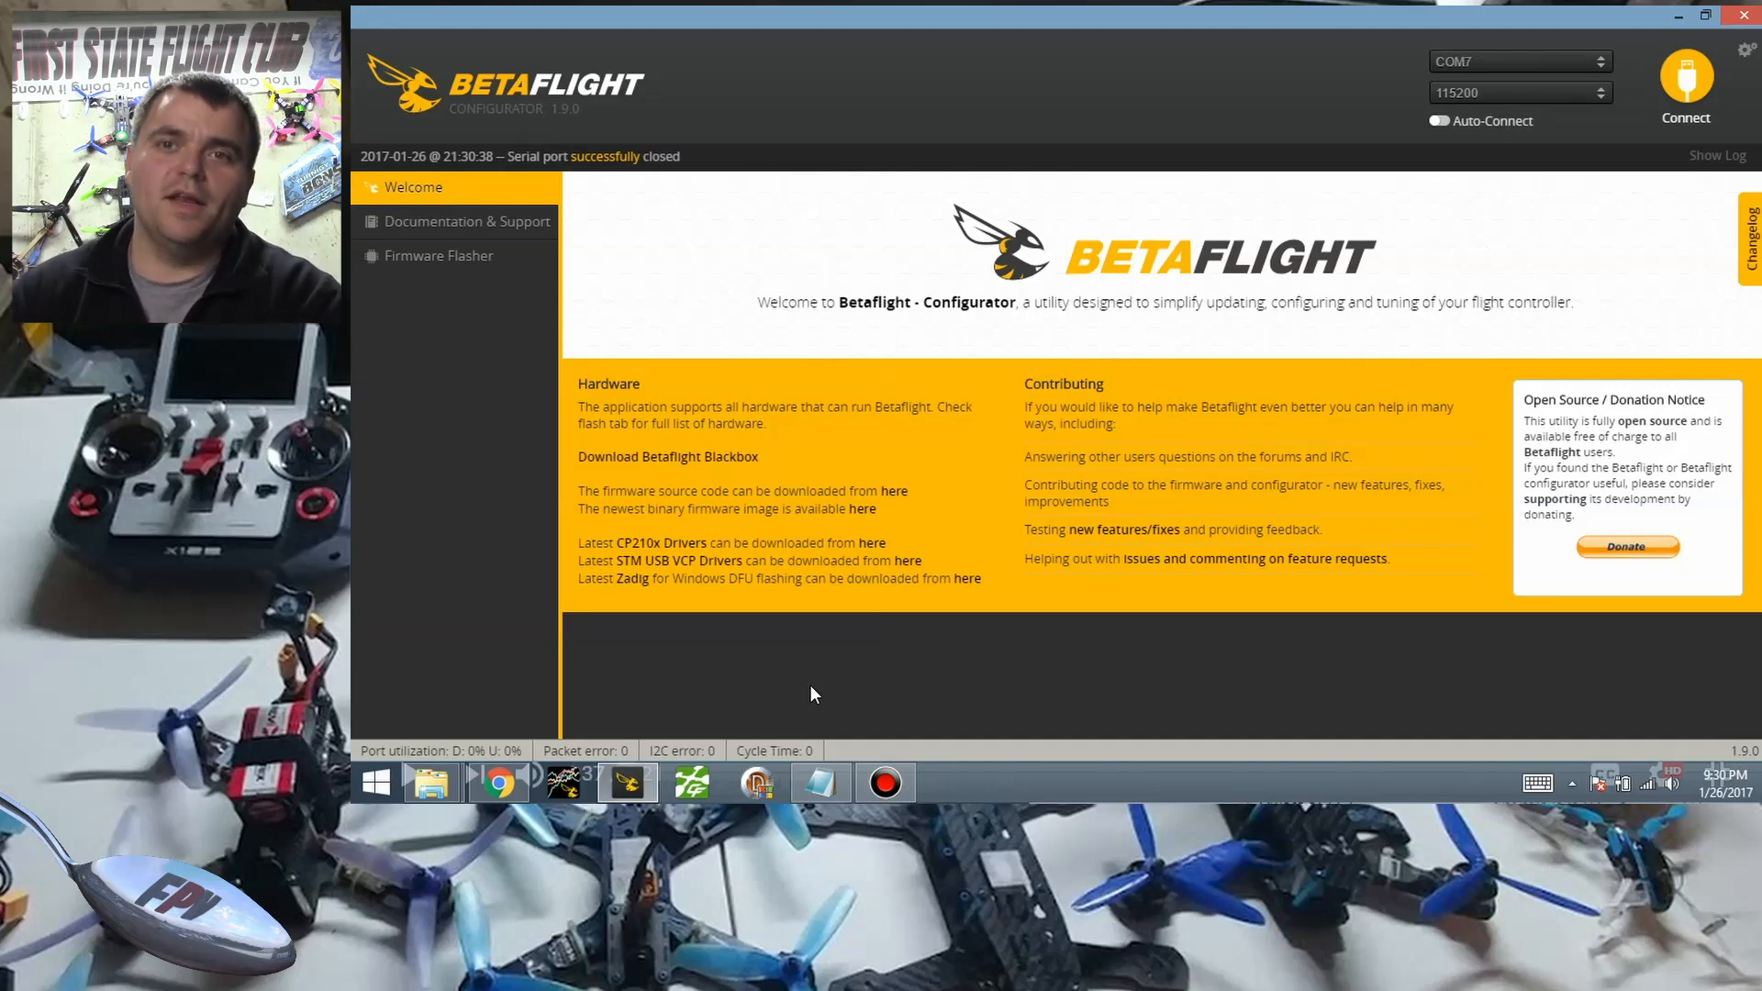
pyautogui.click(1685, 101)
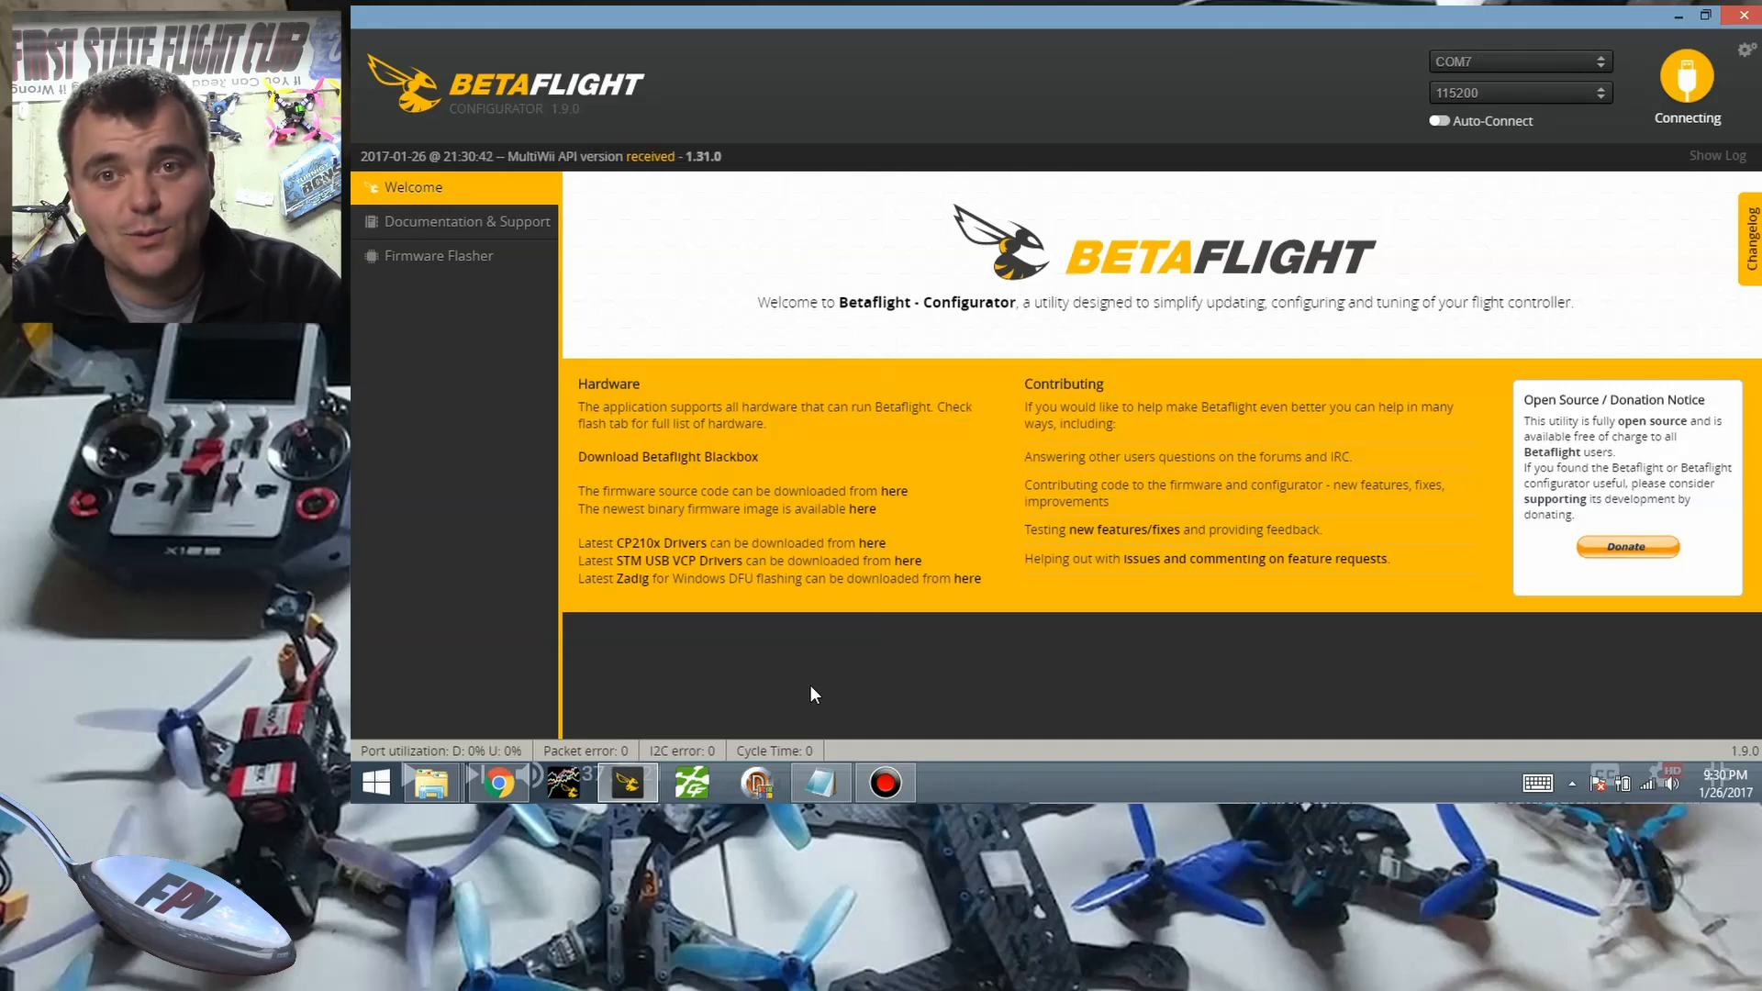
pyautogui.click(1685, 85)
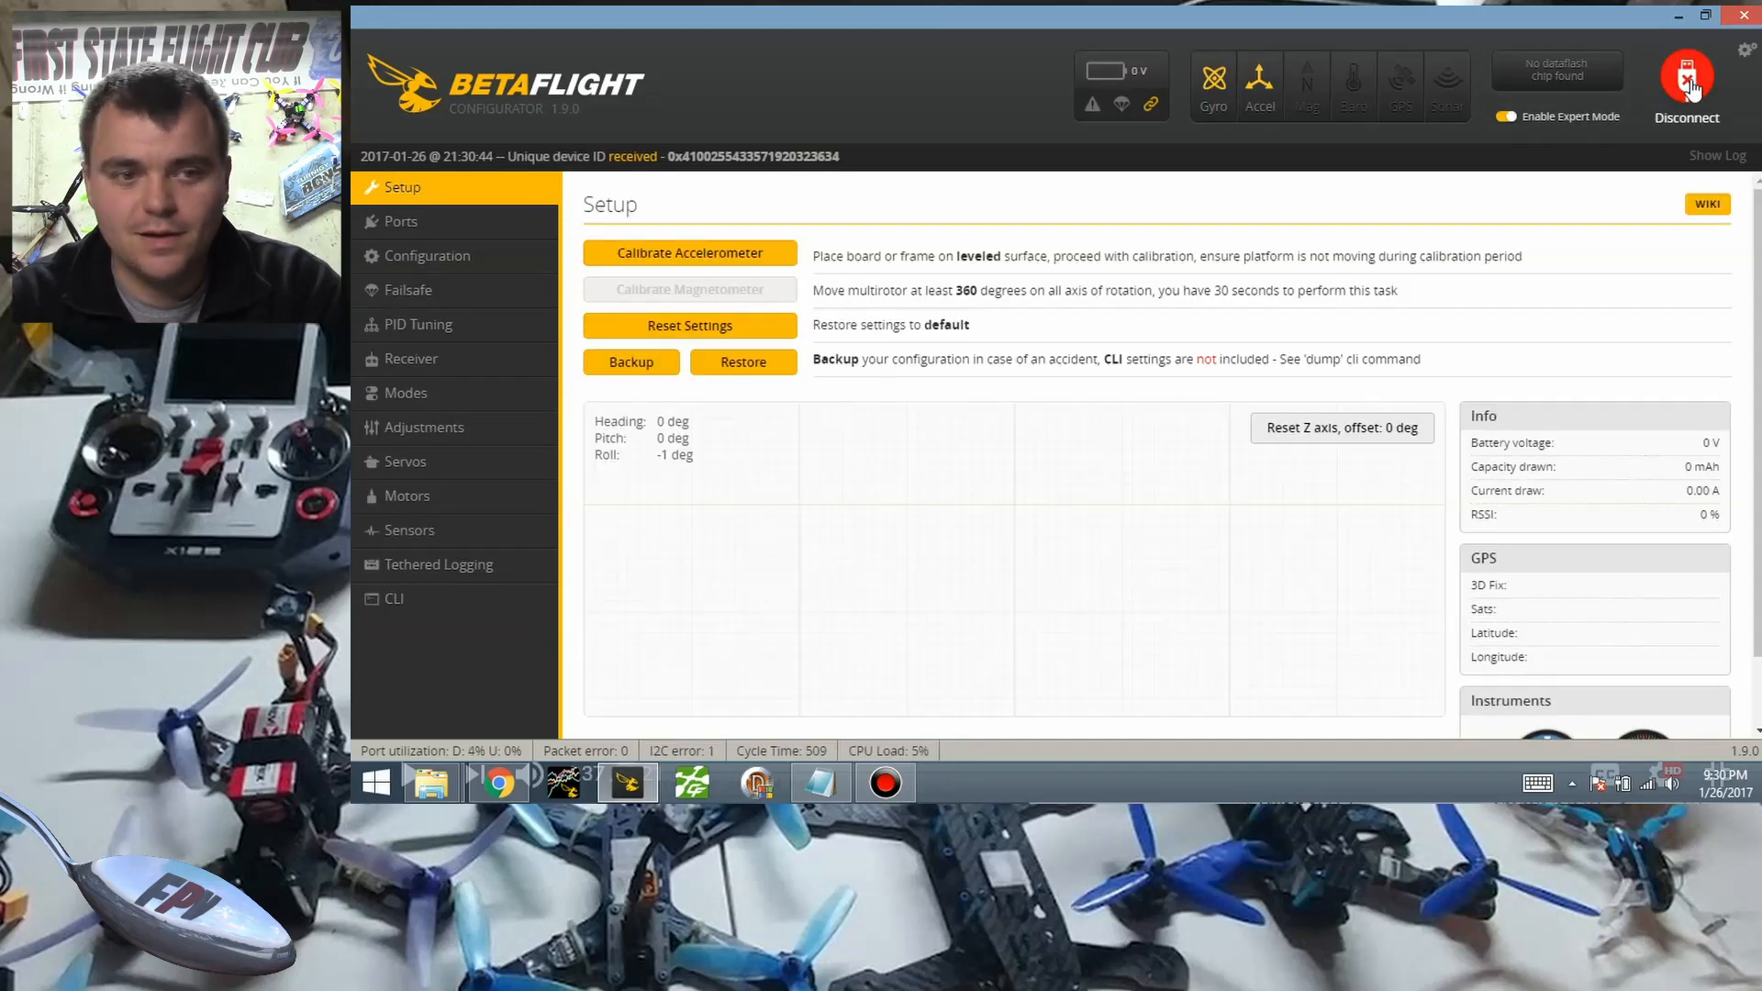
pyautogui.moveTo(417, 600)
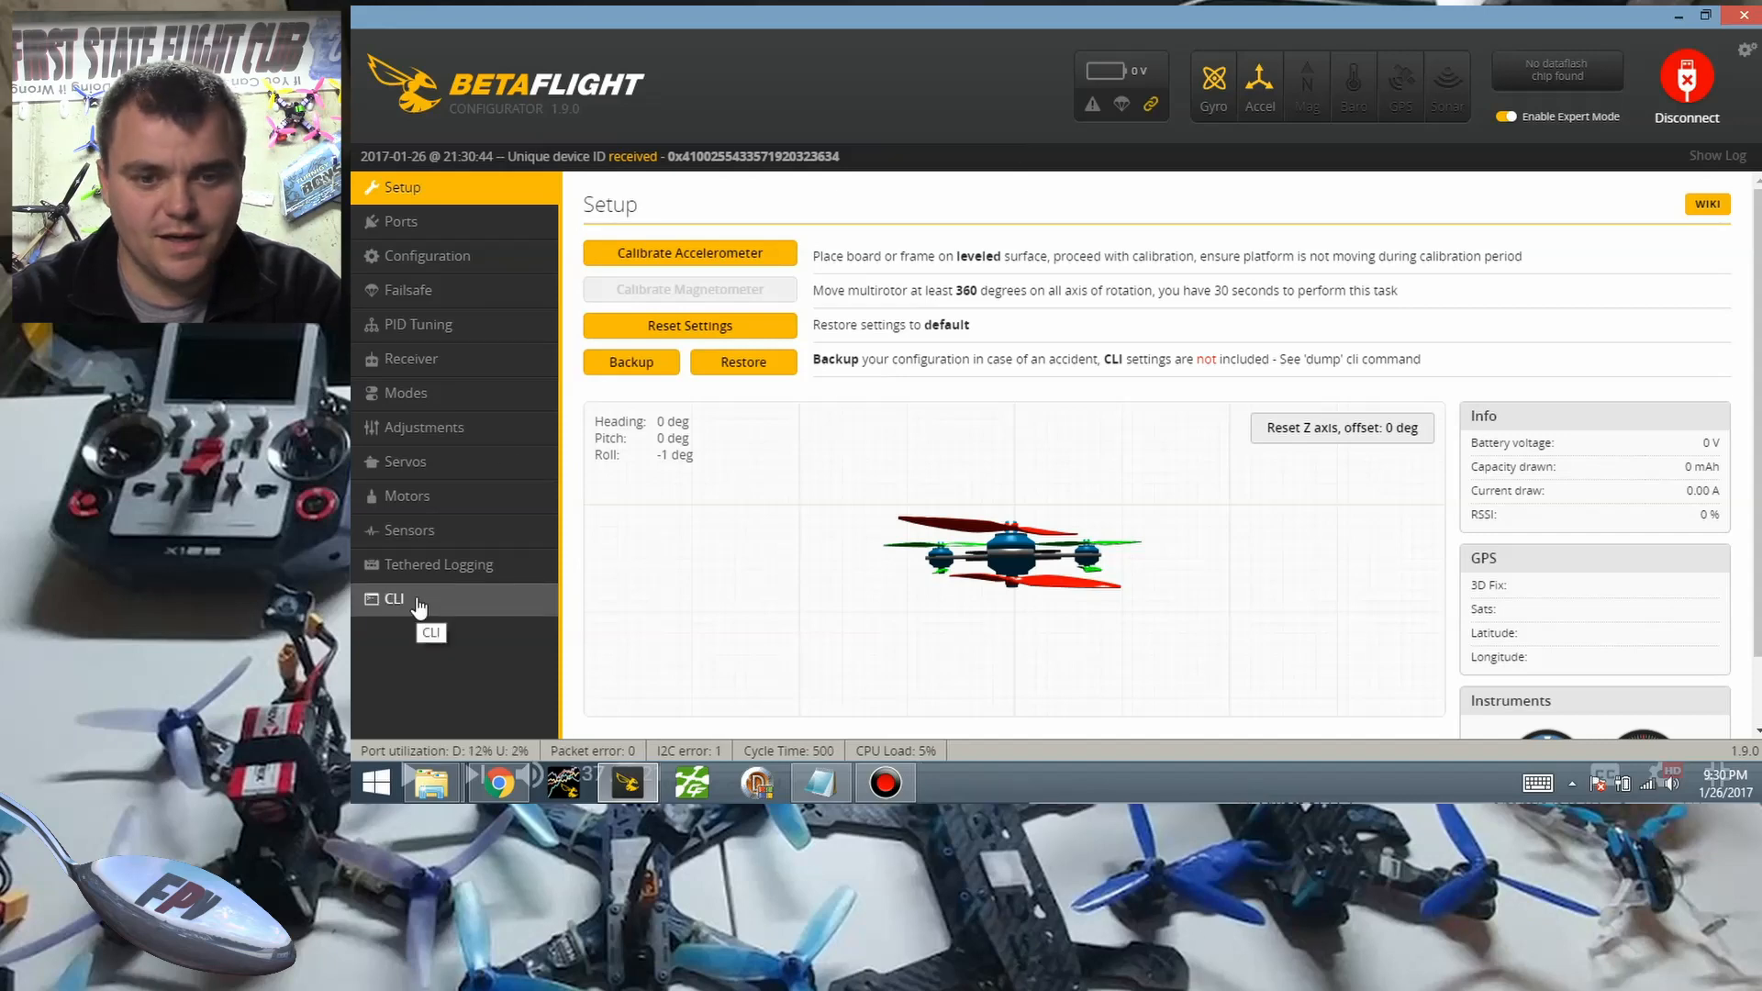
pyautogui.click(395, 598)
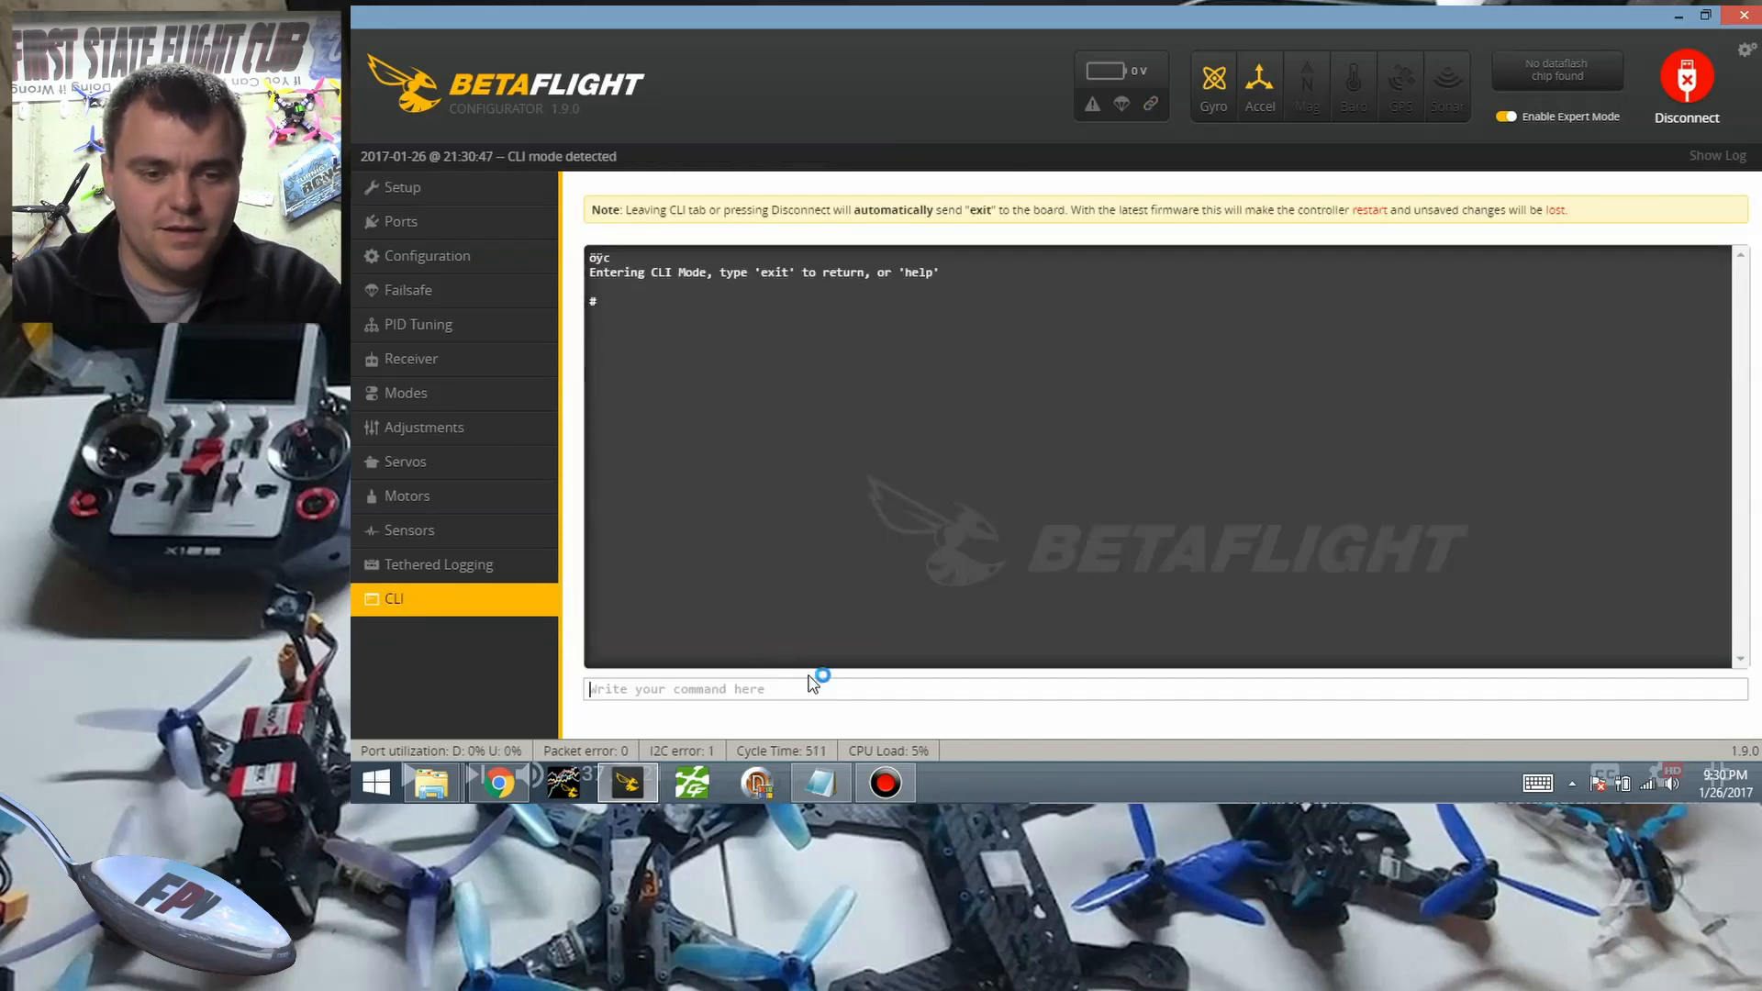
pyautogui.write('res')
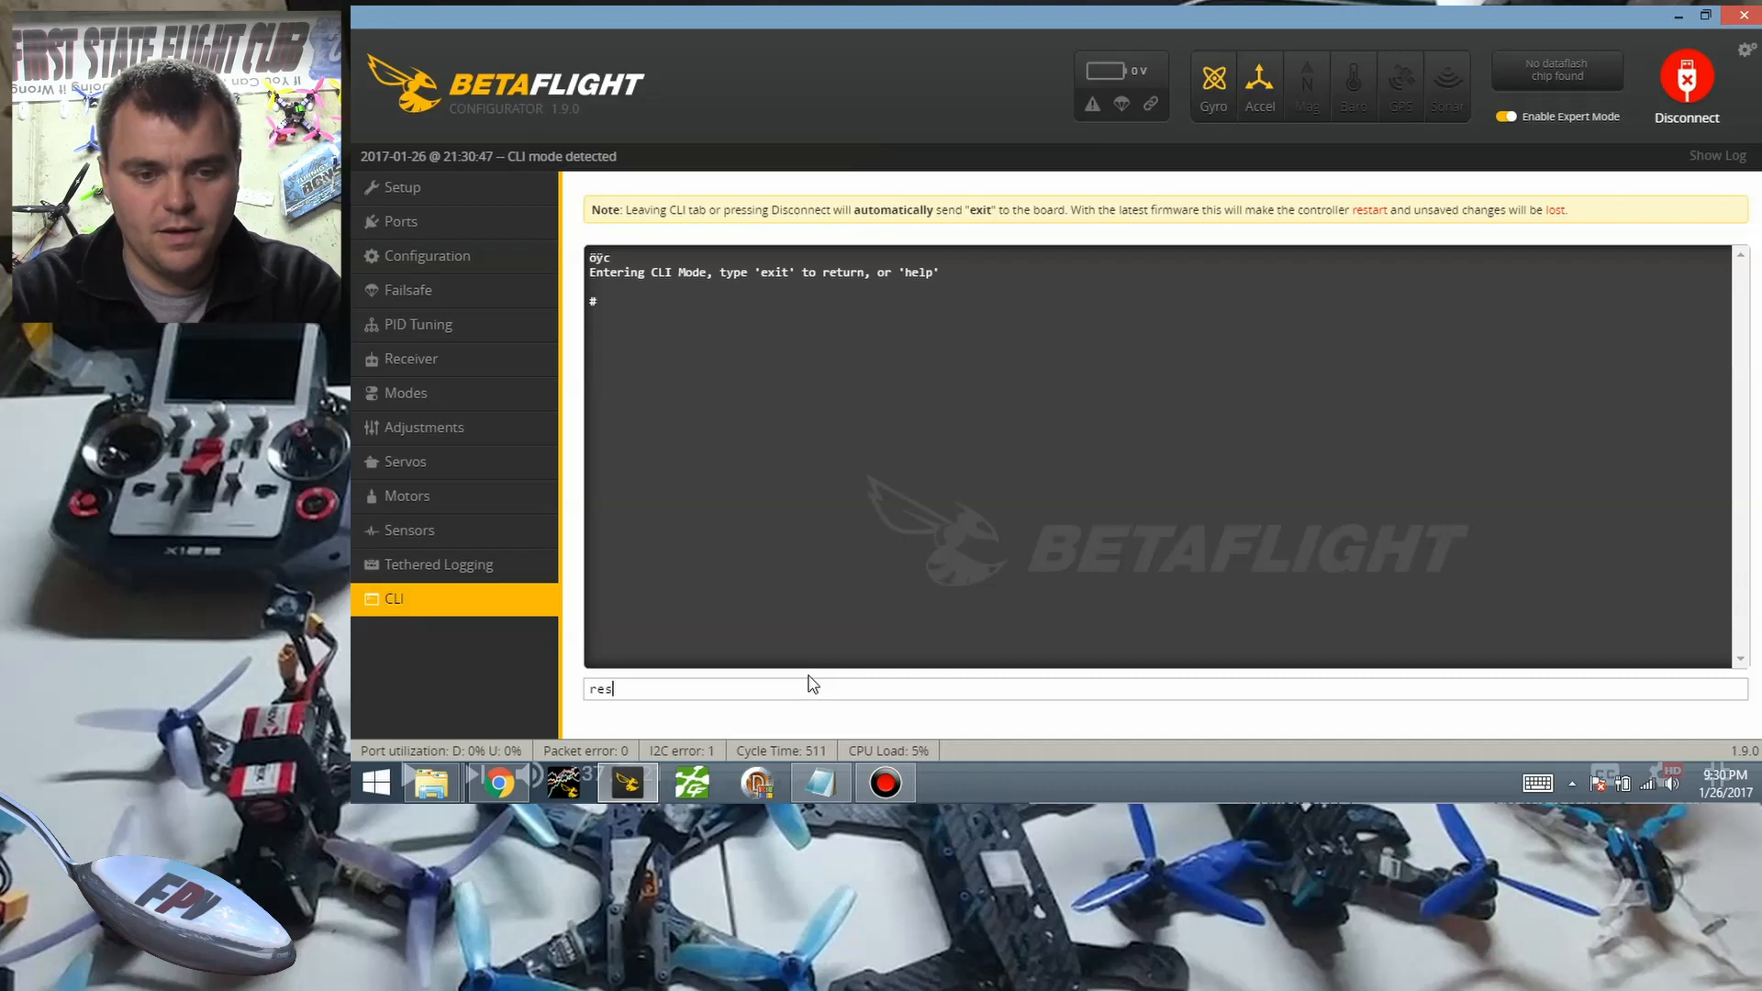
pyautogui.press('Return')
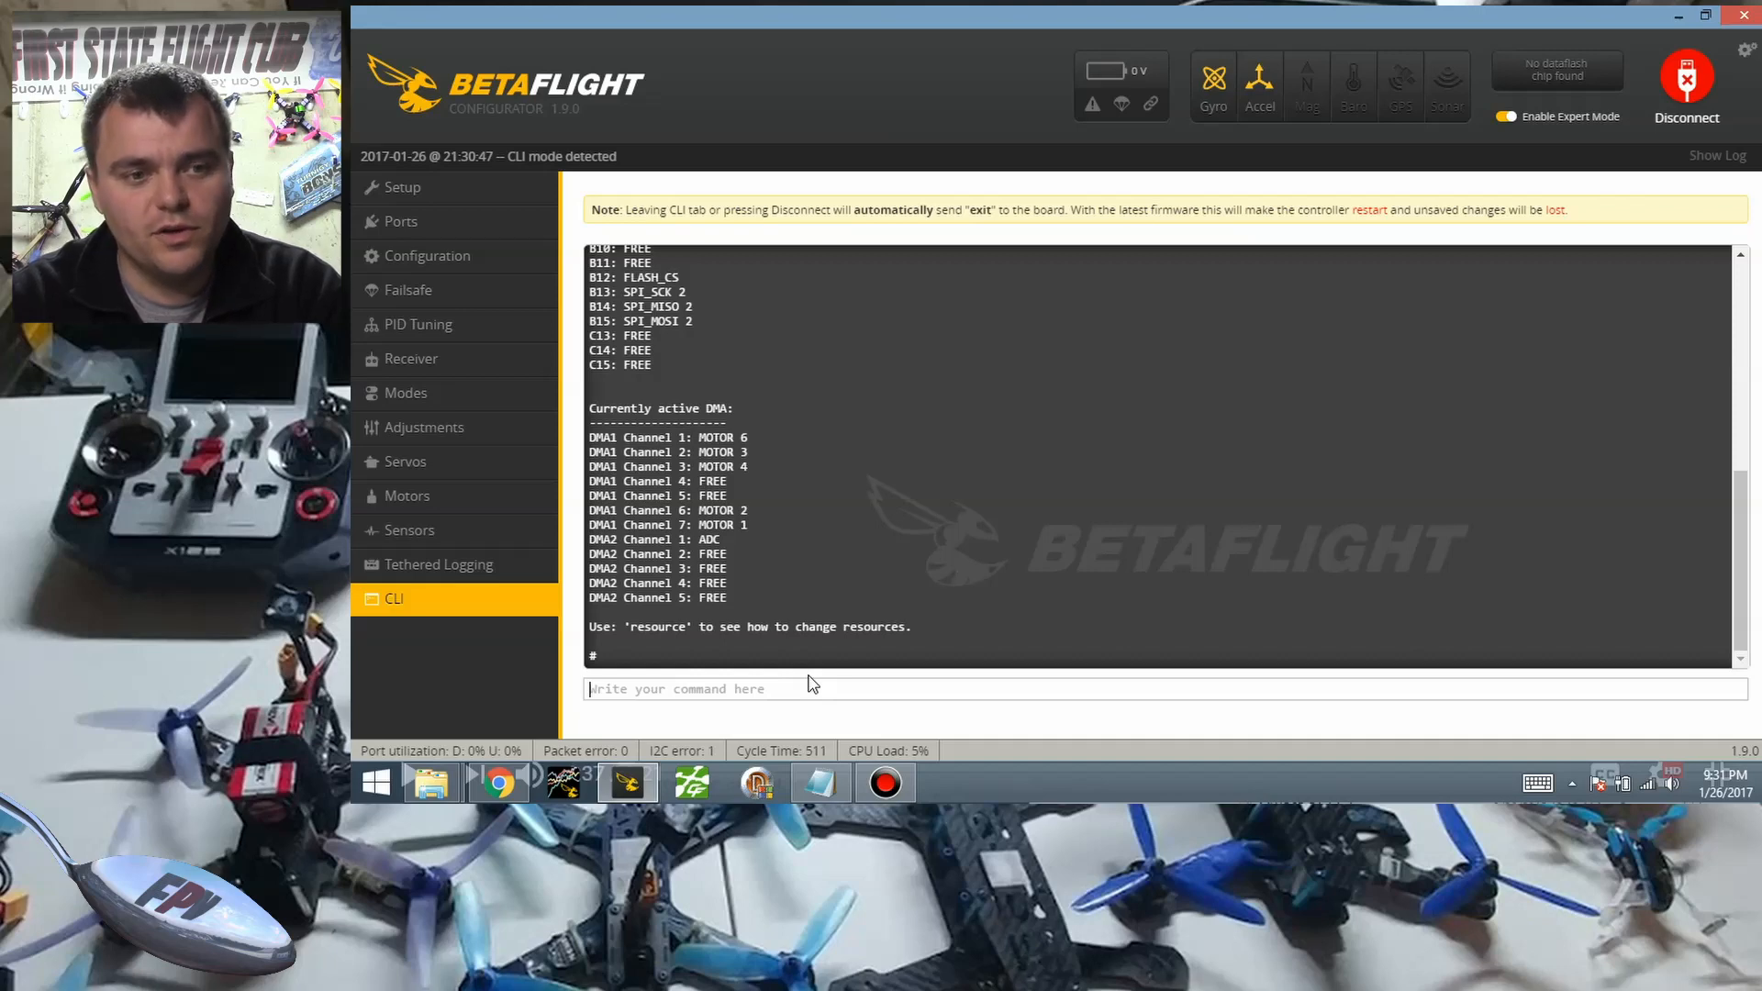
pyautogui.moveTo(432, 256)
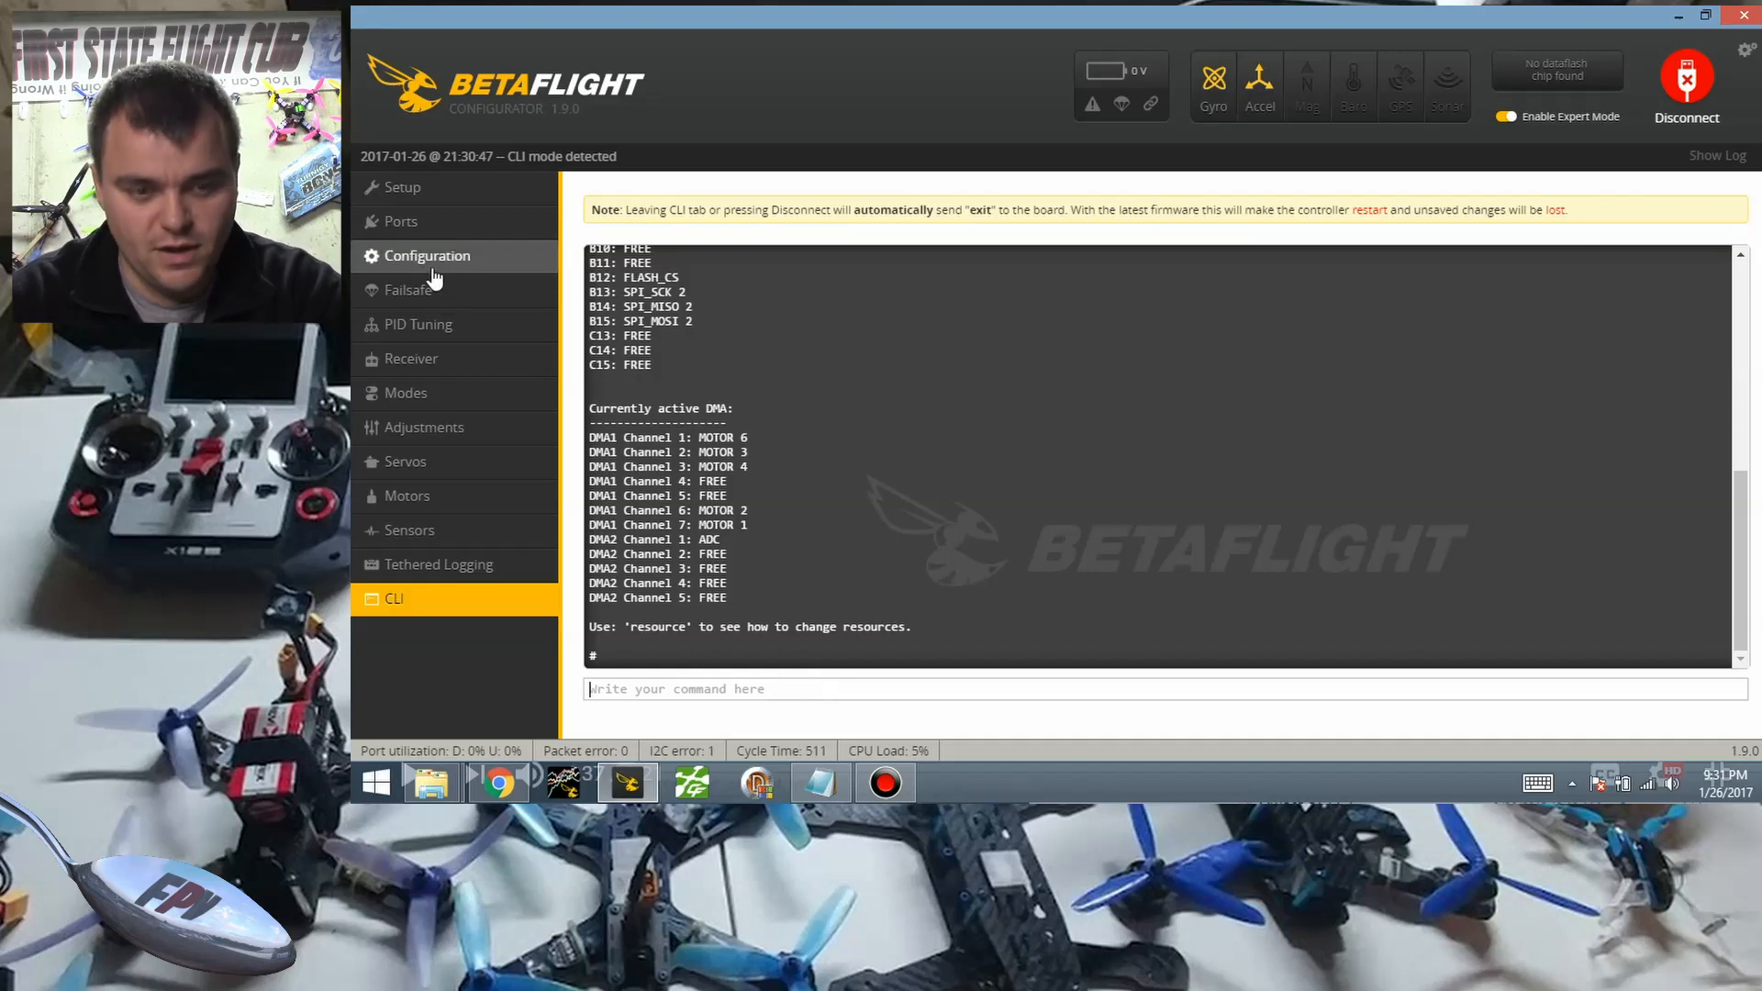
# Exit the CLI, reconnect, then switch the mixer from Y6 to Quad X and save with reboot.
pyautogui.click(1685, 85)
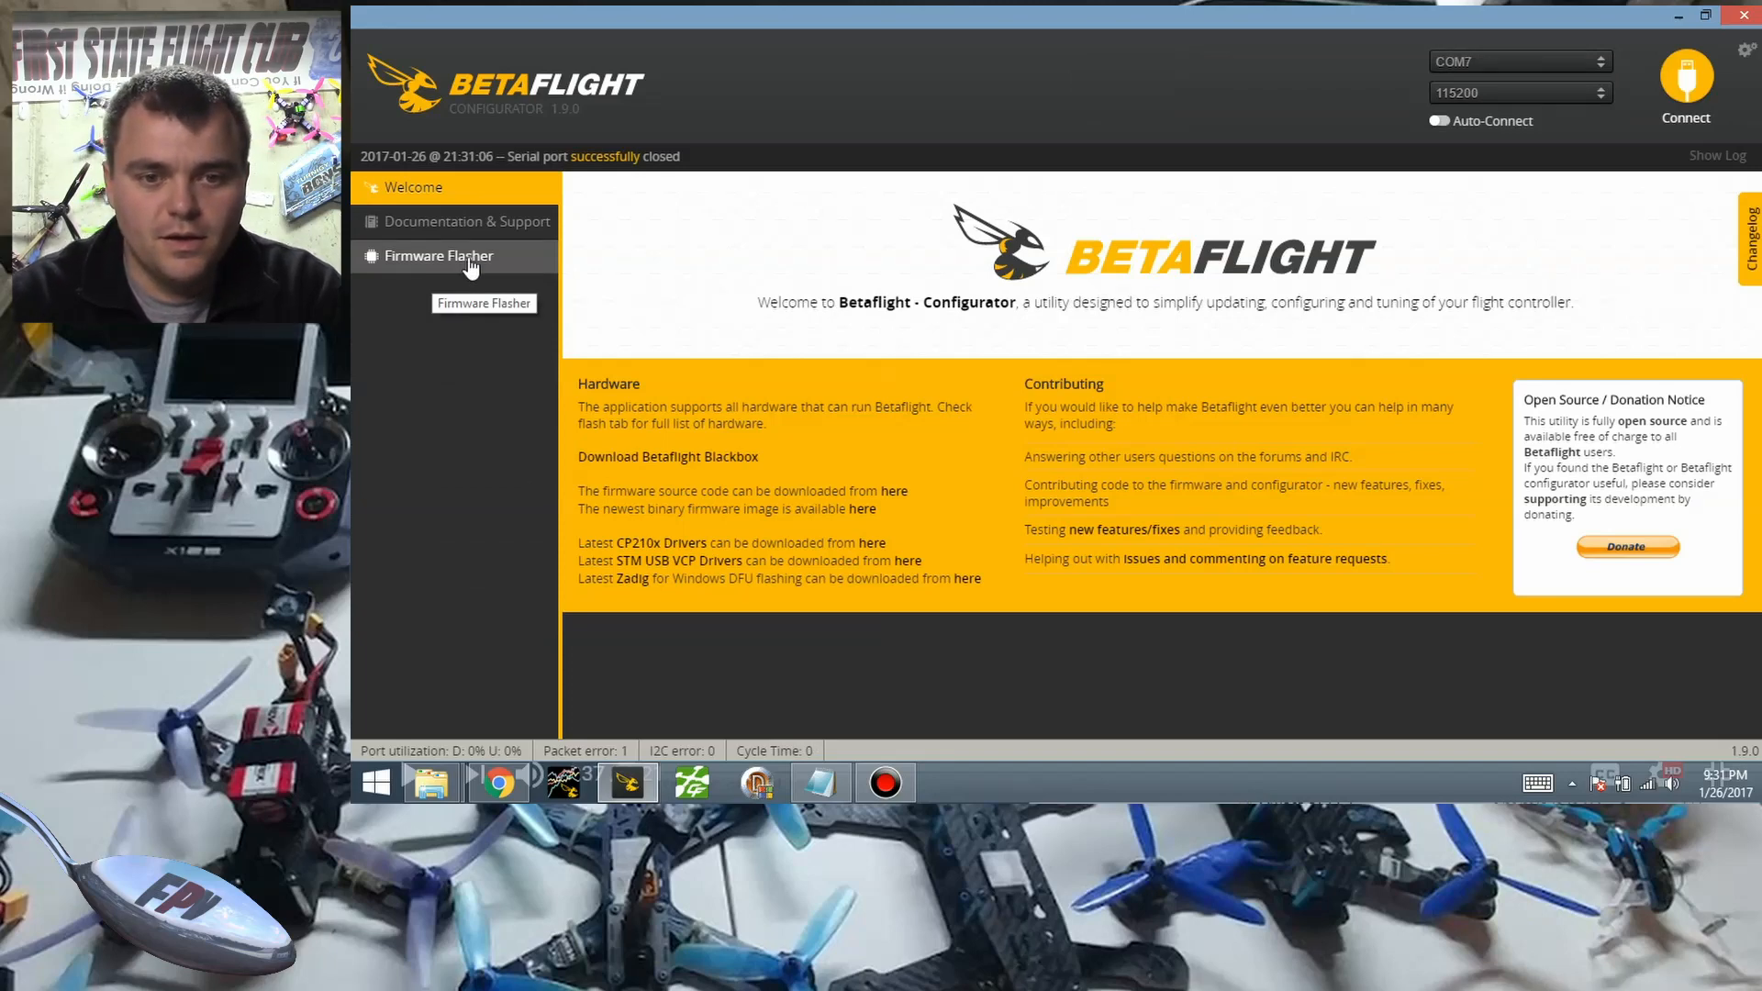
pyautogui.moveTo(907, 234)
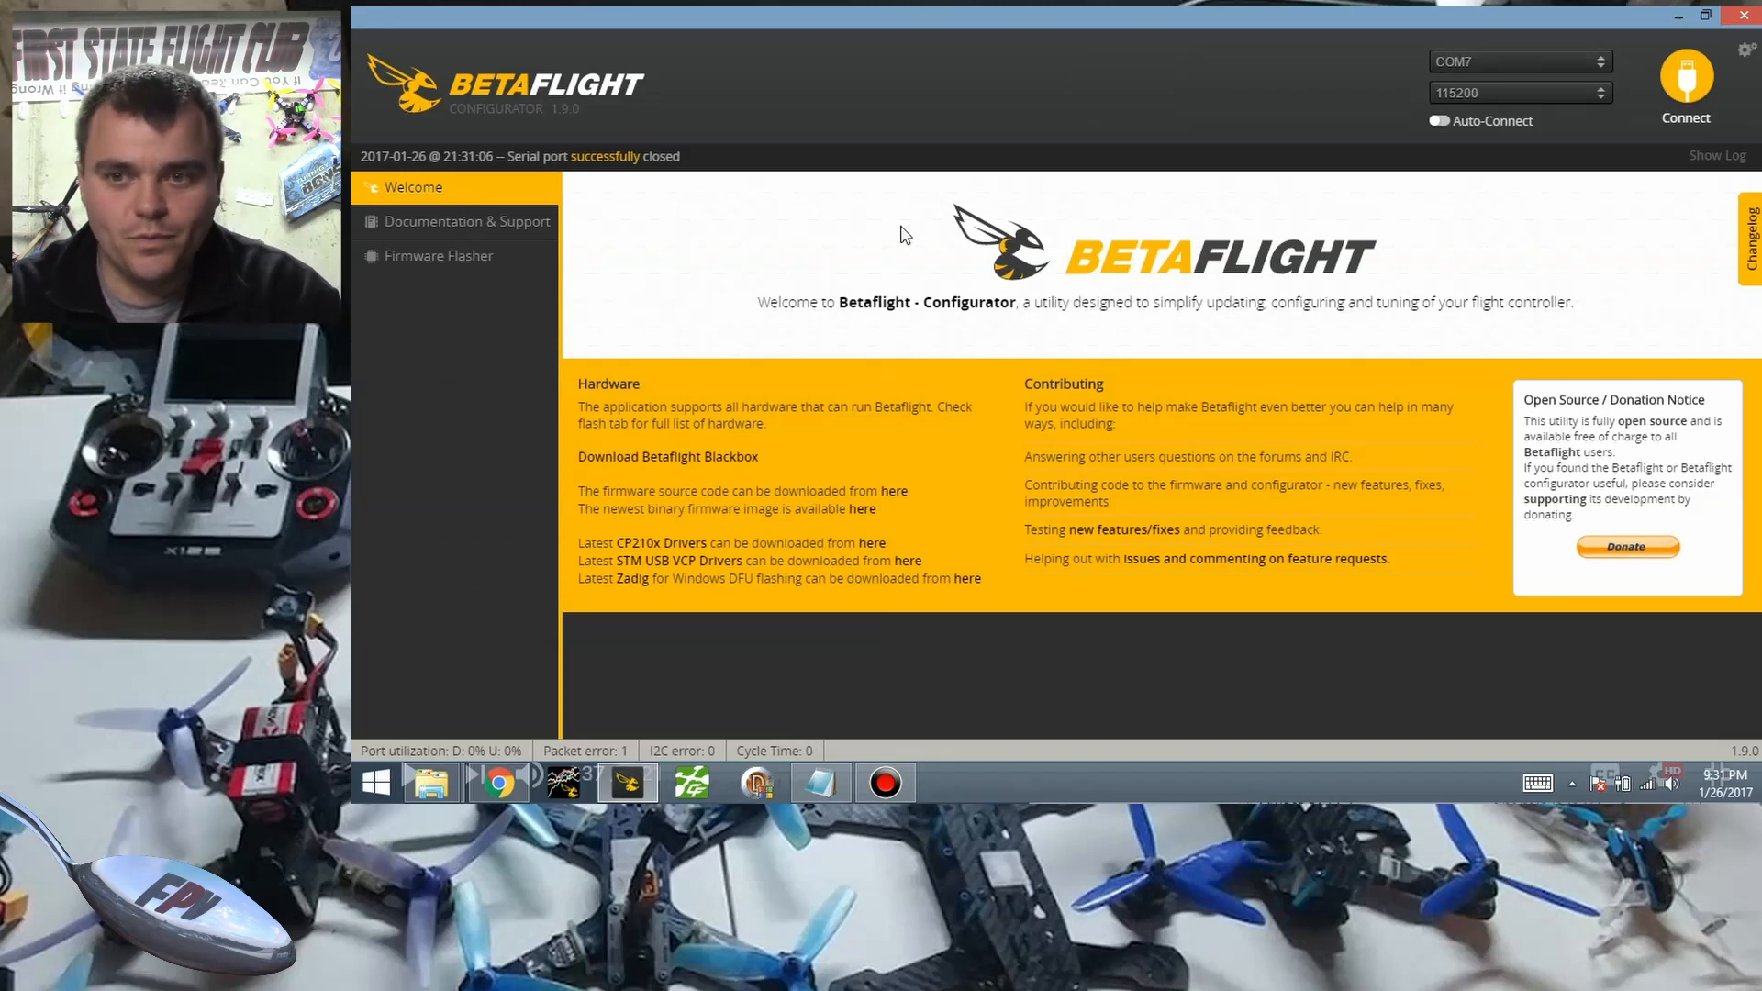
pyautogui.click(1686, 79)
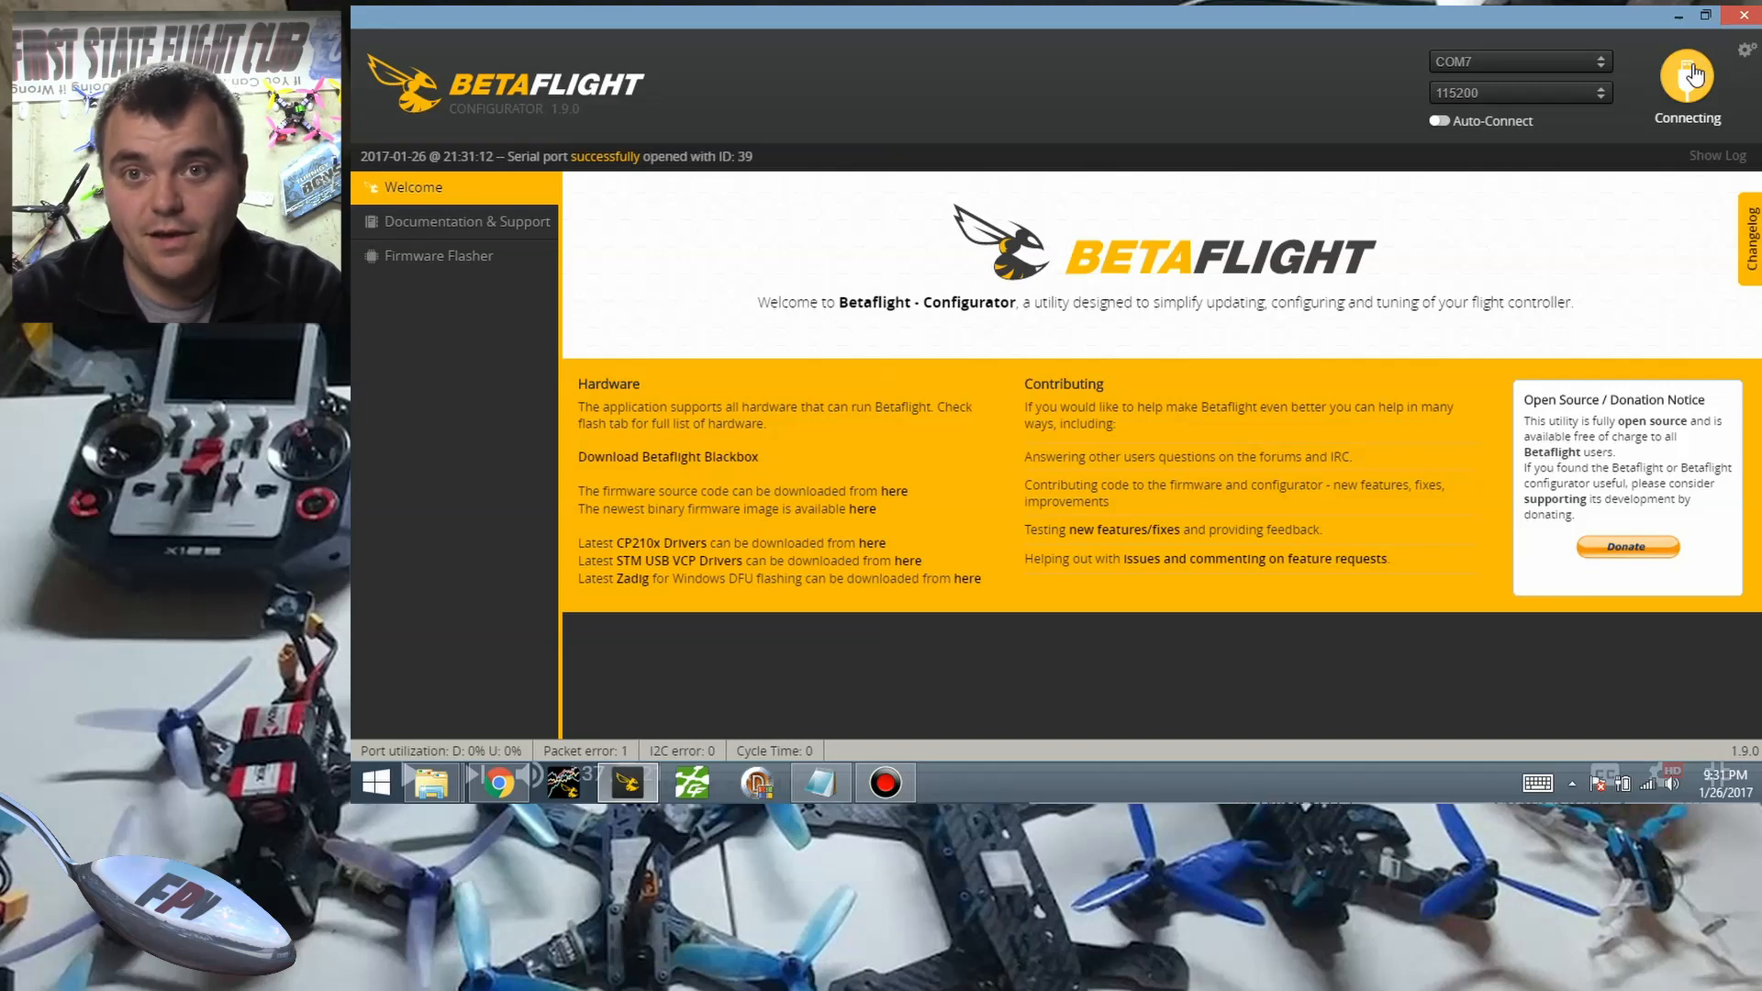
pyautogui.click(1687, 80)
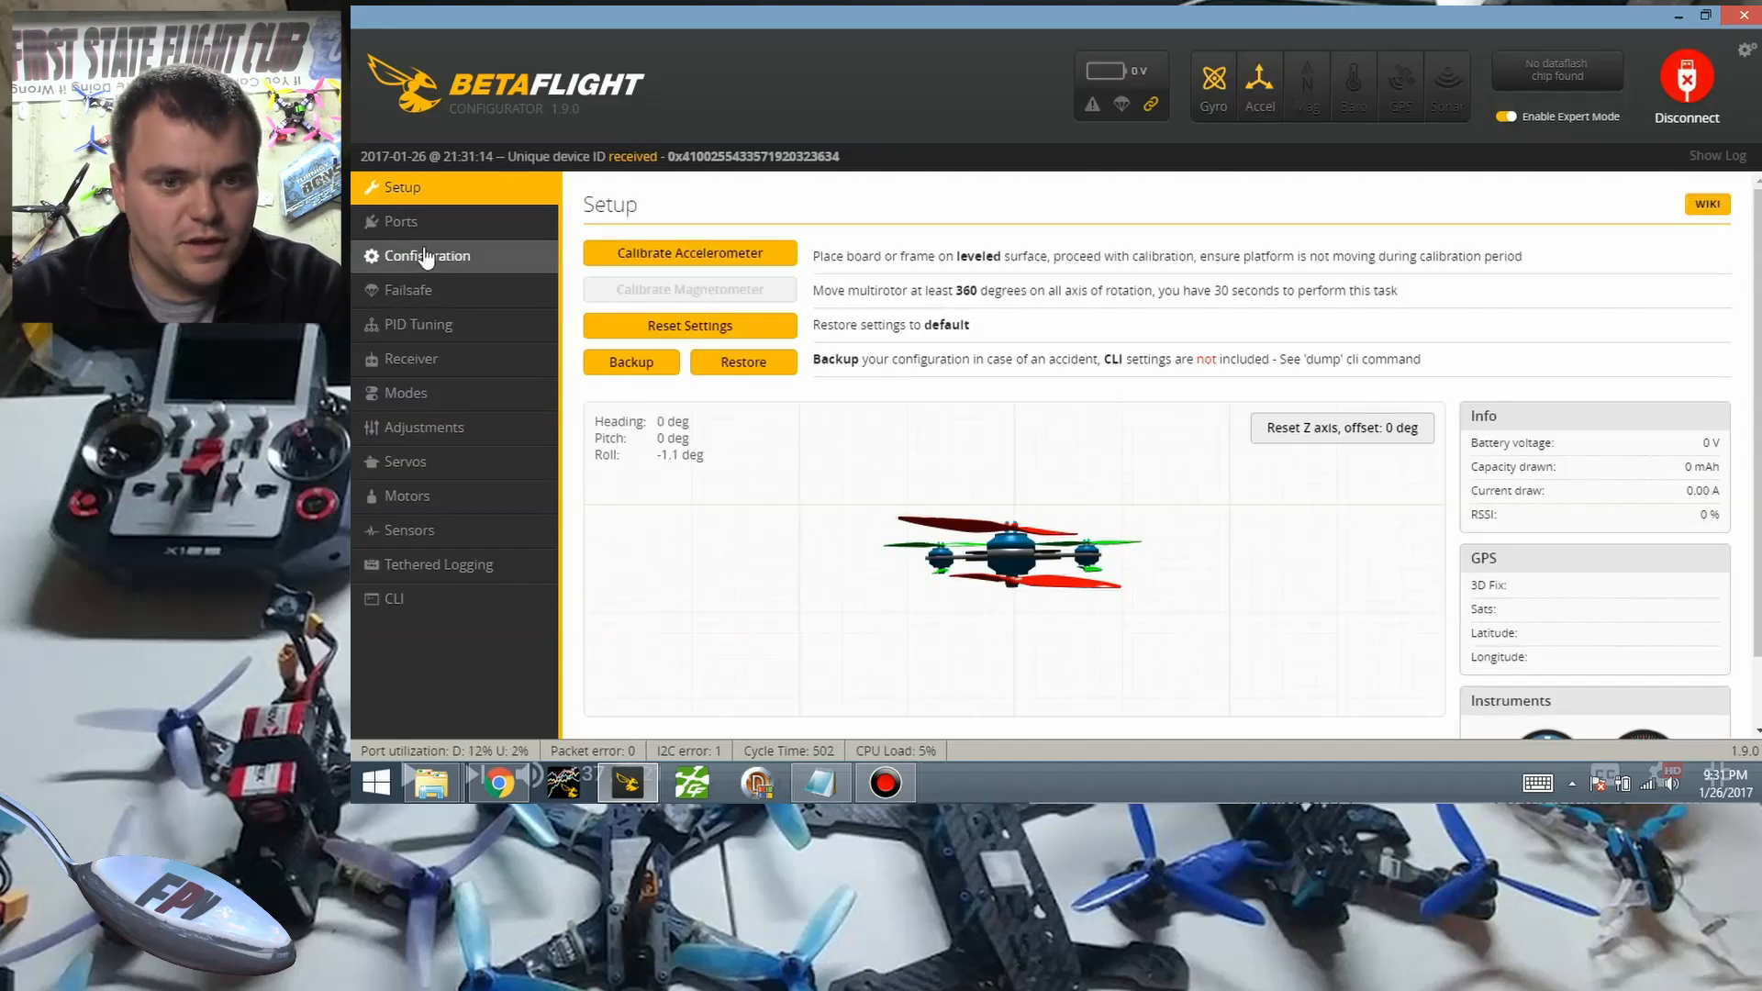
pyautogui.click(427, 255)
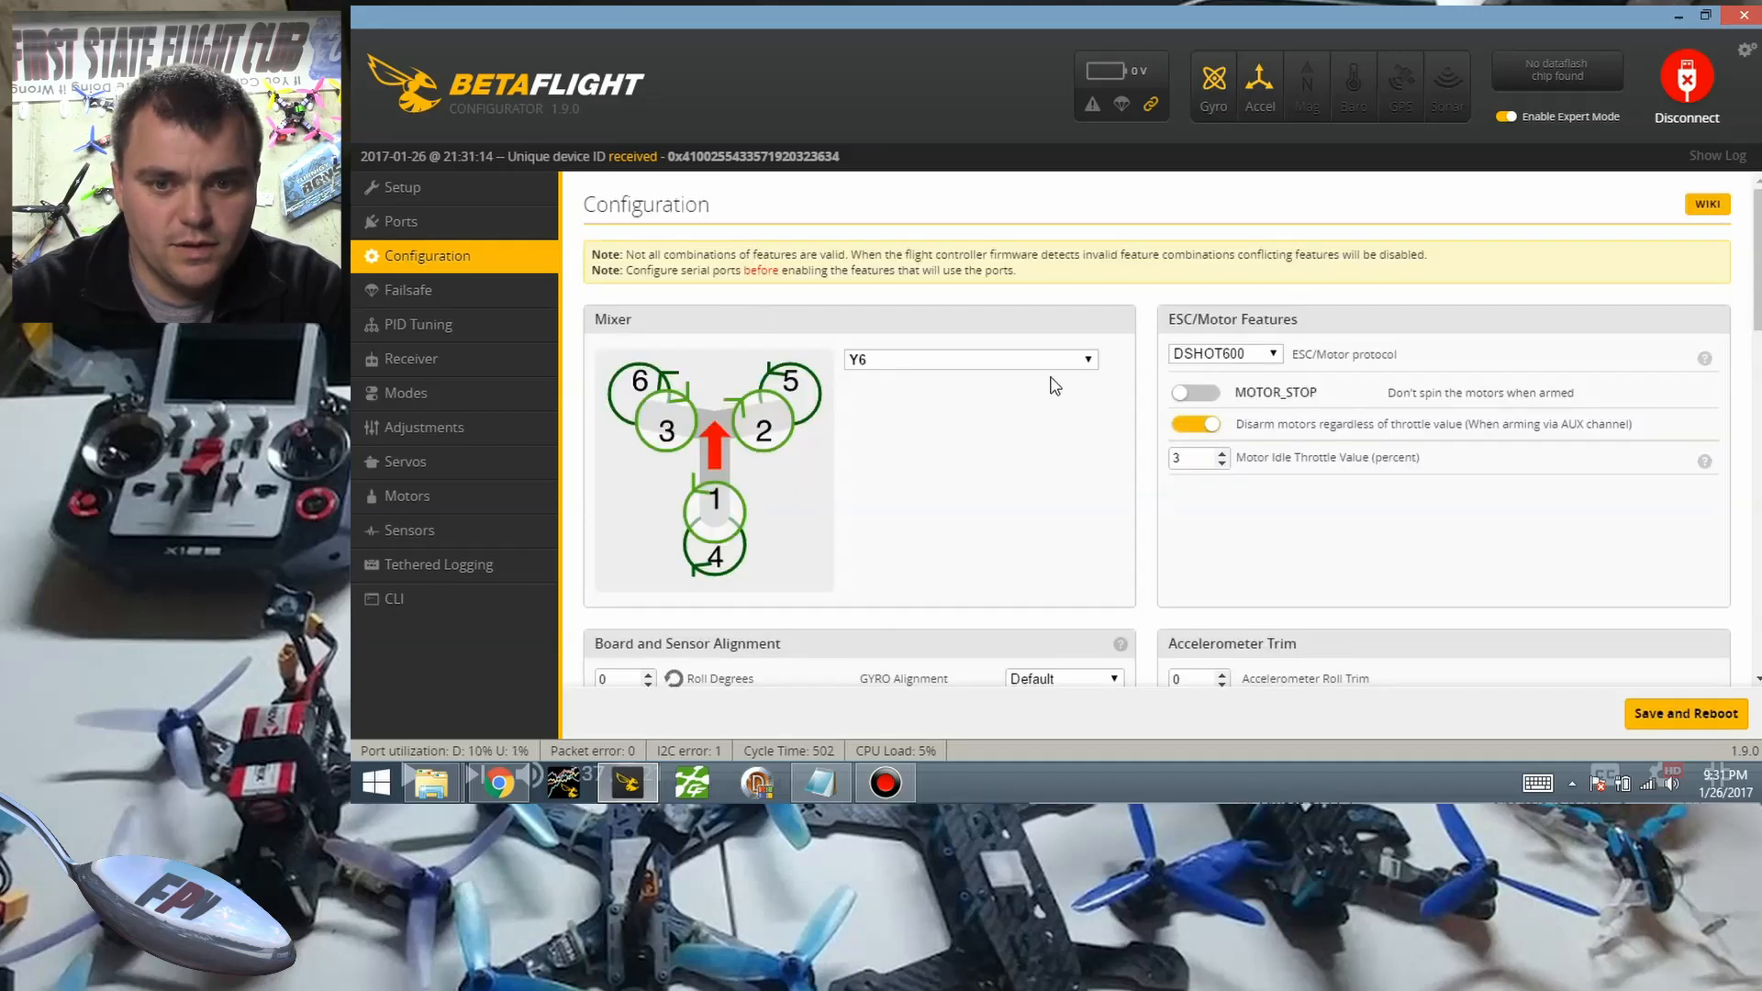
pyautogui.click(970, 359)
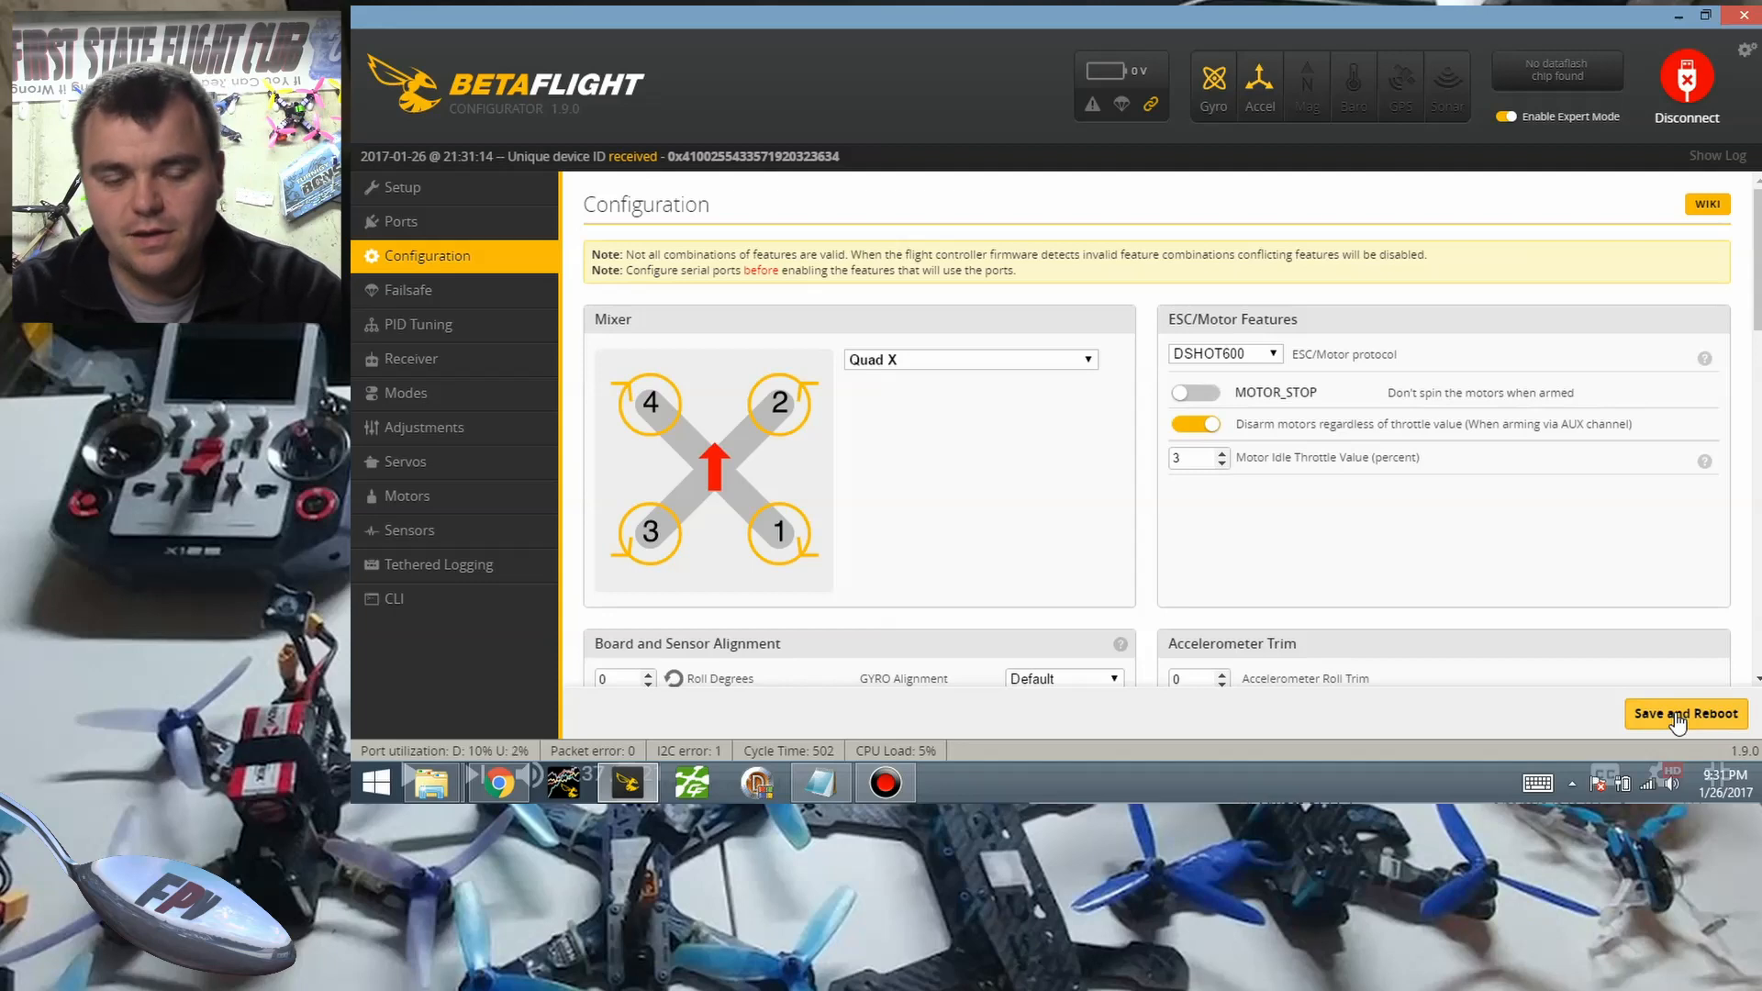
pyautogui.click(1685, 714)
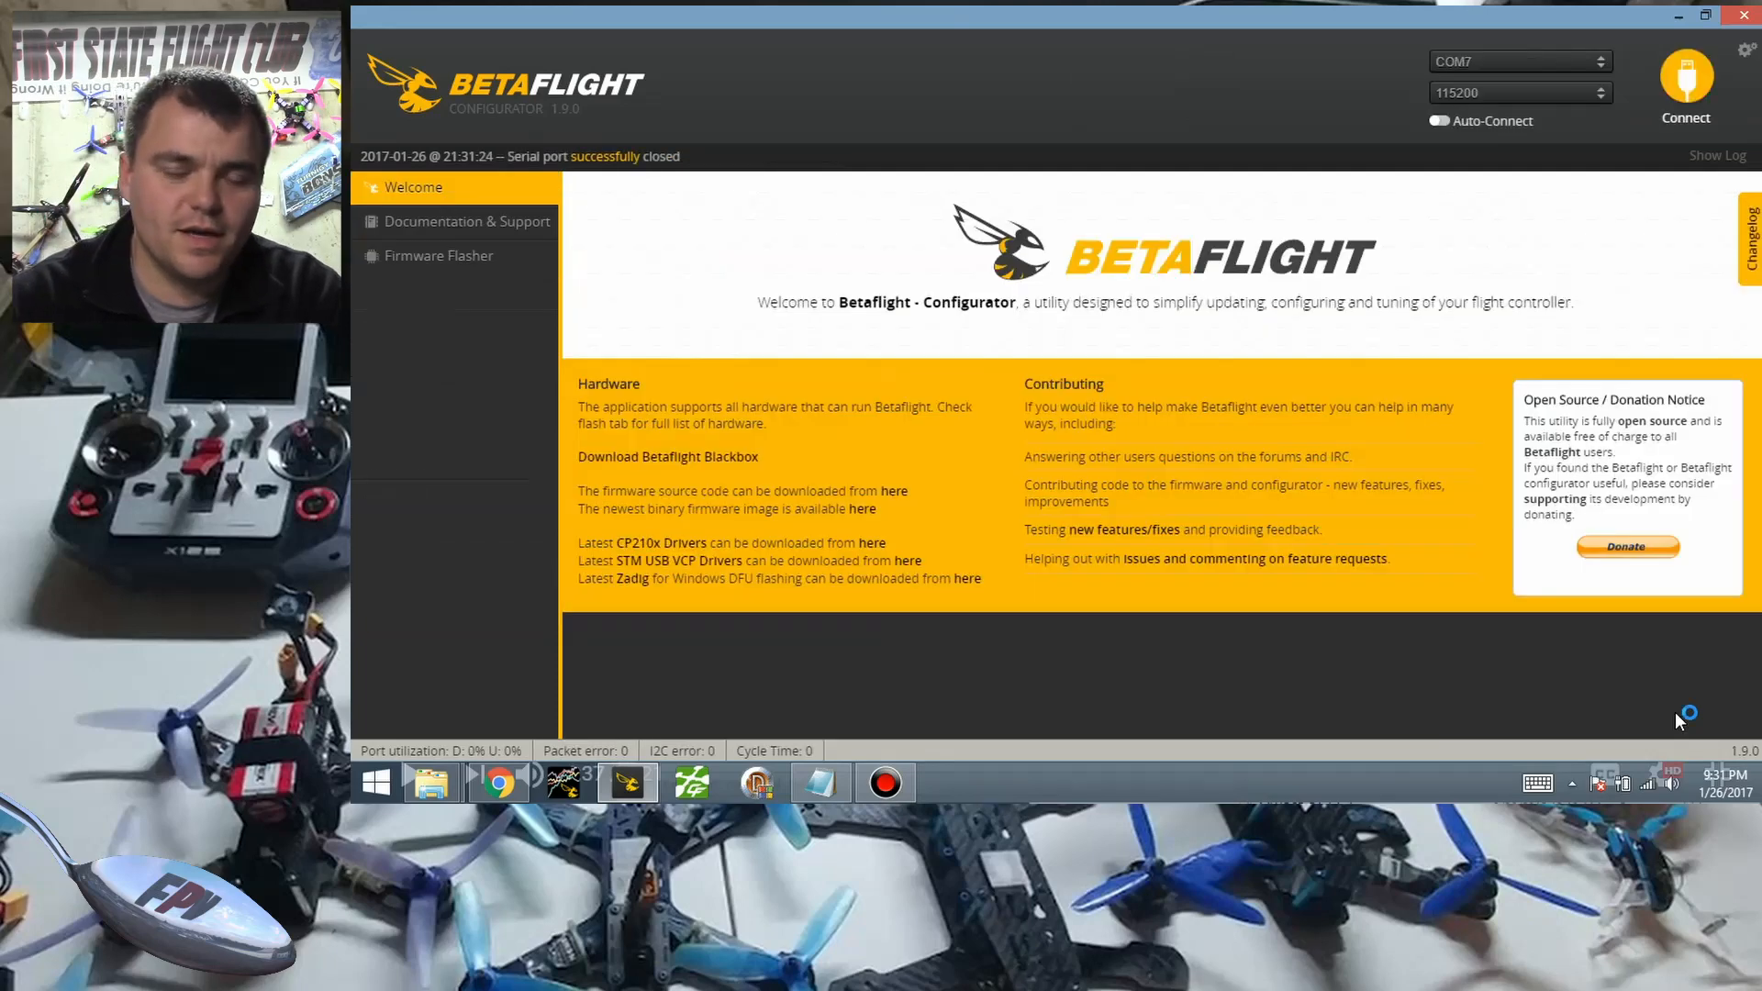